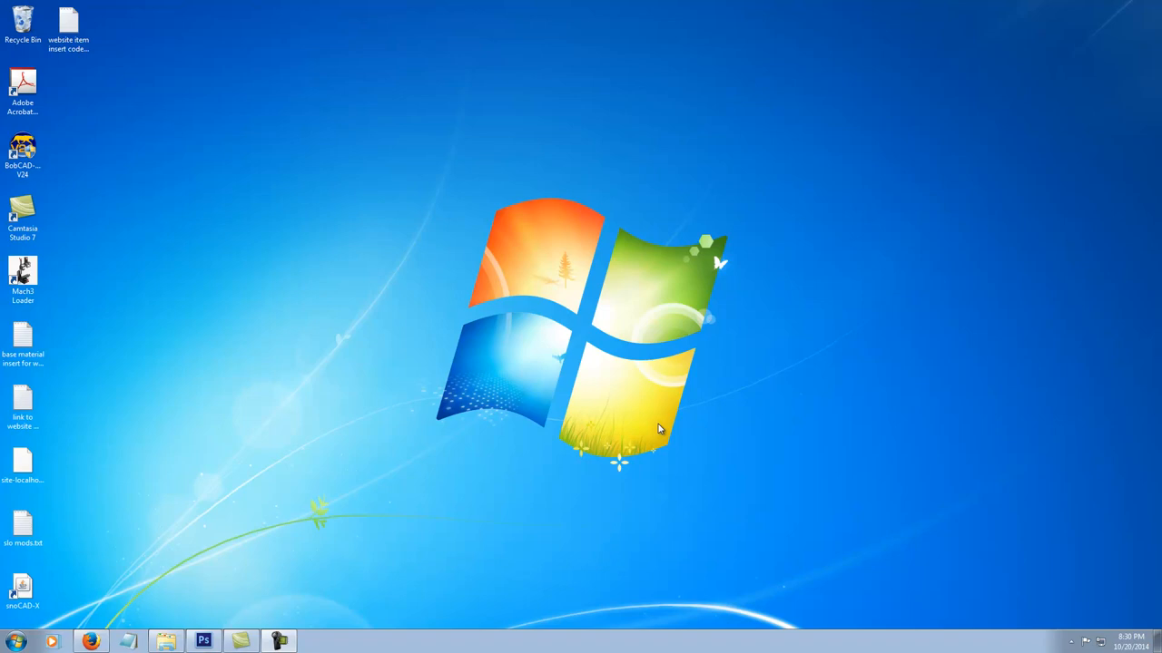
{"action": "mouse_move", "coordinate": [611, 335]}
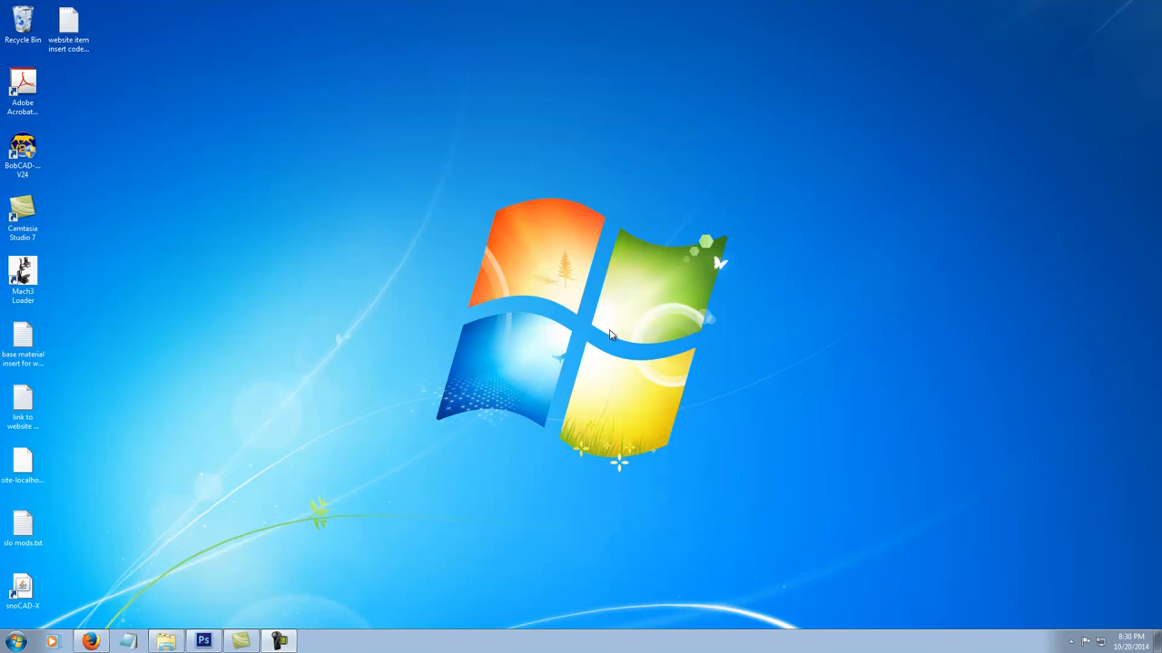
{"action": "mouse_move", "coordinate": [563, 290]}
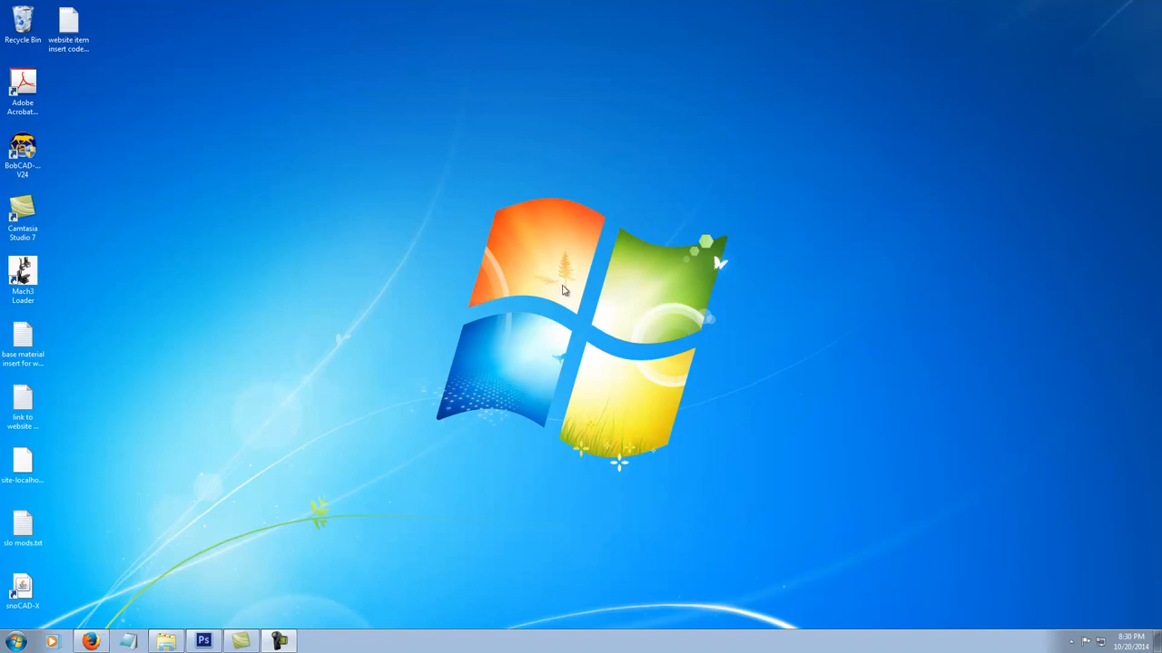
{"action": "mouse_move", "coordinate": [547, 307]}
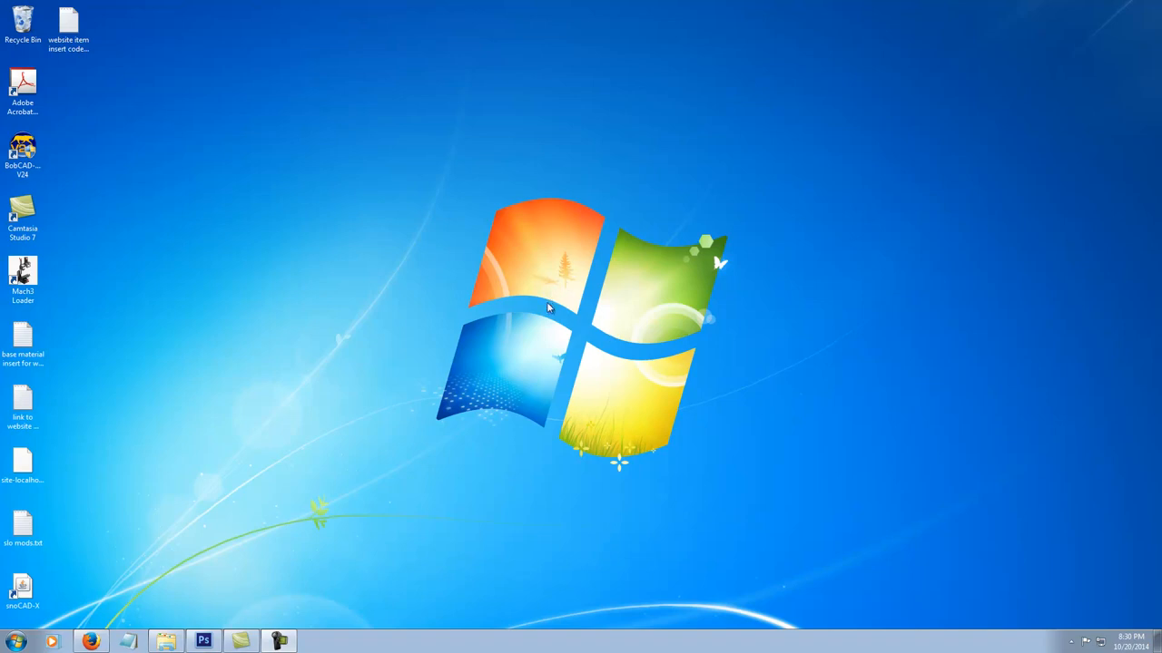
{"action": "mouse_move", "coordinate": [570, 327]}
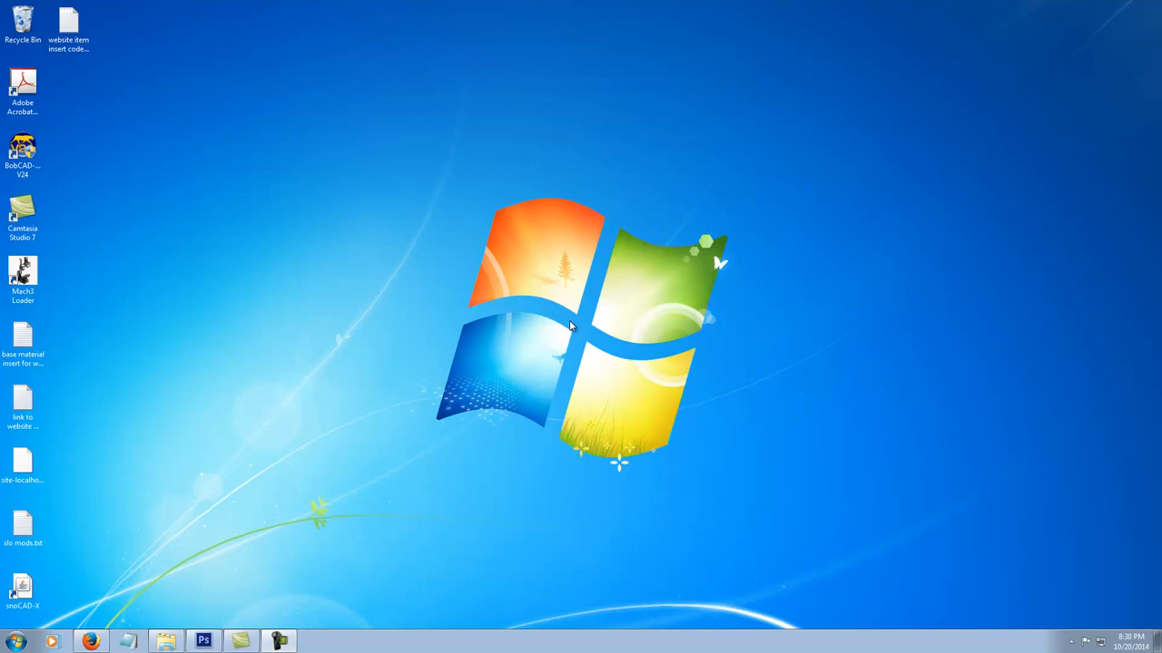
{"action": "mouse_move", "coordinate": [585, 331]}
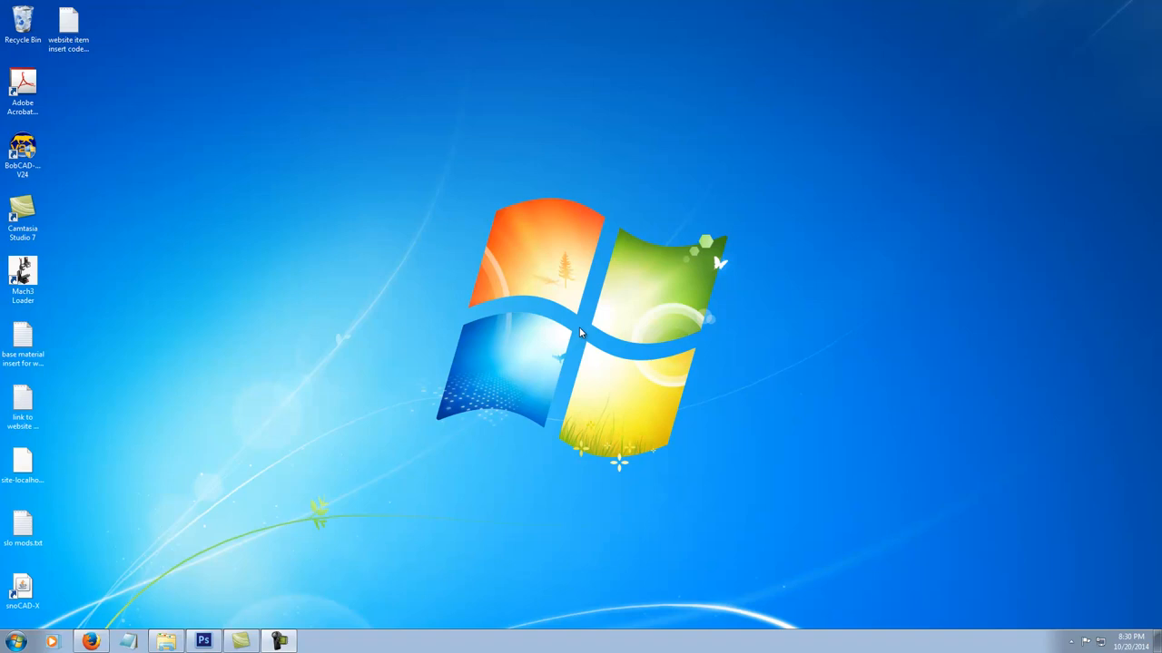
{"action": "mouse_move", "coordinate": [583, 332]}
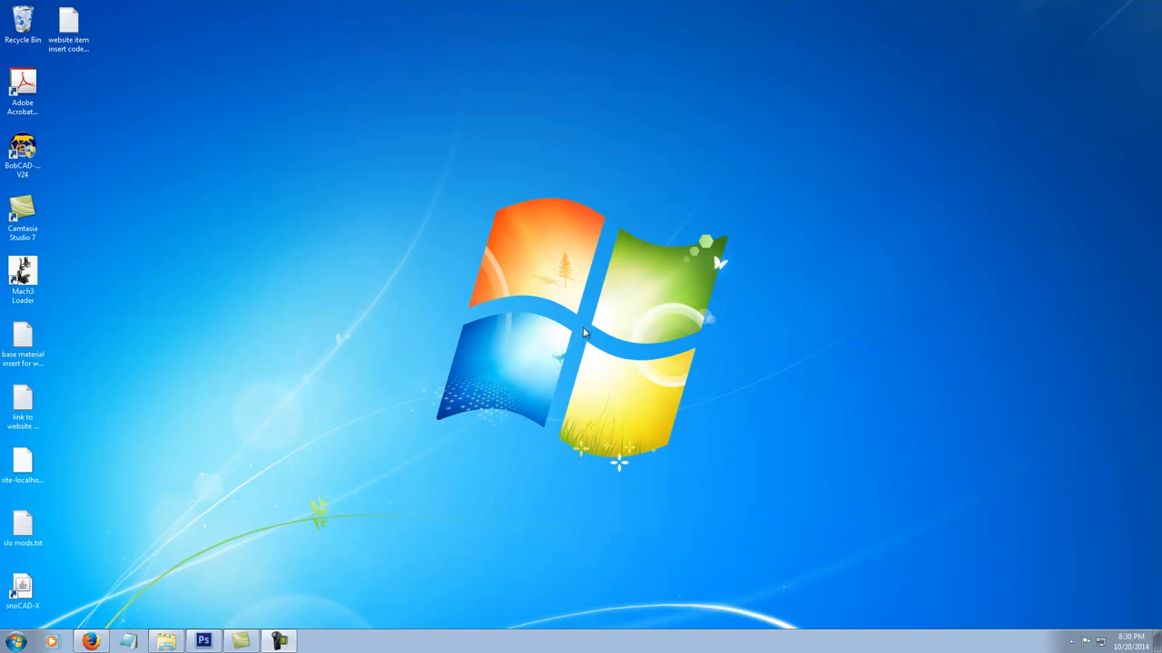
{"action": "mouse_move", "coordinate": [582, 334]}
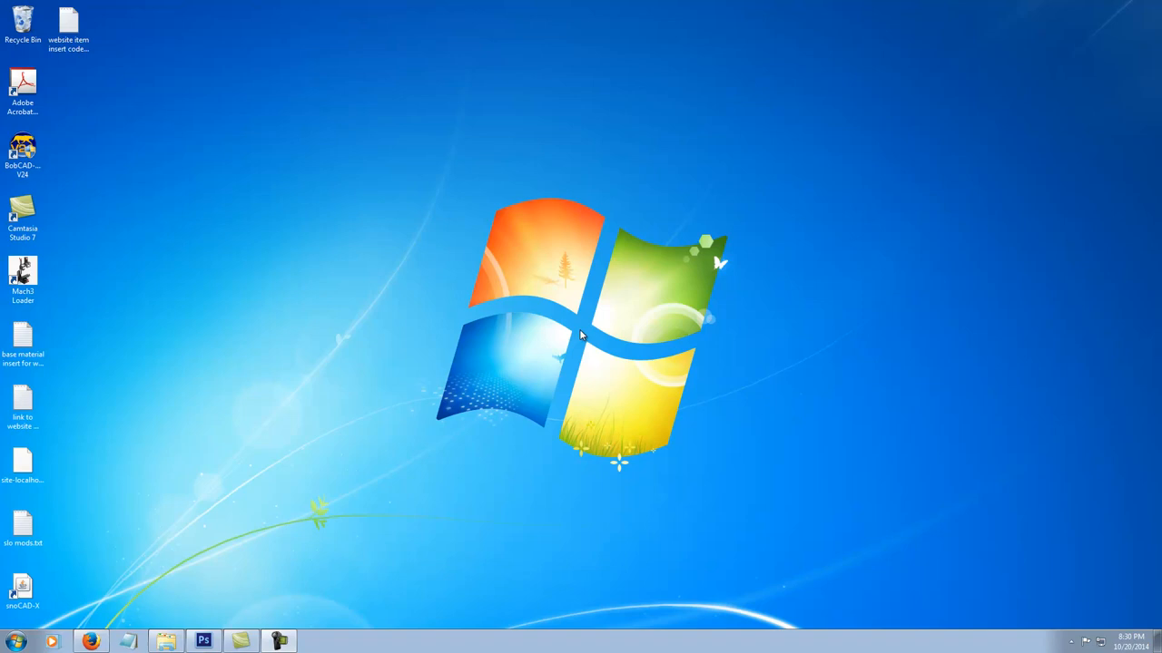
{"action": "mouse_move", "coordinate": [588, 333]}
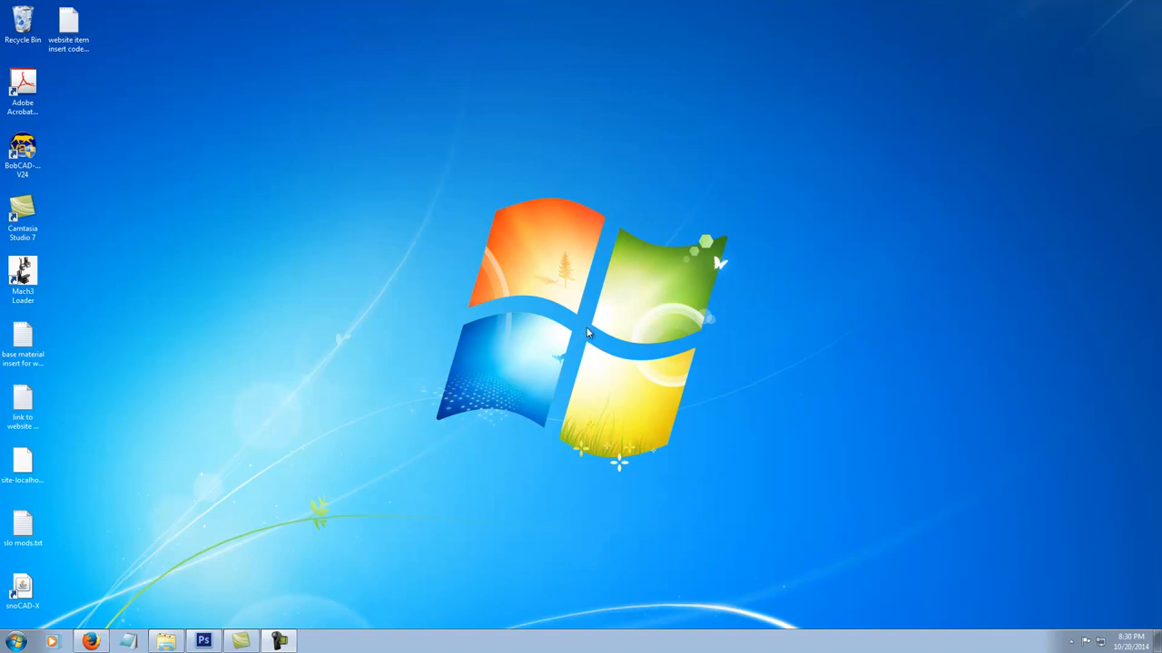
{"action": "mouse_move", "coordinate": [585, 328]}
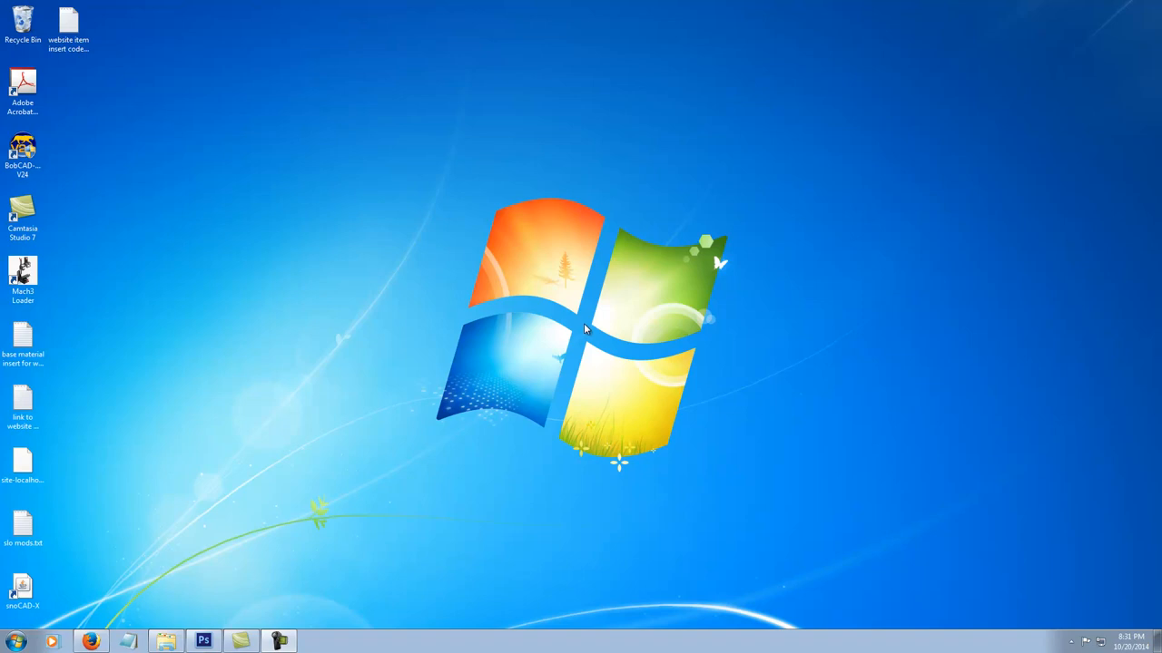
{"action": "mouse_move", "coordinate": [588, 333]}
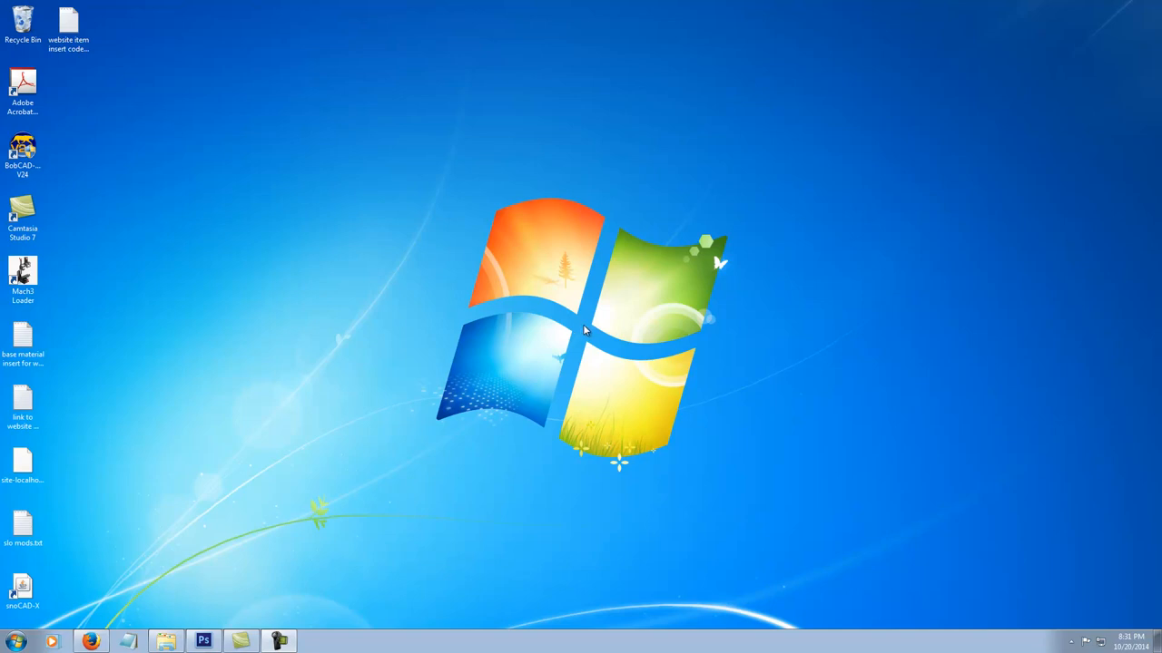
{"action": "mouse_move", "coordinate": [580, 336]}
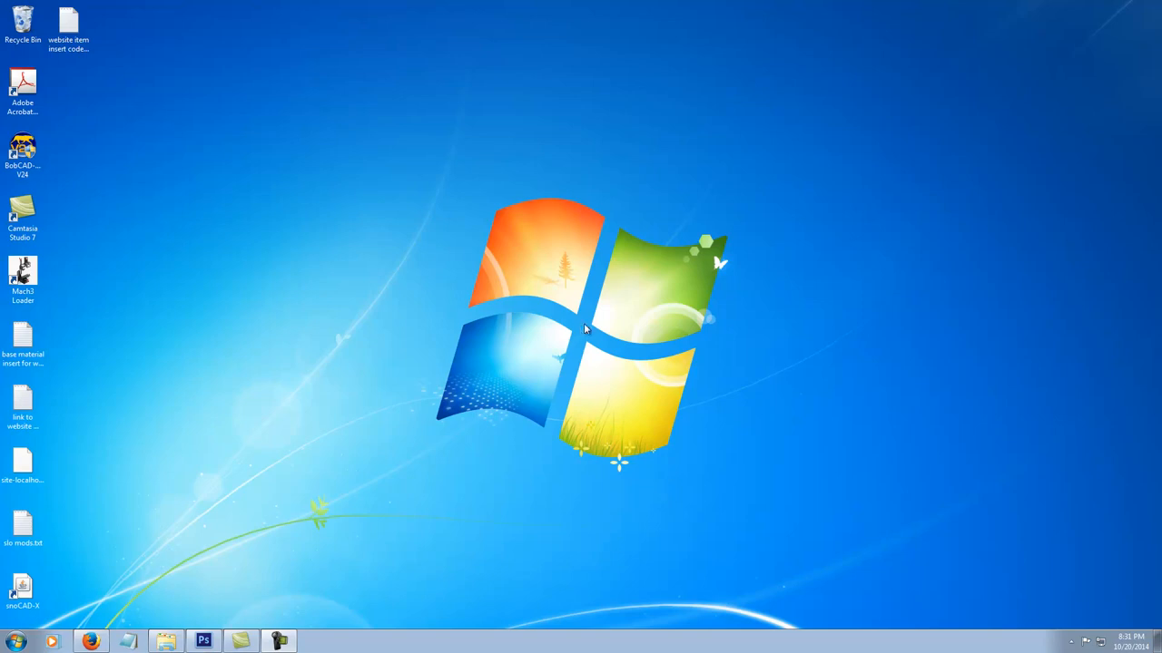
{"action": "mouse_move", "coordinate": [585, 329]}
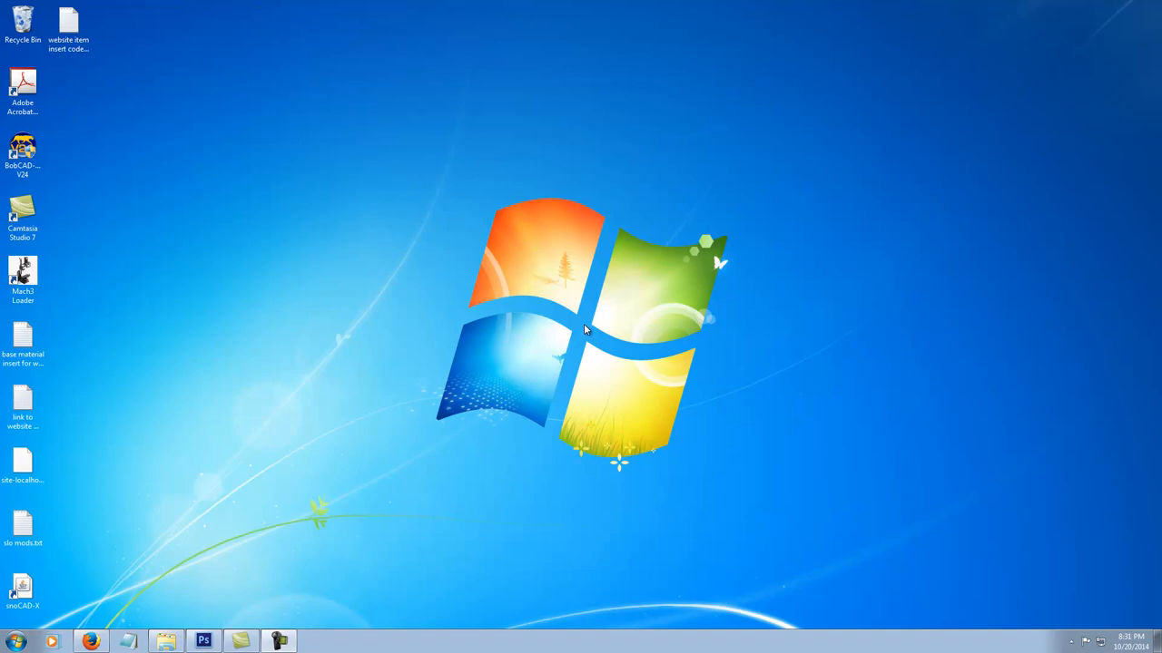
{"action": "mouse_move", "coordinate": [581, 336]}
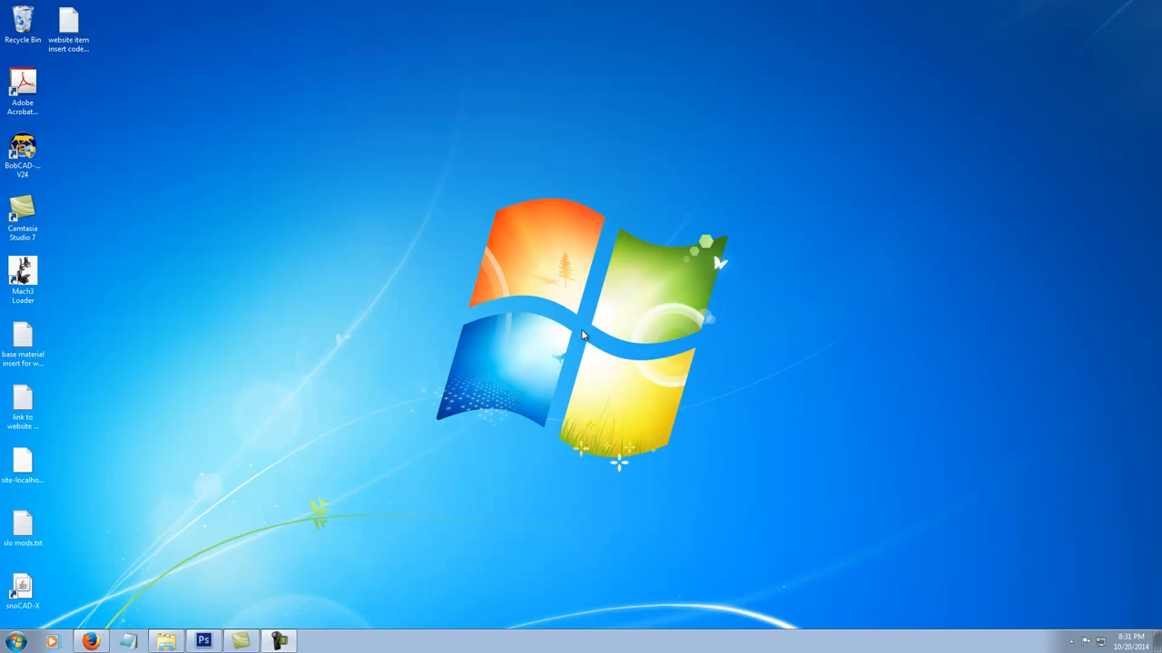
{"action": "mouse_move", "coordinate": [597, 314]}
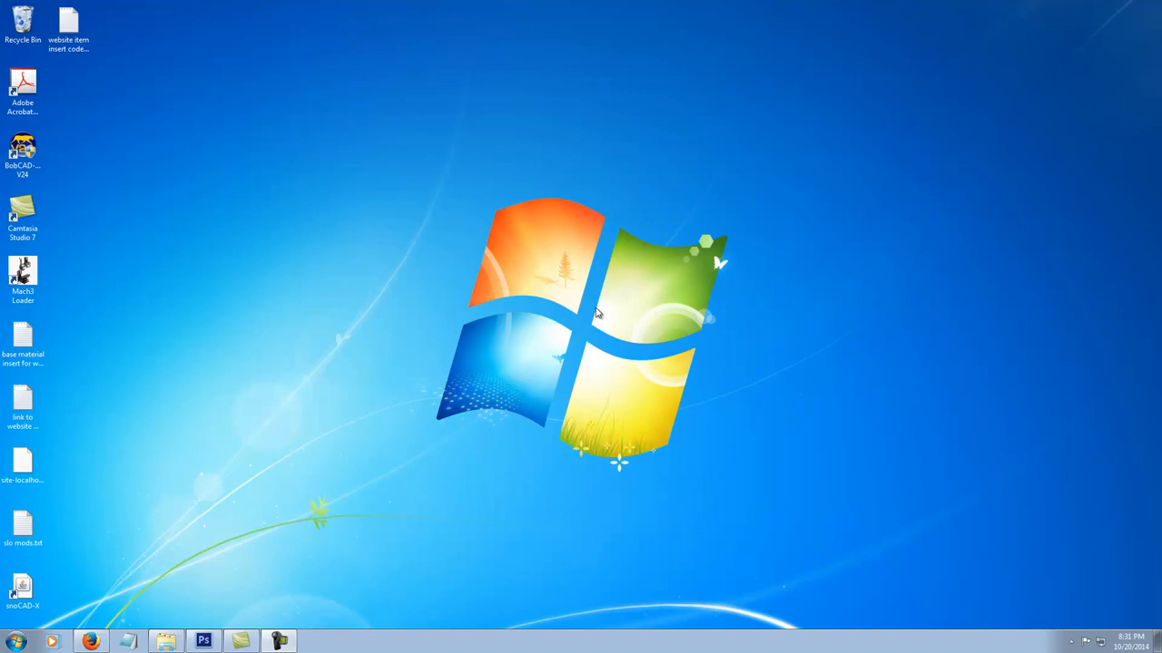
{"action": "mouse_move", "coordinate": [495, 544]}
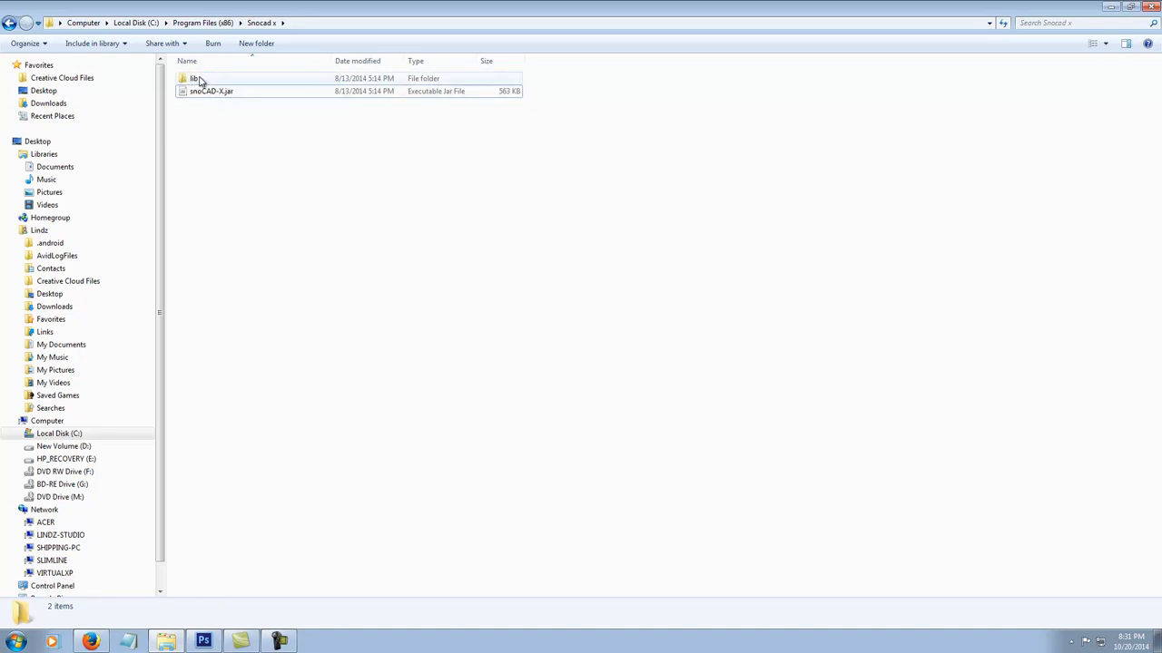
{"action": "mouse_move", "coordinate": [195, 78]}
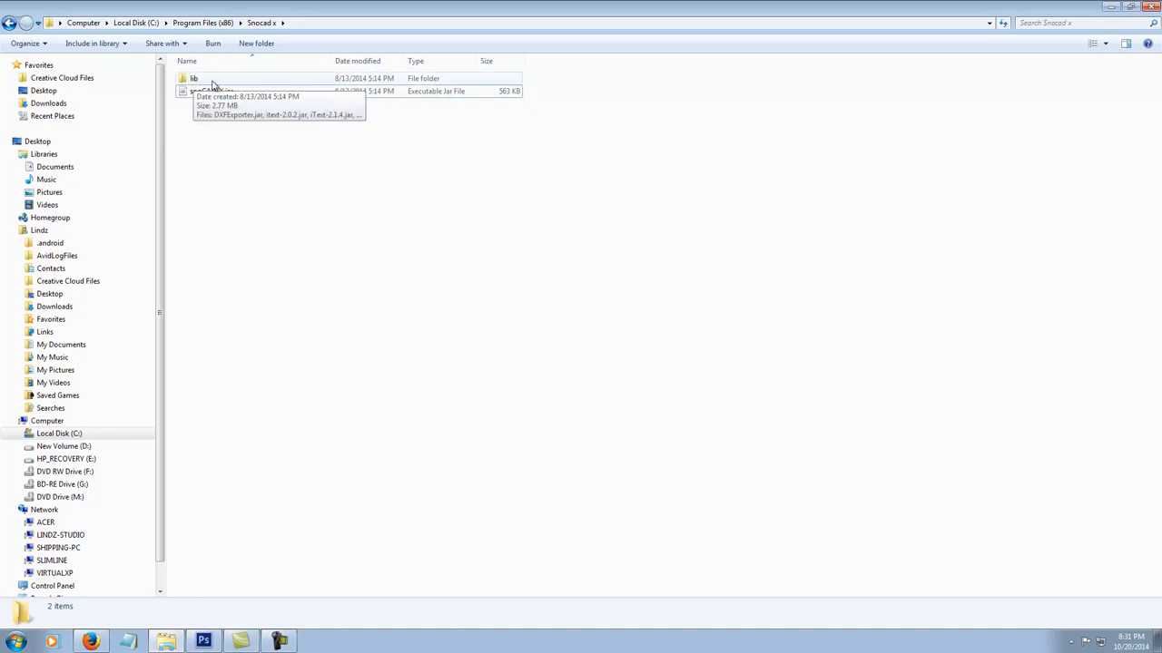
{"action": "mouse_move", "coordinate": [209, 91]}
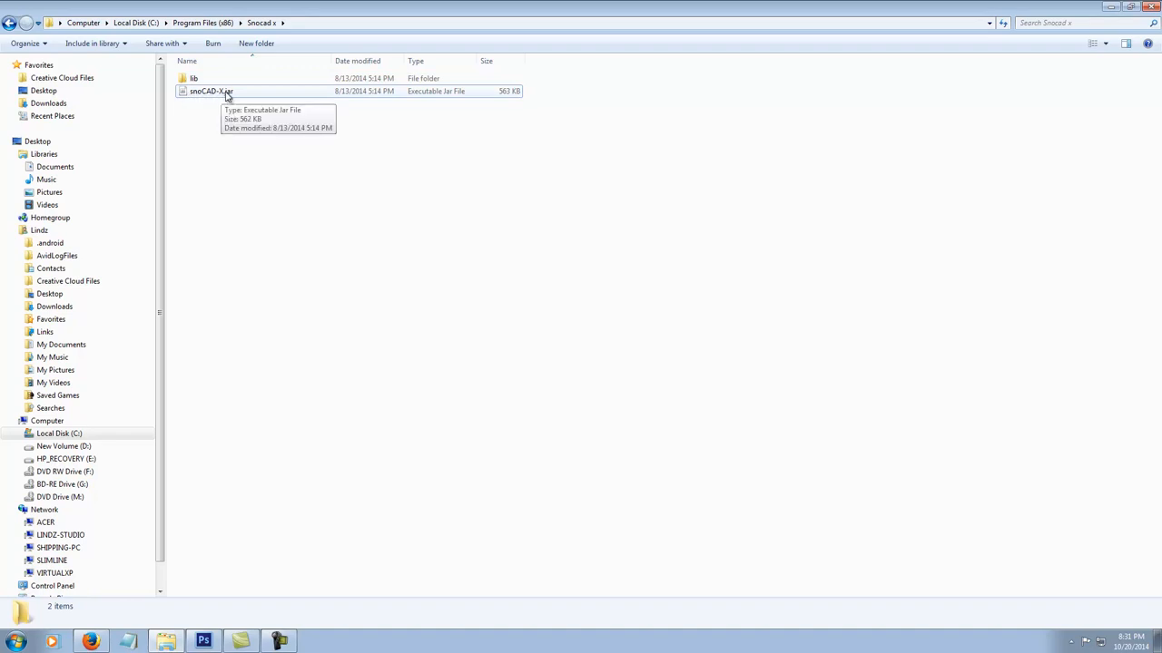
{"action": "mouse_move", "coordinate": [285, 123]}
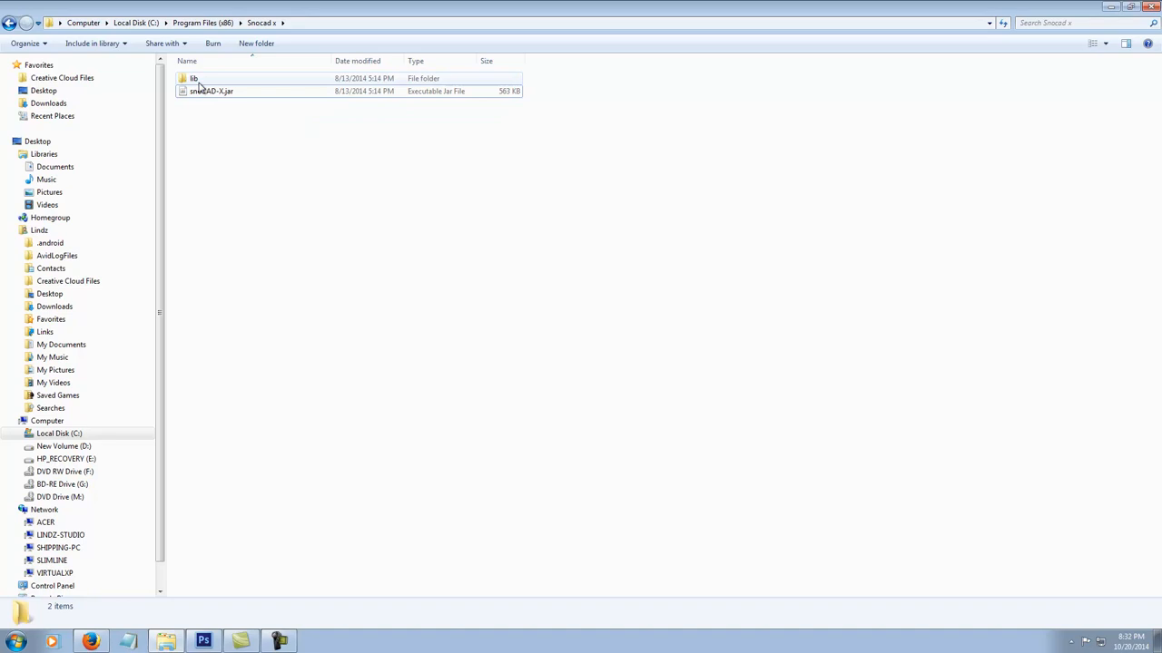
Browse the lib folder's libraries, return to the snoCAD-X folder and right-click snoCAD-X.jar.
{"action": "double_click", "coordinate": [193, 78]}
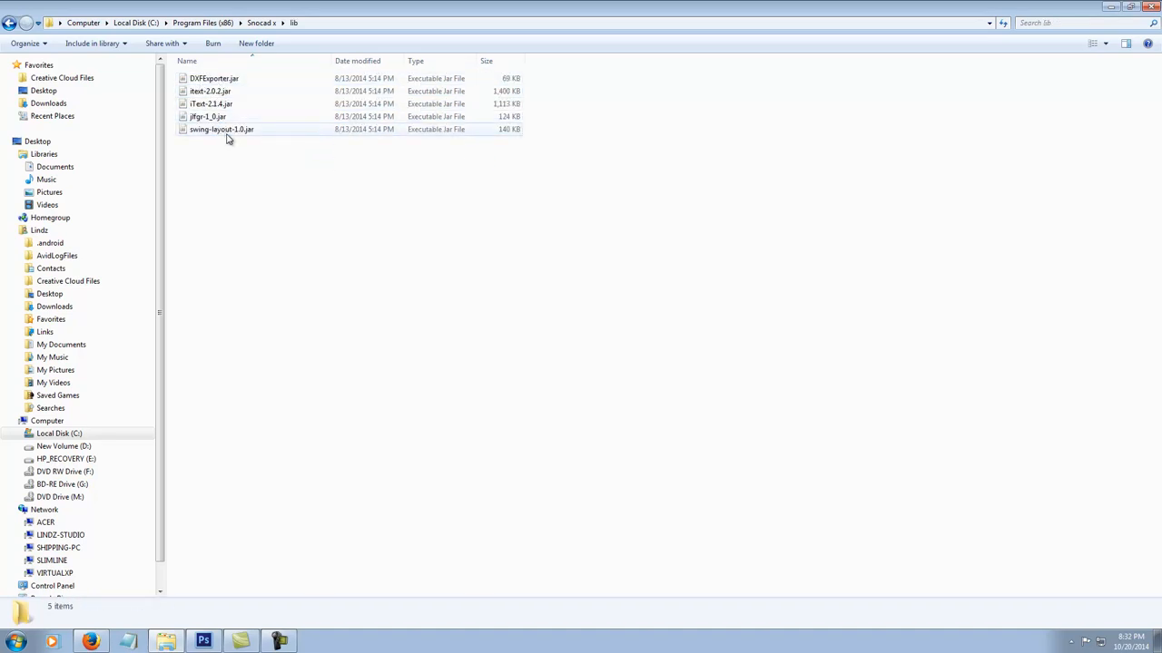
{"action": "left_click", "coordinate": [58, 433]}
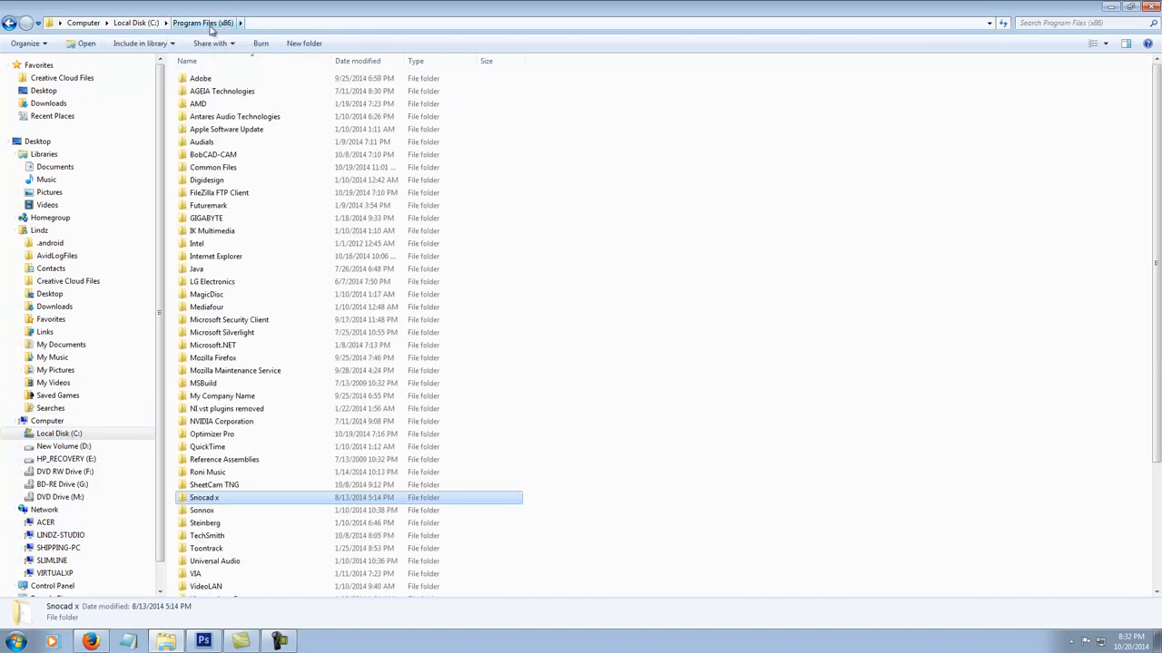
{"action": "mouse_move", "coordinate": [226, 506]}
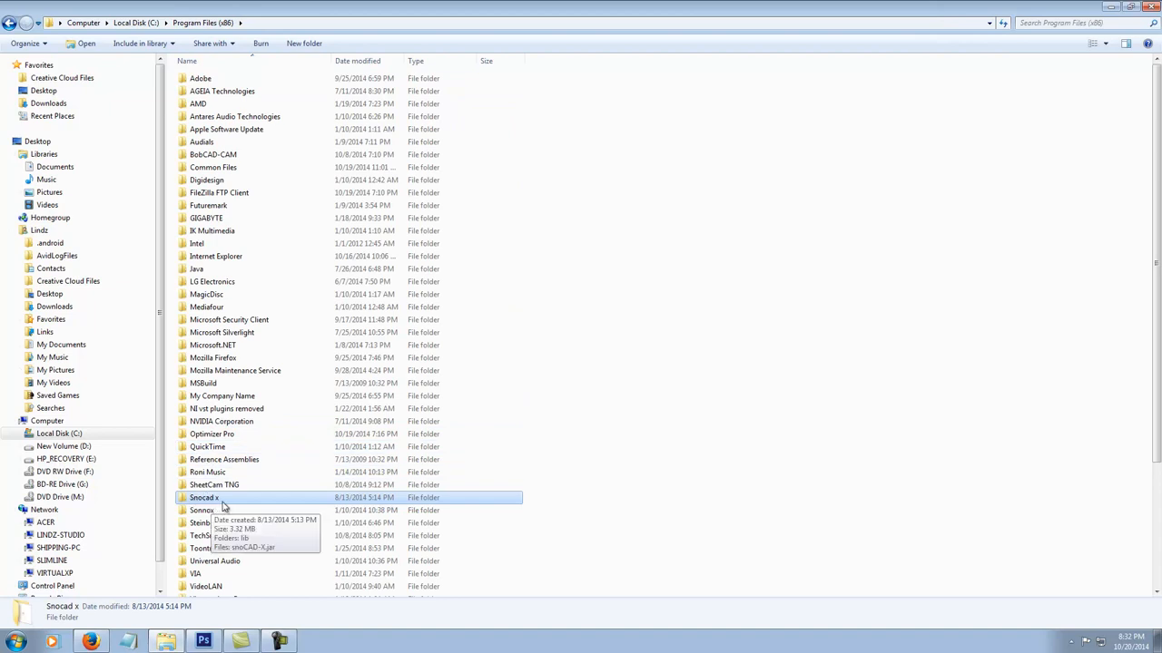
{"action": "double_click", "coordinate": [202, 497]}
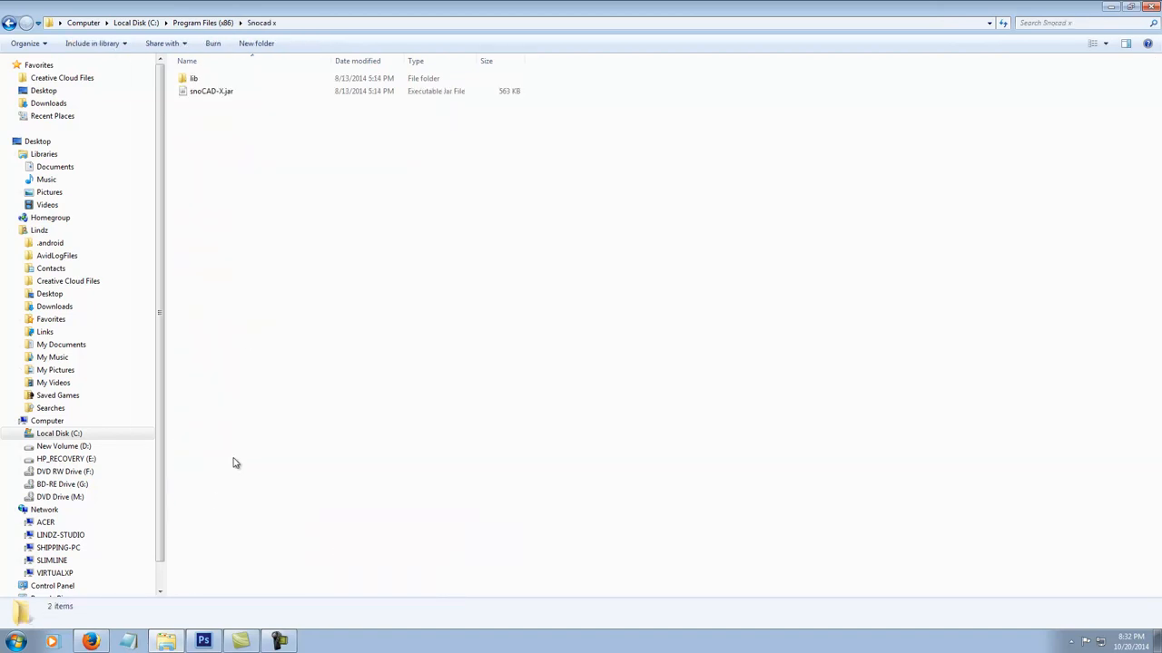
{"action": "left_click", "coordinate": [210, 91]}
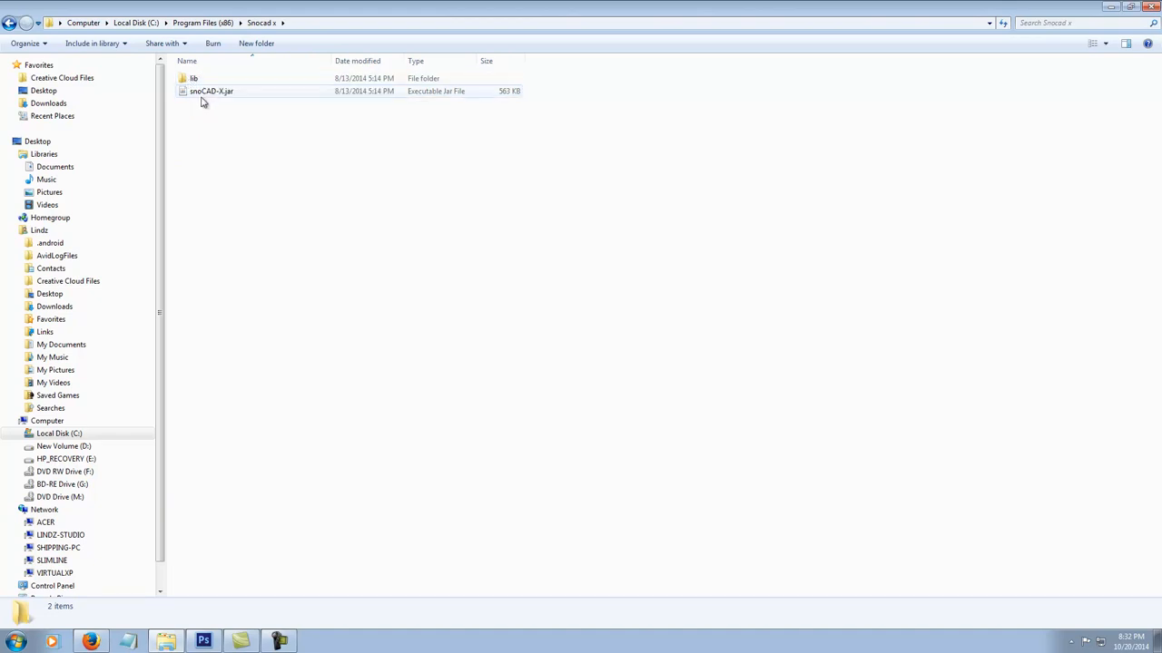
{"action": "mouse_move", "coordinate": [222, 91]}
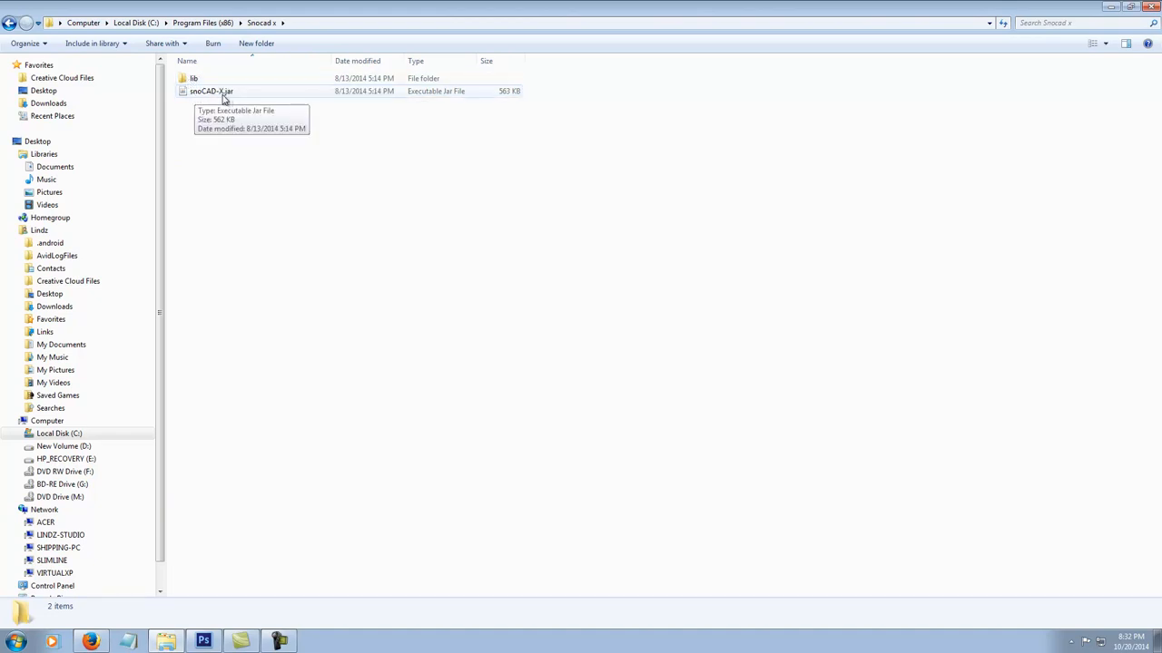
{"action": "right_click", "coordinate": [209, 91]}
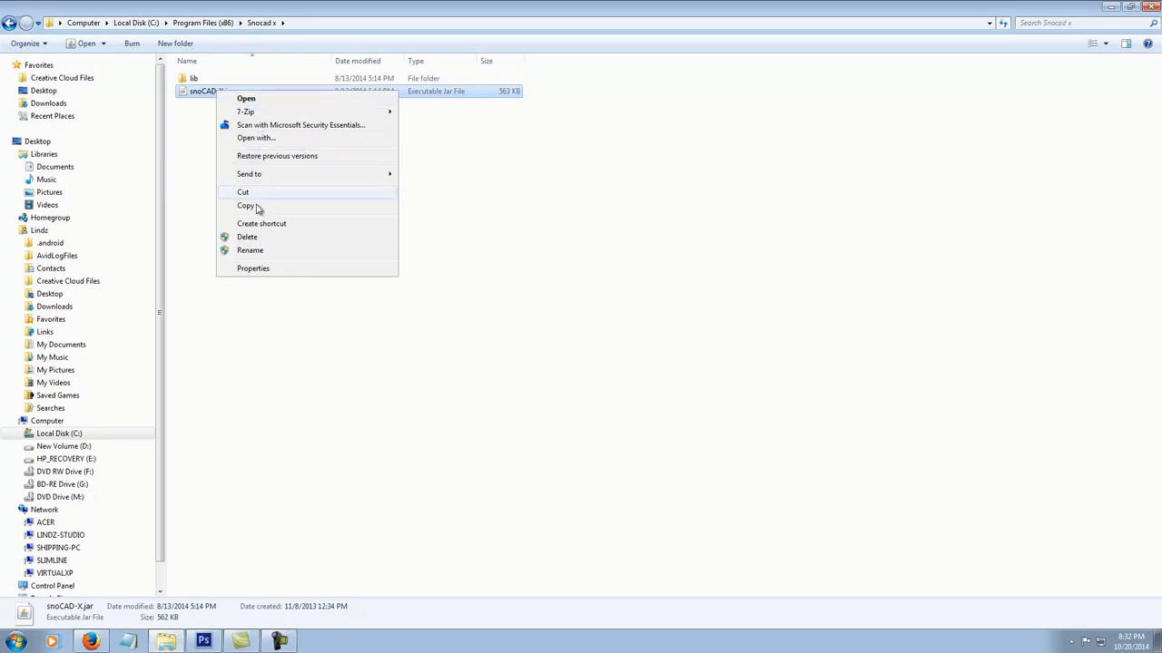
{"action": "mouse_move", "coordinate": [468, 365]}
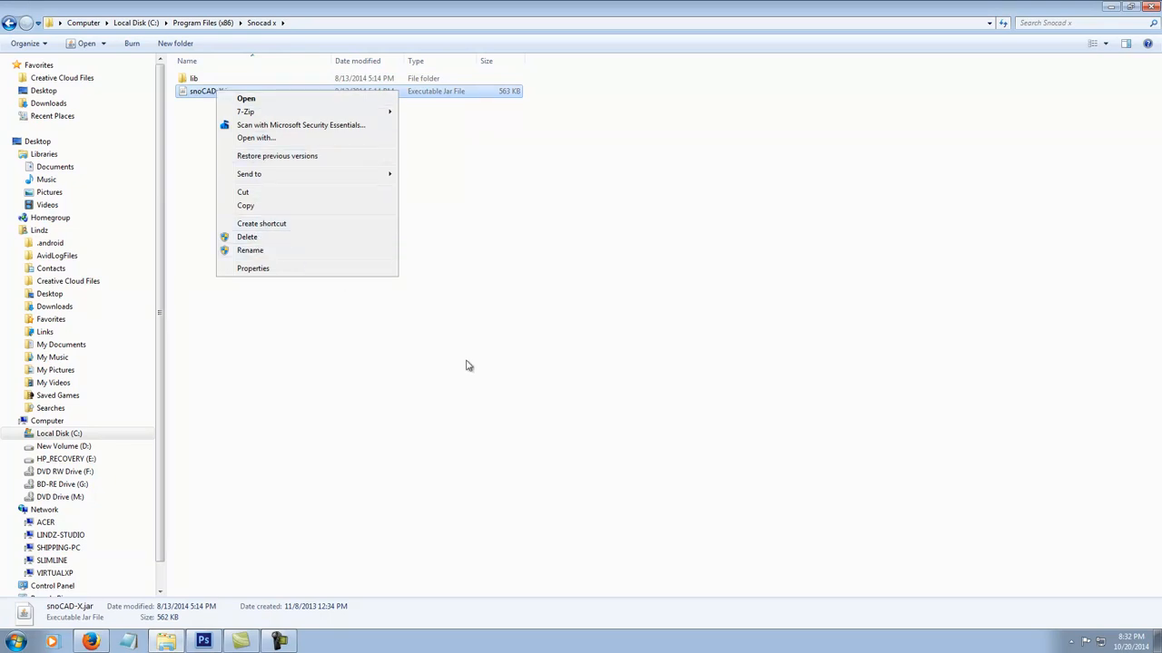
Launch snoCAD-X from the Start menu program list.
{"action": "left_click", "coordinate": [15, 641]}
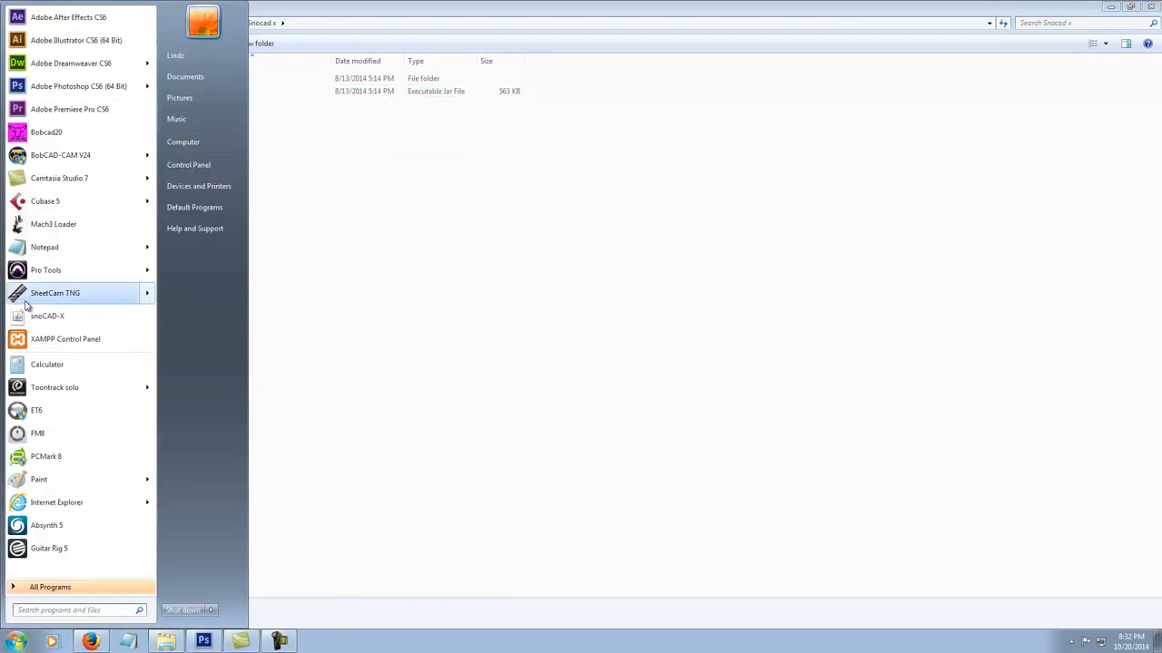
{"action": "mouse_move", "coordinate": [47, 316]}
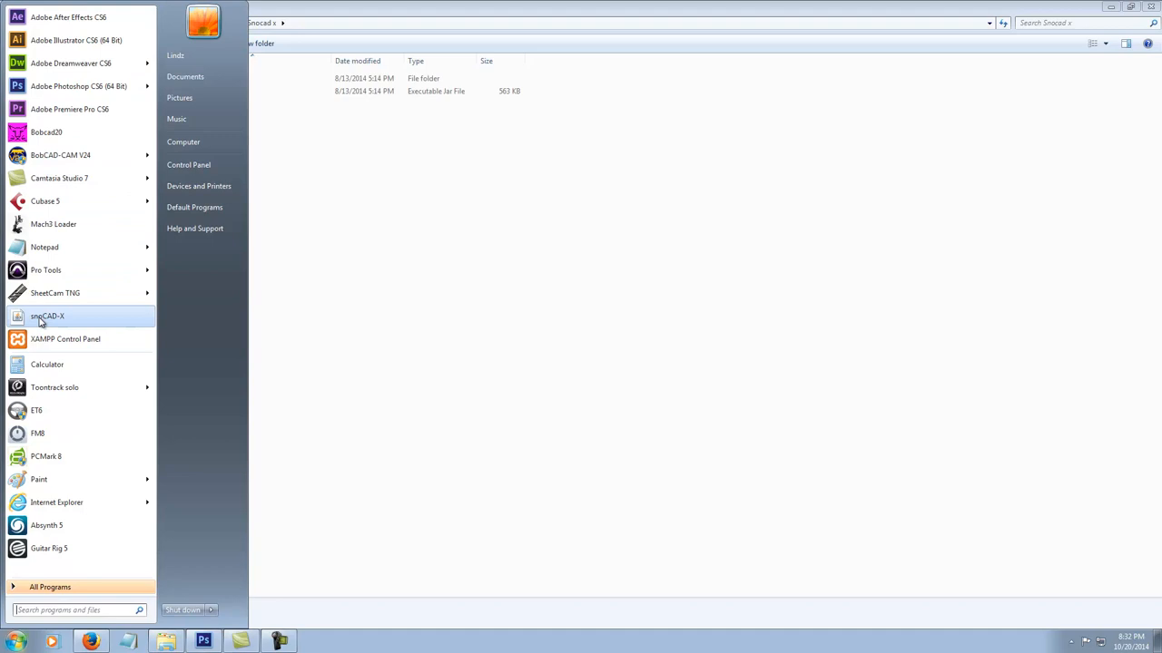
{"action": "mouse_move", "coordinate": [56, 325]}
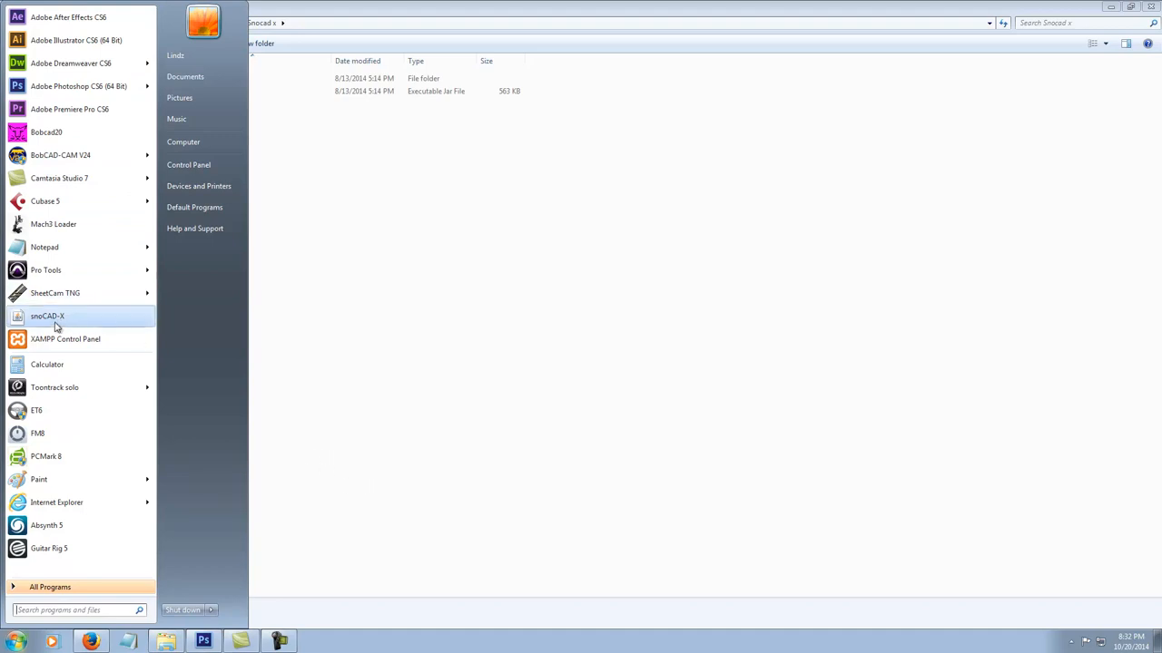
{"action": "left_click", "coordinate": [47, 315]}
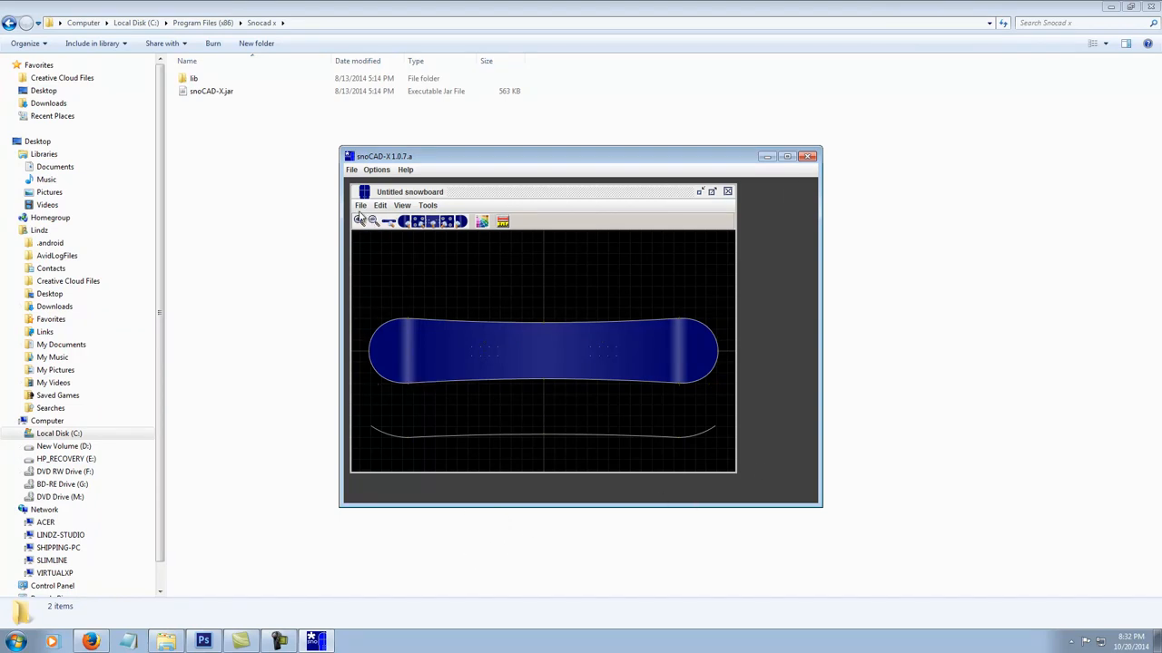
Zoom to fit the default board outline, then magnify its tip shape.
{"action": "left_click", "coordinate": [797, 156]}
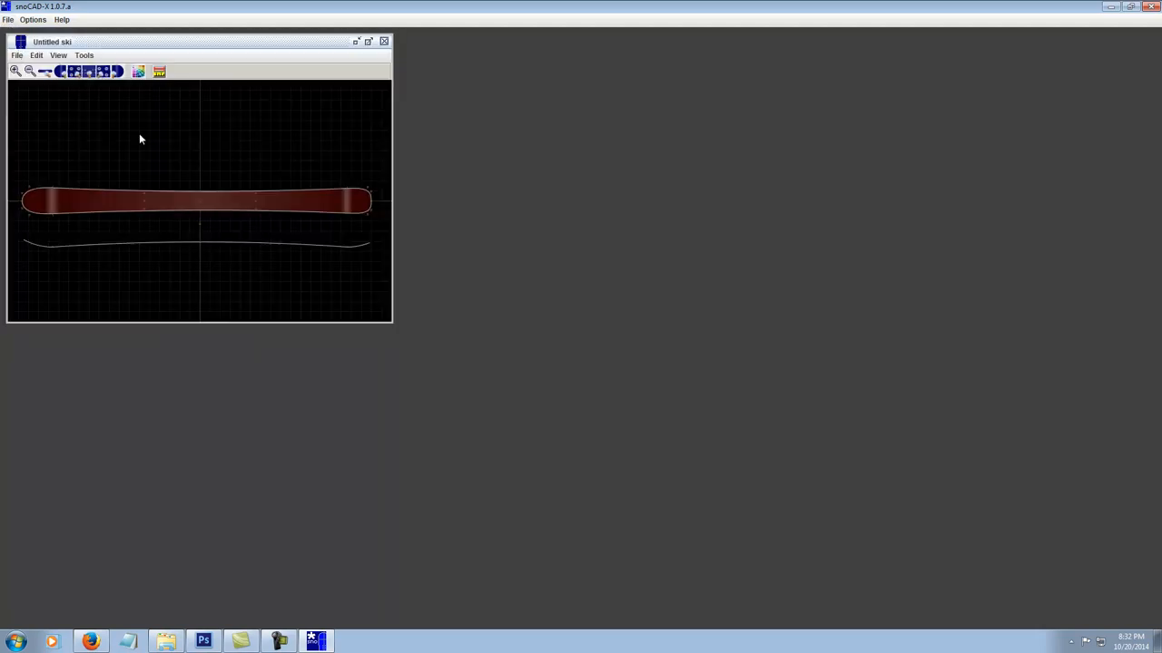
{"action": "left_click", "coordinate": [357, 42]}
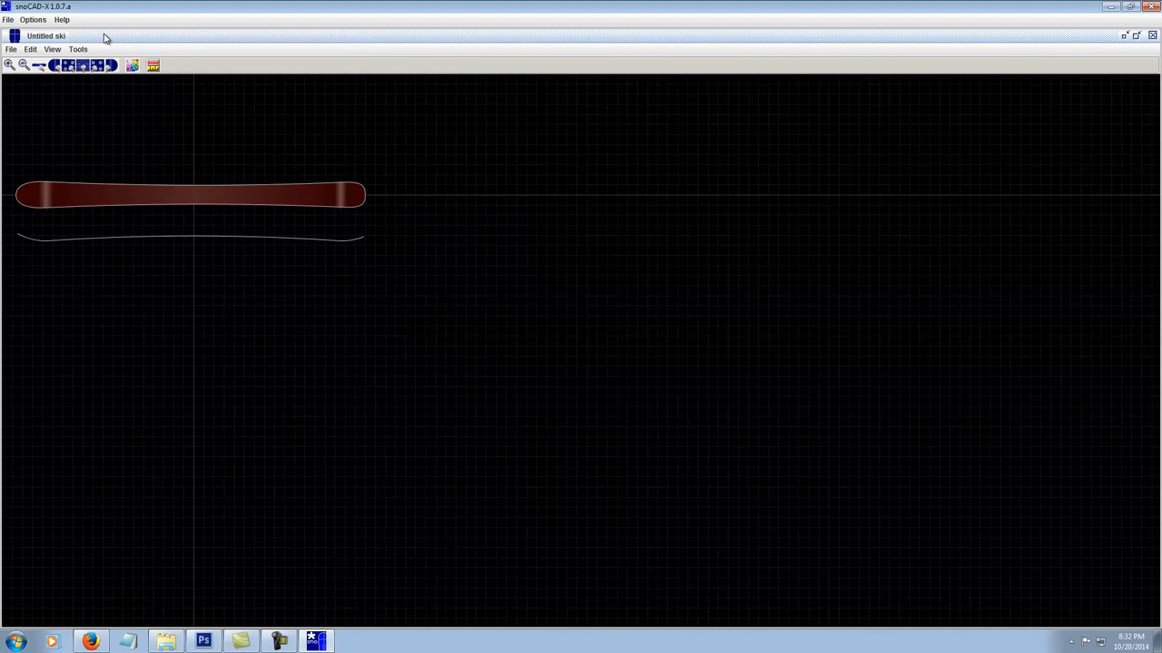
{"action": "mouse_move", "coordinate": [138, 68]}
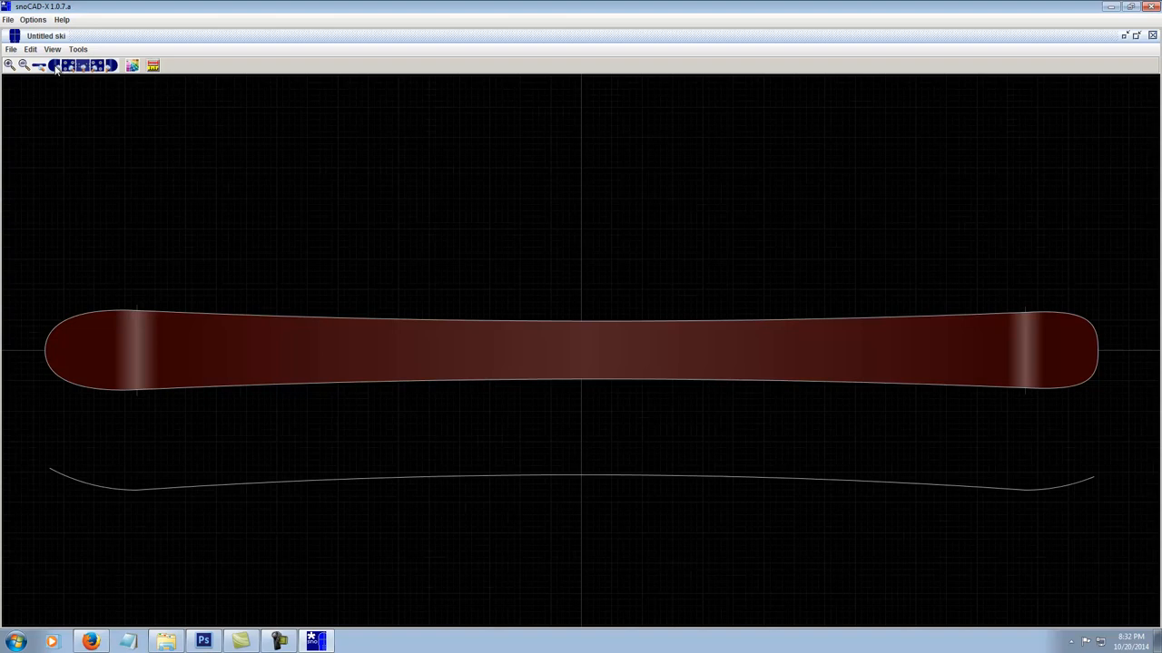
{"action": "left_click", "coordinate": [10, 65]}
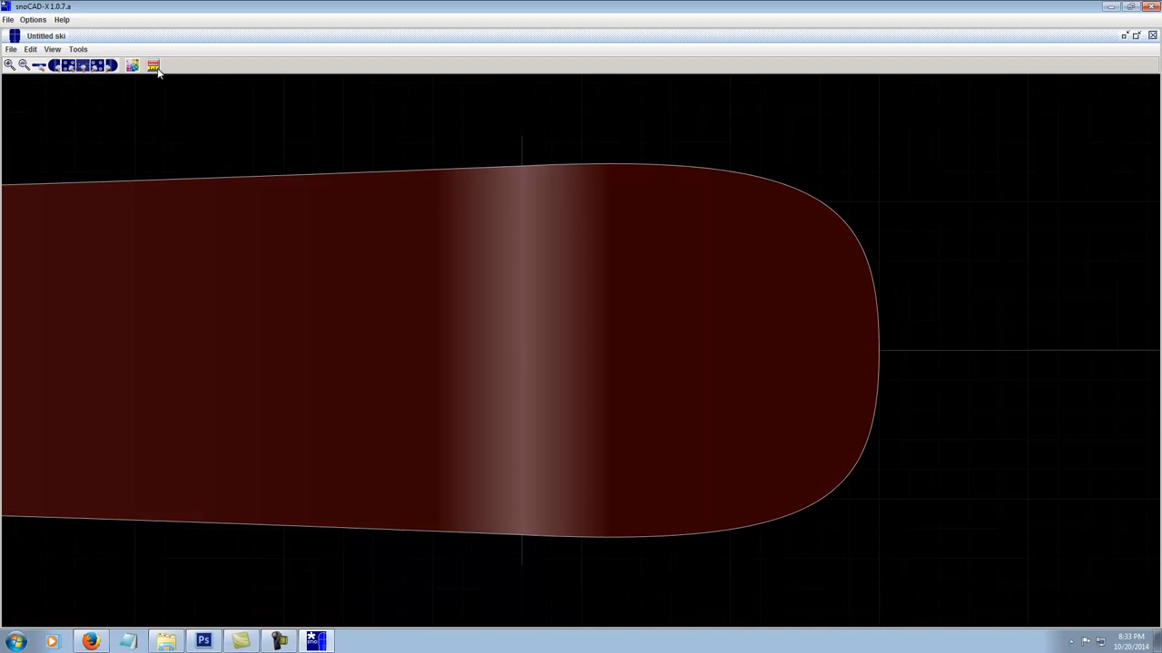
Show the Board Properties panel with lengths, widths, sidecut radius and stance values.
{"action": "left_click", "coordinate": [153, 64]}
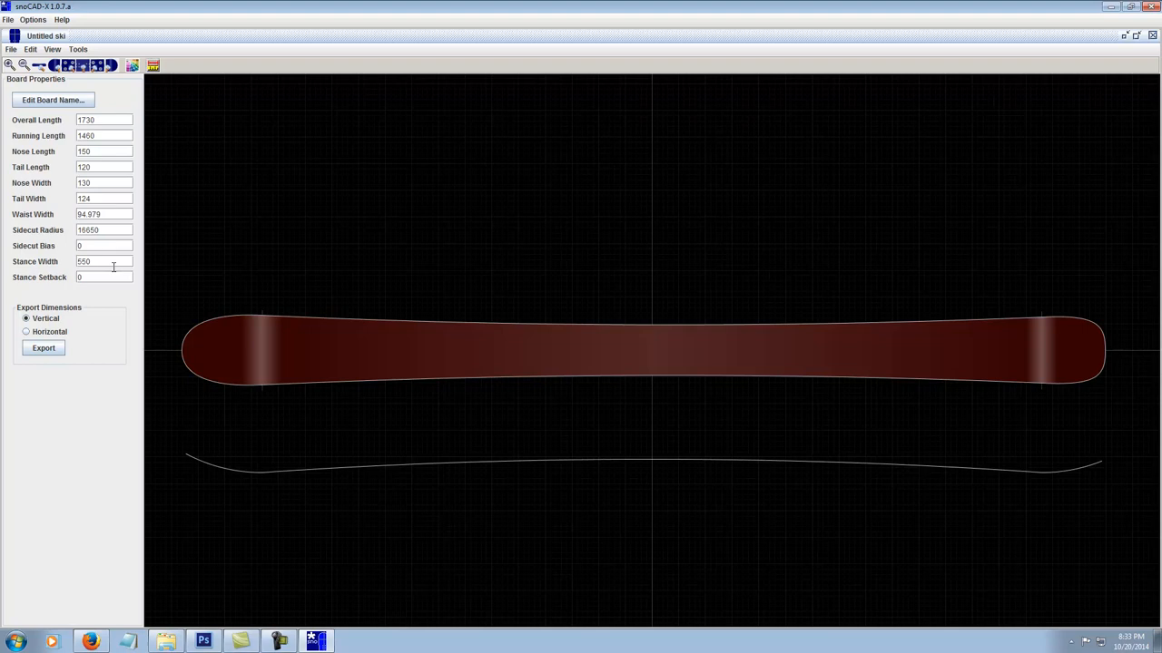
{"action": "mouse_move", "coordinate": [469, 250]}
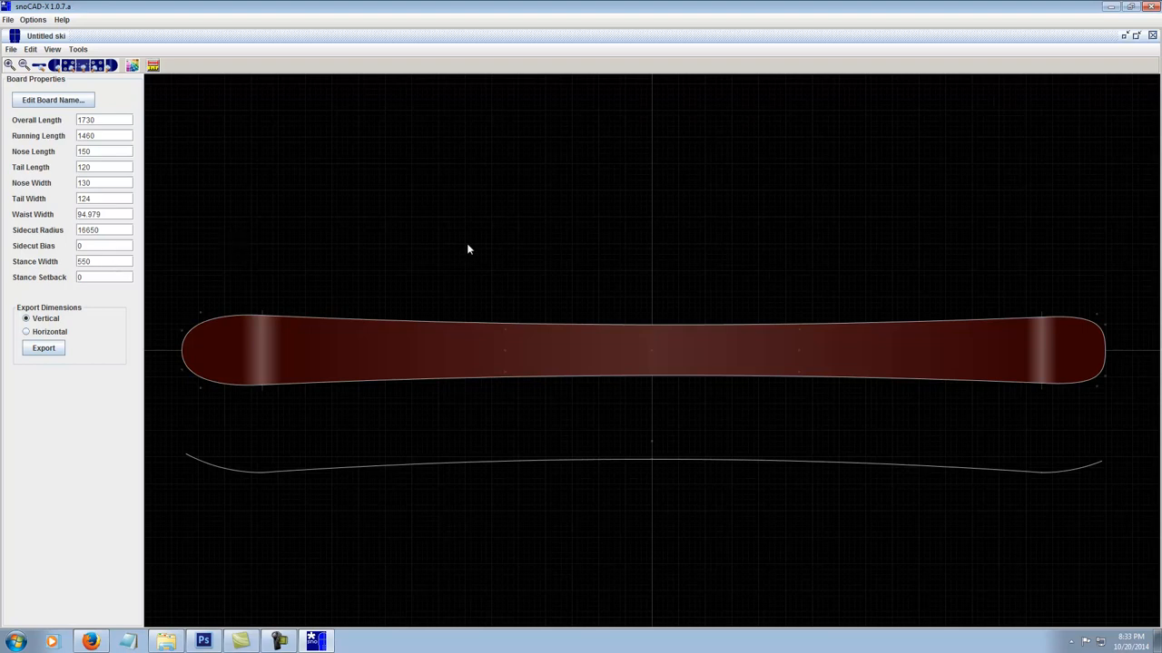
{"action": "mouse_move", "coordinate": [426, 273]}
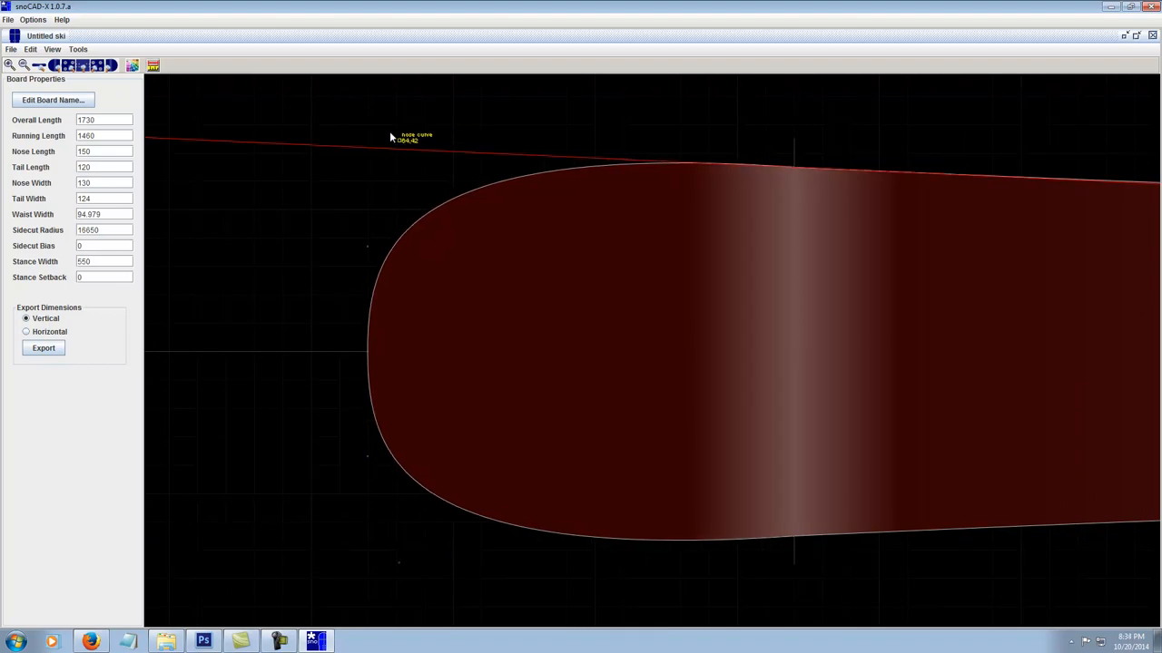
{"action": "mouse_move", "coordinate": [397, 138]}
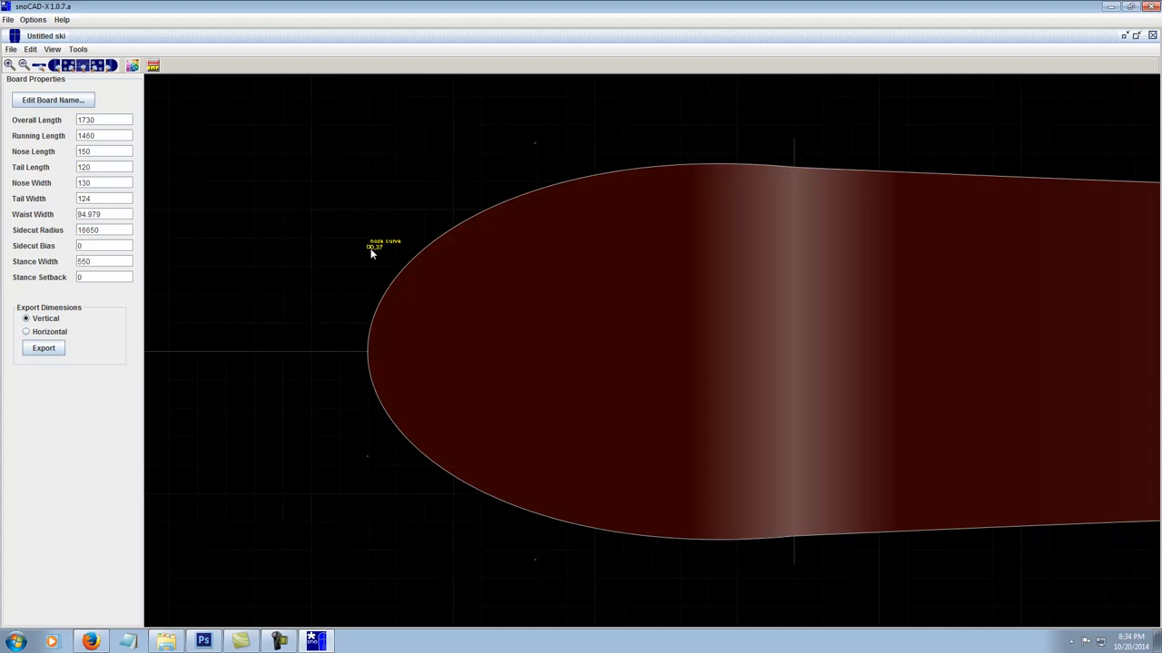
{"action": "mouse_move", "coordinate": [368, 262]}
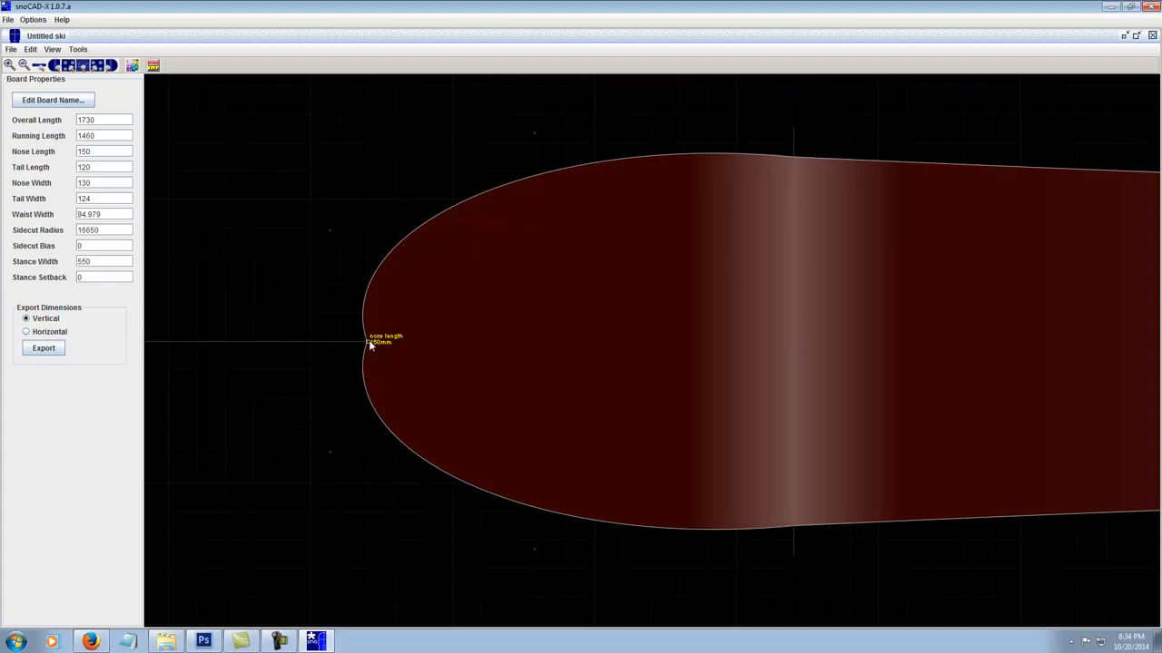
{"action": "mouse_move", "coordinate": [332, 234]}
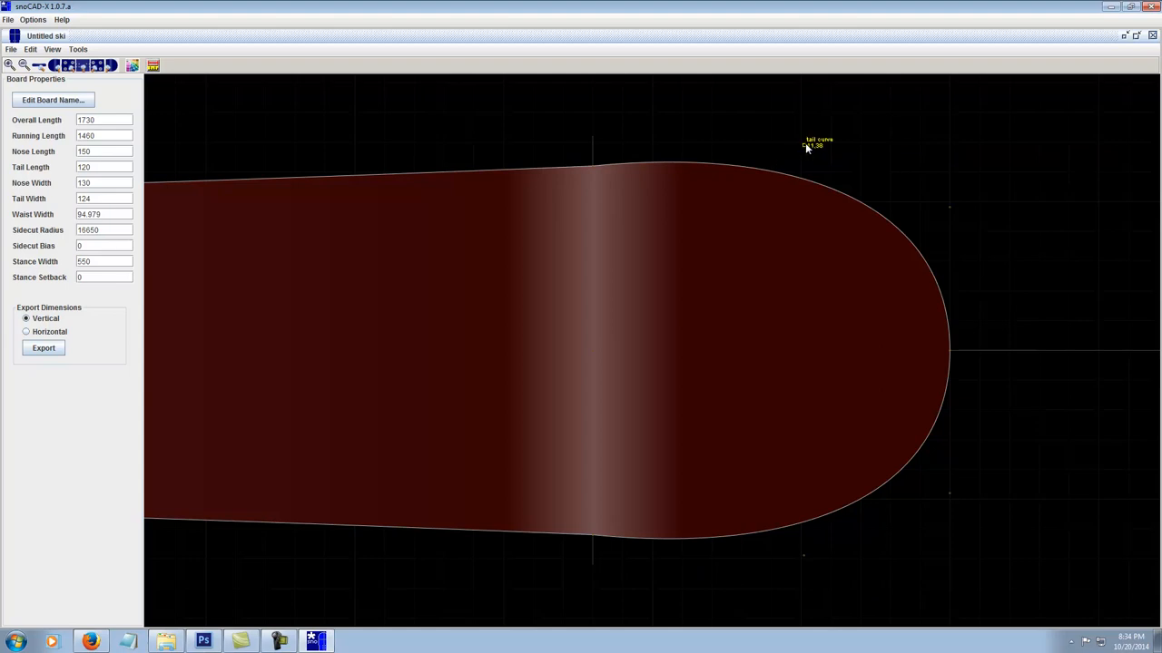
{"action": "mouse_move", "coordinate": [805, 149]}
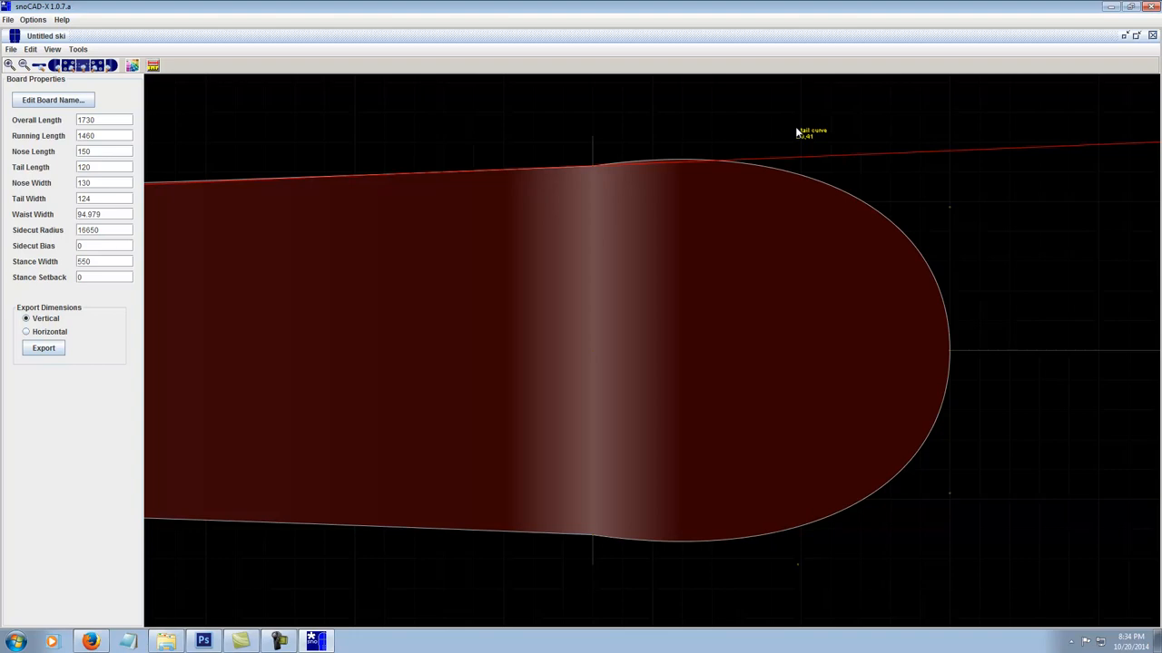
{"action": "mouse_move", "coordinate": [588, 165]}
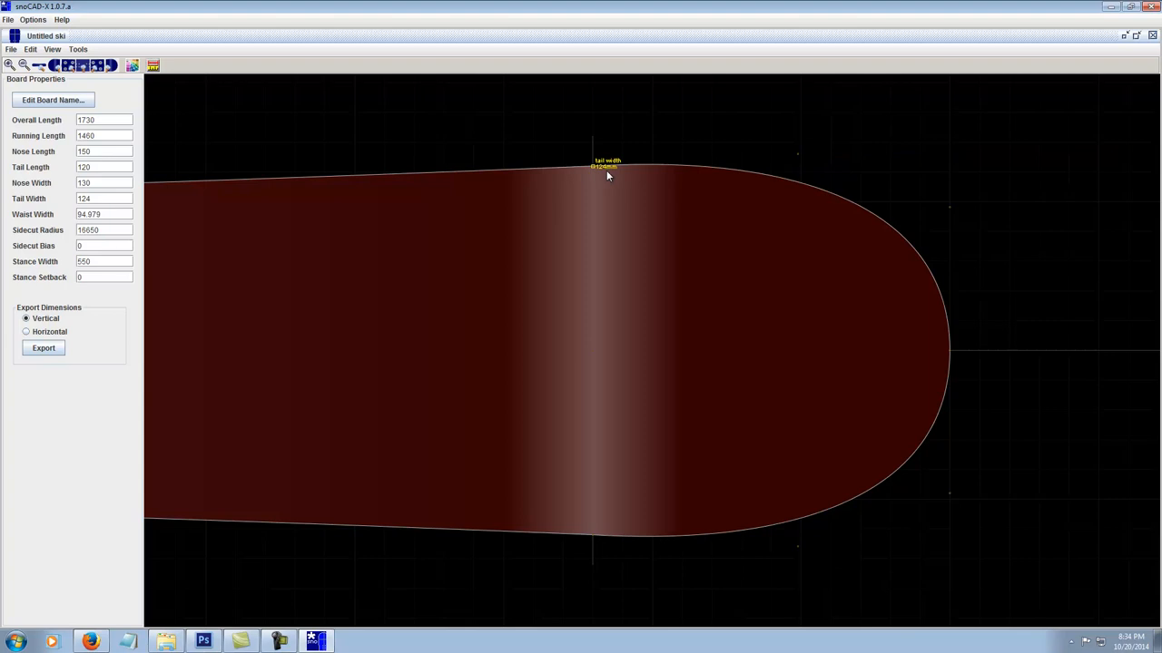
{"action": "mouse_move", "coordinate": [724, 191]}
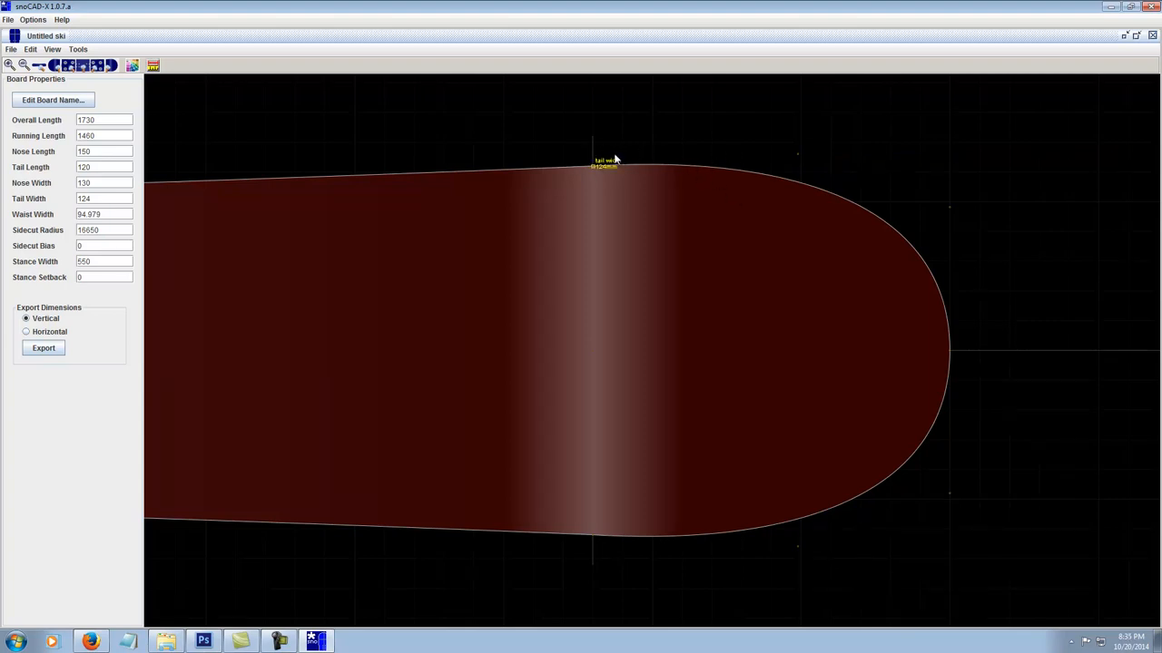
{"action": "mouse_move", "coordinate": [265, 128]}
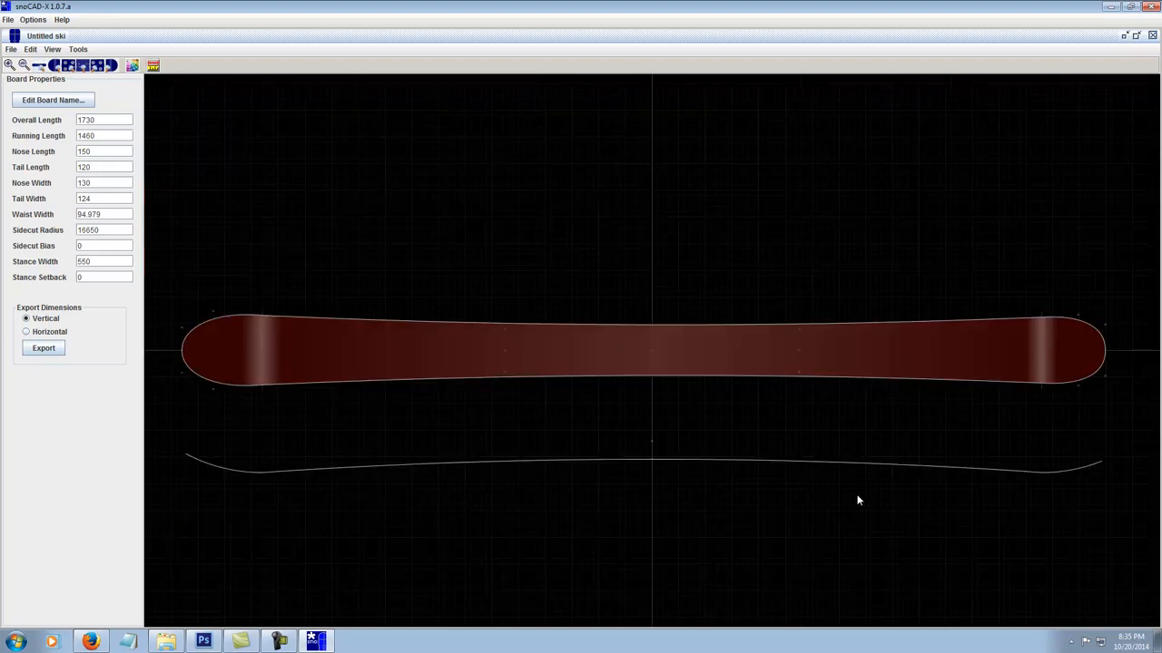
{"action": "mouse_move", "coordinate": [651, 377]}
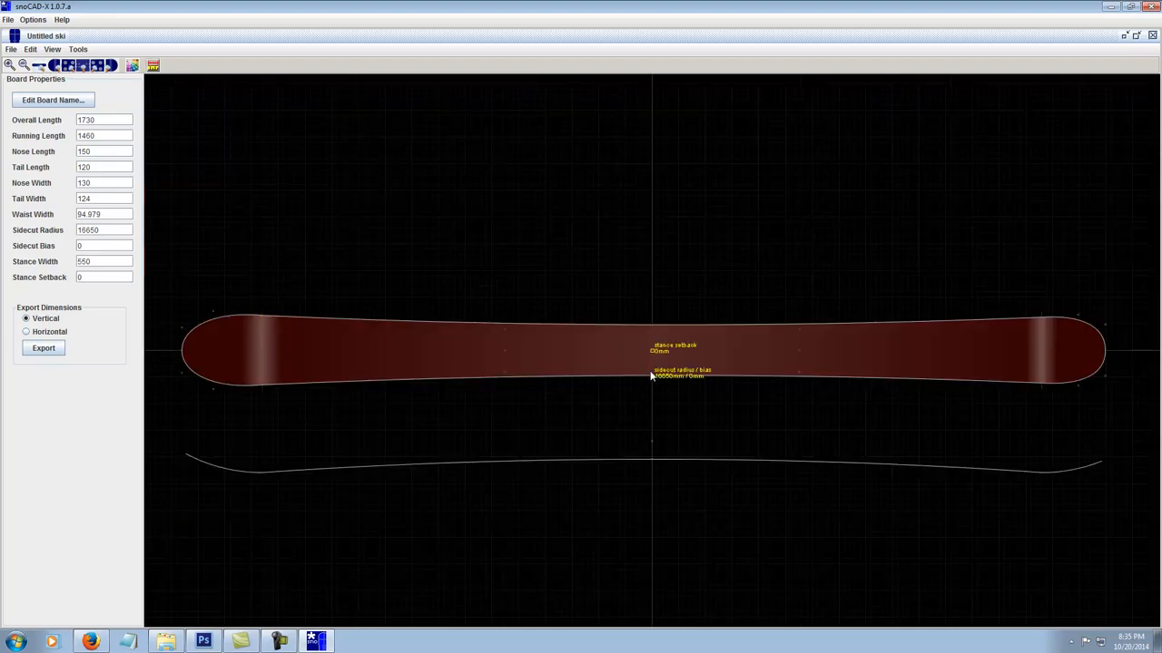
{"action": "mouse_move", "coordinate": [263, 354]}
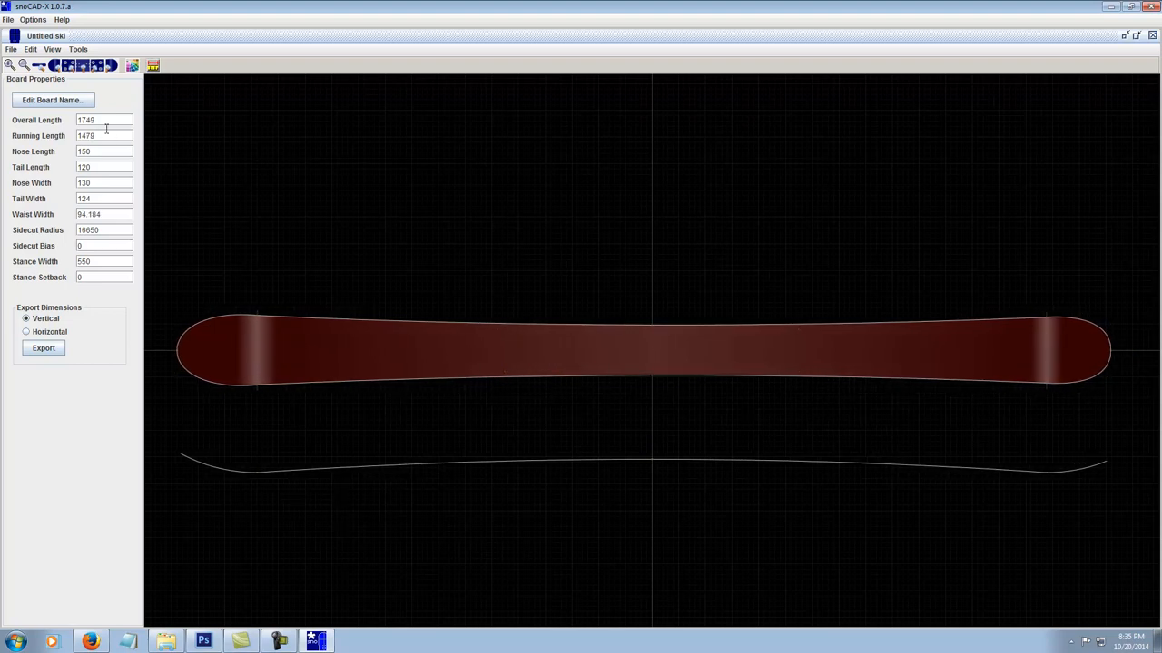
{"action": "mouse_move", "coordinate": [134, 196]}
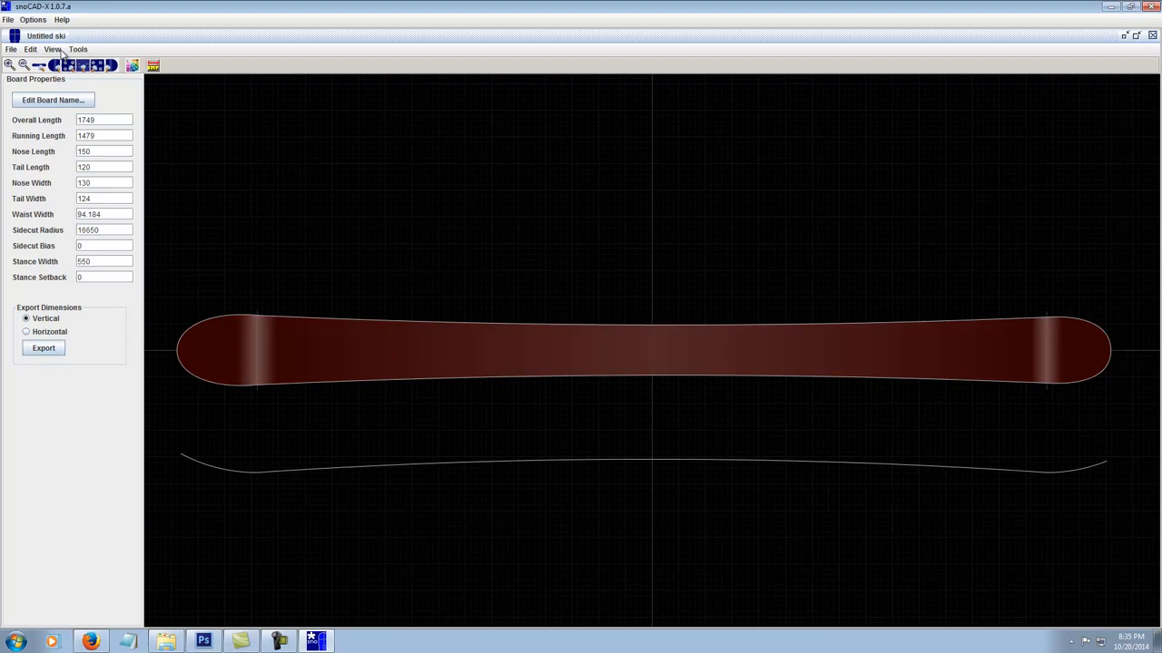
Open the list of editing modes.
{"action": "left_click", "coordinate": [31, 49]}
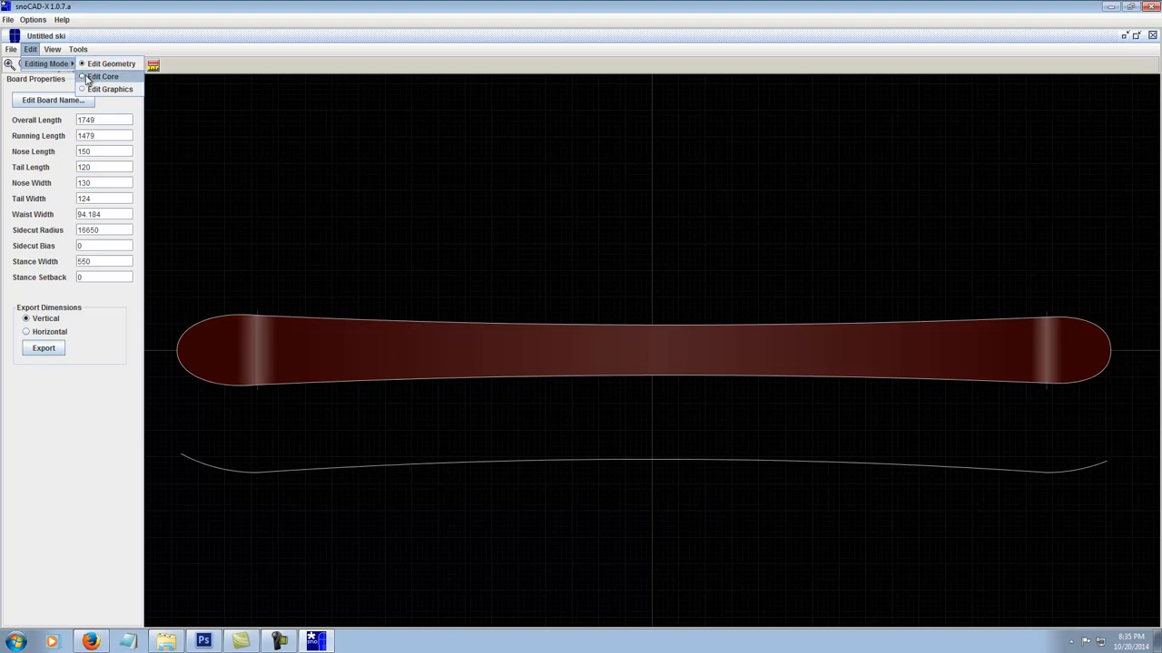
Switch to Edit Core mode, showing the wooden core and its thickness profile.
{"action": "left_click", "coordinate": [110, 89]}
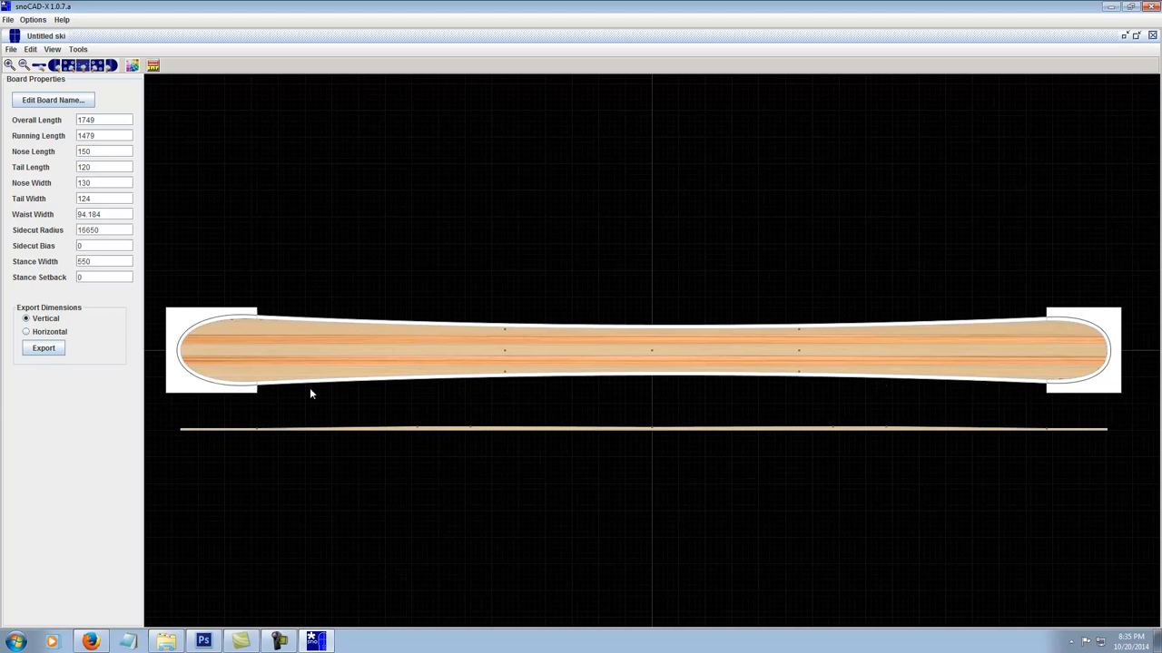
{"action": "mouse_move", "coordinate": [235, 321]}
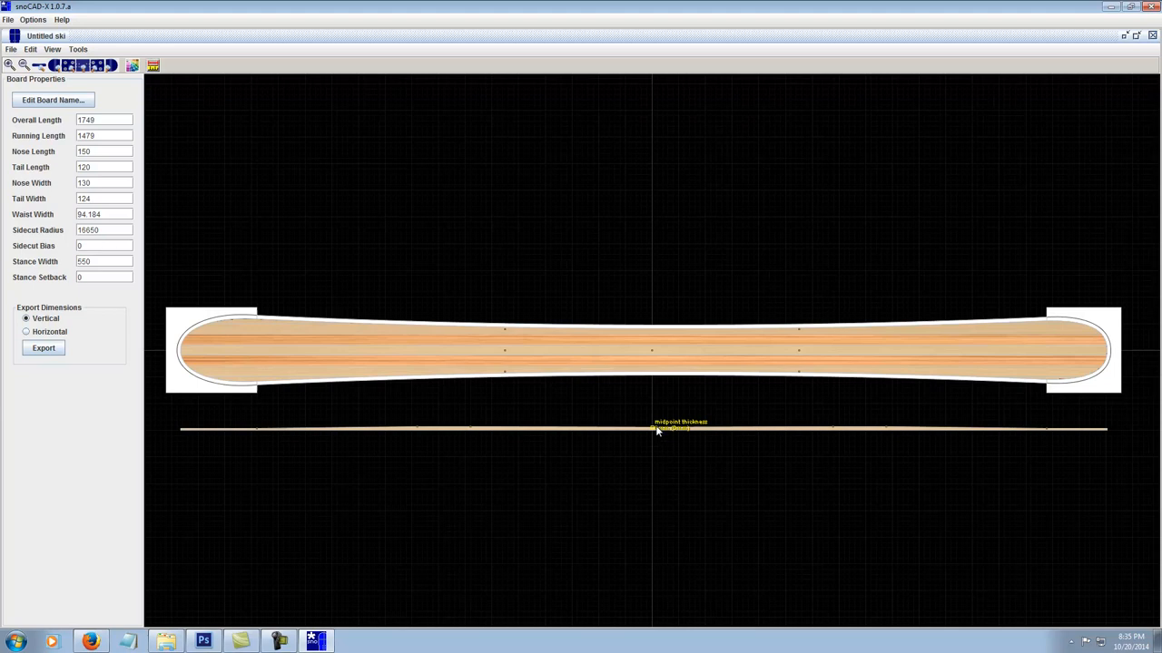
{"action": "mouse_move", "coordinate": [657, 432]}
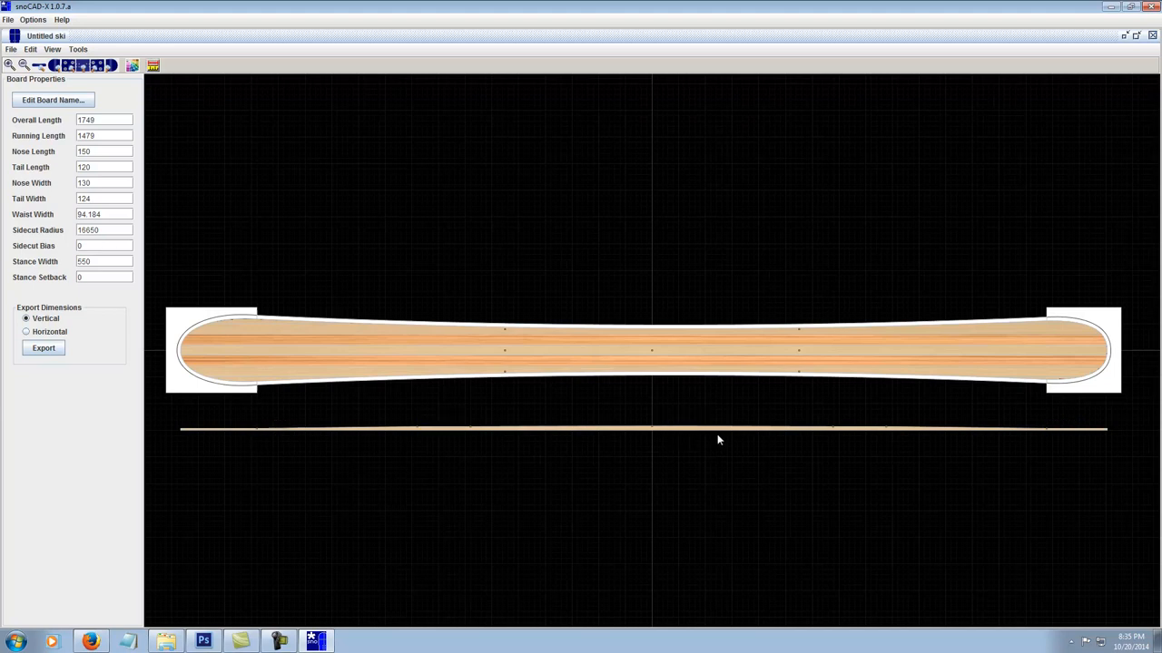
{"action": "mouse_move", "coordinate": [300, 424]}
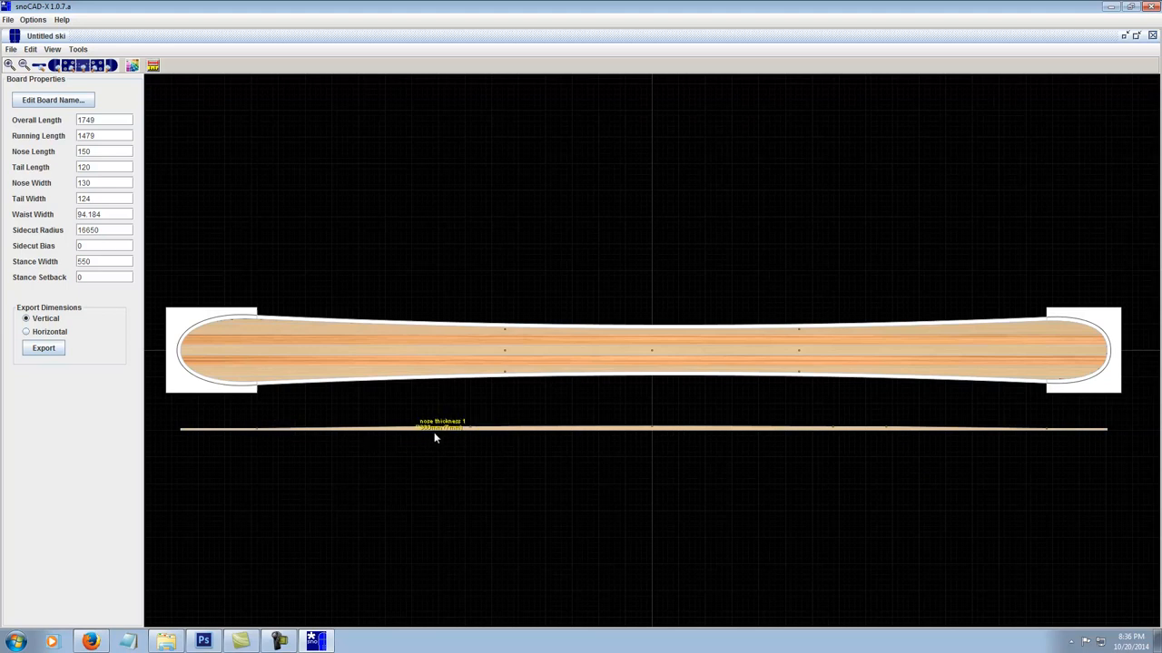
{"action": "mouse_move", "coordinate": [379, 436]}
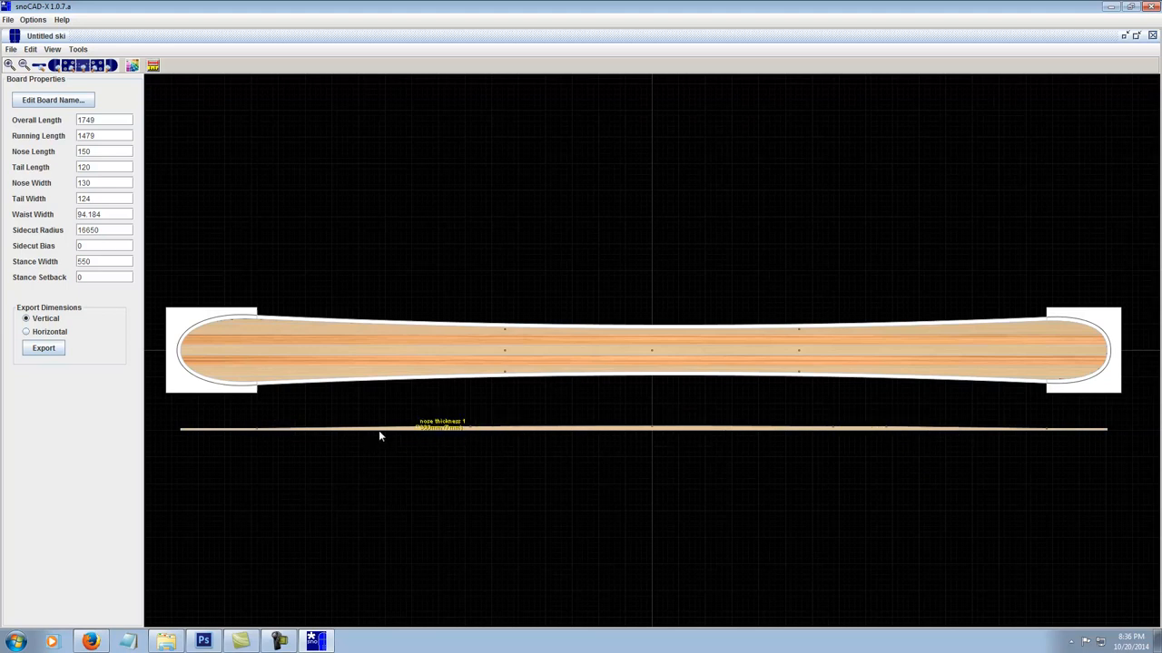
{"action": "mouse_move", "coordinate": [350, 493]}
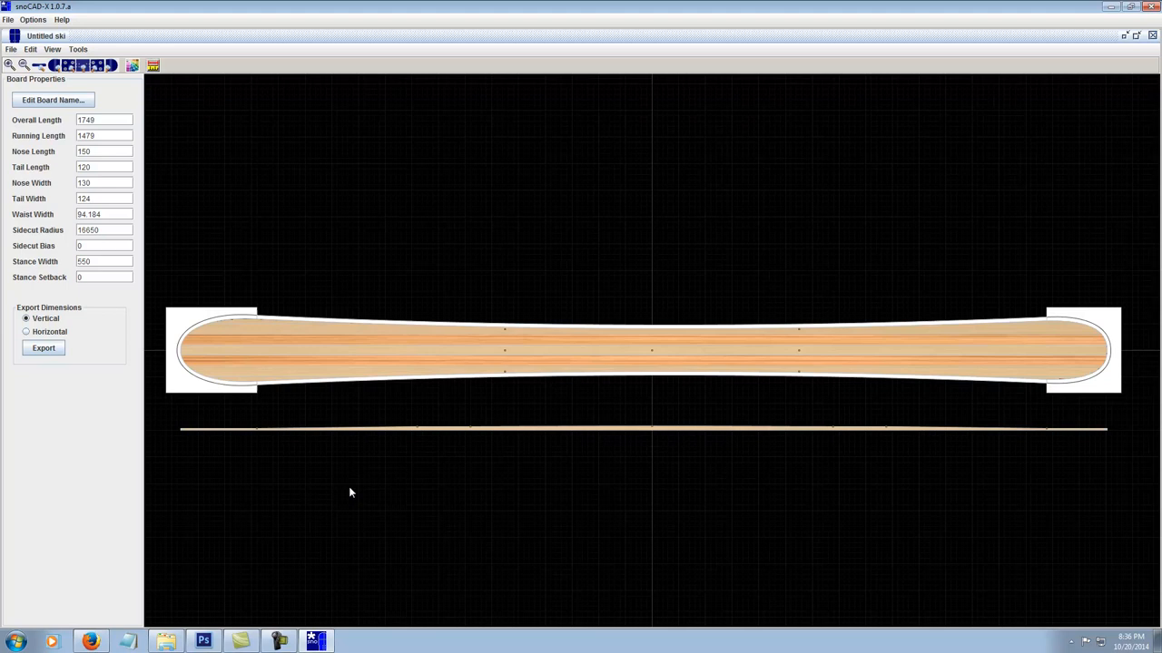
{"action": "mouse_move", "coordinate": [344, 457]}
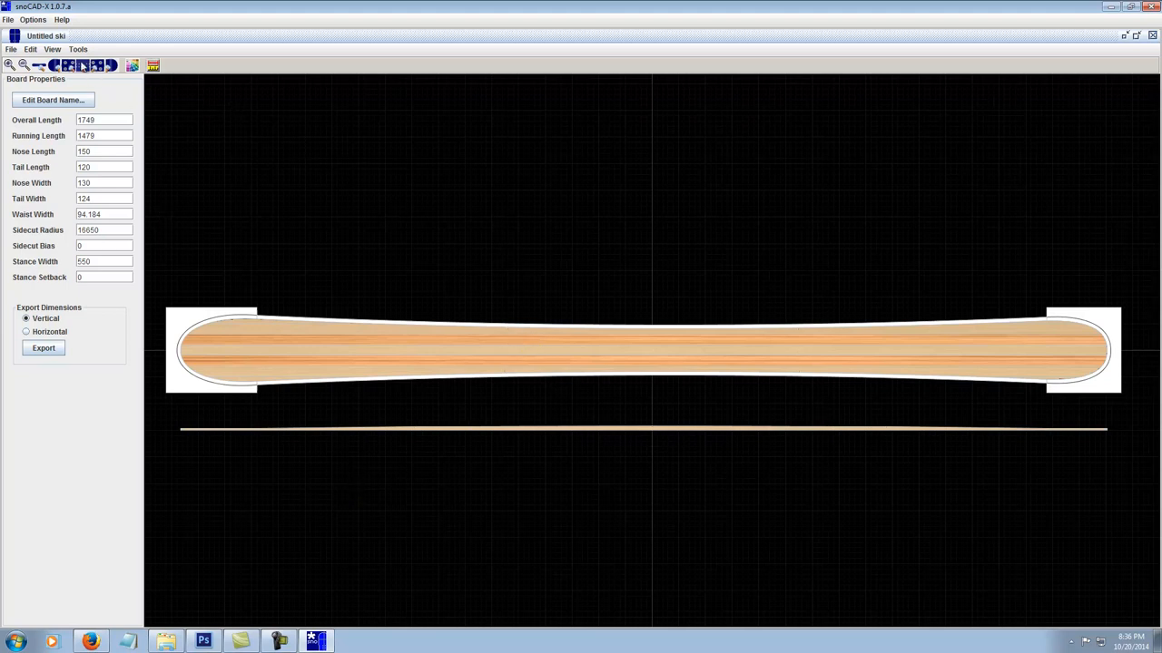
Open the Core Shaper from the board shaping tools.
{"action": "left_click", "coordinate": [31, 49]}
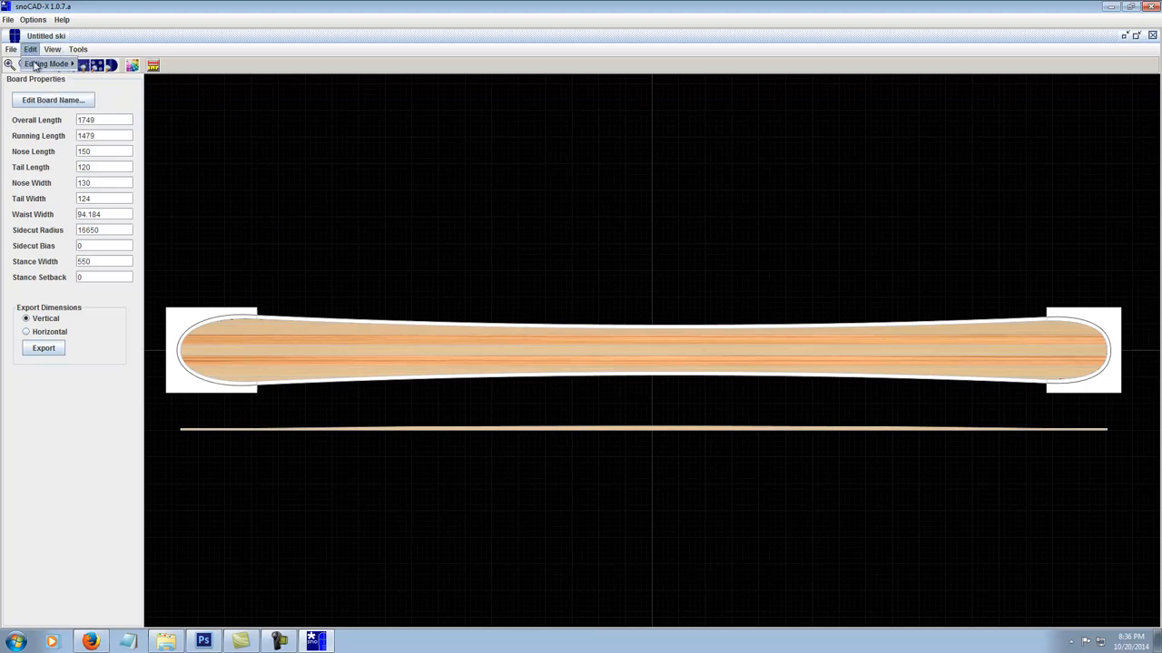
{"action": "left_click", "coordinate": [78, 49]}
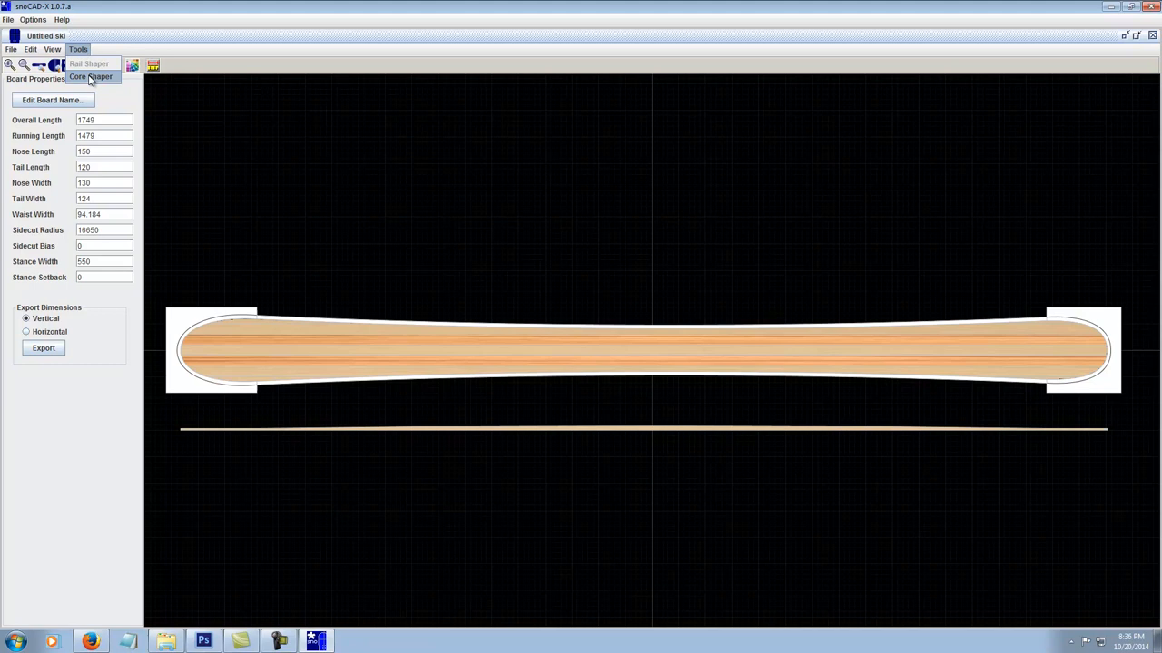
{"action": "left_click", "coordinate": [90, 76]}
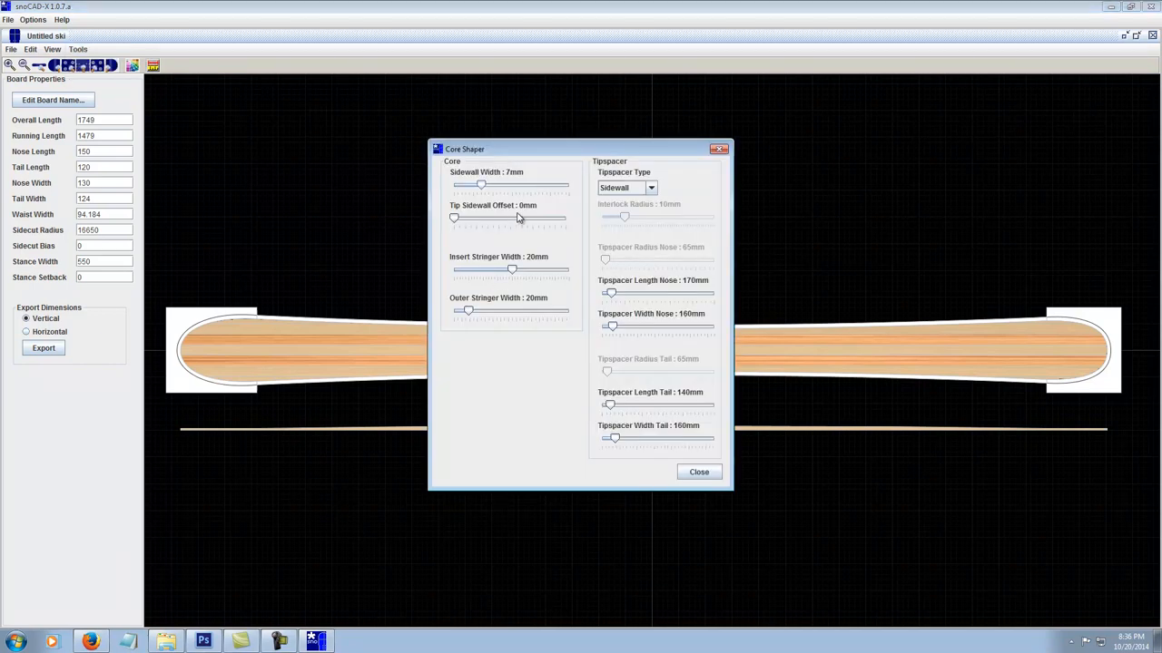
{"action": "mouse_move", "coordinate": [502, 188]}
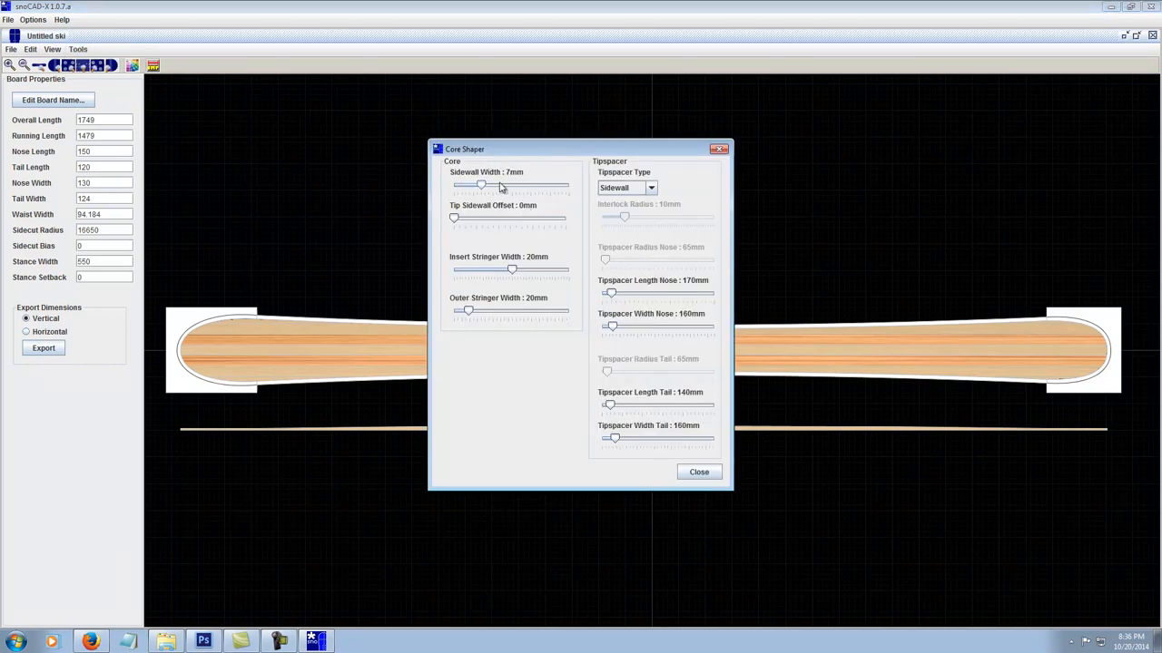
Try sidewall widths between 6 and 21mm, settling on 9mm.
{"action": "left_click_drag", "start_coordinate": [480, 185], "coordinate": [483, 185]}
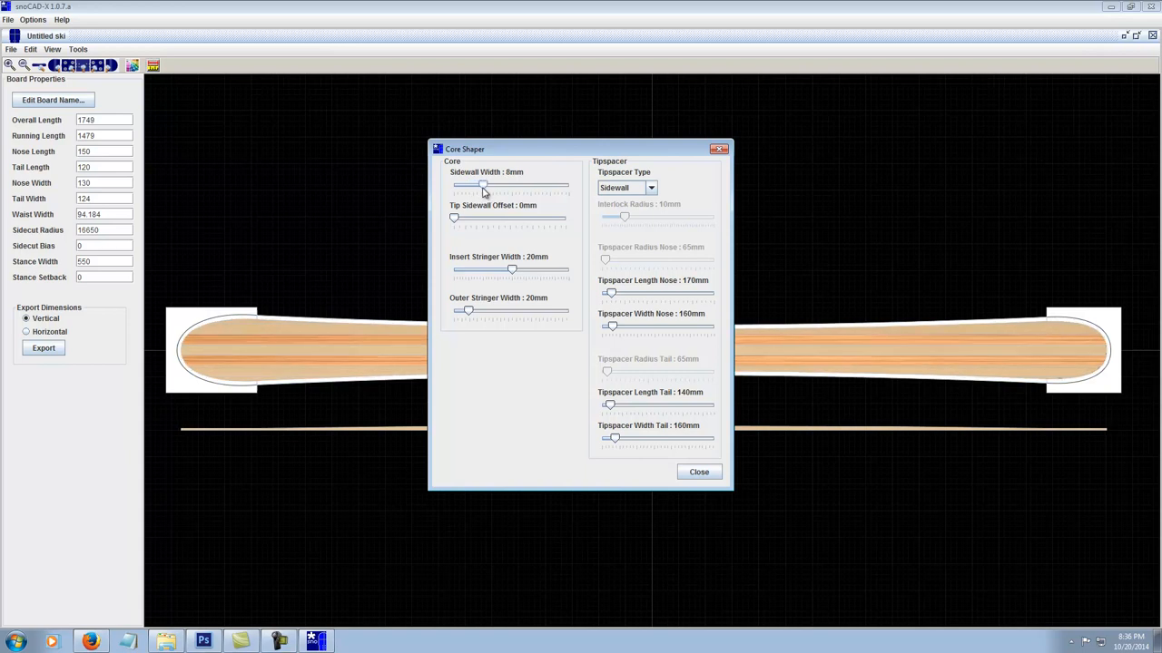
{"action": "left_click_drag", "start_coordinate": [481, 185], "coordinate": [536, 185]}
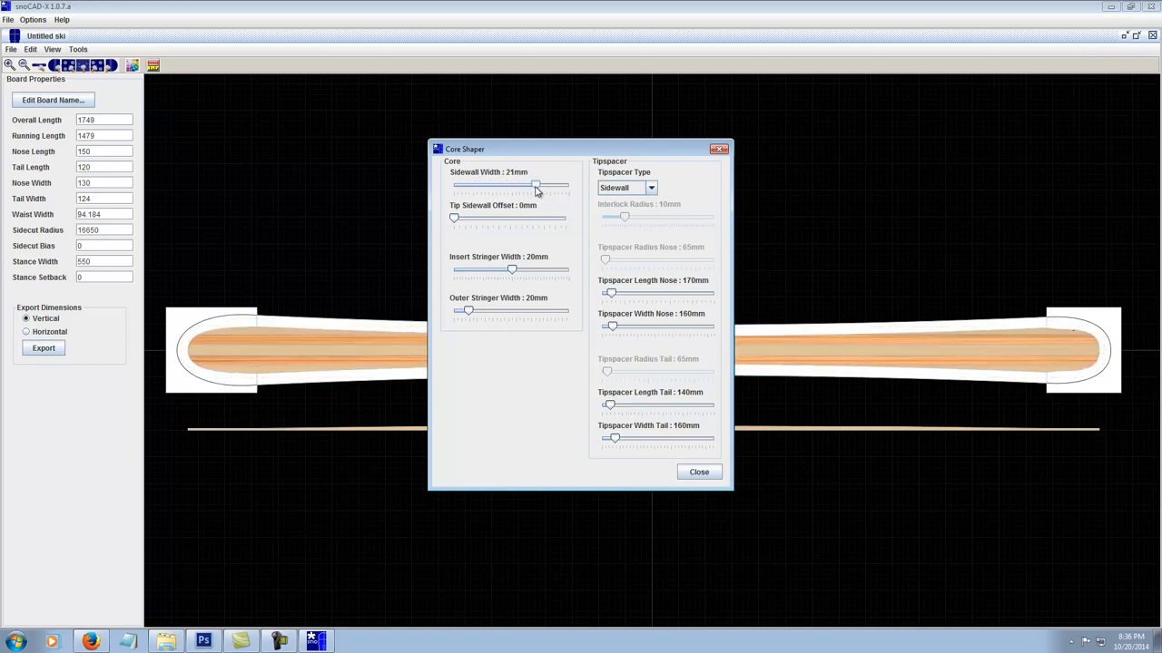
{"action": "left_click_drag", "start_coordinate": [534, 185], "coordinate": [481, 185]}
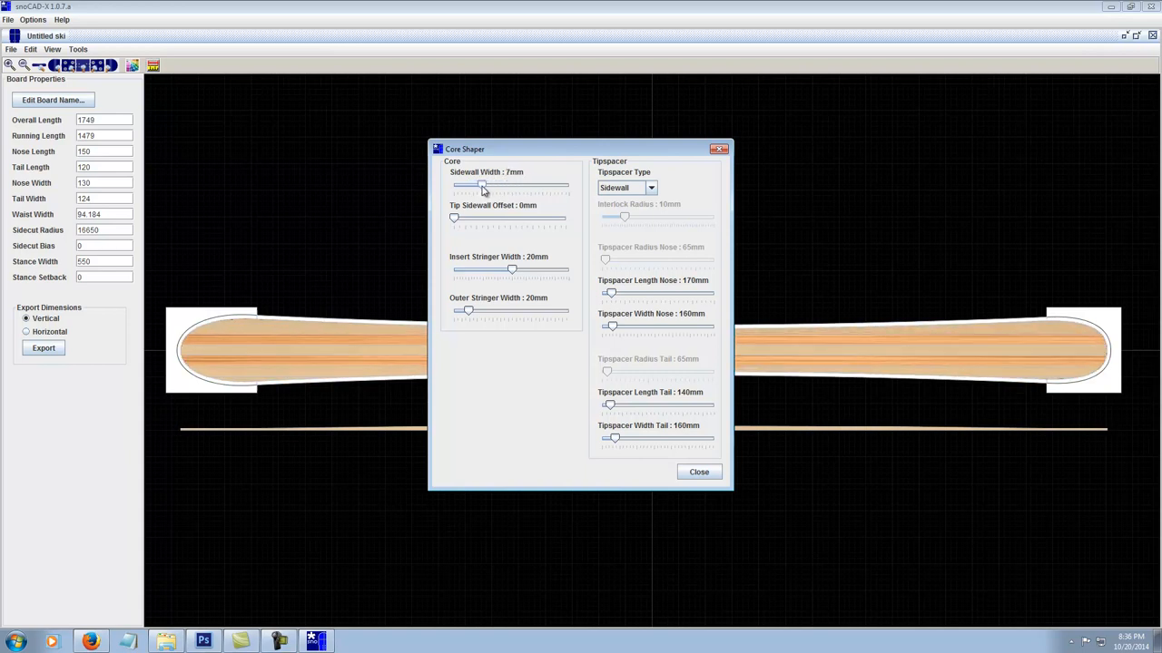
{"action": "left_click_drag", "start_coordinate": [482, 185], "coordinate": [493, 185]}
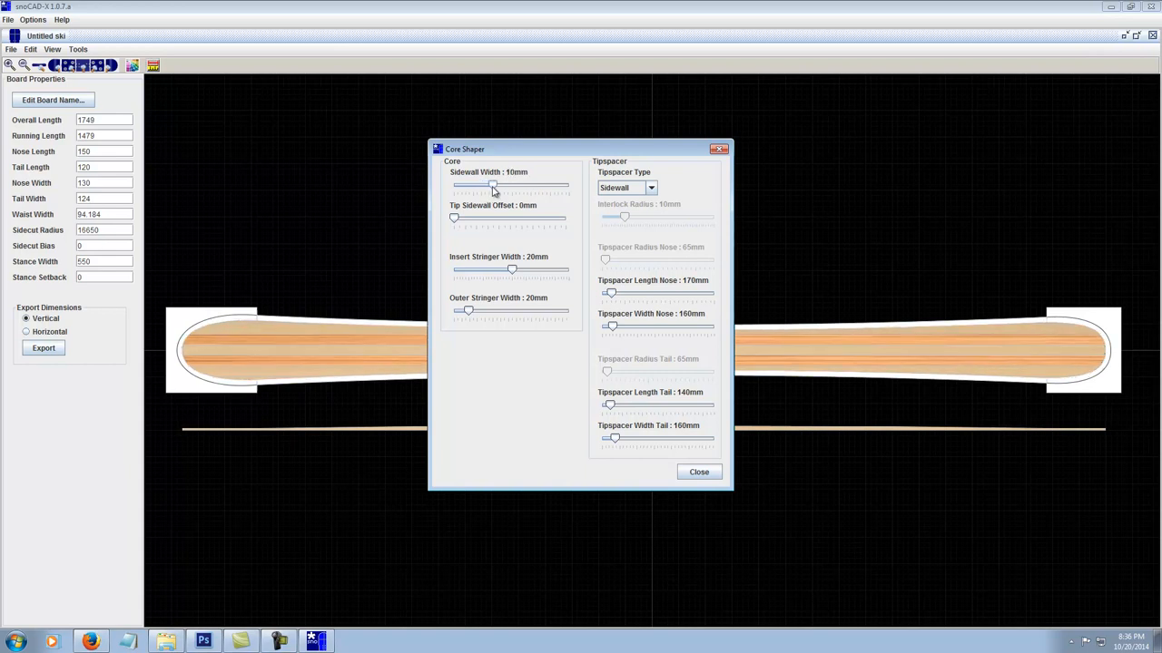
{"action": "left_click_drag", "start_coordinate": [492, 185], "coordinate": [488, 185]}
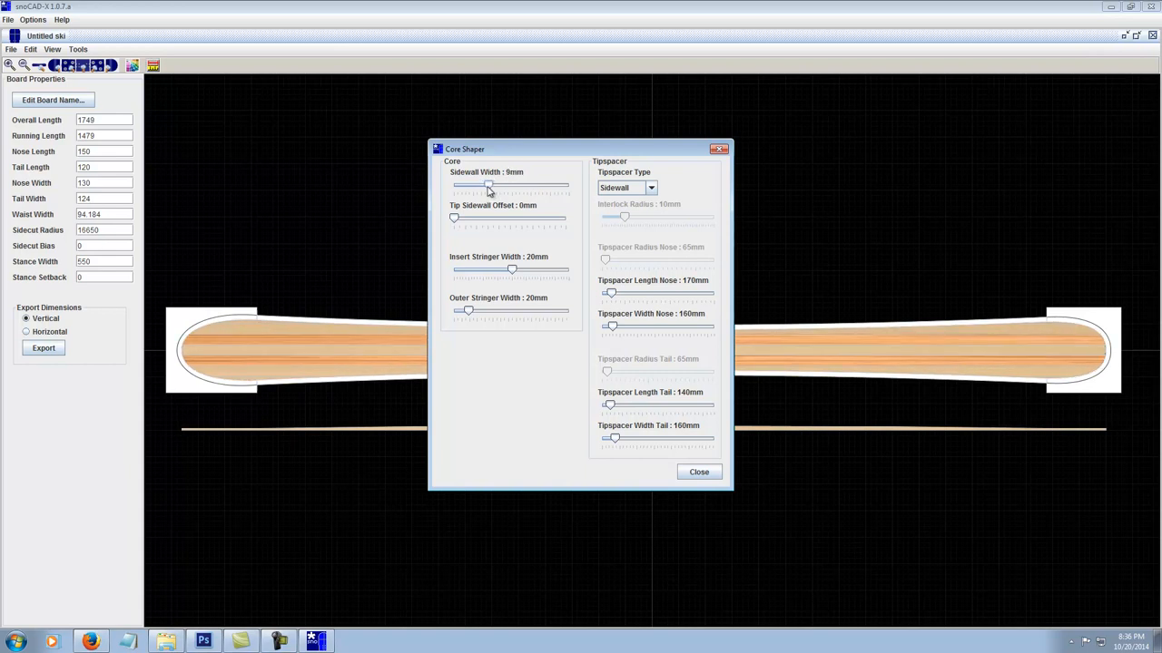
{"action": "left_click_drag", "start_coordinate": [489, 185], "coordinate": [478, 185]}
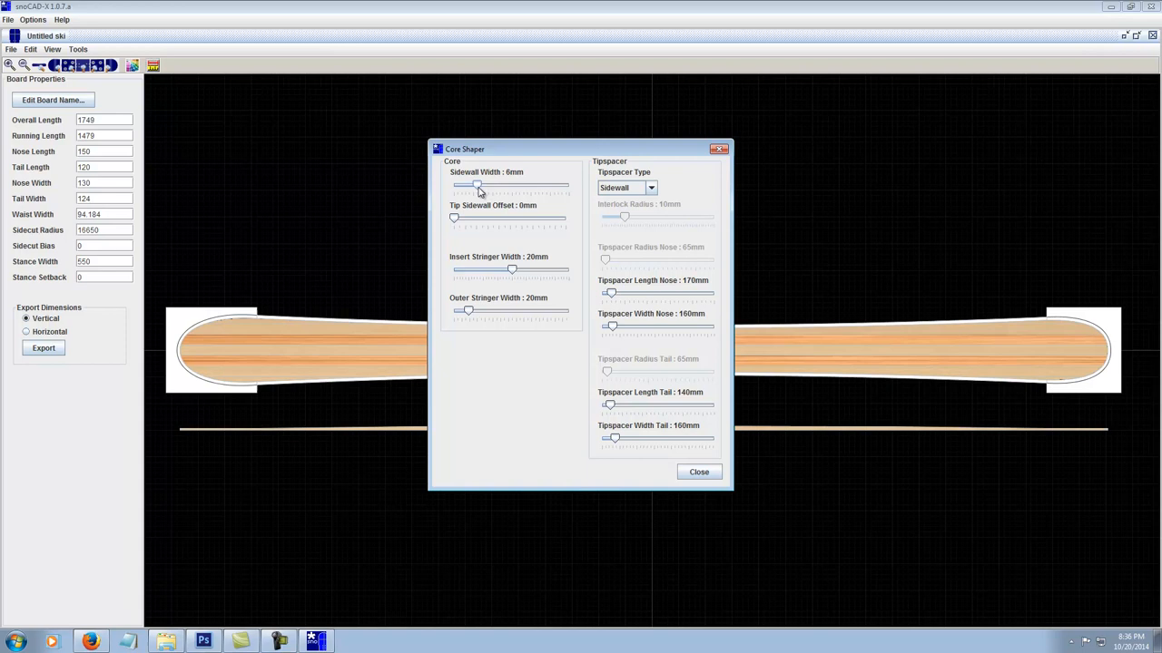
{"action": "left_click_drag", "start_coordinate": [478, 186], "coordinate": [491, 185]}
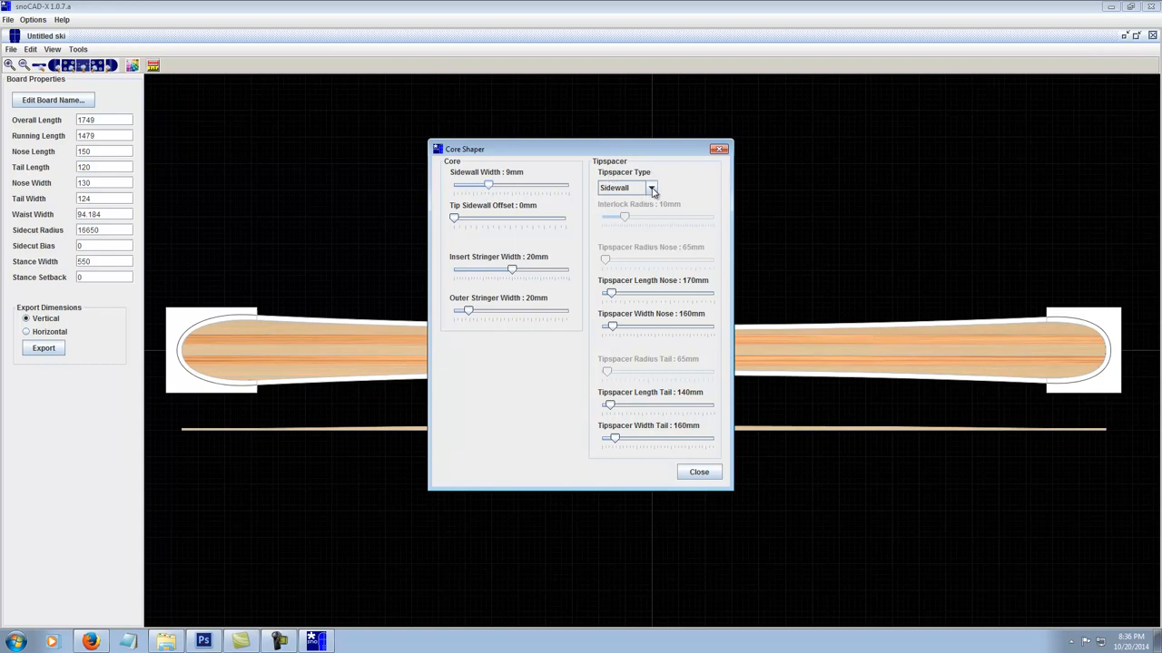
{"action": "mouse_move", "coordinate": [345, 303]}
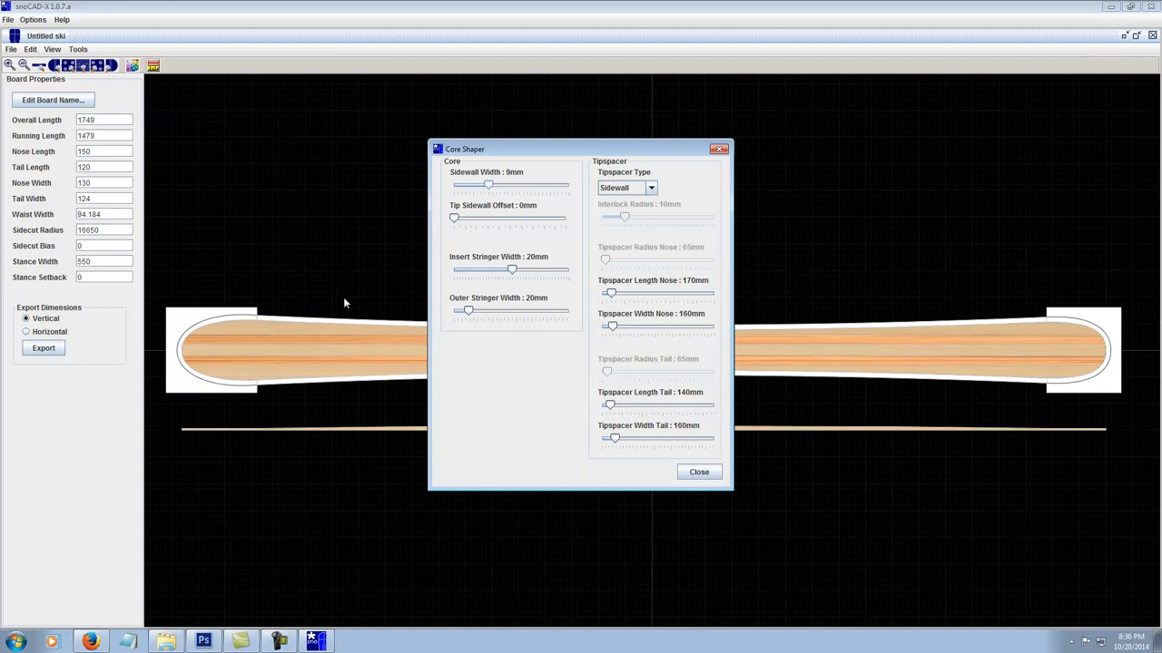
{"action": "mouse_move", "coordinate": [186, 331]}
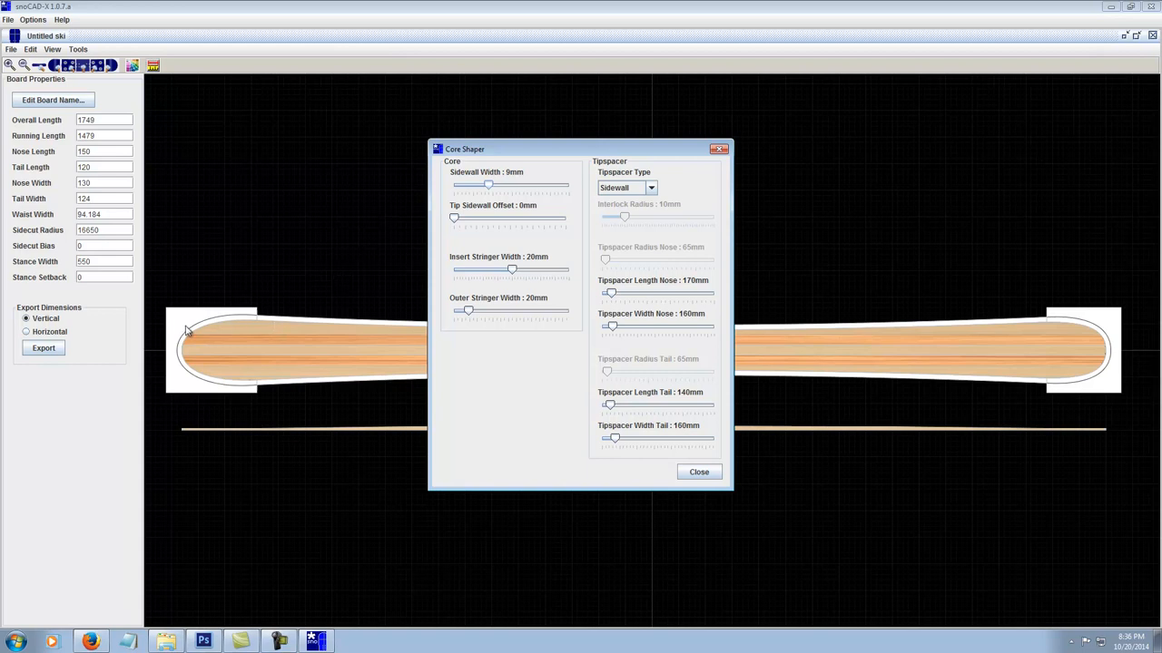
{"action": "mouse_move", "coordinate": [190, 358]}
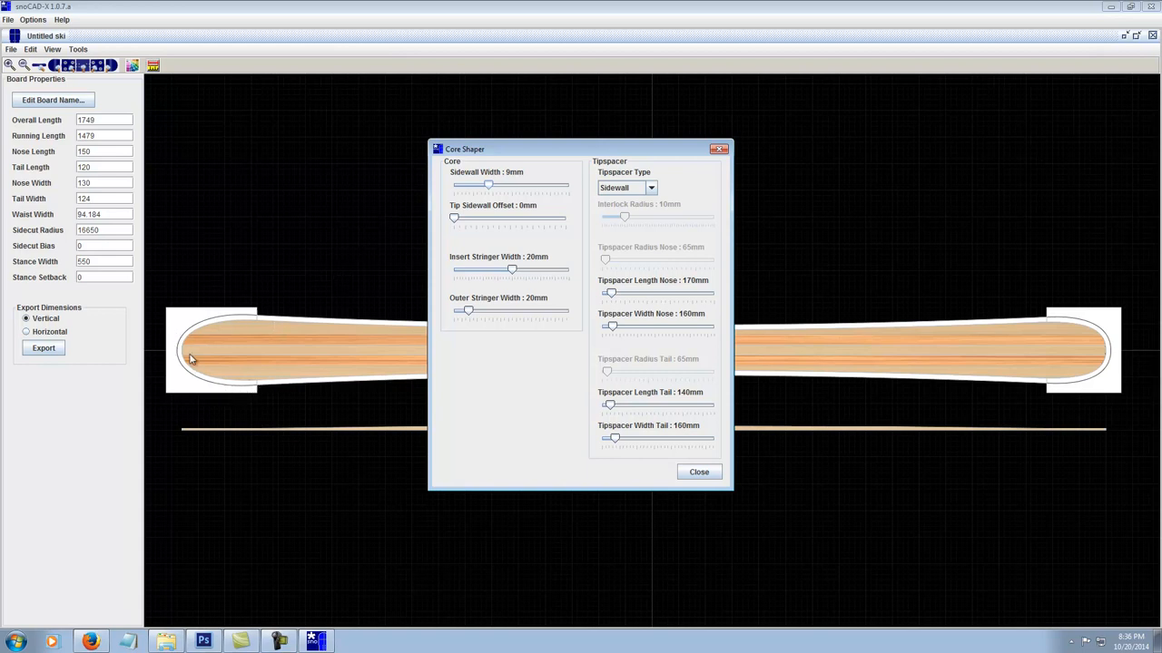
{"action": "mouse_move", "coordinate": [1016, 386]}
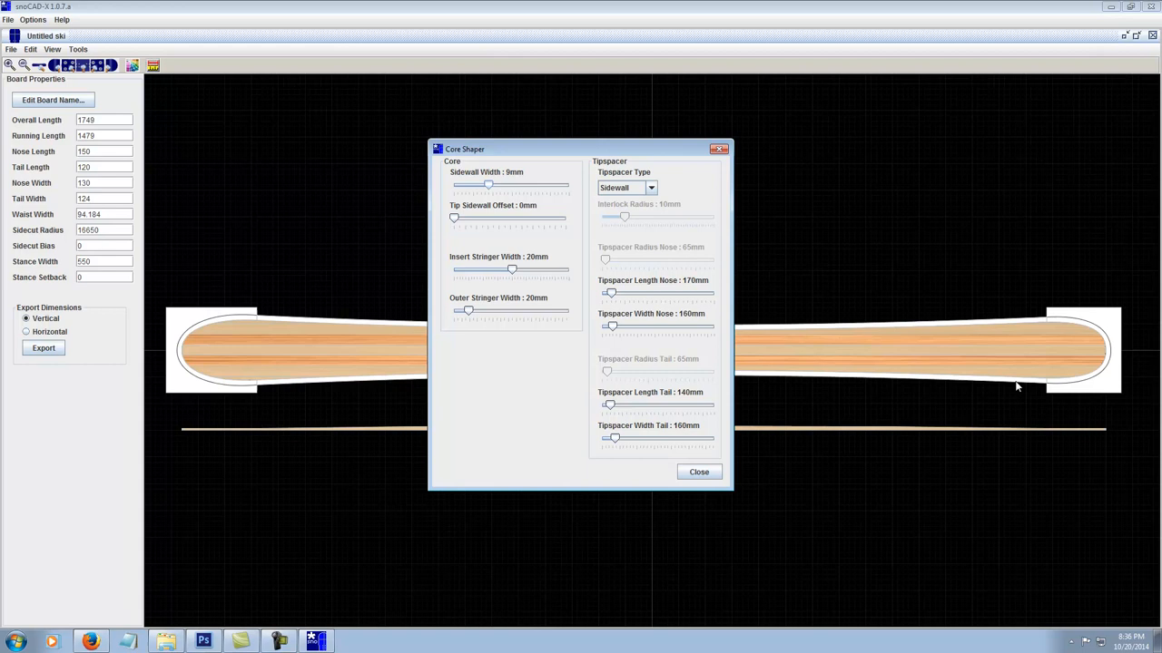
{"action": "mouse_move", "coordinate": [263, 349]}
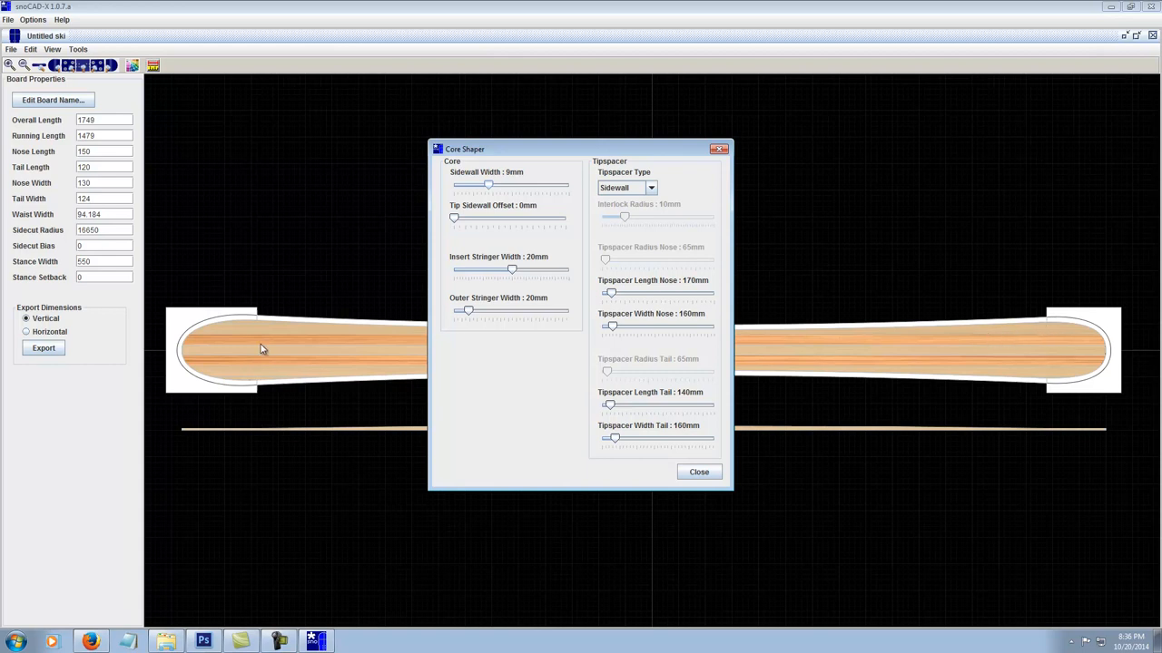
{"action": "mouse_move", "coordinate": [181, 353]}
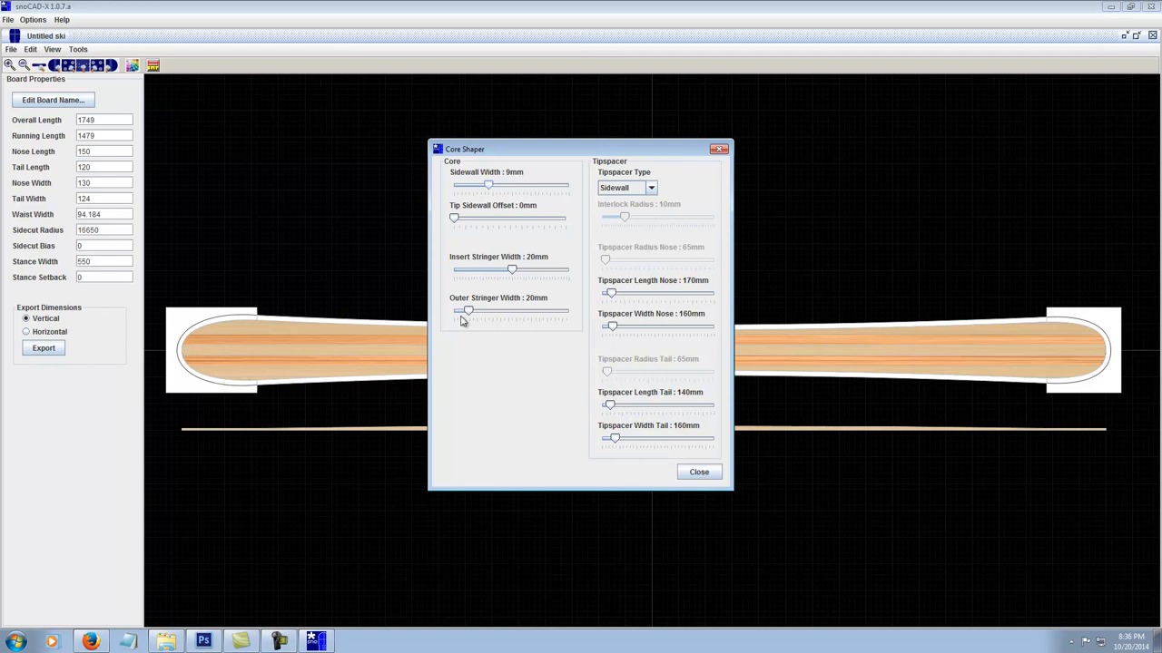
{"action": "left_click", "coordinate": [651, 188]}
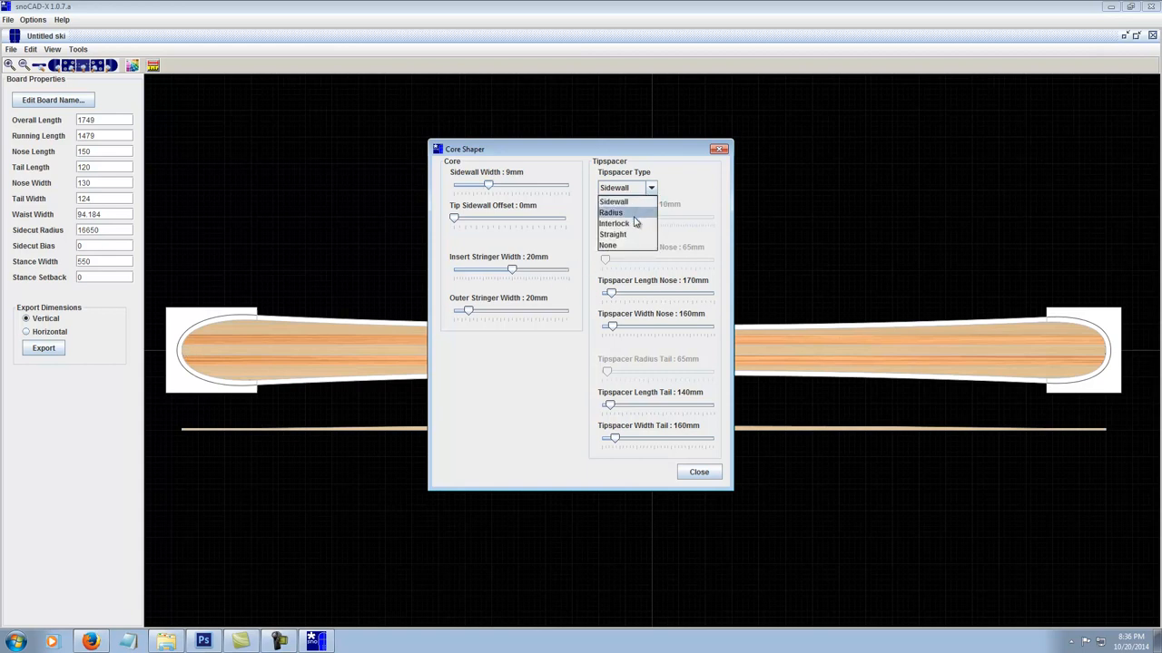
{"action": "left_click", "coordinate": [611, 213]}
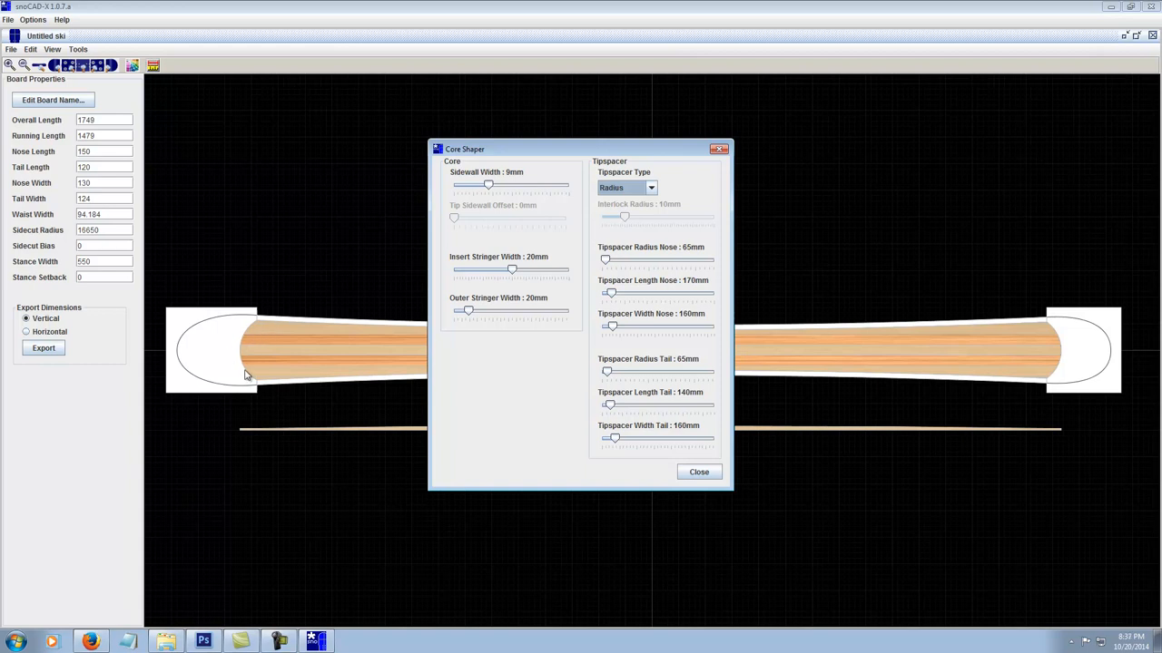
{"action": "mouse_move", "coordinate": [264, 390]}
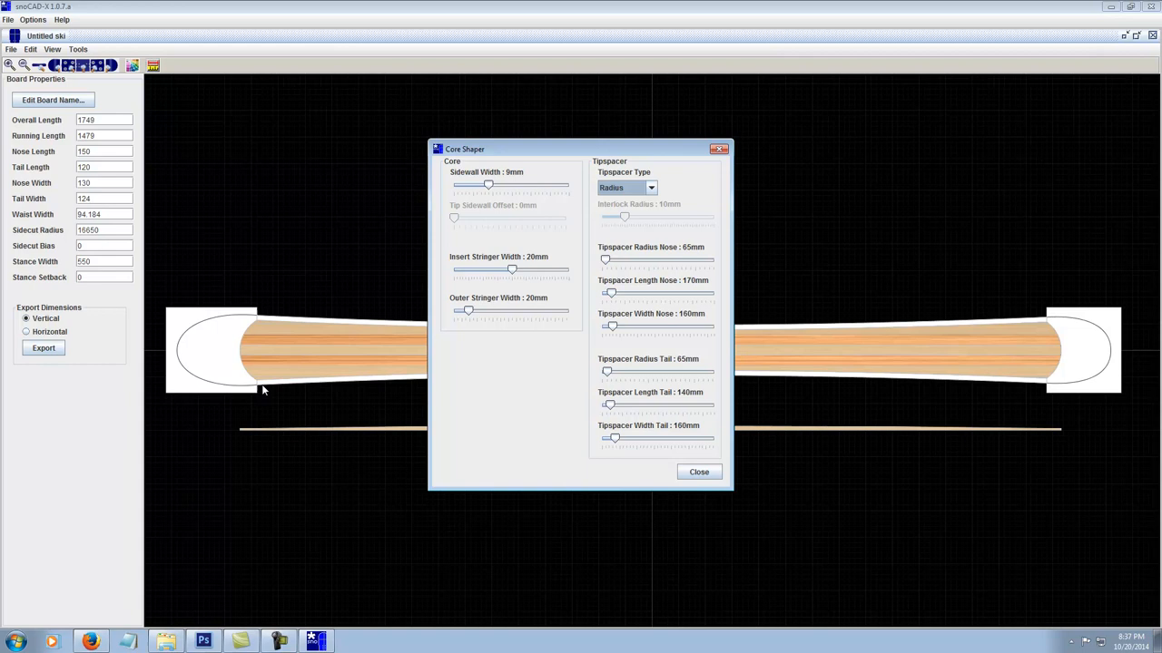
{"action": "mouse_move", "coordinate": [223, 362]}
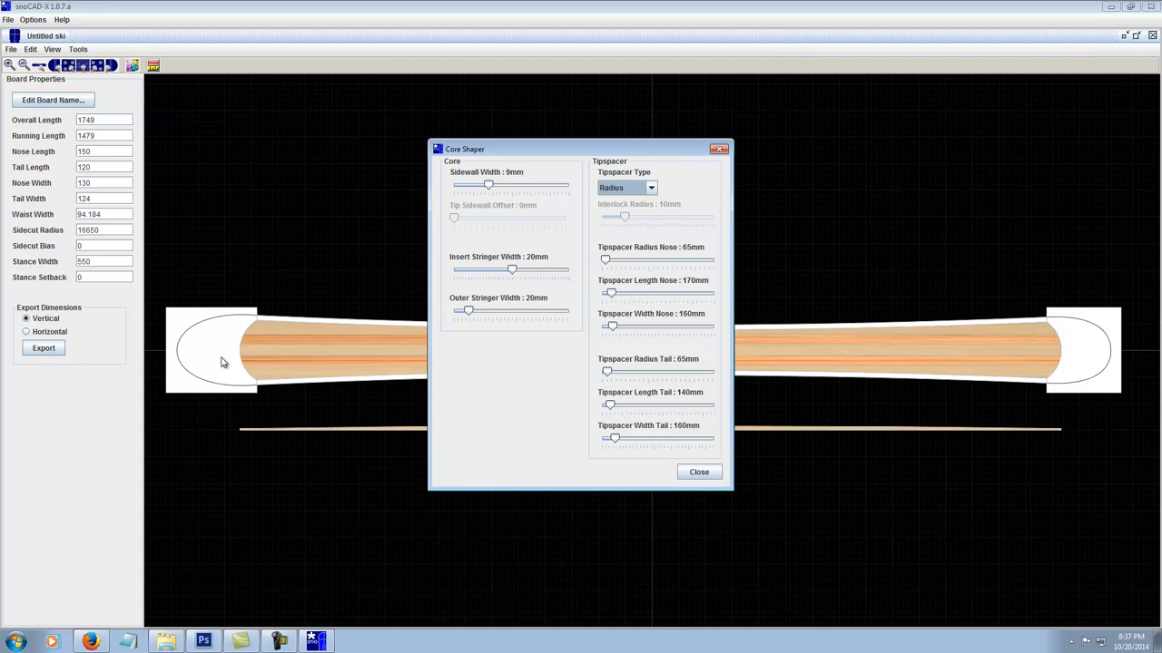
{"action": "left_click", "coordinate": [651, 188]}
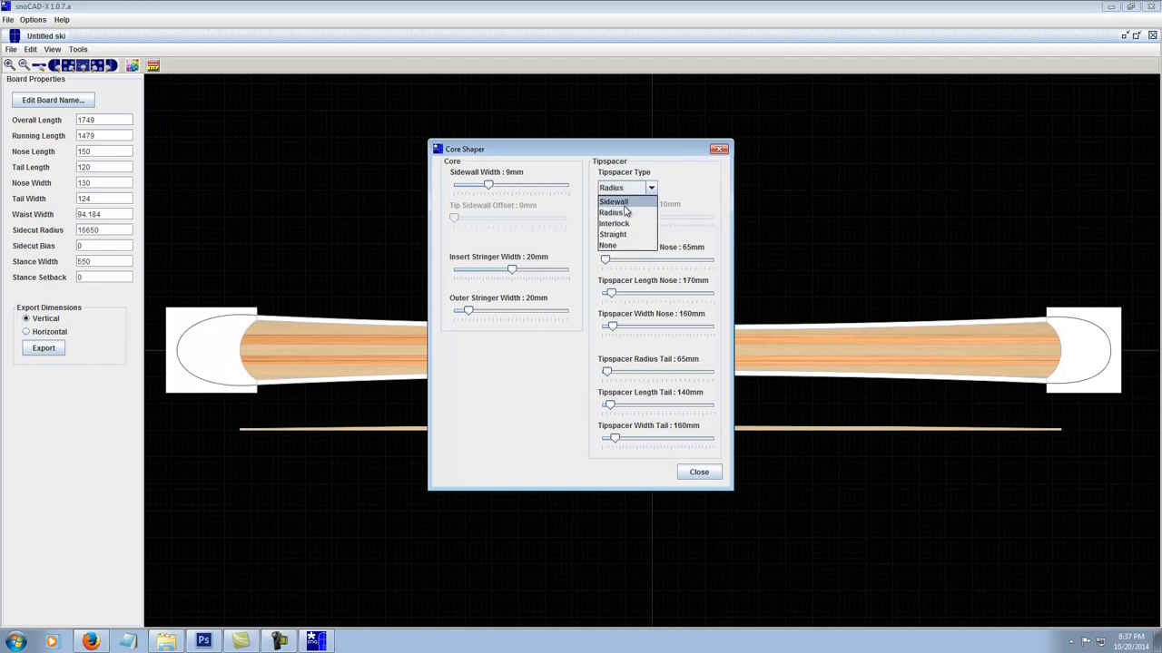
{"action": "left_click", "coordinate": [613, 202]}
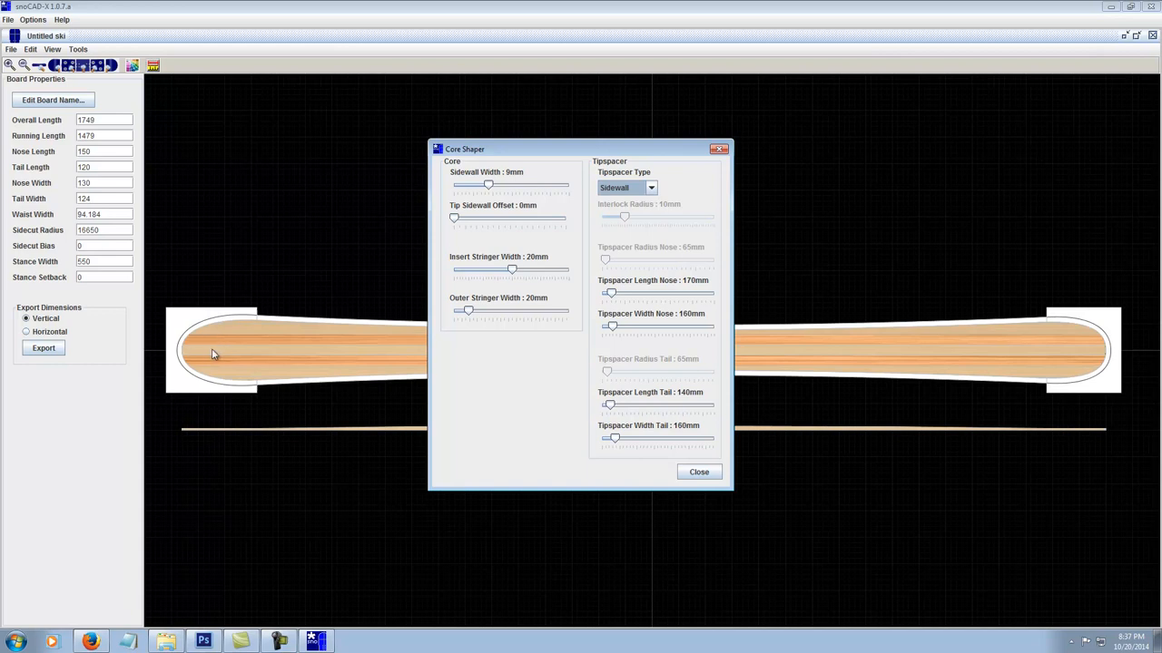
{"action": "mouse_move", "coordinate": [633, 193]}
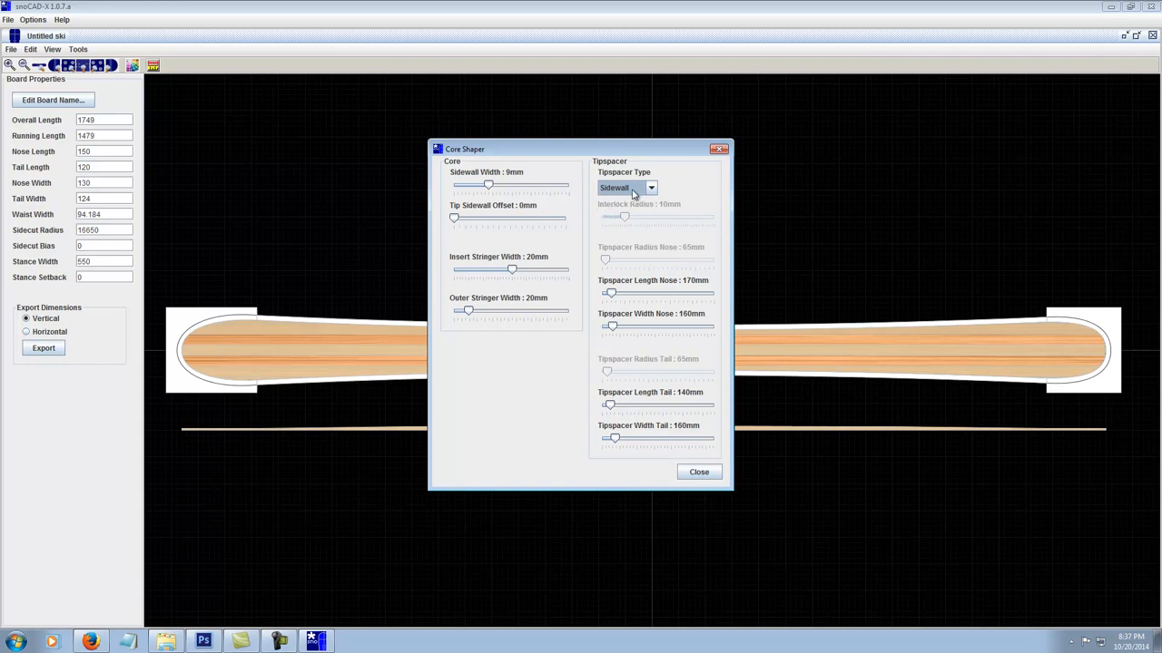
{"action": "left_click", "coordinate": [651, 188]}
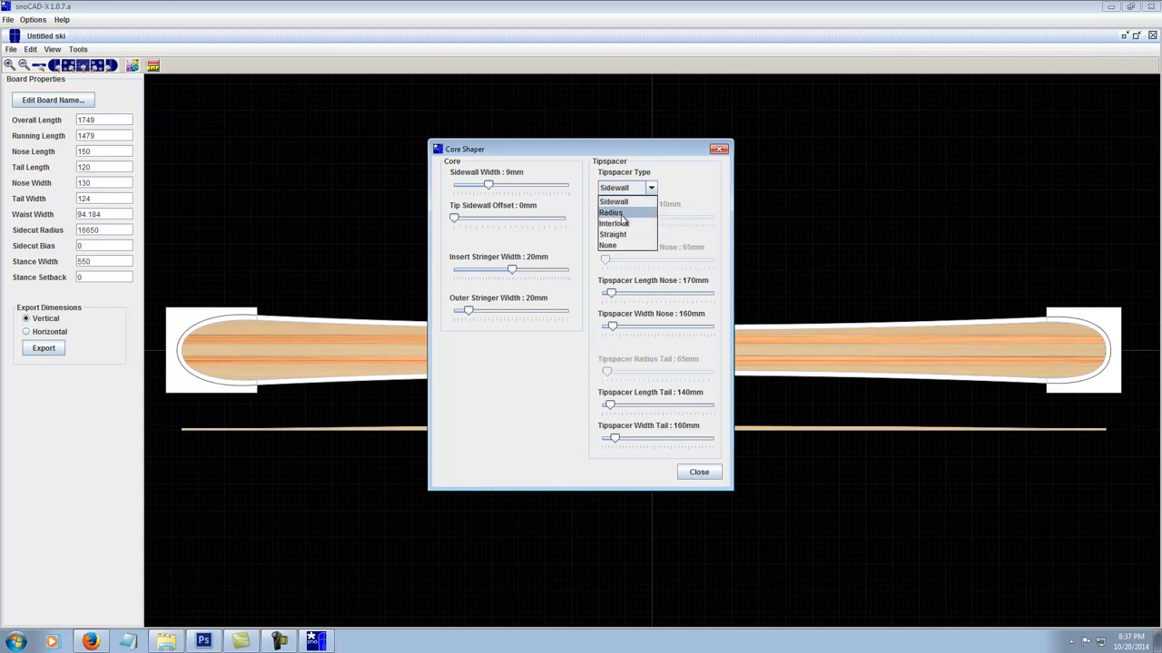
{"action": "left_click", "coordinate": [613, 223]}
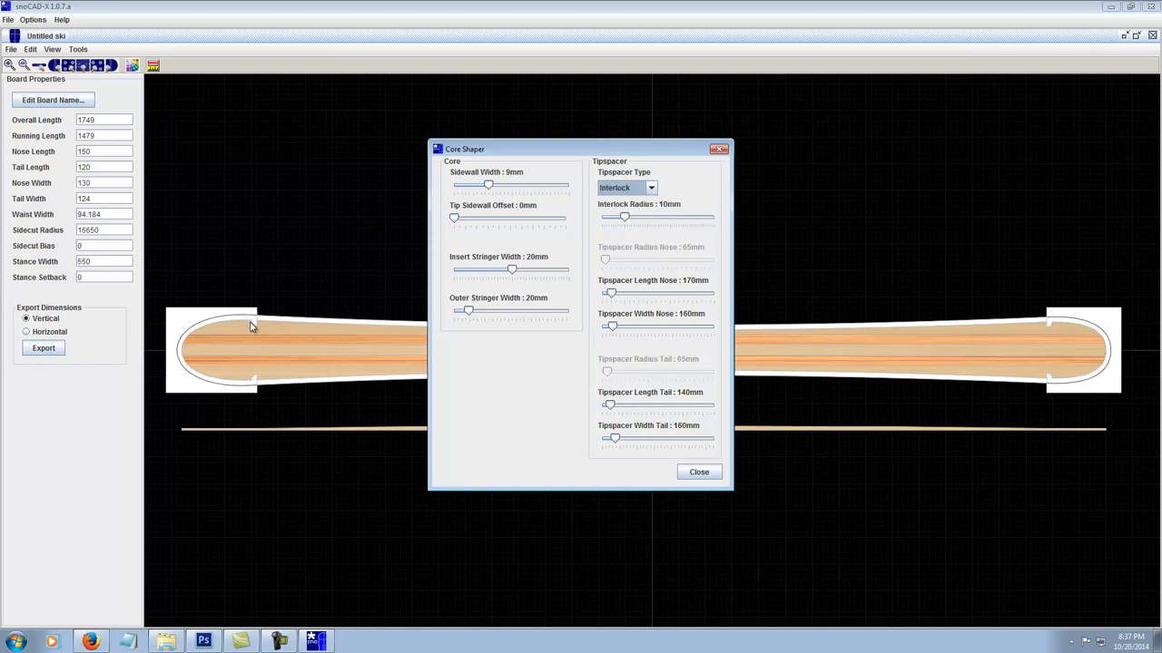
{"action": "mouse_move", "coordinate": [245, 334]}
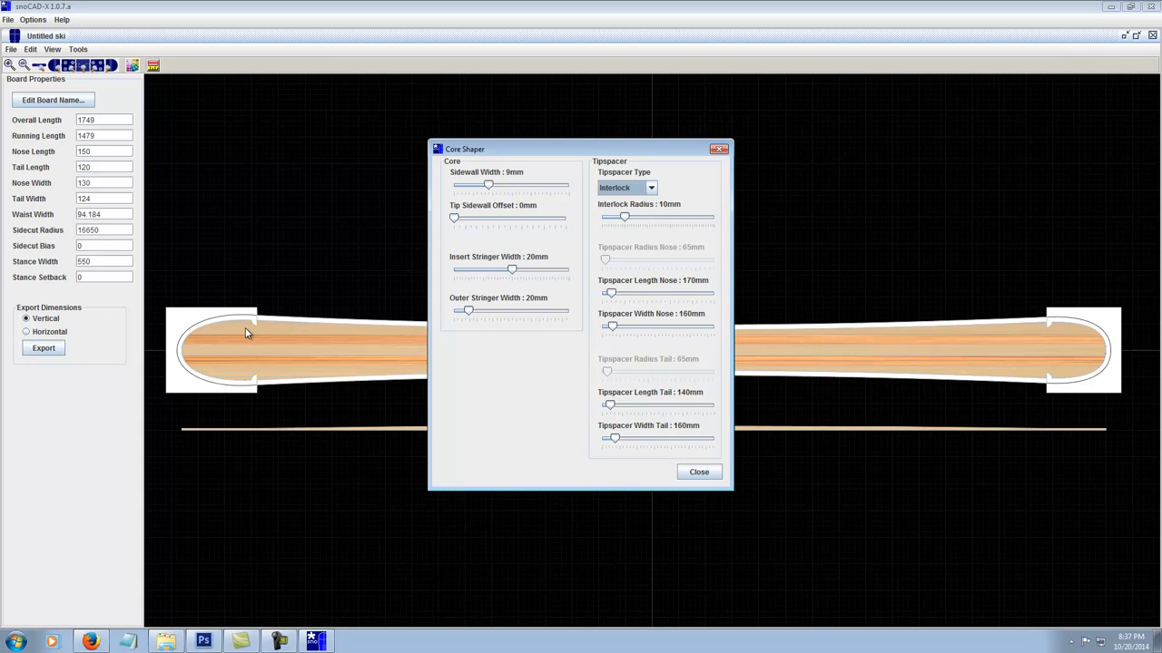
{"action": "mouse_move", "coordinate": [186, 369]}
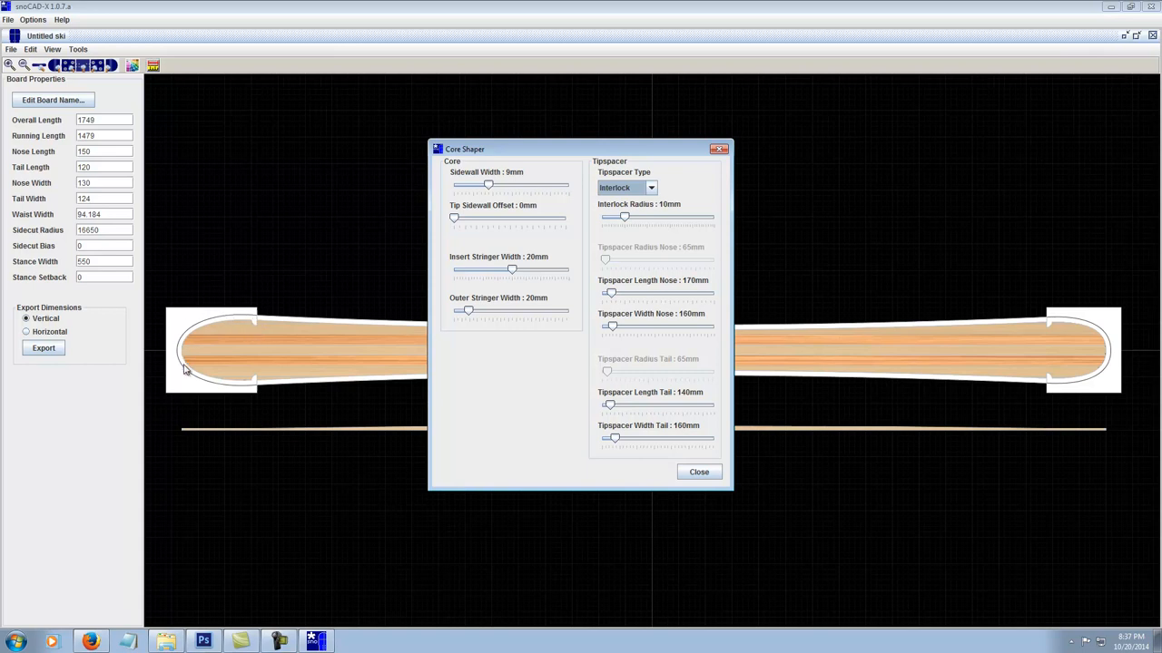
{"action": "mouse_move", "coordinate": [257, 386]}
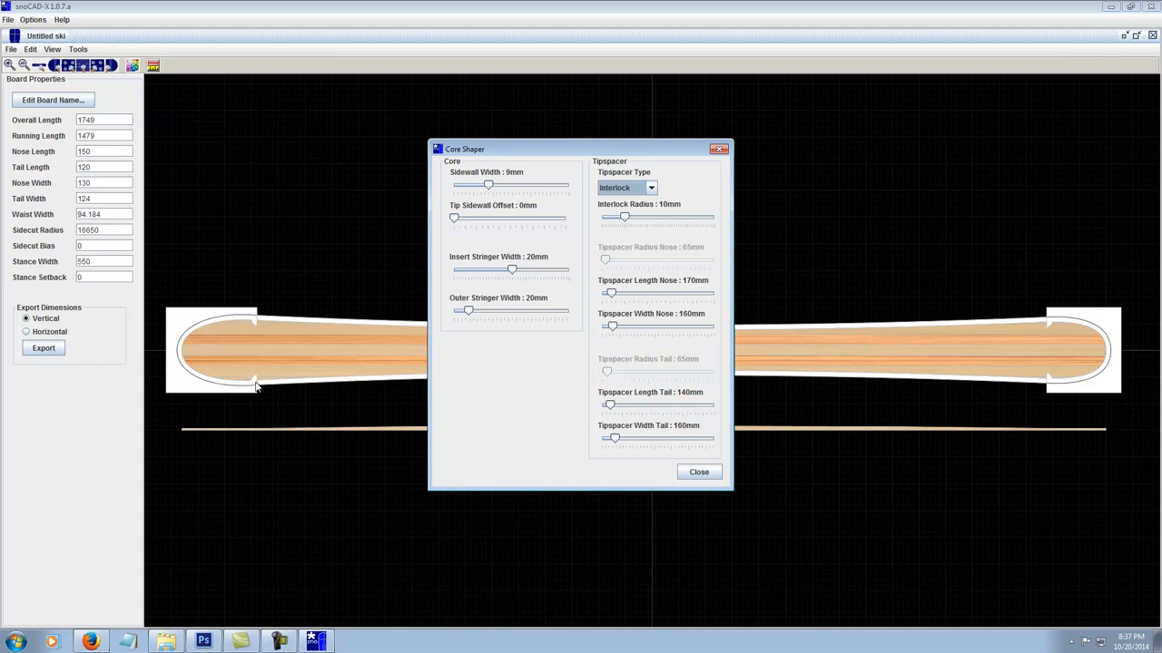
{"action": "mouse_move", "coordinate": [250, 325]}
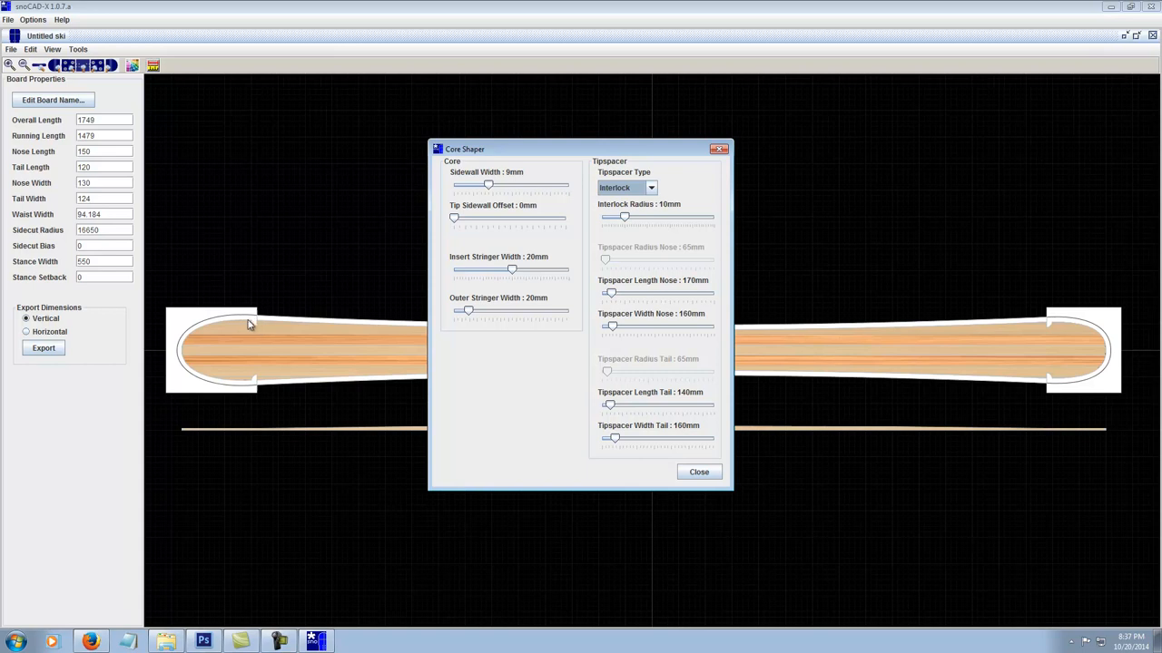
{"action": "mouse_move", "coordinate": [667, 216]}
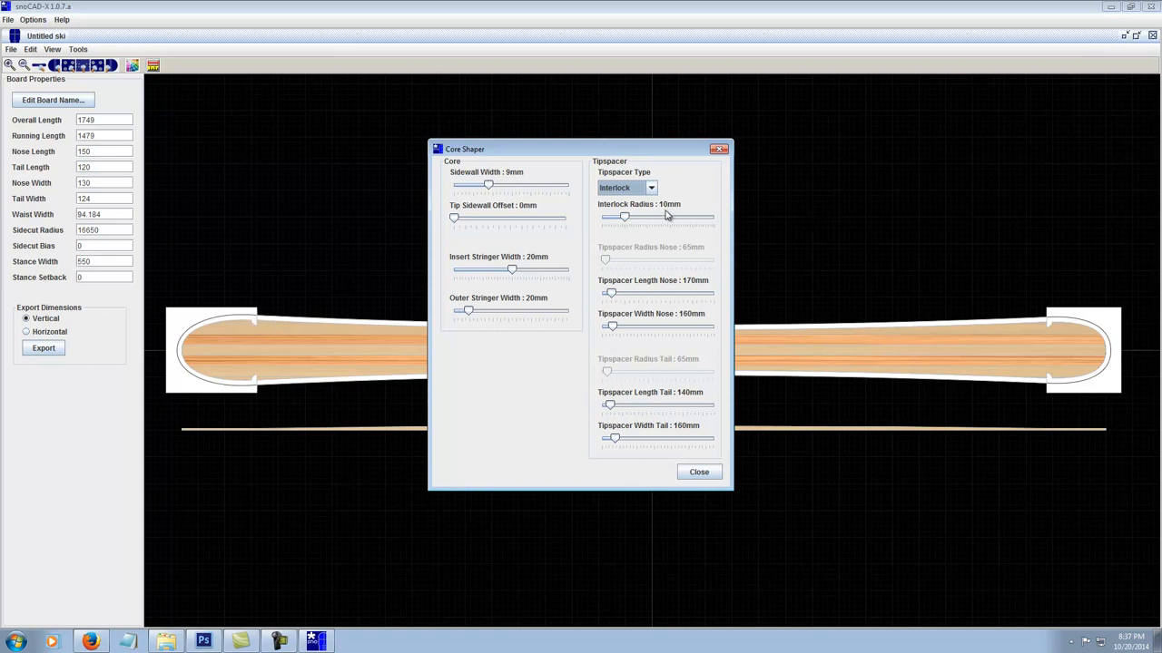
{"action": "left_click", "coordinate": [651, 188]}
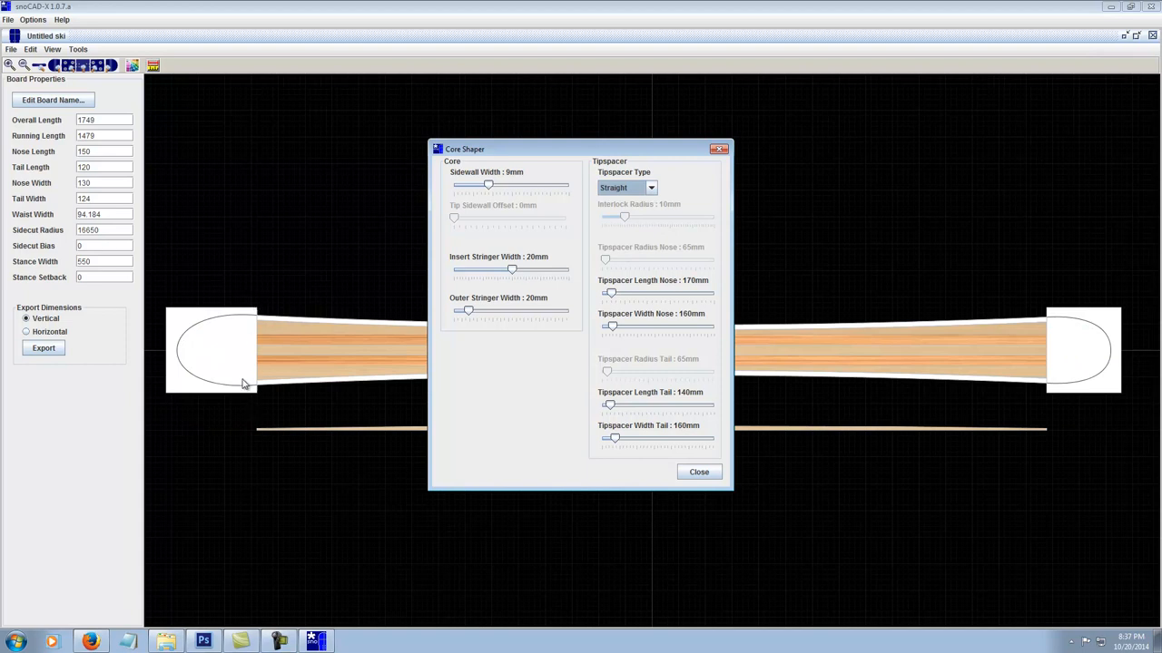
{"action": "mouse_move", "coordinate": [259, 361]}
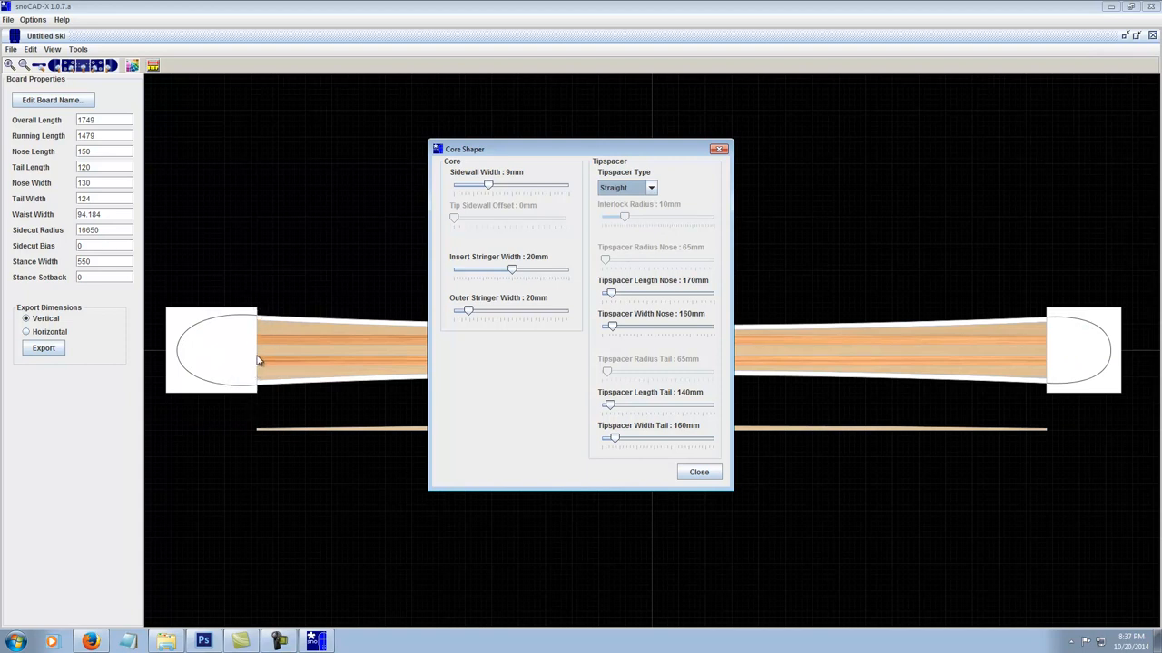
{"action": "mouse_move", "coordinate": [173, 357]}
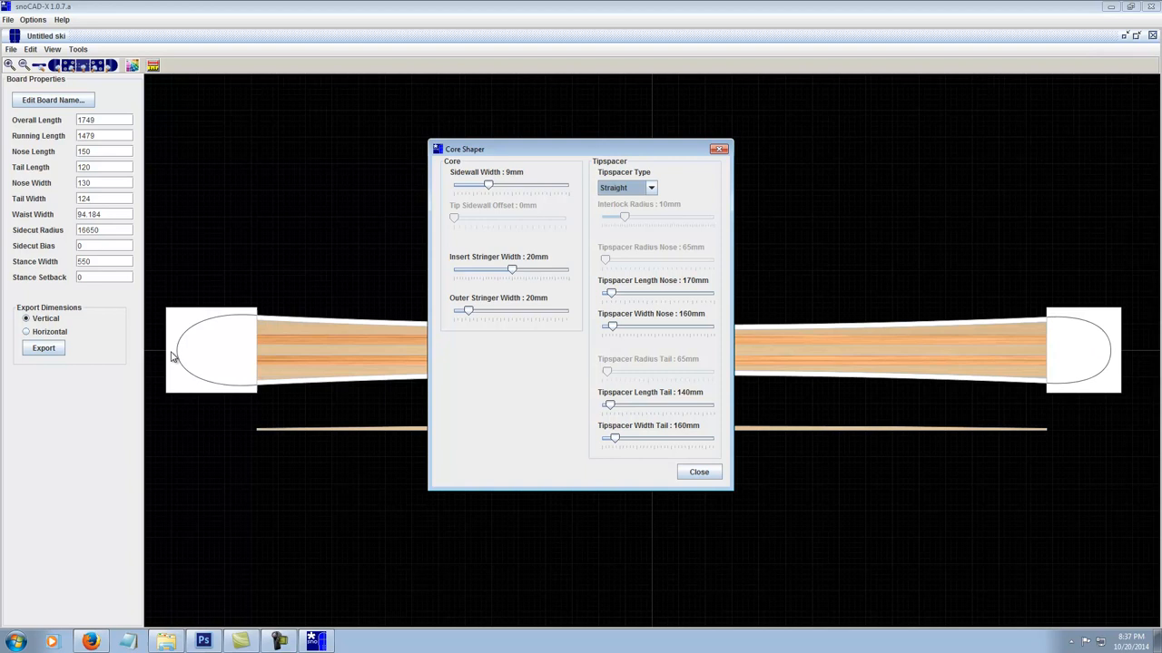
{"action": "mouse_move", "coordinate": [186, 353]}
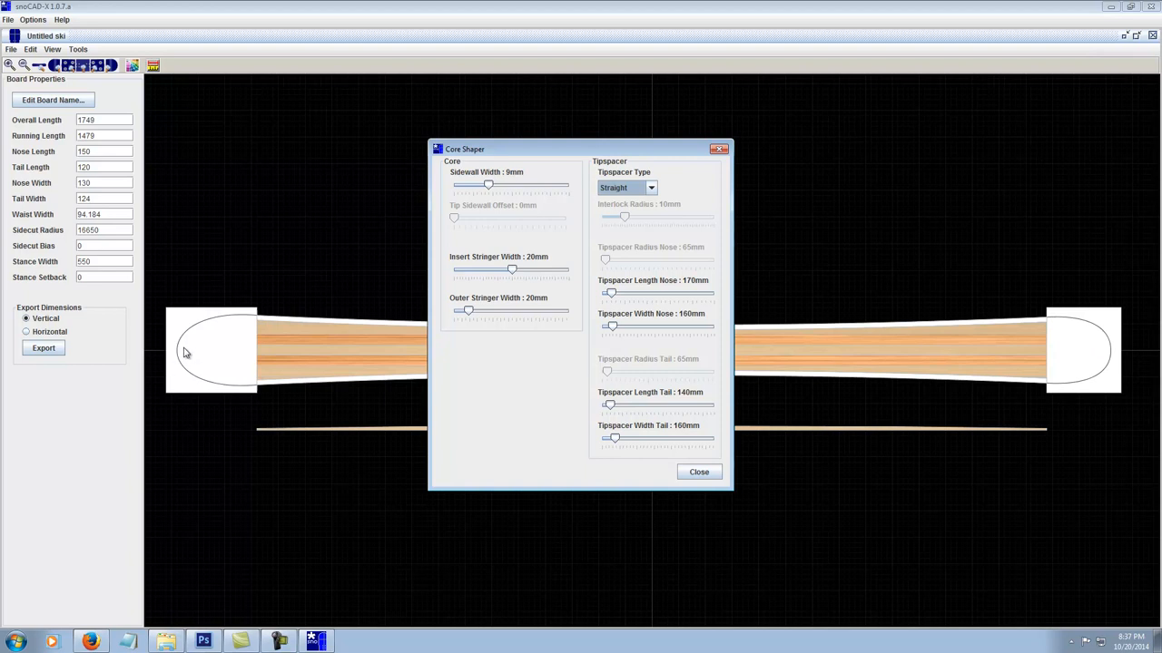
{"action": "mouse_move", "coordinate": [201, 354]}
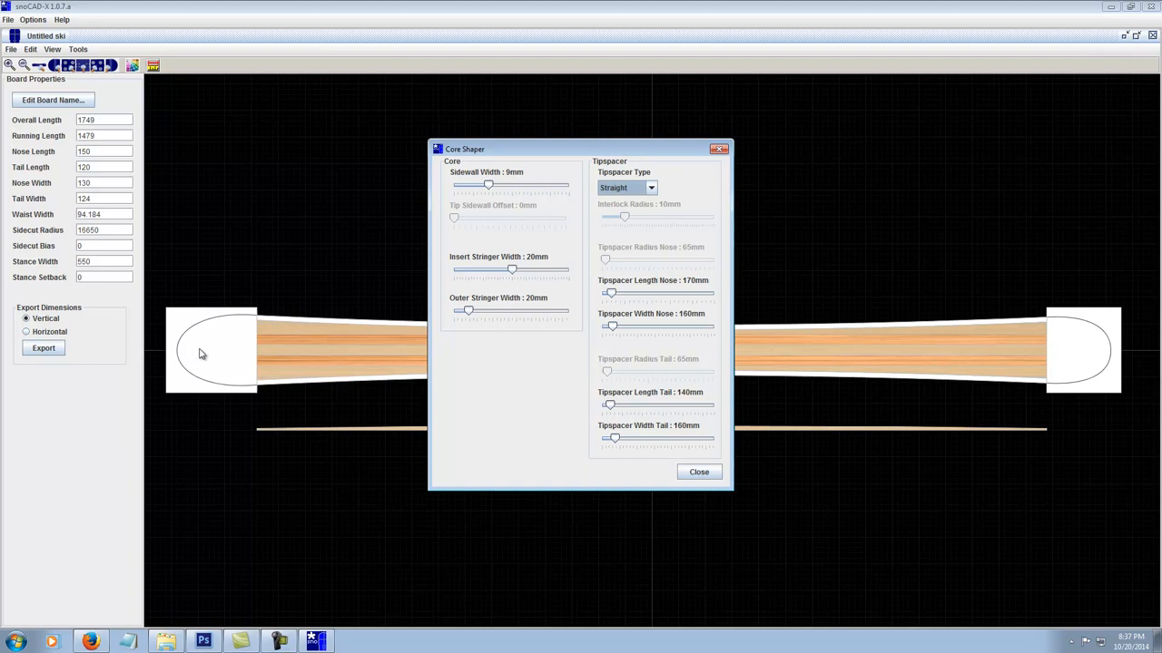
{"action": "mouse_move", "coordinate": [238, 350]}
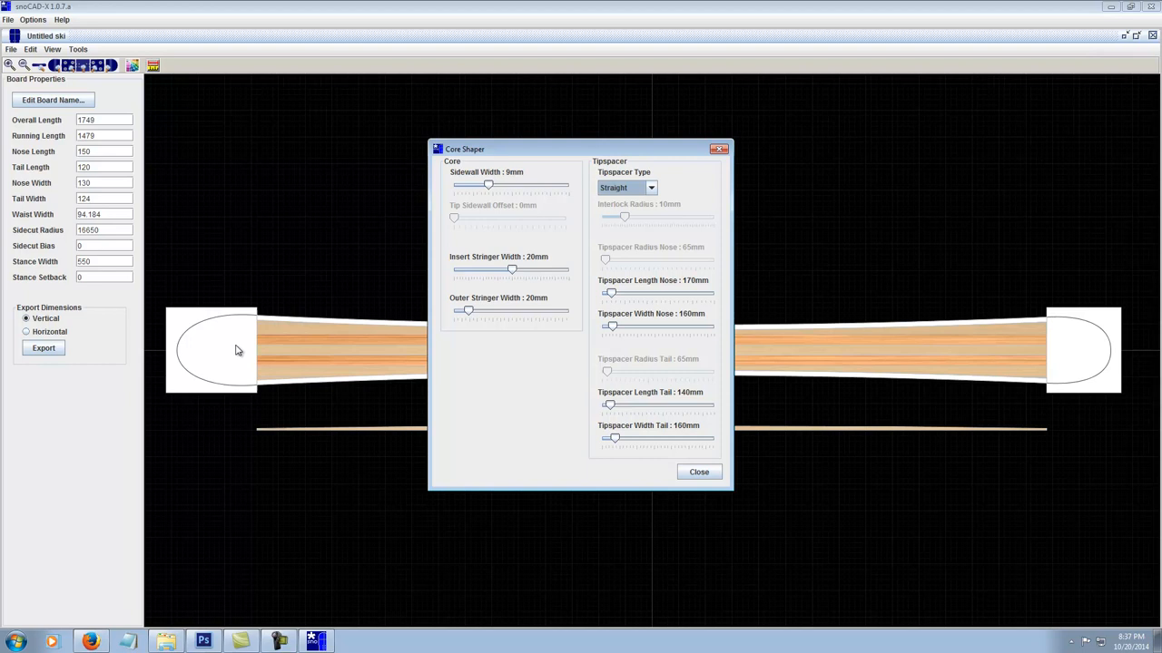
{"action": "mouse_move", "coordinate": [237, 352]}
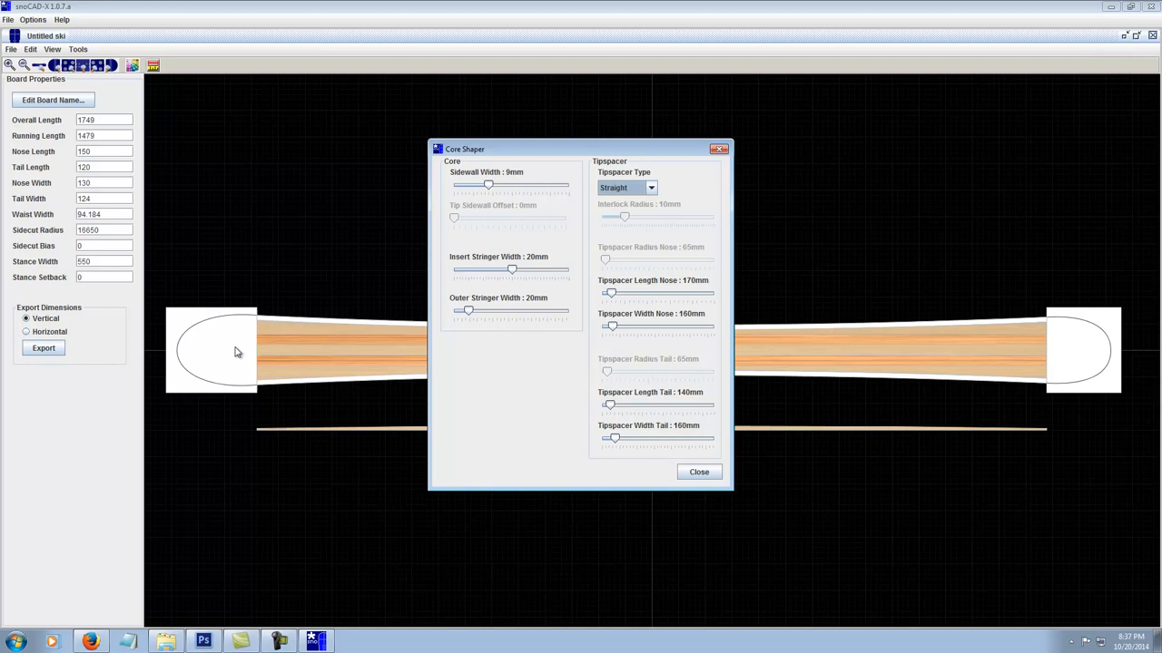
{"action": "mouse_move", "coordinate": [207, 351]}
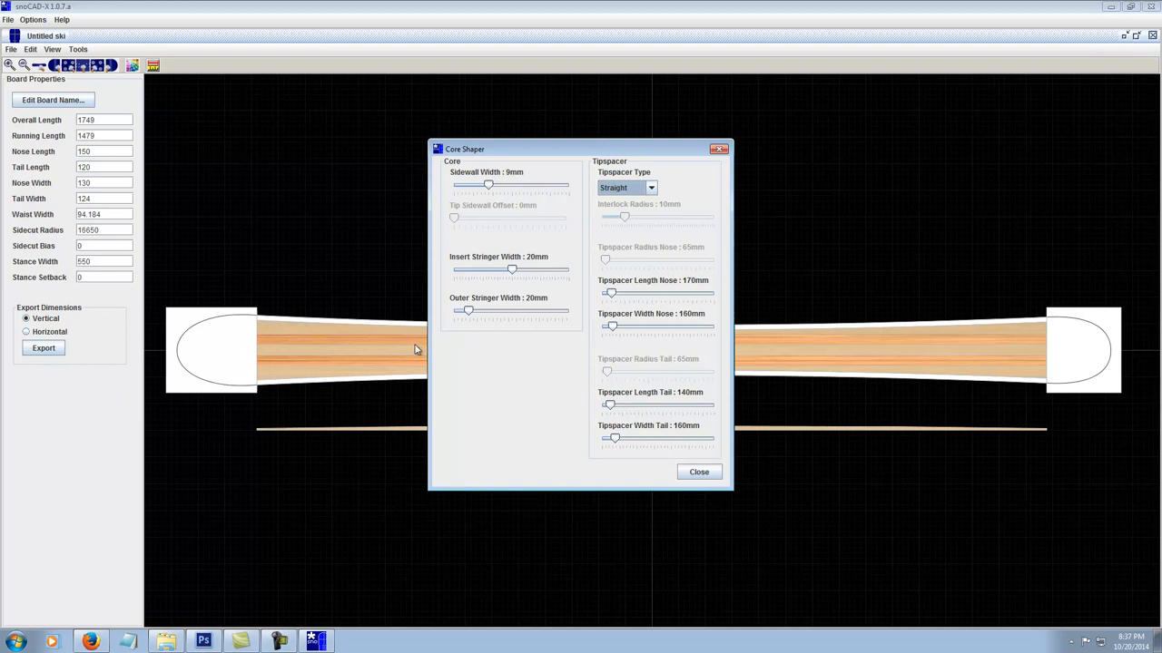
{"action": "mouse_move", "coordinate": [419, 362]}
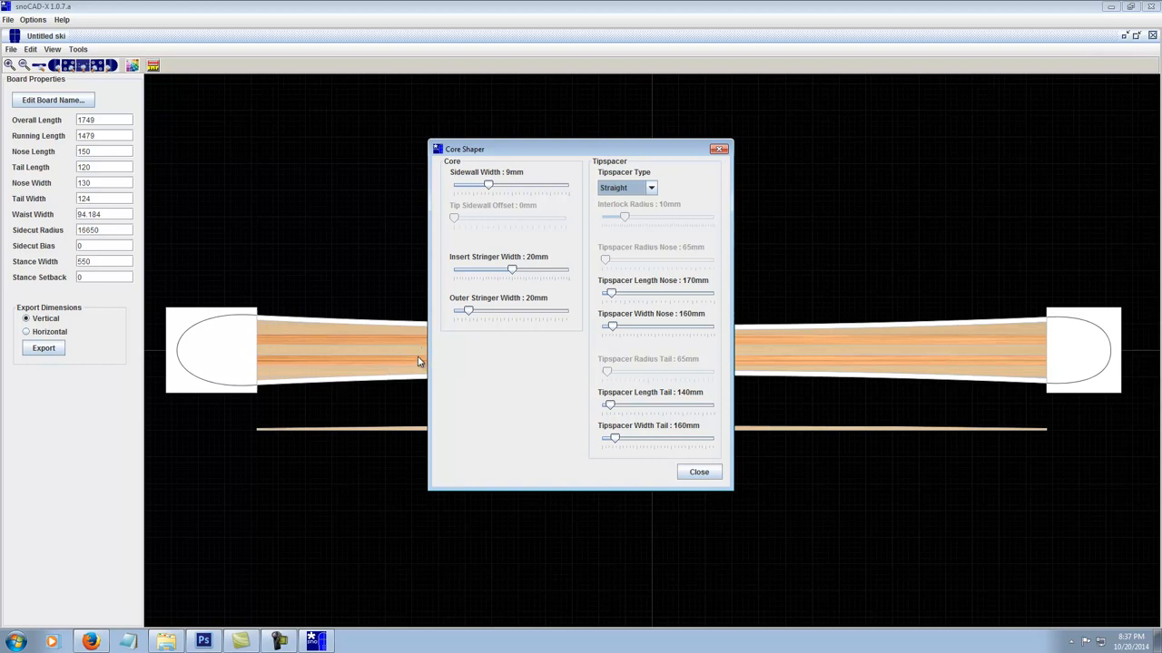
{"action": "mouse_move", "coordinate": [231, 300]}
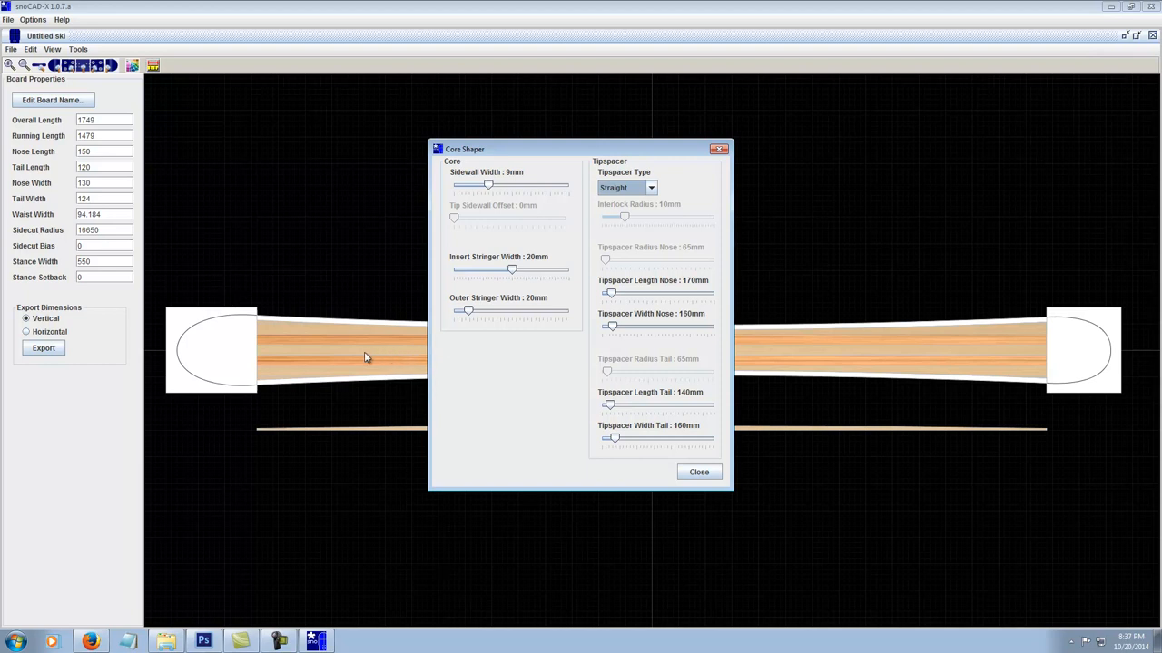
{"action": "mouse_move", "coordinate": [258, 352]}
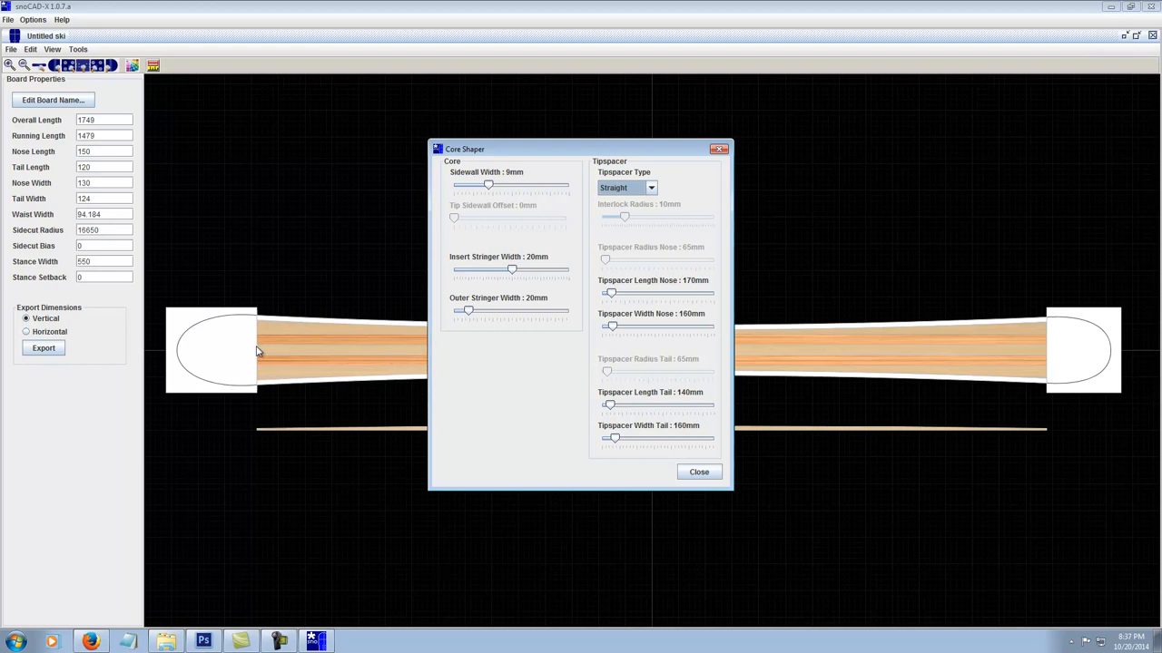
{"action": "mouse_move", "coordinate": [167, 353]}
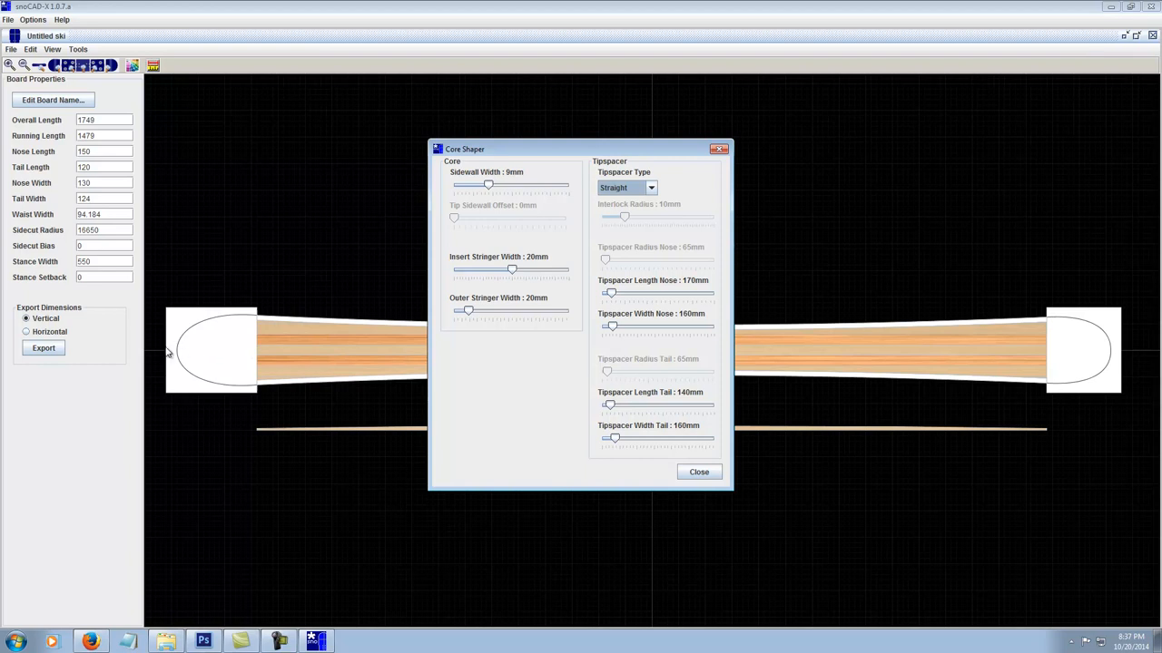
{"action": "mouse_move", "coordinate": [225, 354]}
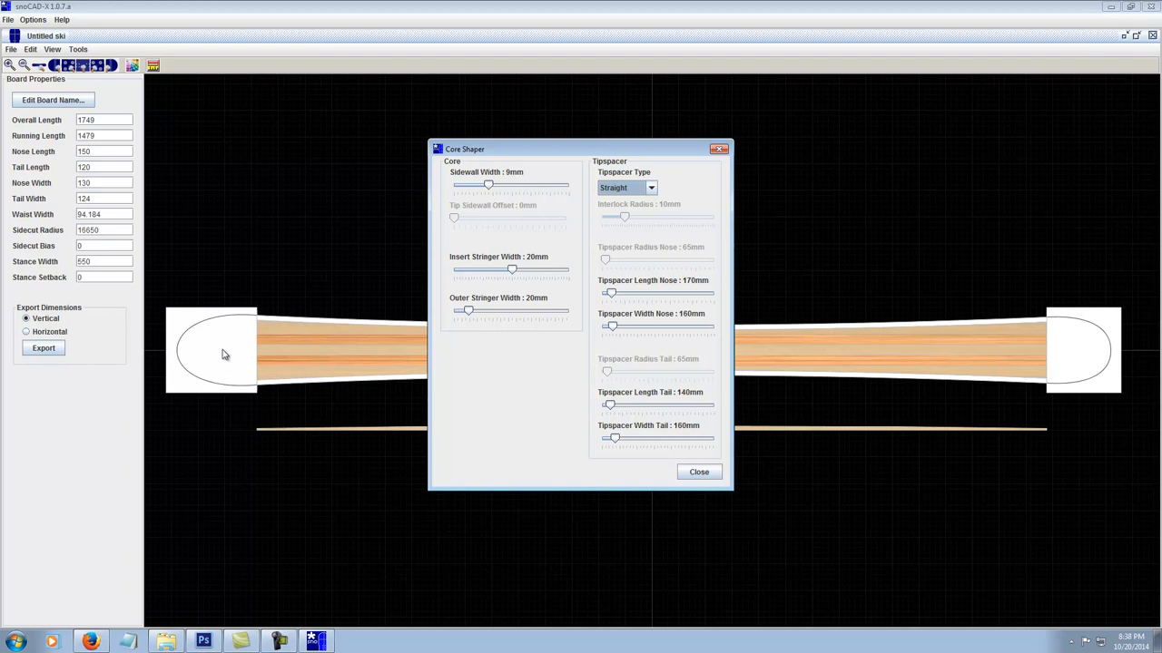
{"action": "mouse_move", "coordinate": [233, 350]}
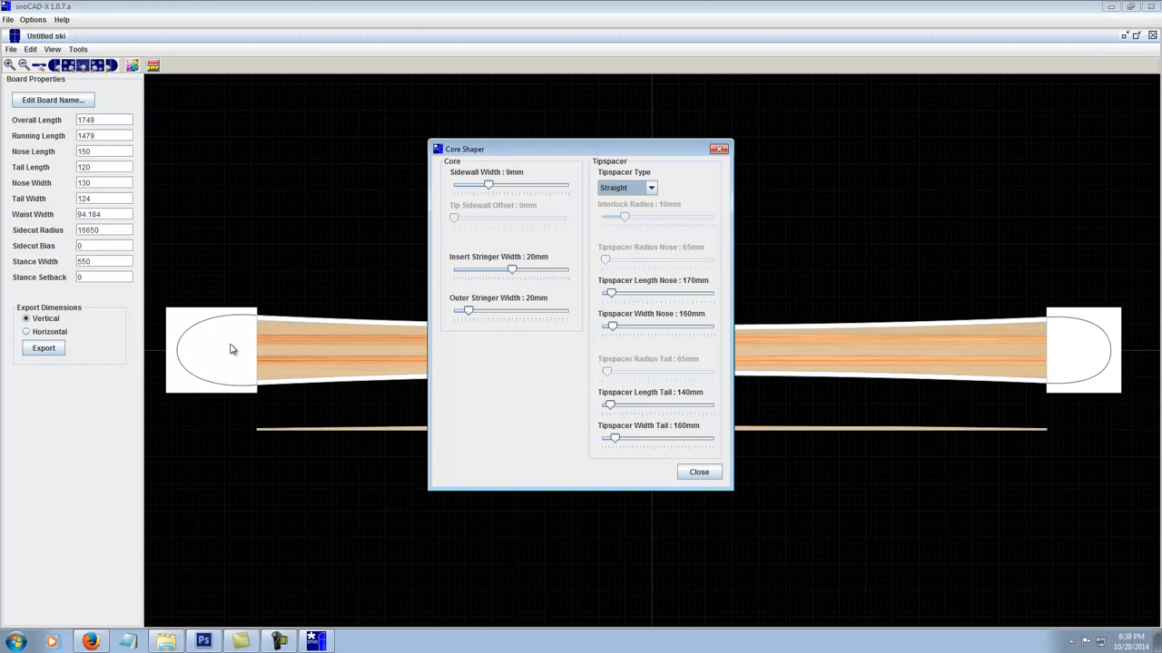
{"action": "mouse_move", "coordinate": [237, 352]}
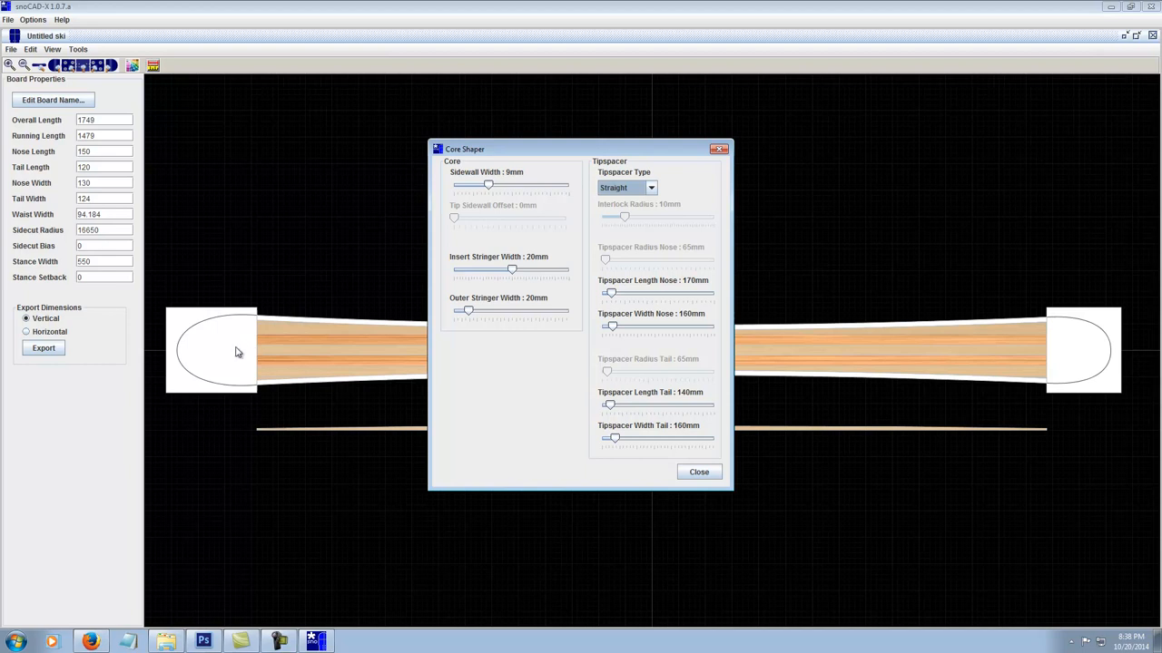
{"action": "mouse_move", "coordinate": [257, 353]}
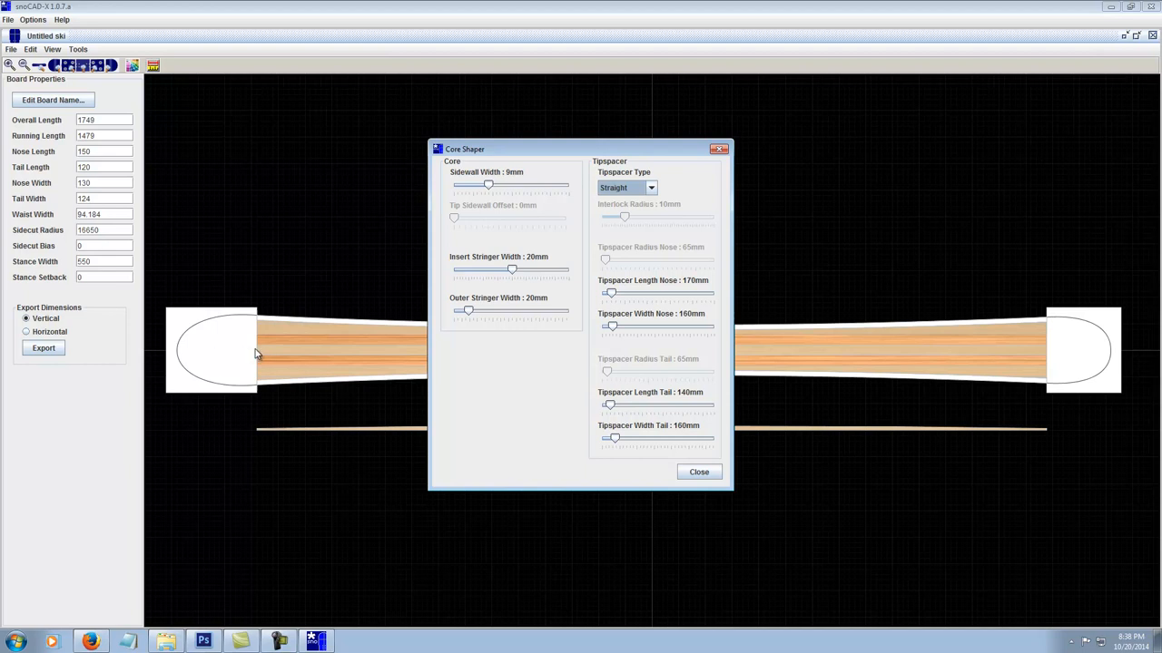
{"action": "mouse_move", "coordinate": [260, 339]}
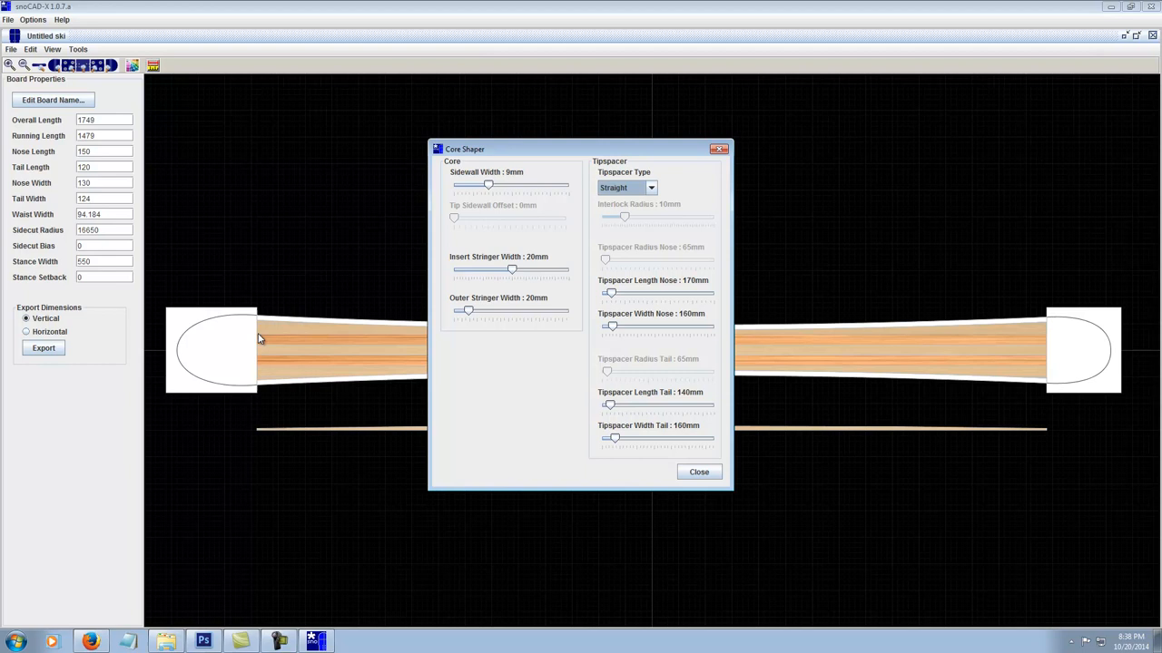
{"action": "mouse_move", "coordinate": [300, 336]}
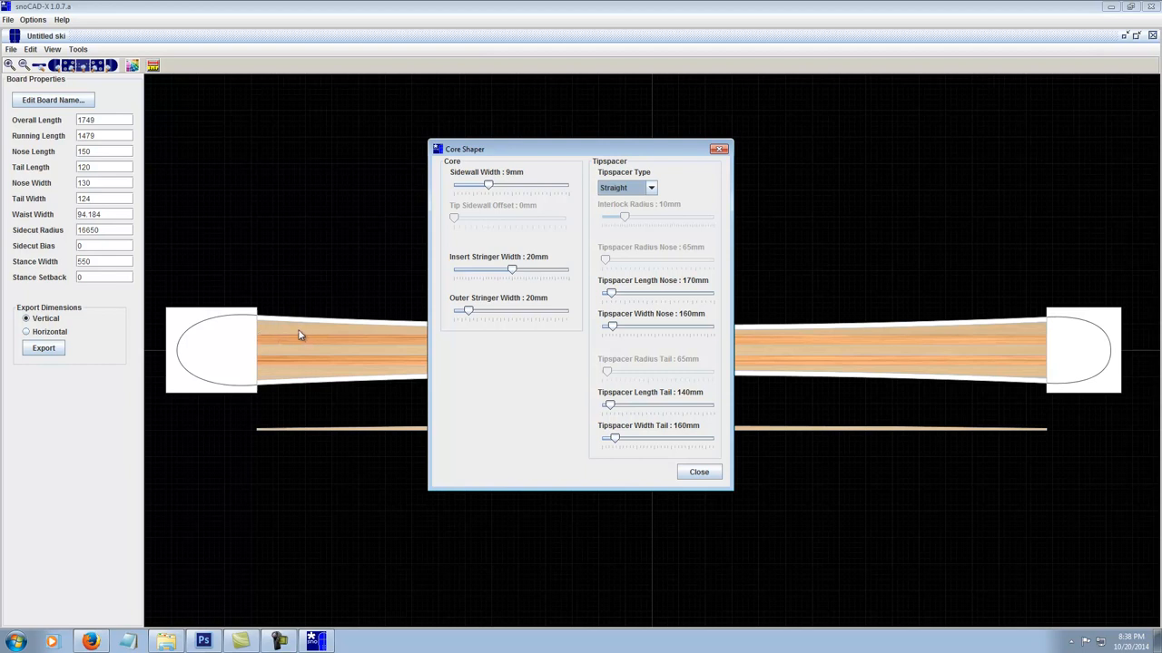
{"action": "mouse_move", "coordinate": [321, 340]}
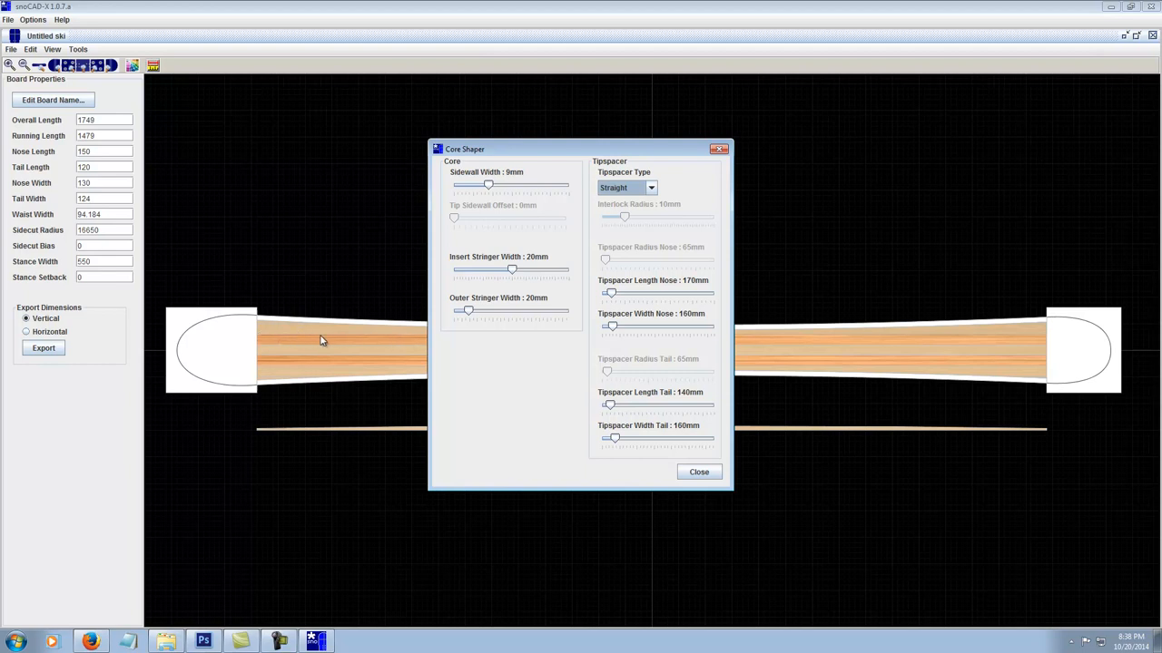
{"action": "mouse_move", "coordinate": [279, 328]}
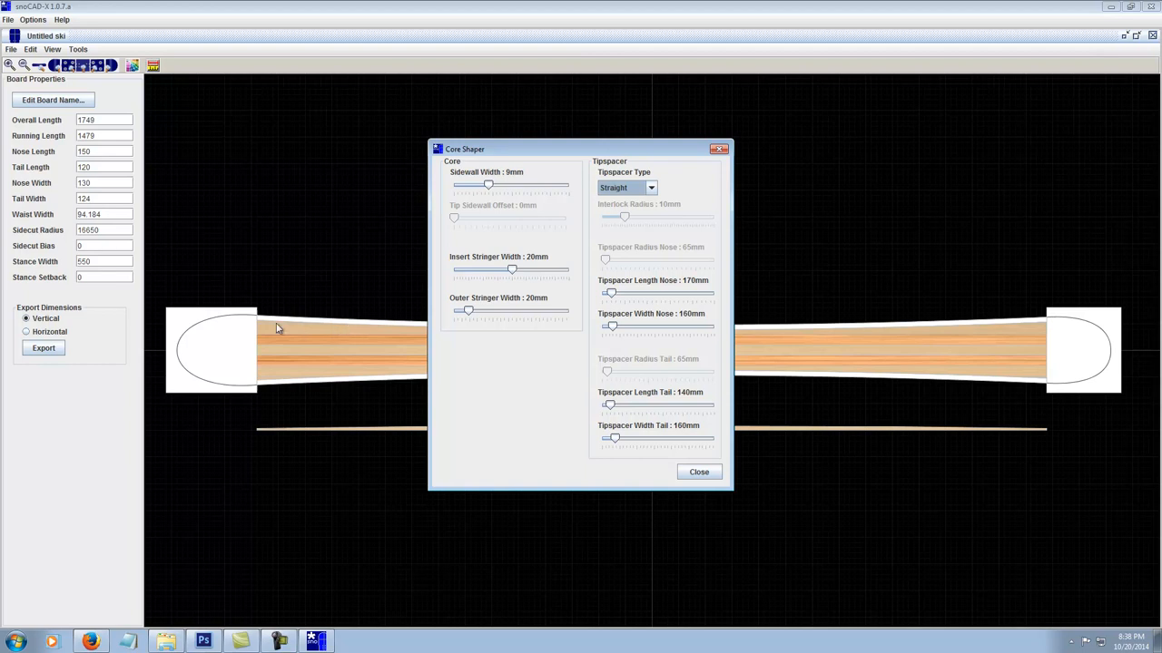
{"action": "mouse_move", "coordinate": [306, 336]}
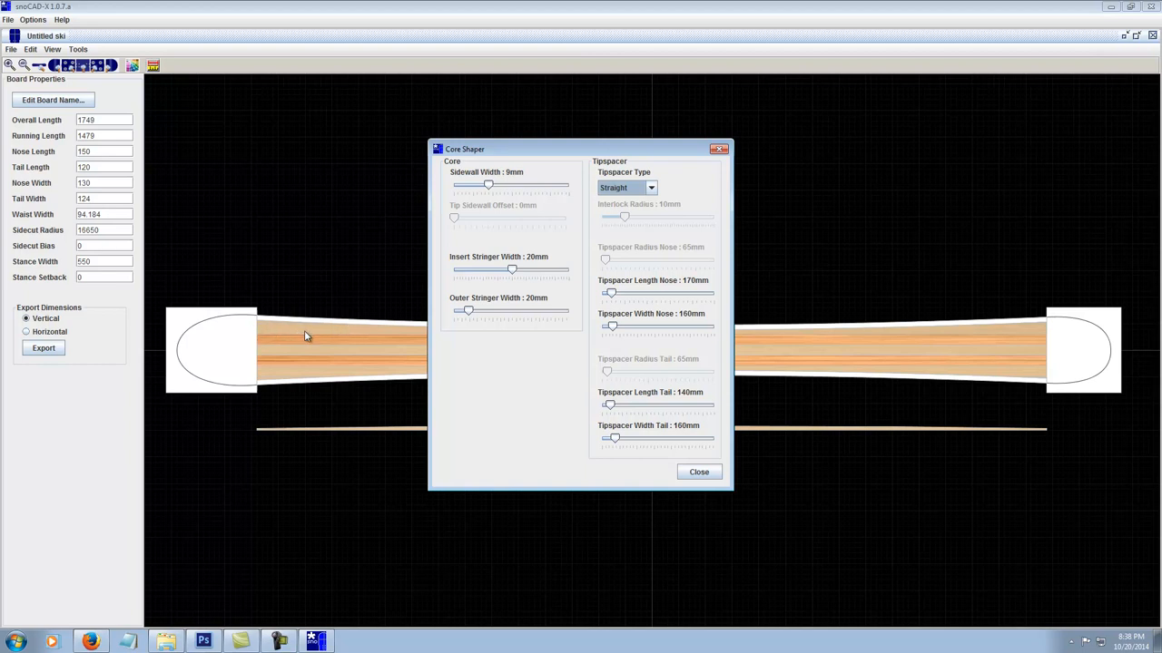
{"action": "mouse_move", "coordinate": [623, 303]}
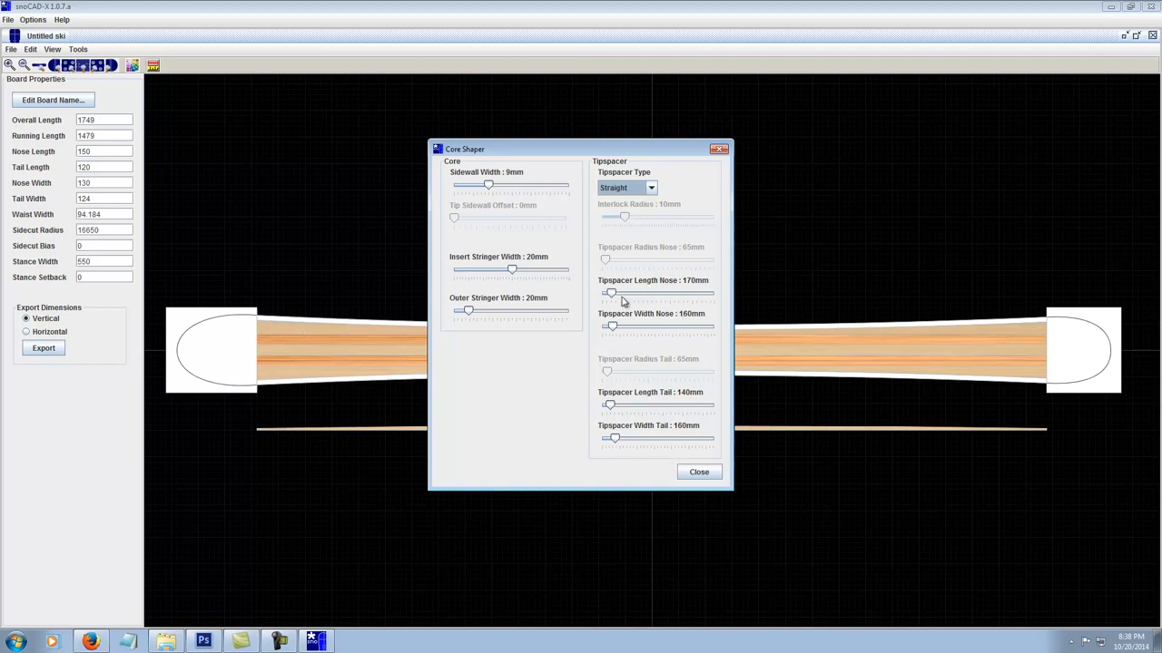
Lengthen the nose tipspacer to 174mm.
{"action": "left_click_drag", "start_coordinate": [611, 293], "coordinate": [607, 293]}
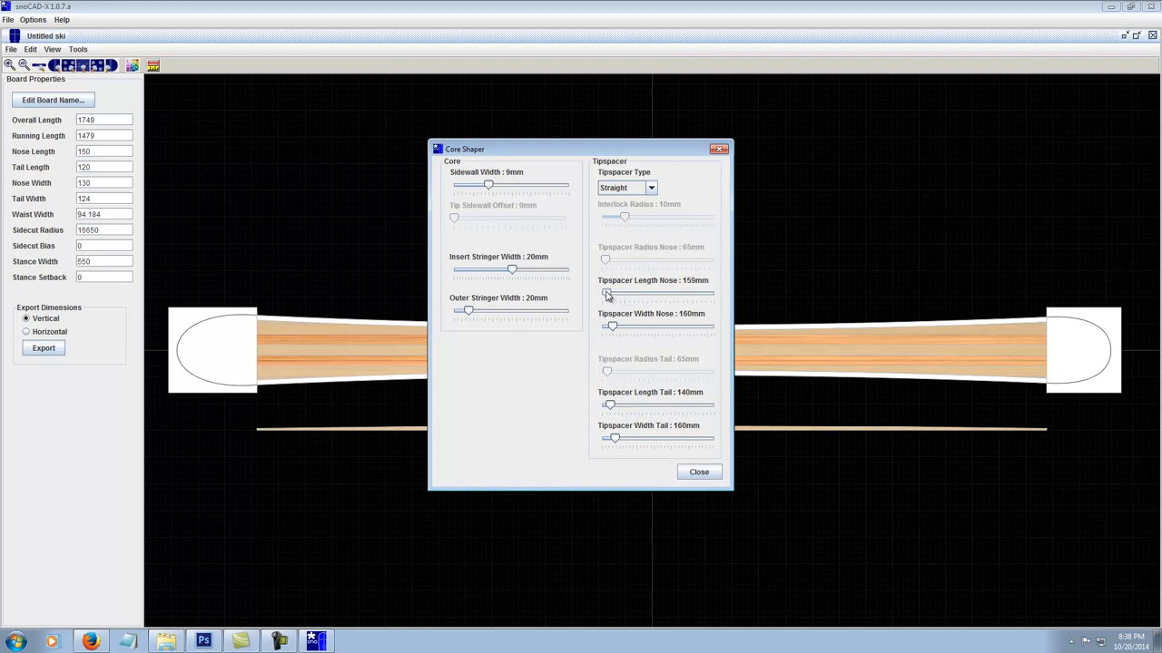
{"action": "left_click_drag", "start_coordinate": [606, 294], "coordinate": [613, 294]}
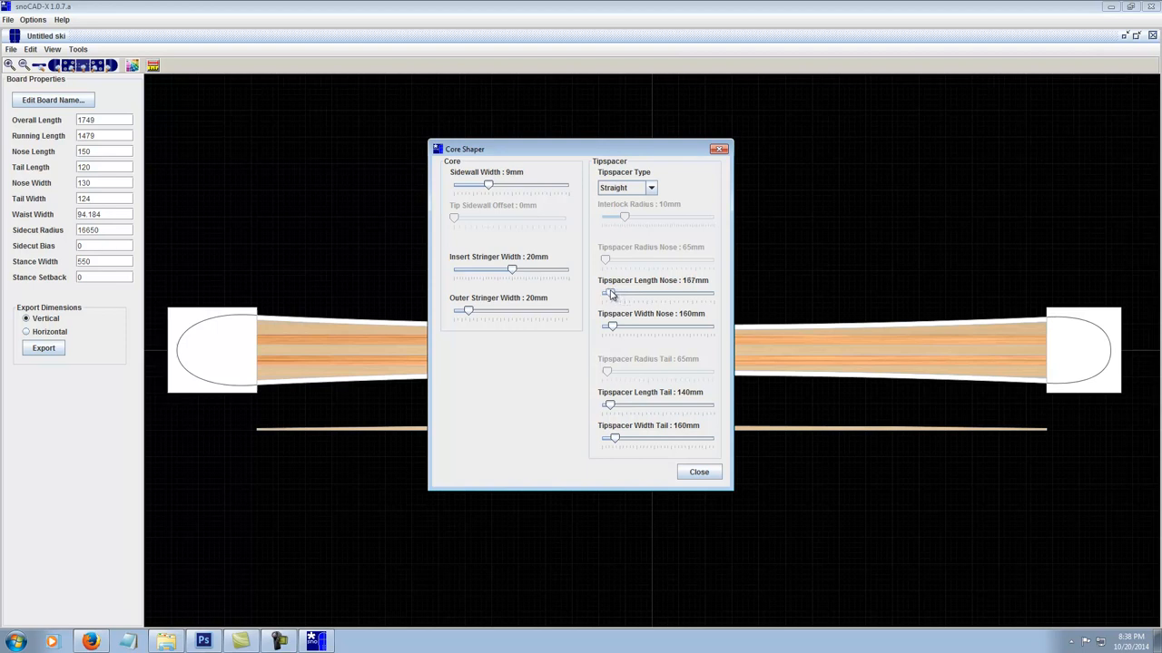
{"action": "left_click_drag", "start_coordinate": [605, 294], "coordinate": [618, 293]}
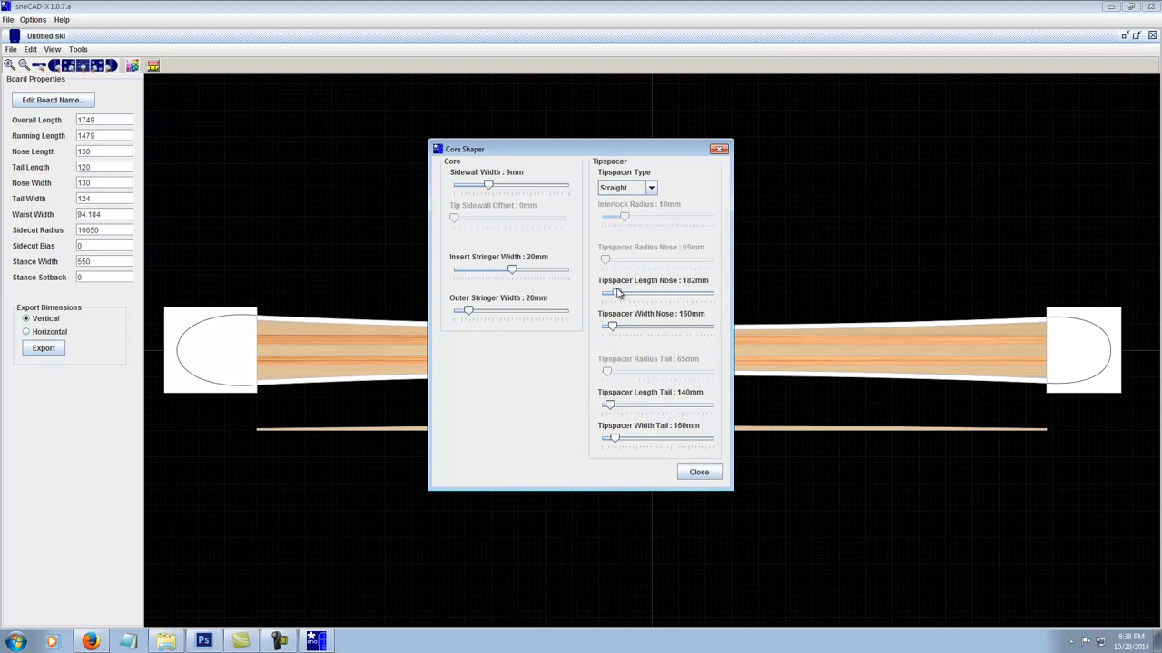
{"action": "left_click_drag", "start_coordinate": [617, 292], "coordinate": [609, 292]}
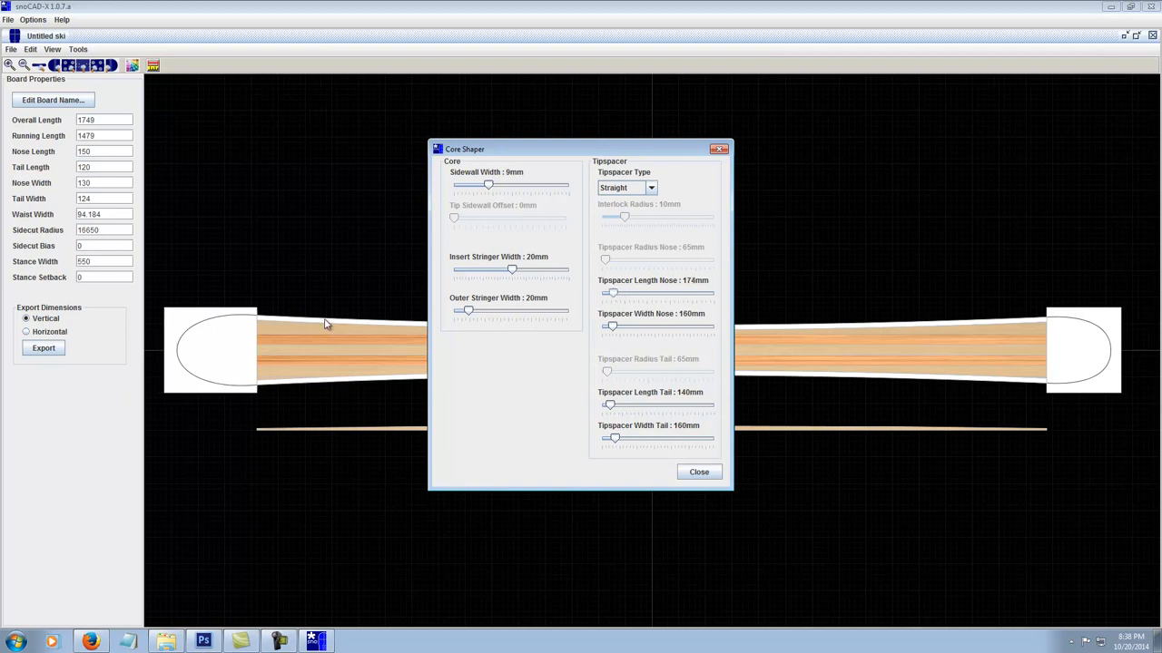
{"action": "mouse_move", "coordinate": [658, 203]}
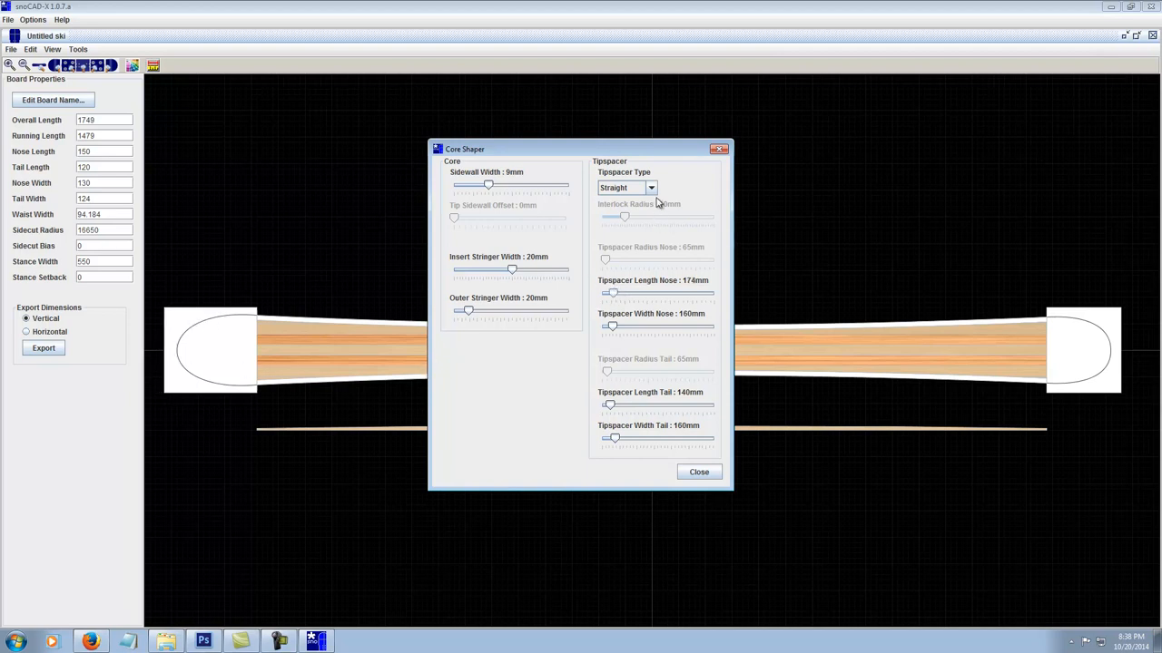
Set the tipspacer type to Radius with a 68mm radius.
{"action": "left_click", "coordinate": [651, 187]}
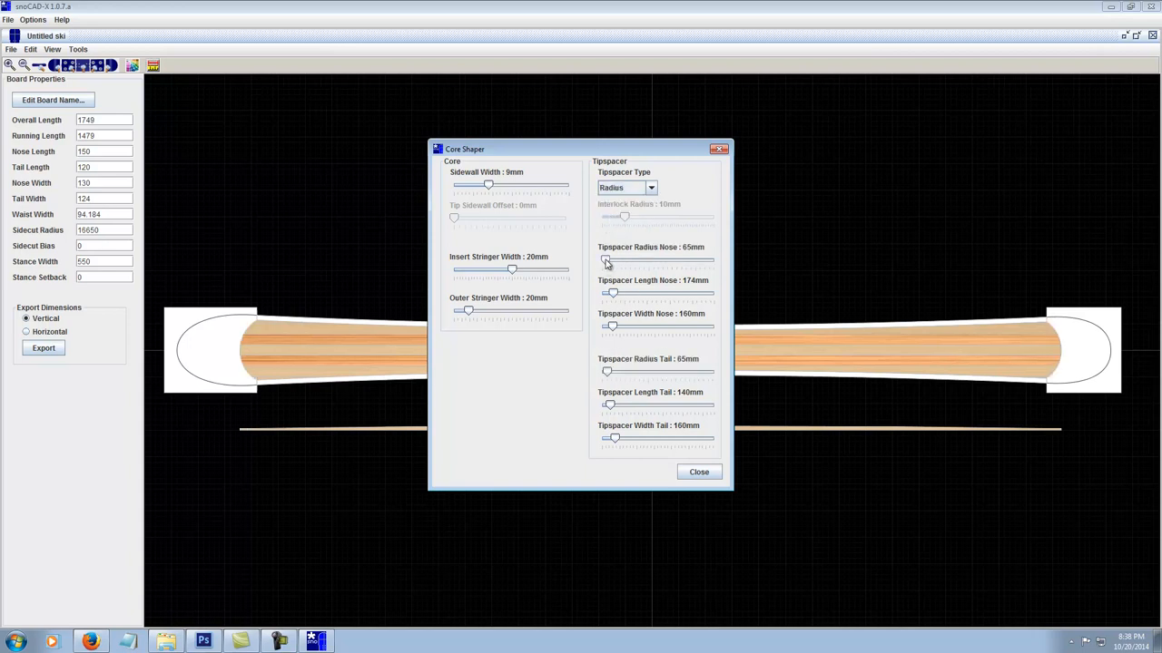
{"action": "left_click_drag", "start_coordinate": [607, 261], "coordinate": [602, 261]}
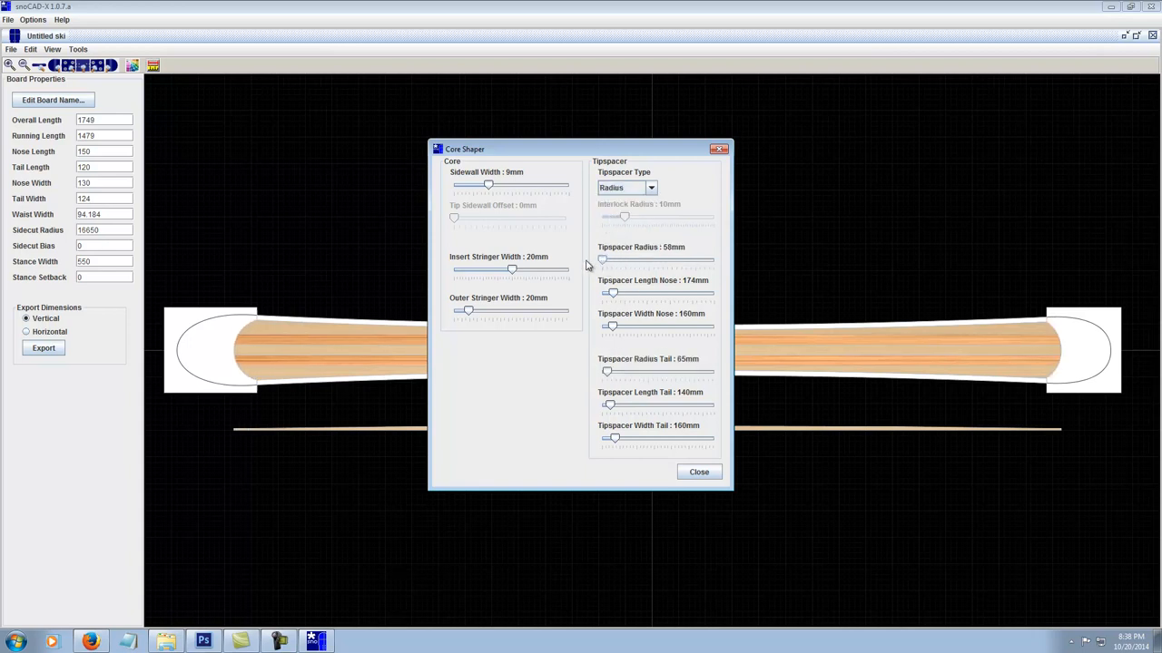
{"action": "left_click_drag", "start_coordinate": [603, 259], "coordinate": [614, 259]}
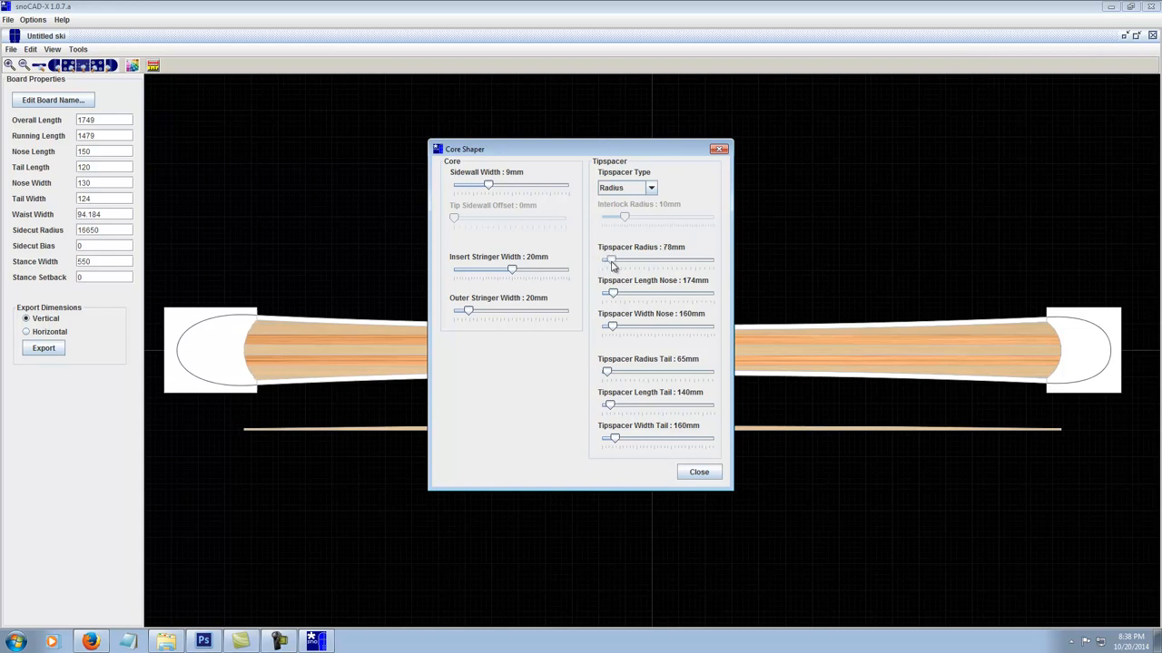
{"action": "left_click_drag", "start_coordinate": [614, 261], "coordinate": [607, 261]}
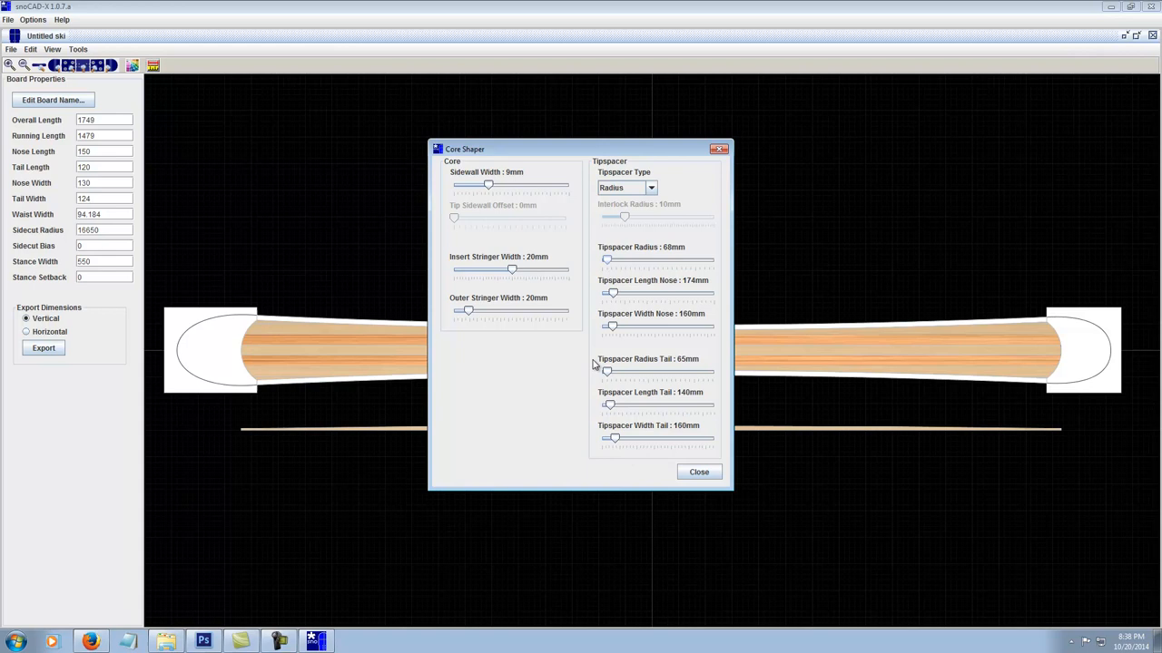
{"action": "mouse_move", "coordinate": [698, 472]}
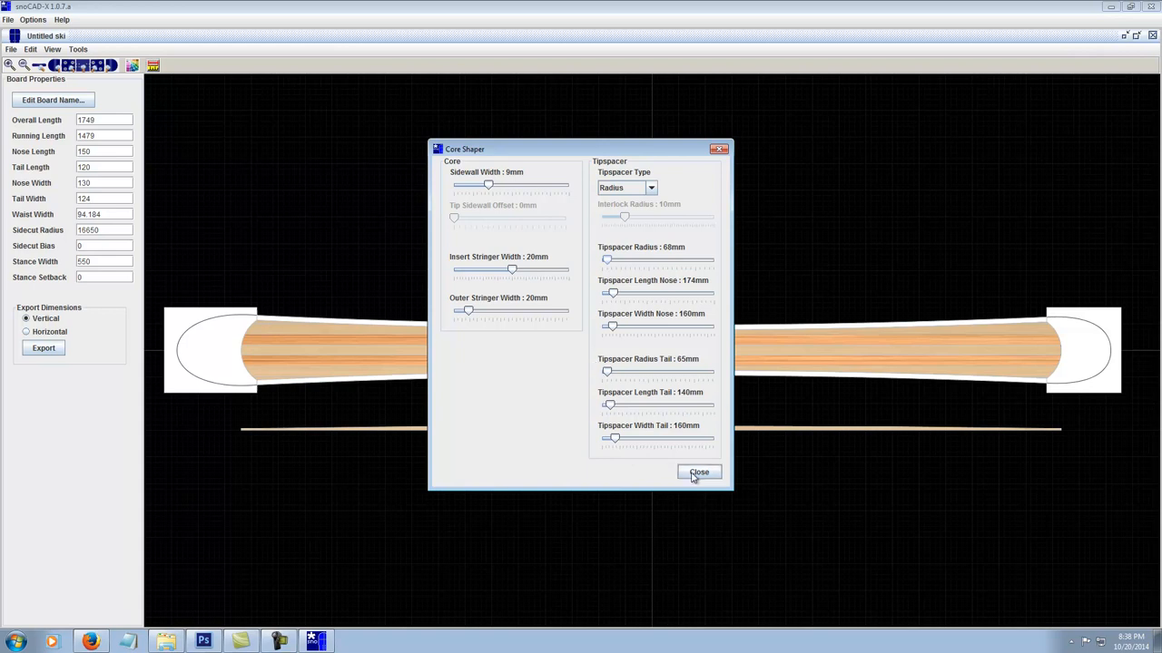
Close the Core Shaper and bring up the File menu's save and export commands.
{"action": "left_click", "coordinate": [699, 472]}
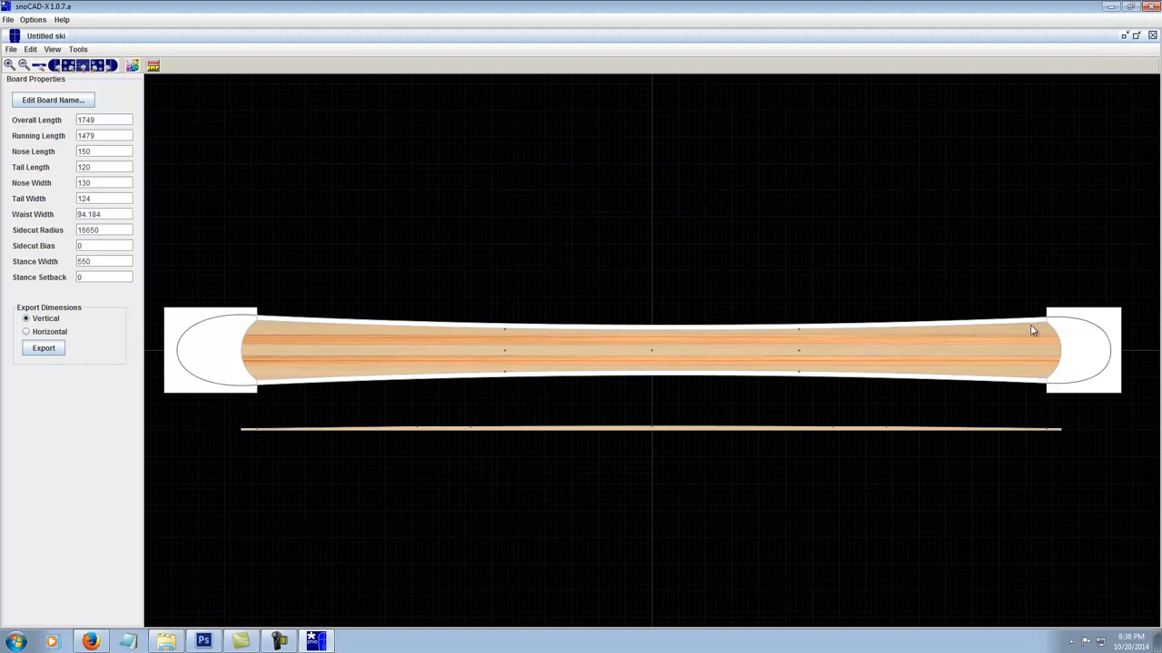
{"action": "mouse_move", "coordinate": [352, 374]}
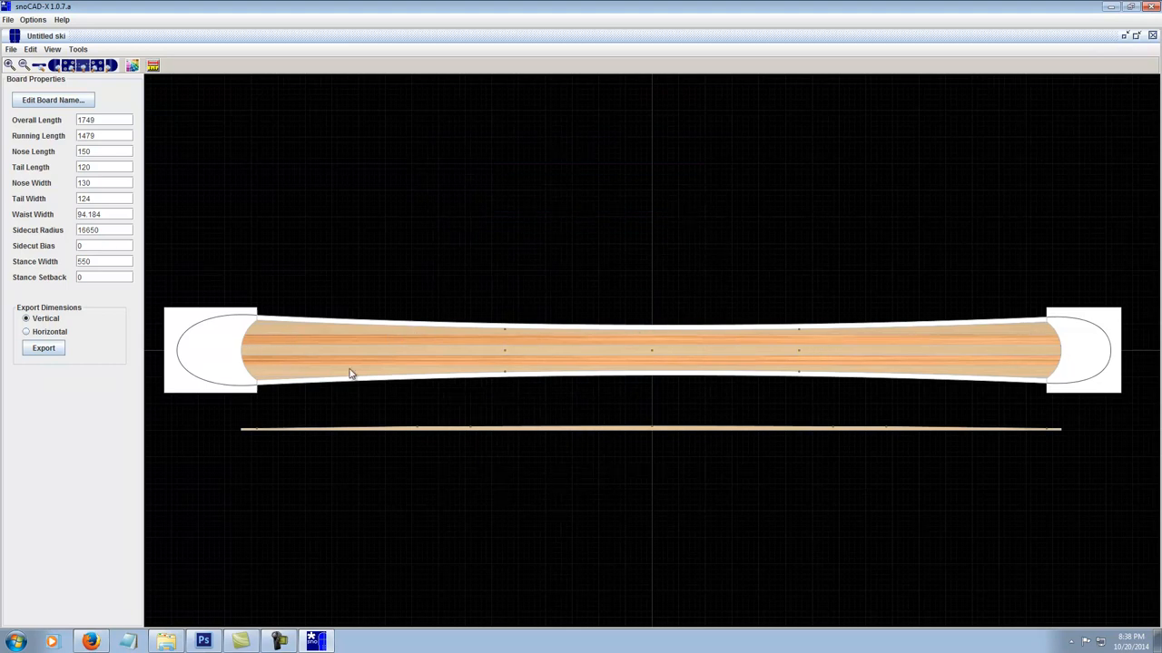
{"action": "mouse_move", "coordinate": [982, 380]}
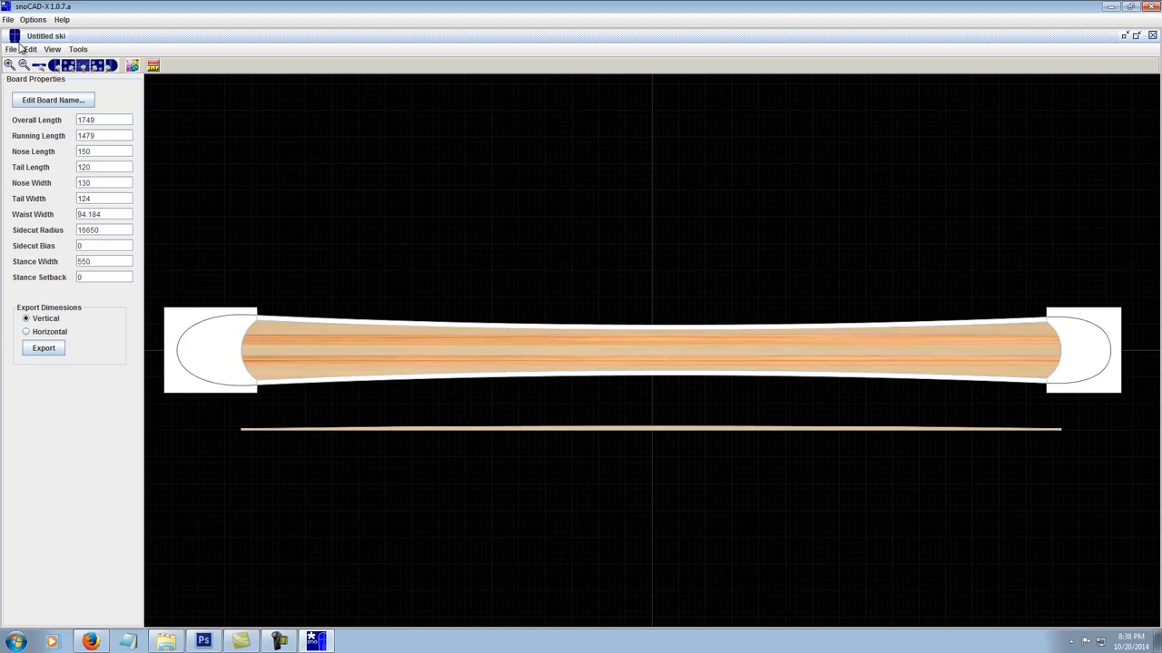
{"action": "left_click", "coordinate": [32, 19]}
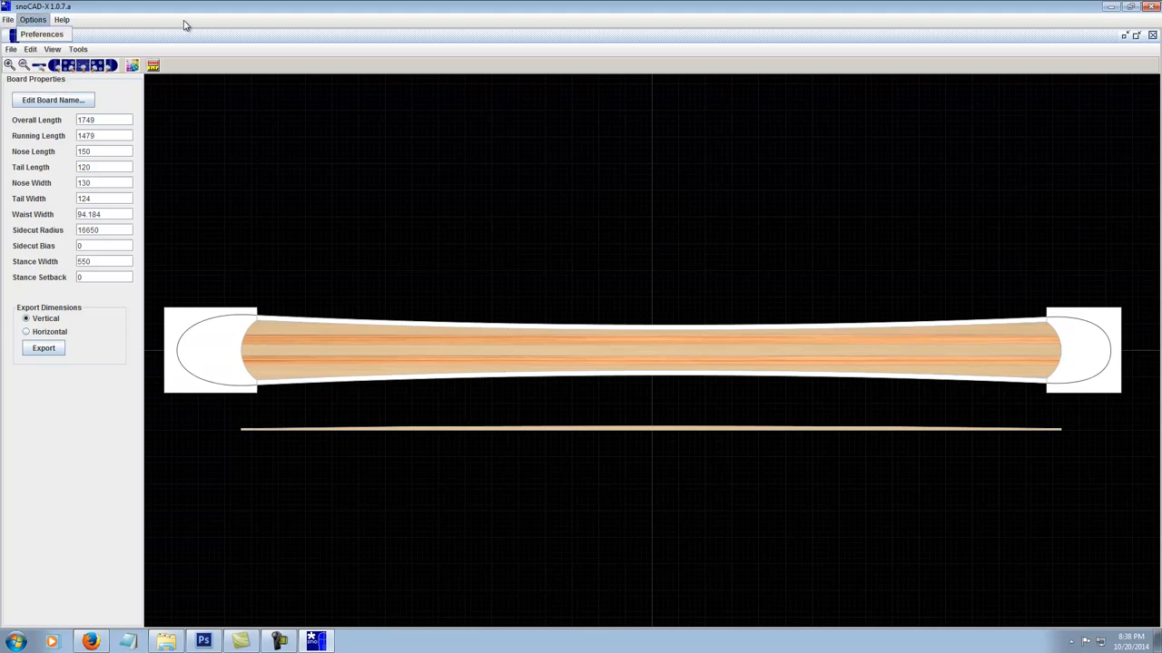
{"action": "left_click", "coordinate": [11, 49]}
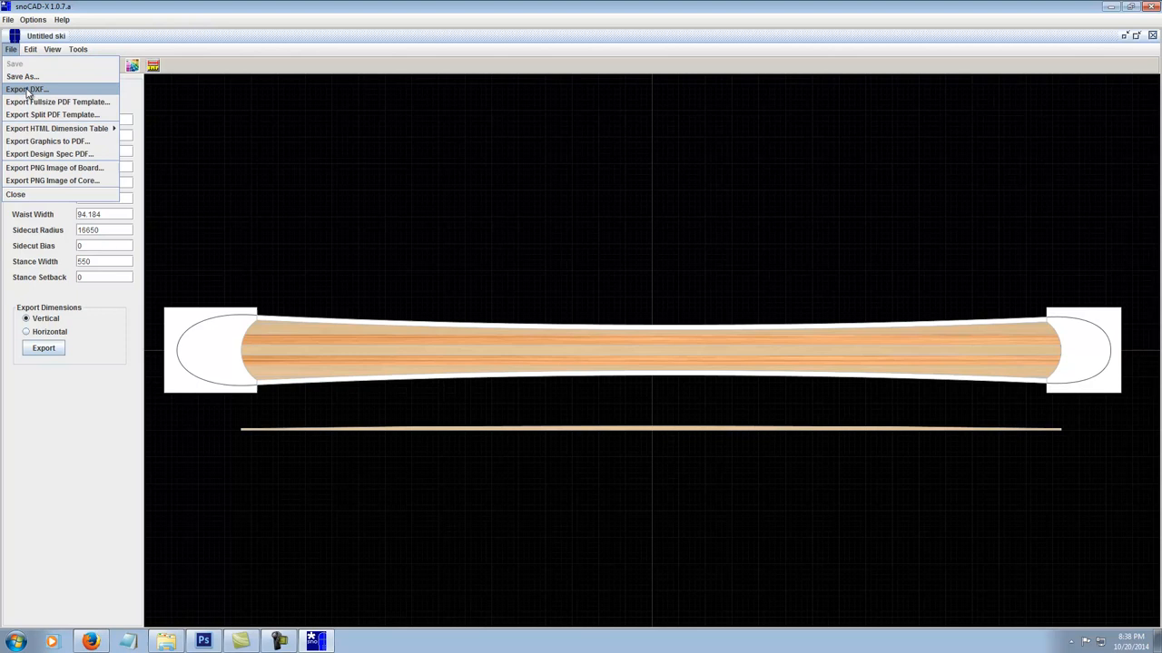
Export a DXF with only Core Outline checked, saved as 'ski core'.
{"action": "left_click", "coordinate": [26, 89]}
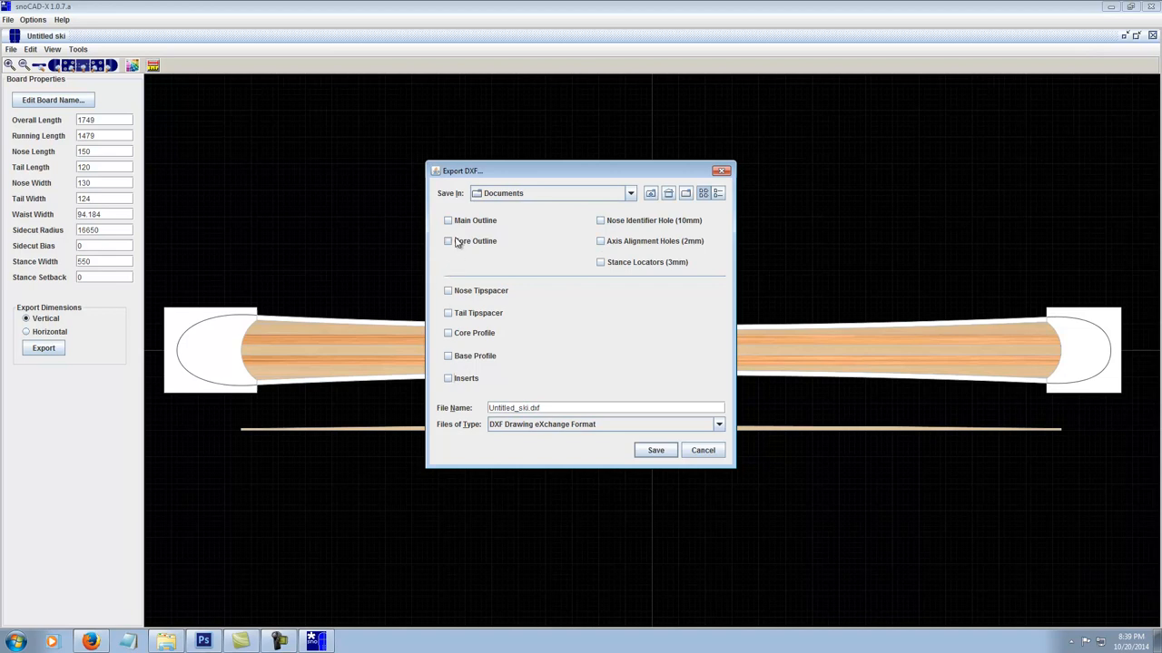
{"action": "left_click", "coordinate": [447, 241]}
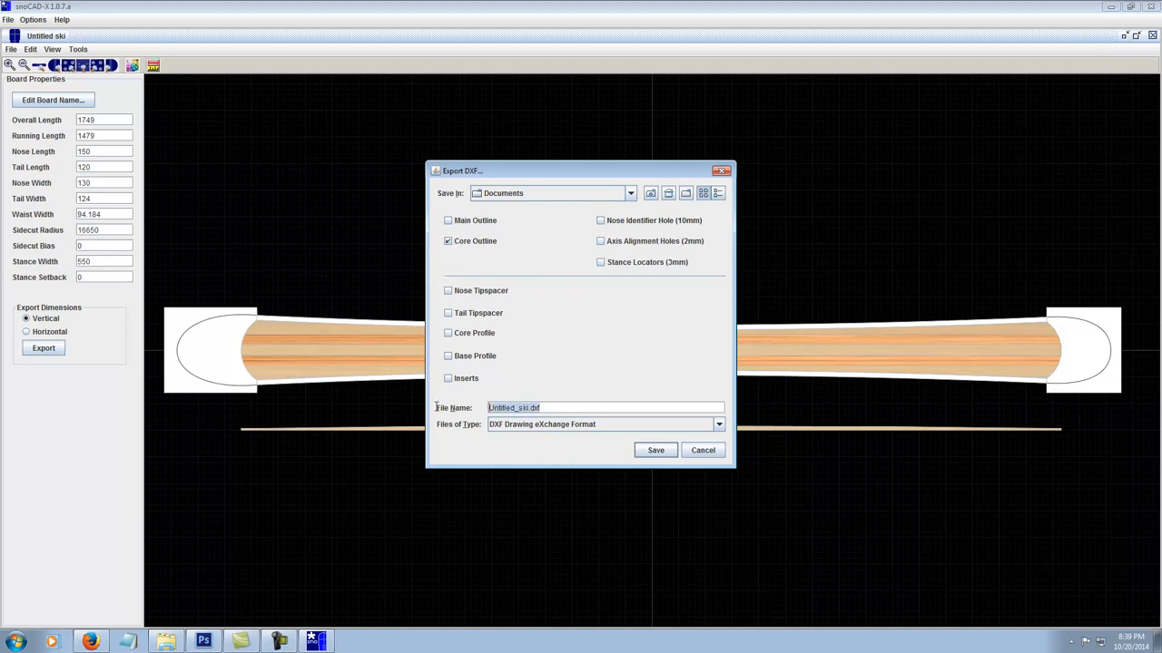
{"action": "type", "text": "c"}
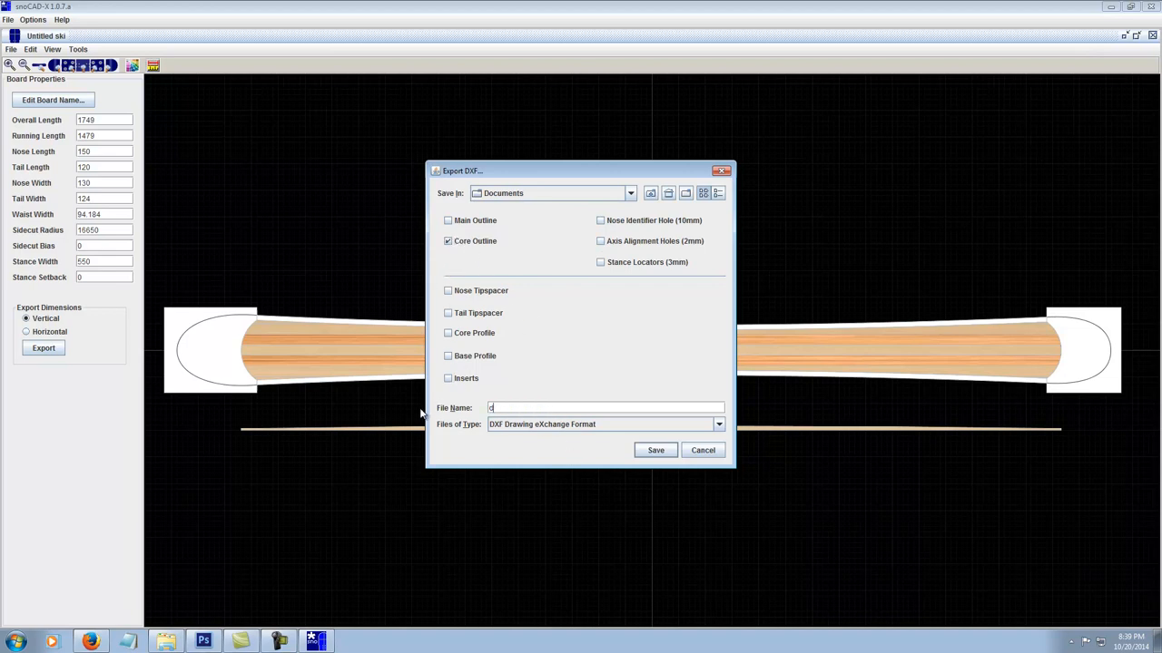
{"action": "type", "text": "dki vo"}
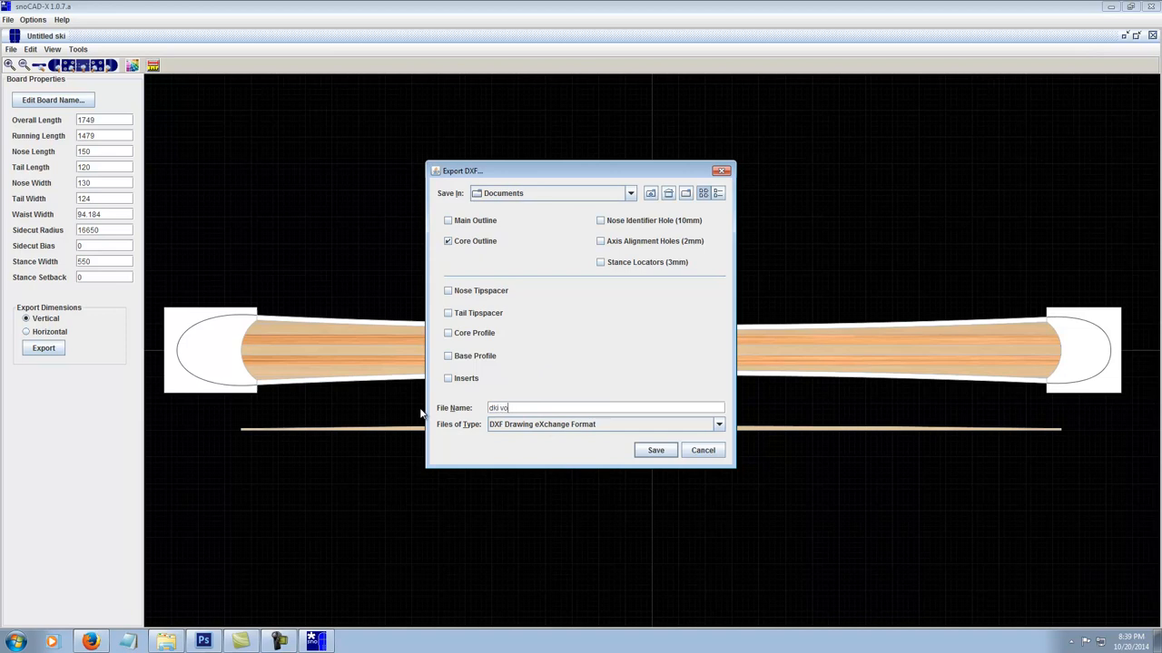
{"action": "type", "text": "s"}
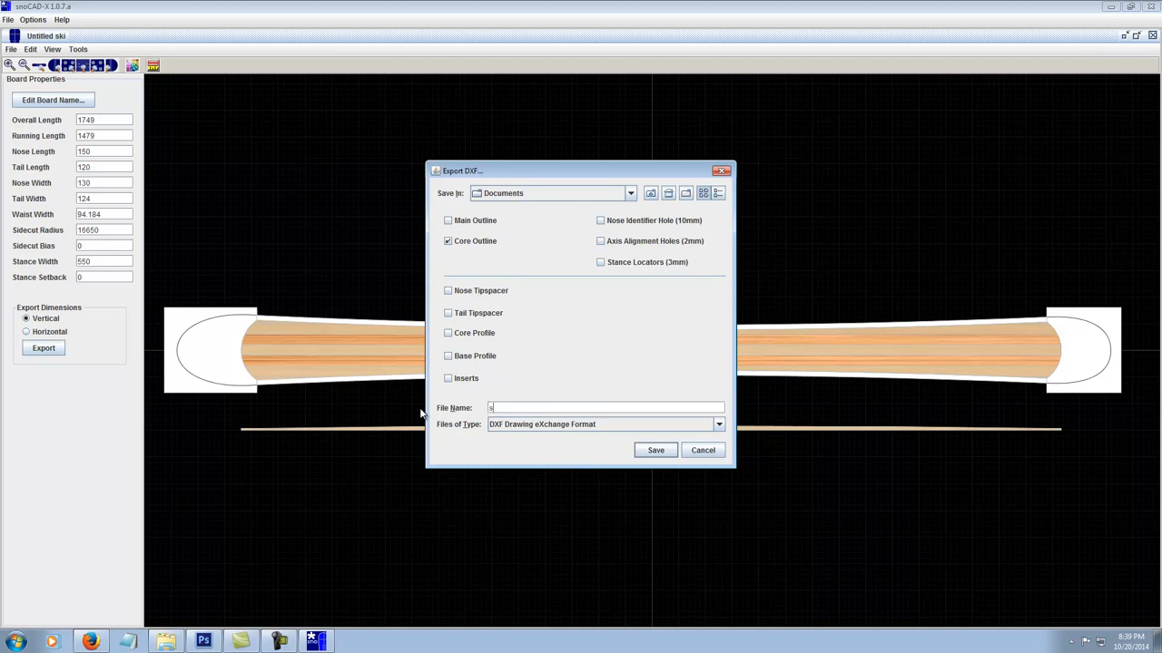
{"action": "type", "text": "ki core"}
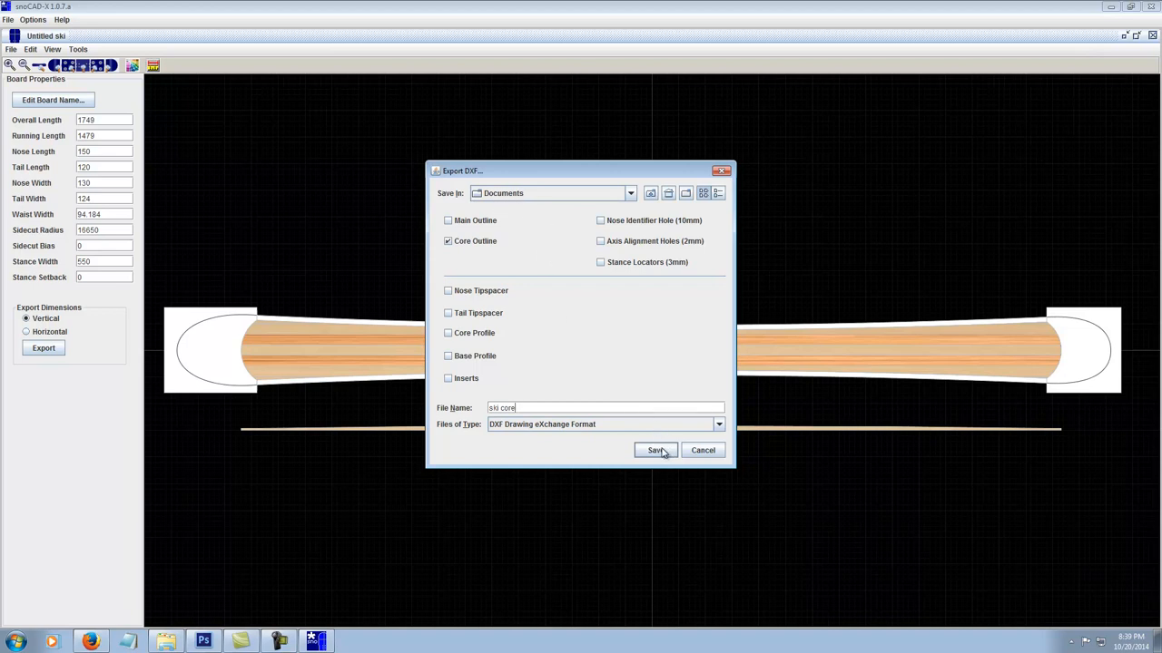
{"action": "left_click", "coordinate": [655, 450]}
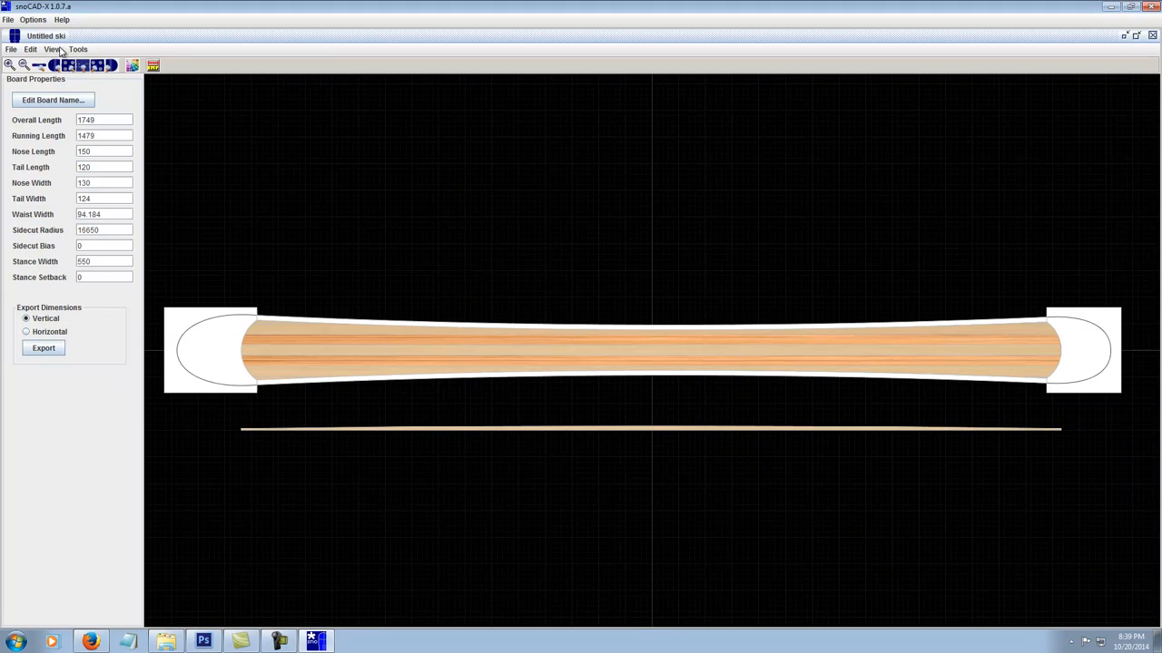
Switch the editing mode to Edit Graphics so the empty board graphics list appears.
{"action": "left_click", "coordinate": [31, 49]}
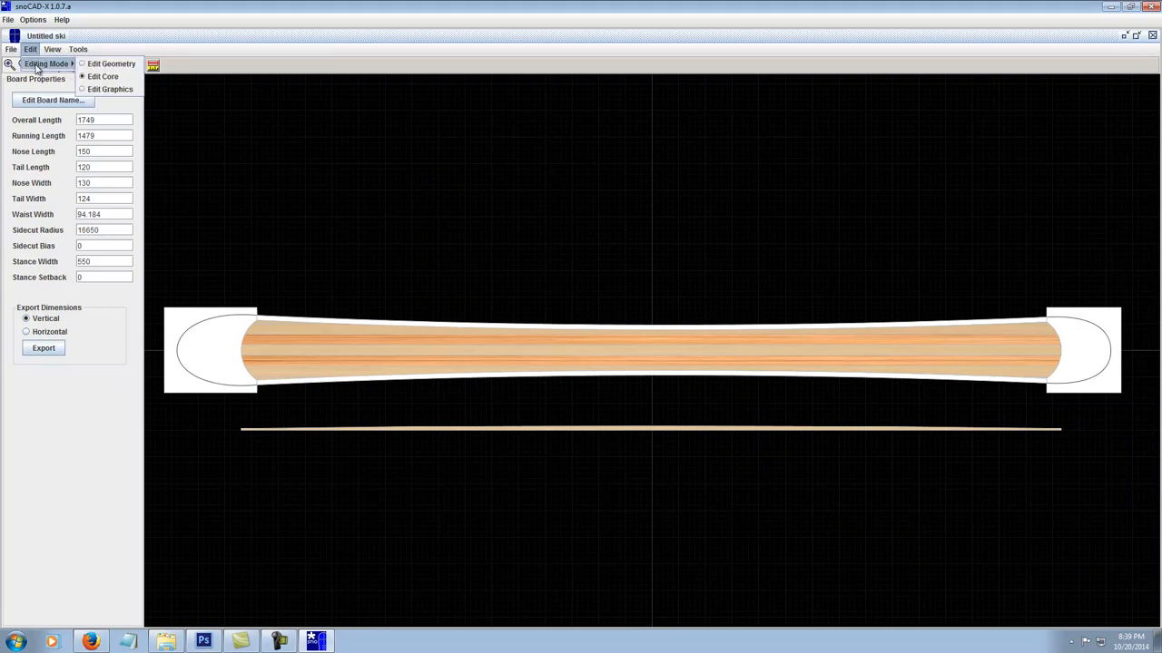
{"action": "left_click", "coordinate": [109, 89]}
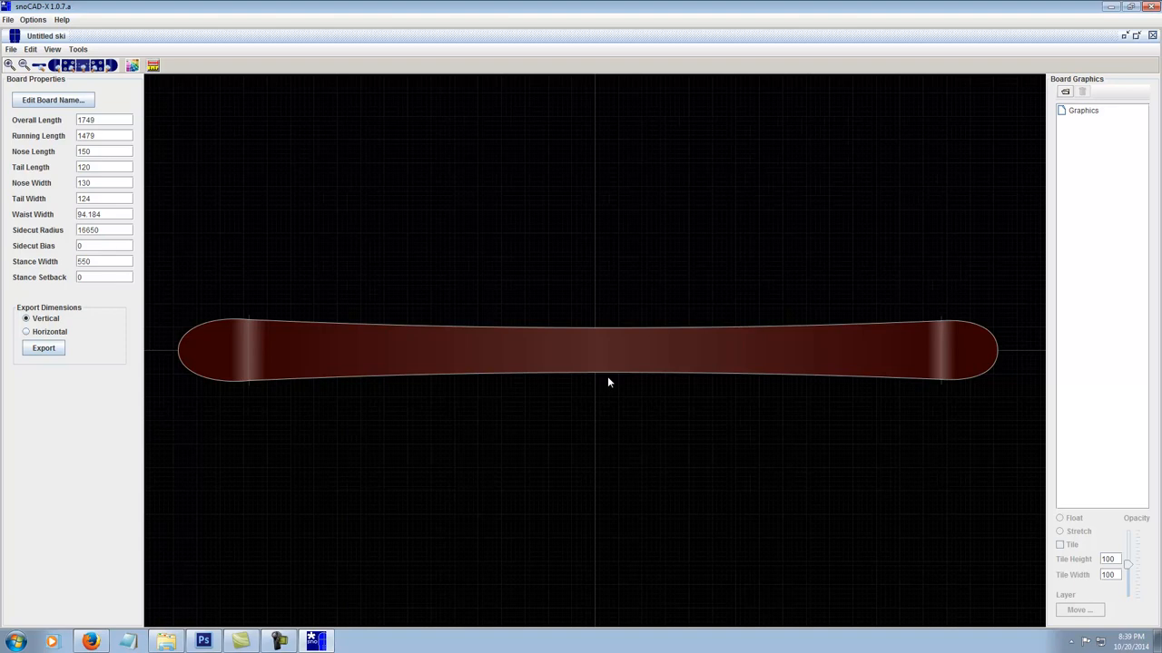
{"action": "mouse_move", "coordinate": [1049, 114]}
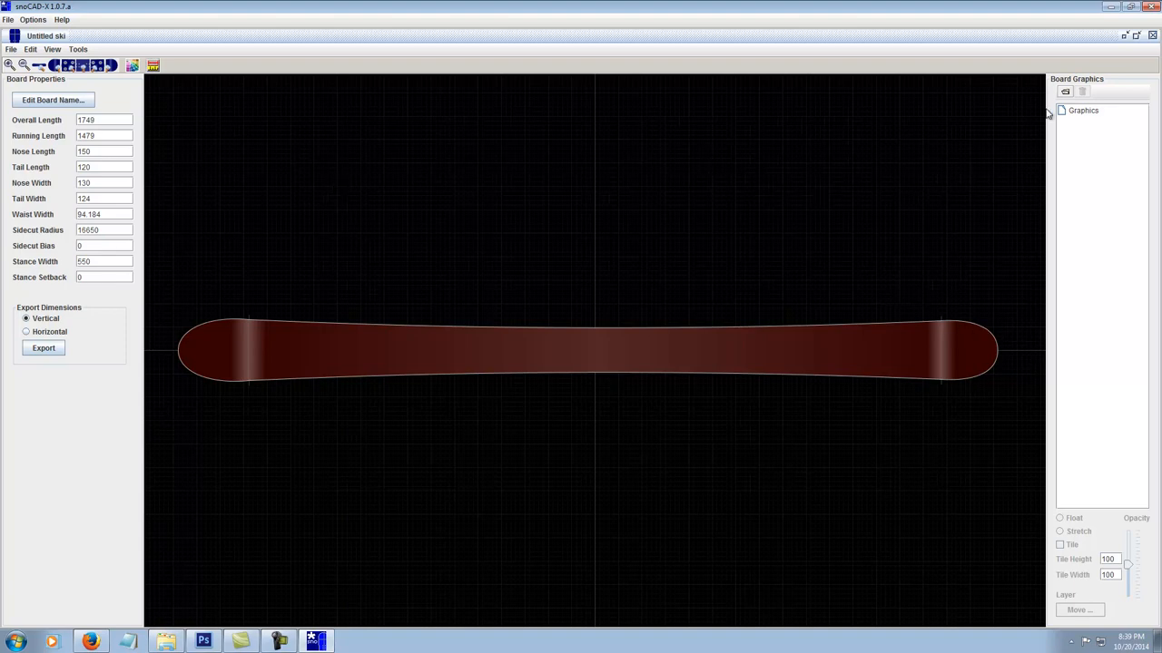
Import dreamstime_xl_30363205.jpg from Pictures > 2013 website photos as the top-sheet graphic.
{"action": "left_click", "coordinate": [1065, 91]}
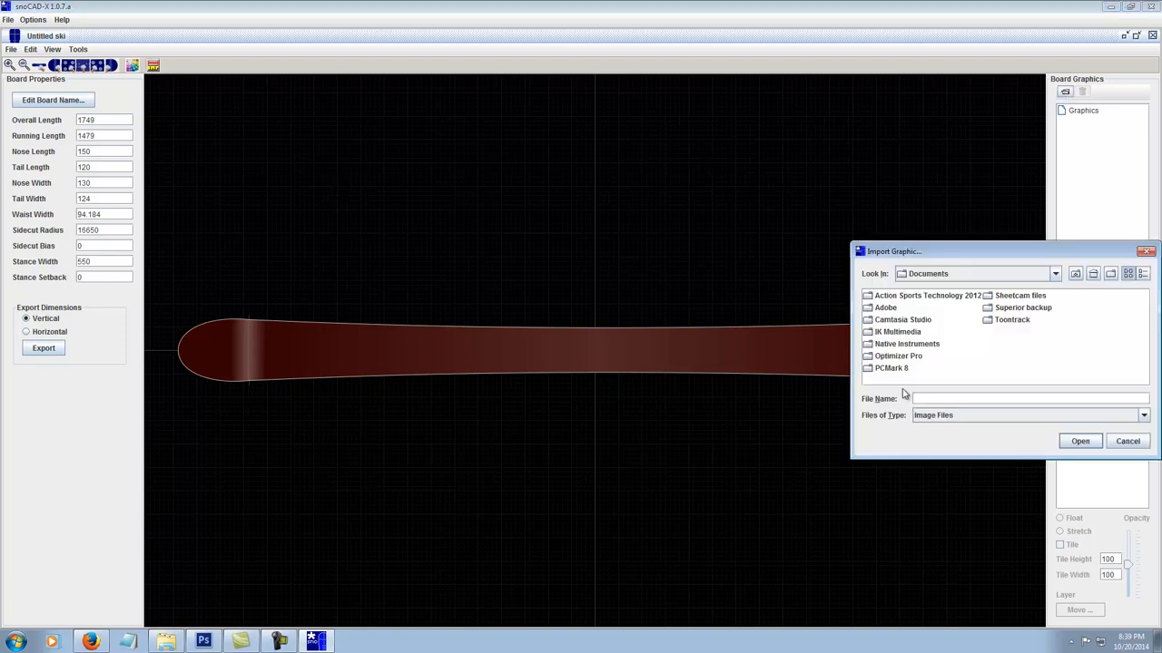
{"action": "left_click", "coordinate": [1054, 273]}
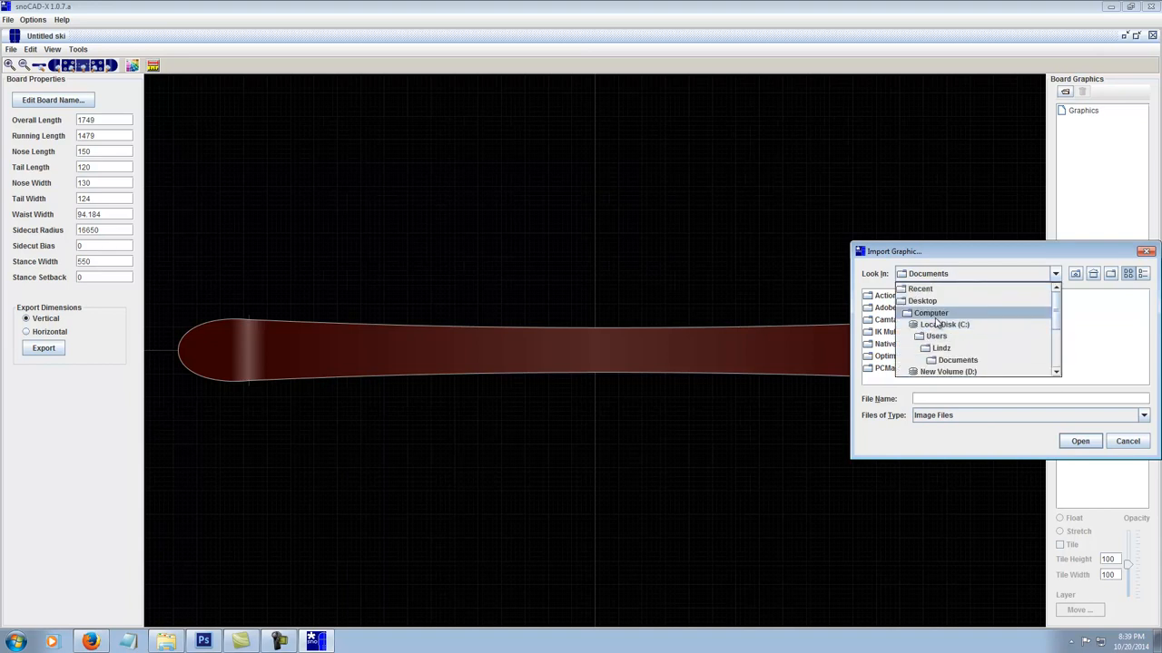
{"action": "left_click", "coordinate": [941, 348]}
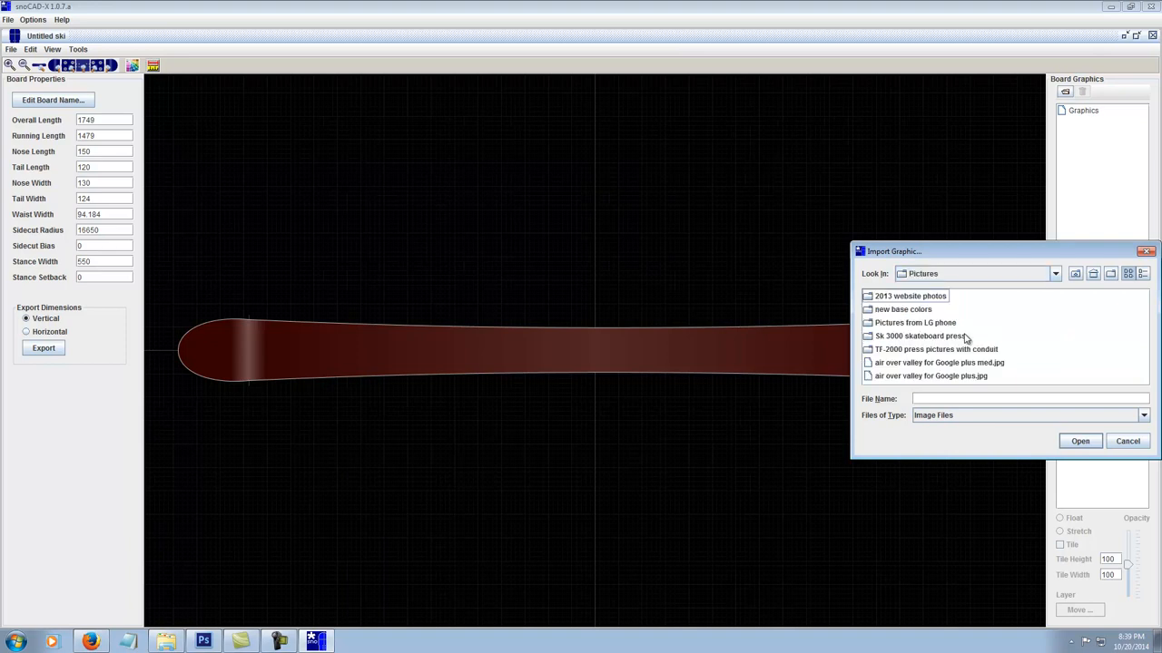
{"action": "double_click", "coordinate": [910, 295]}
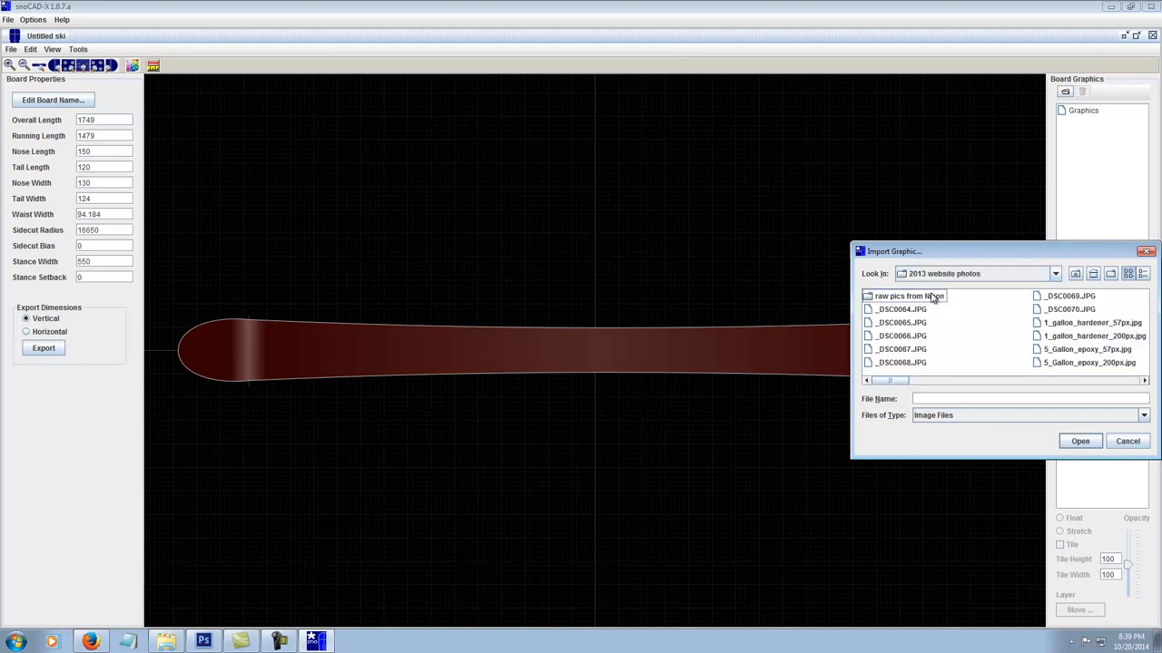
{"action": "left_click", "coordinate": [905, 296]}
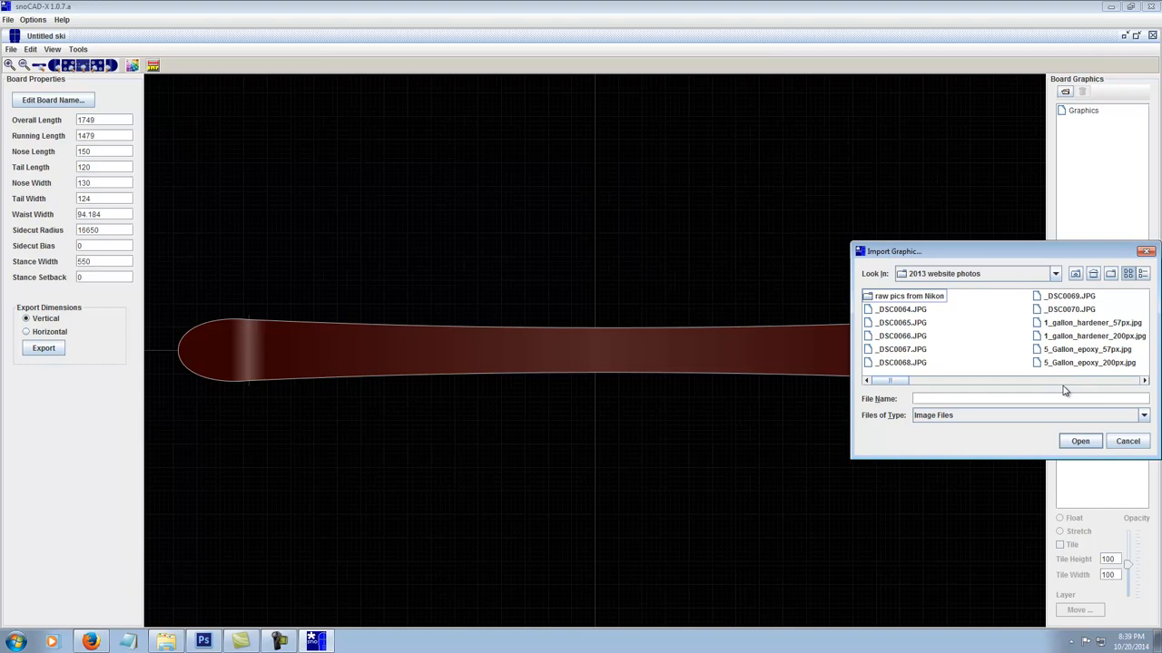
{"action": "scroll", "scroll_direction": "right", "scroll_amount": 3}
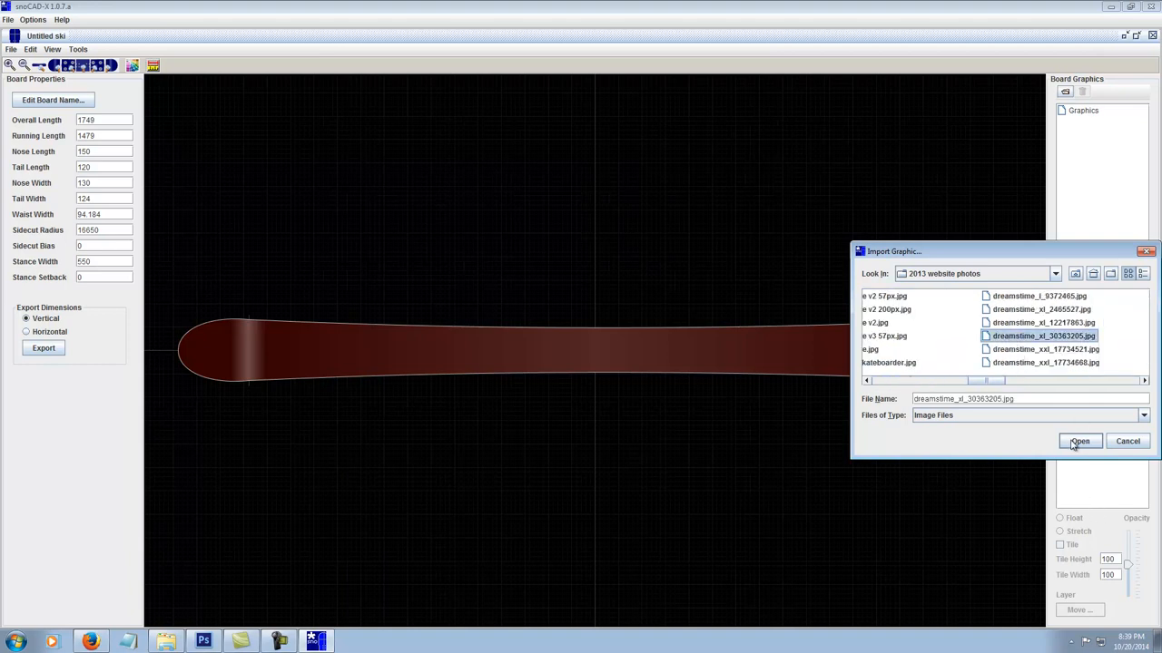
{"action": "left_click", "coordinate": [1079, 441]}
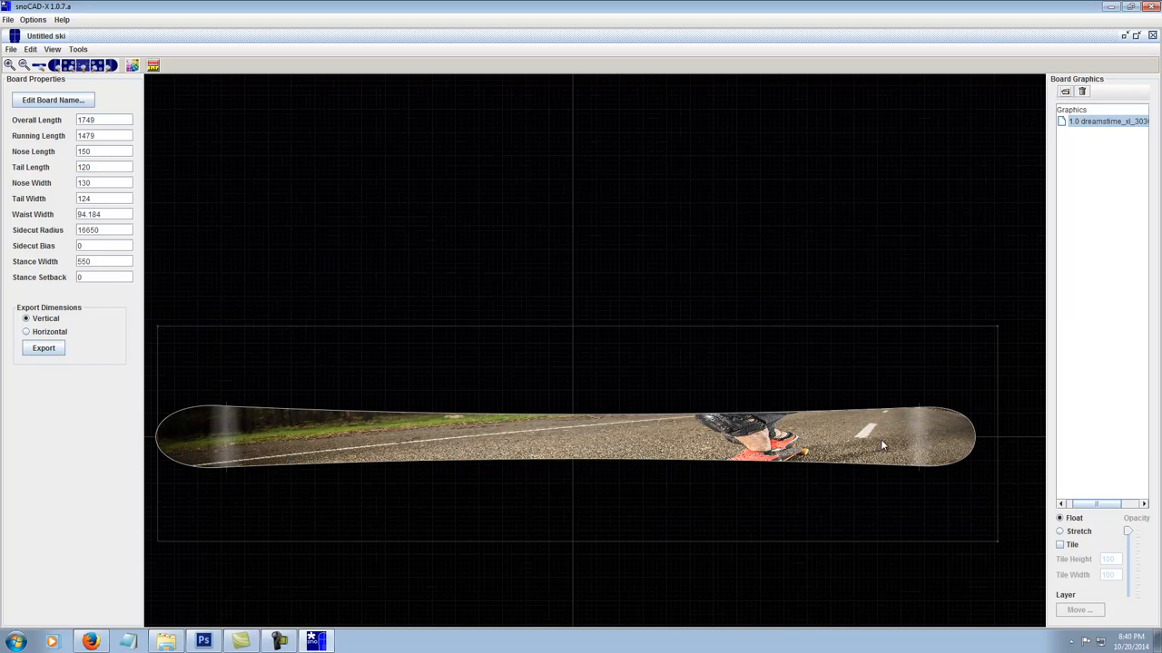
{"action": "mouse_move", "coordinate": [753, 424]}
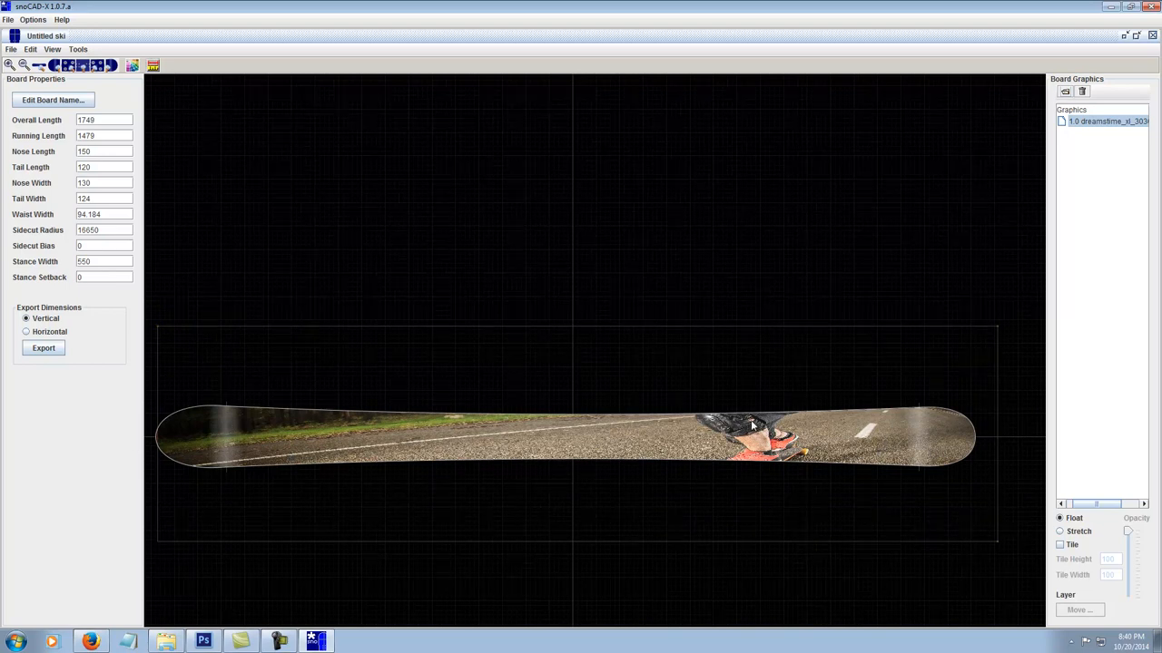
{"action": "mouse_move", "coordinate": [399, 427]}
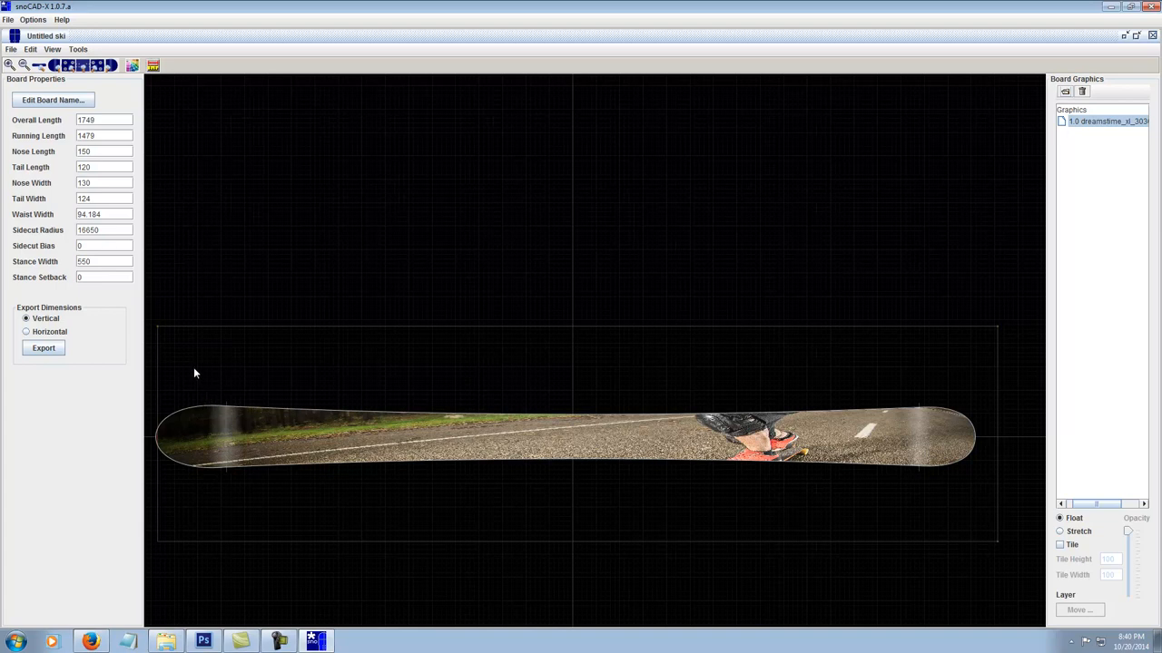
{"action": "mouse_move", "coordinate": [413, 345]}
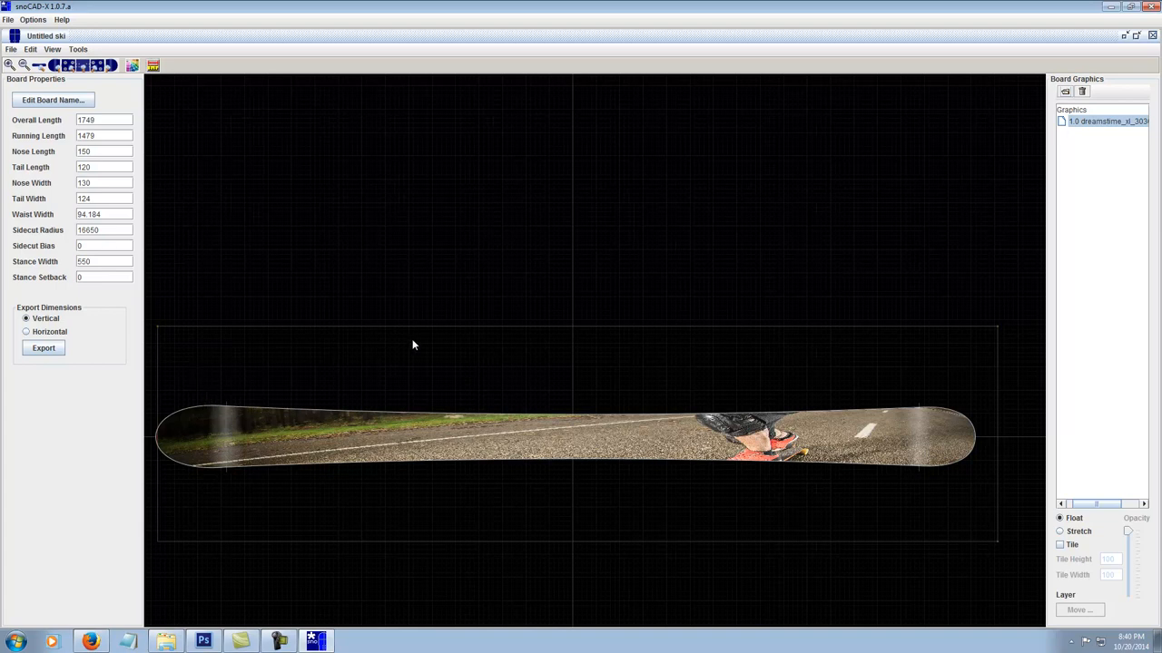
{"action": "mouse_move", "coordinate": [127, 106]}
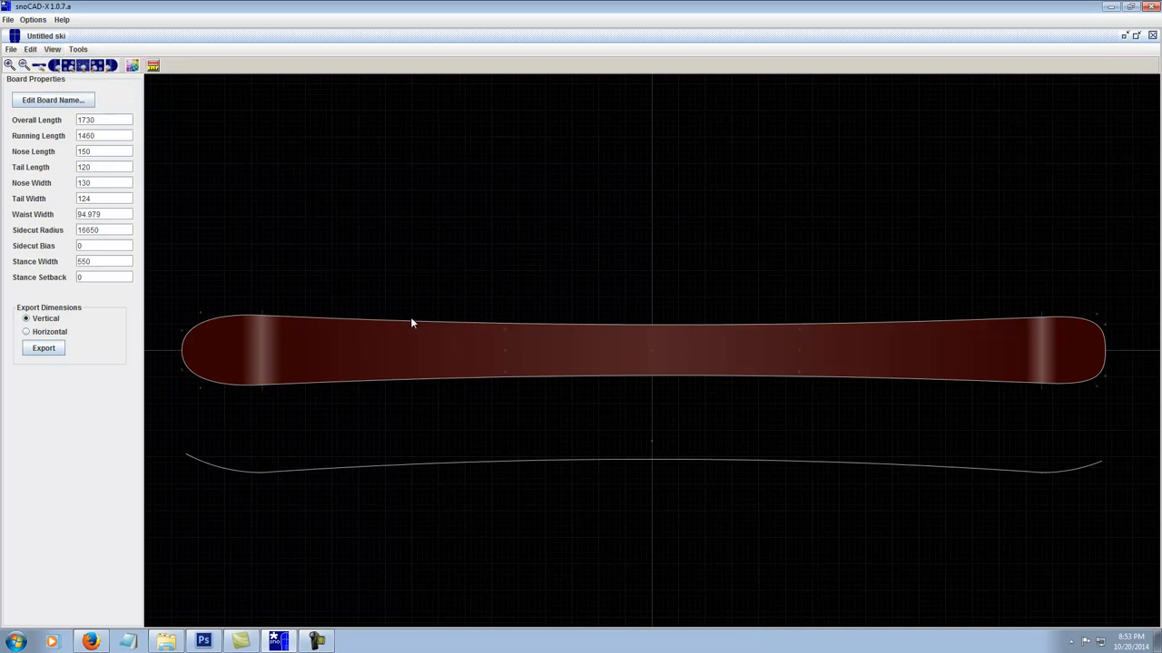
Set the Rail Shaper rail type to 7 Point Spline, giving a 124 mm waist.
{"action": "left_click", "coordinate": [78, 49]}
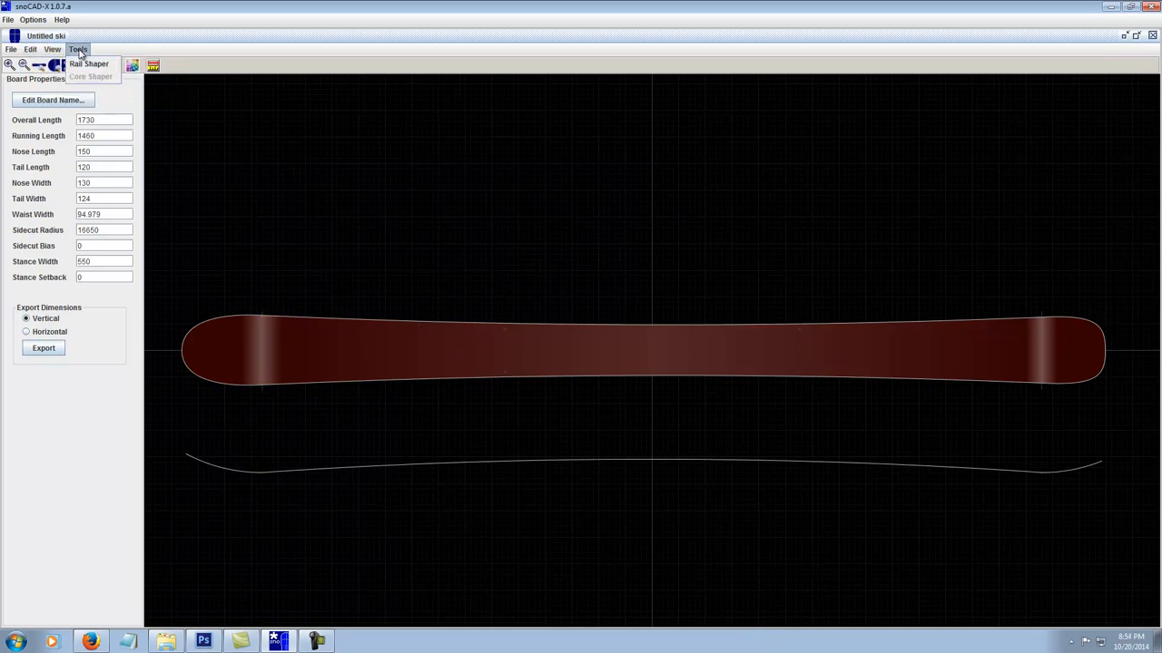
{"action": "mouse_move", "coordinate": [88, 63]}
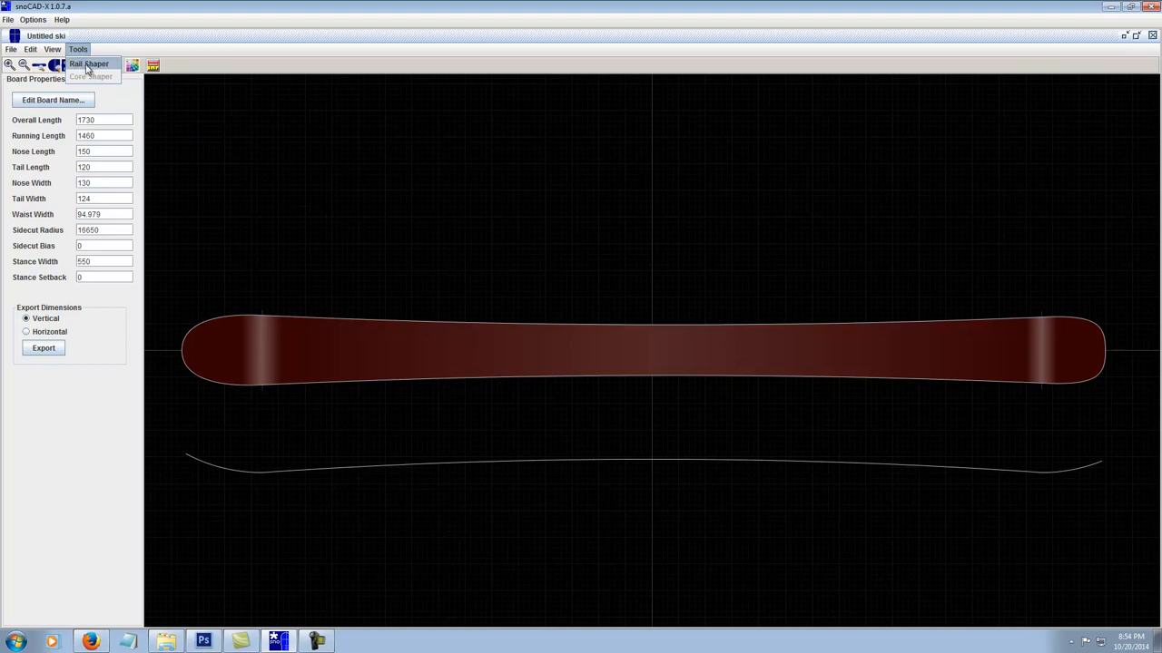
{"action": "left_click", "coordinate": [88, 64]}
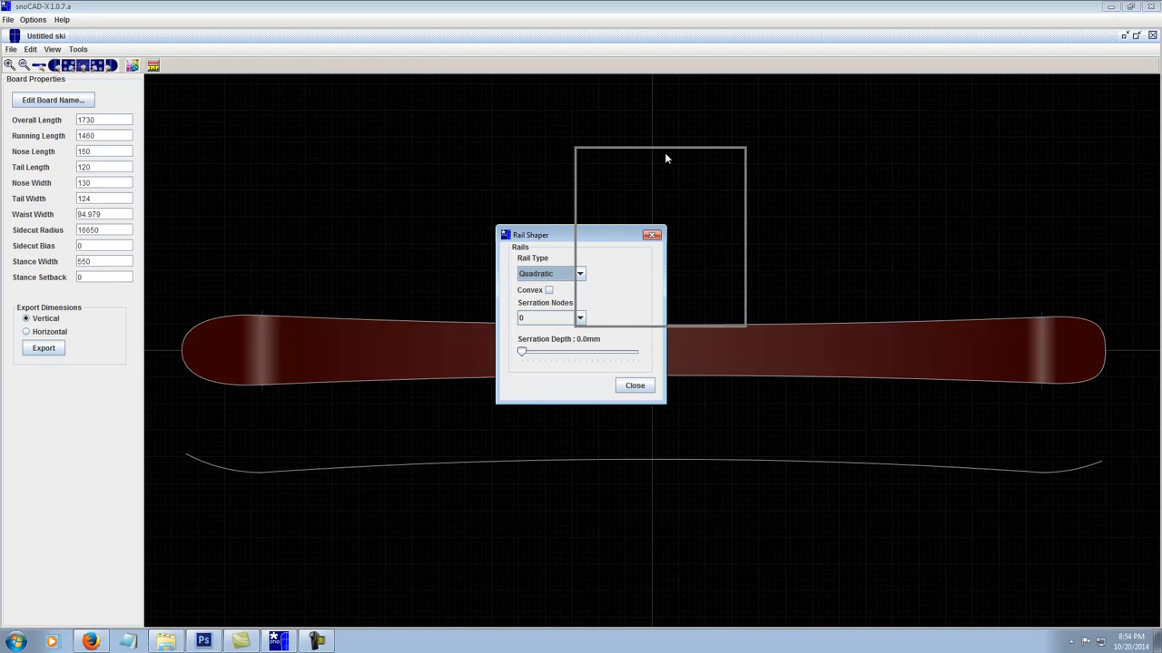
{"action": "left_click_drag", "start_coordinate": [530, 235], "coordinate": [621, 119]}
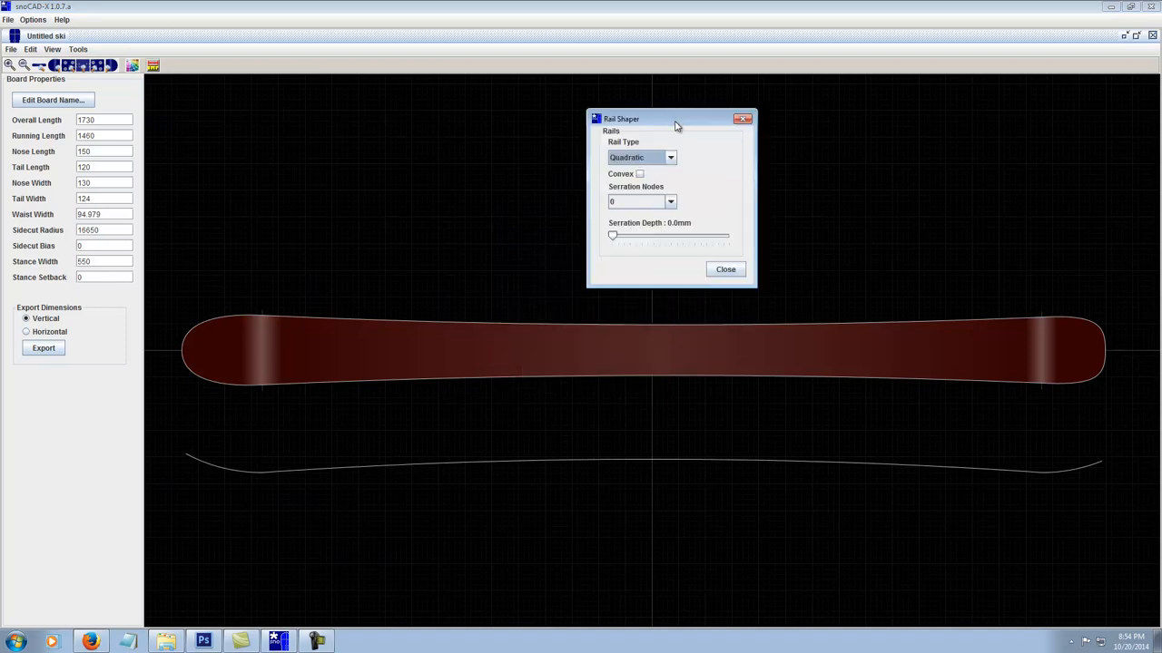
{"action": "mouse_move", "coordinate": [640, 157]}
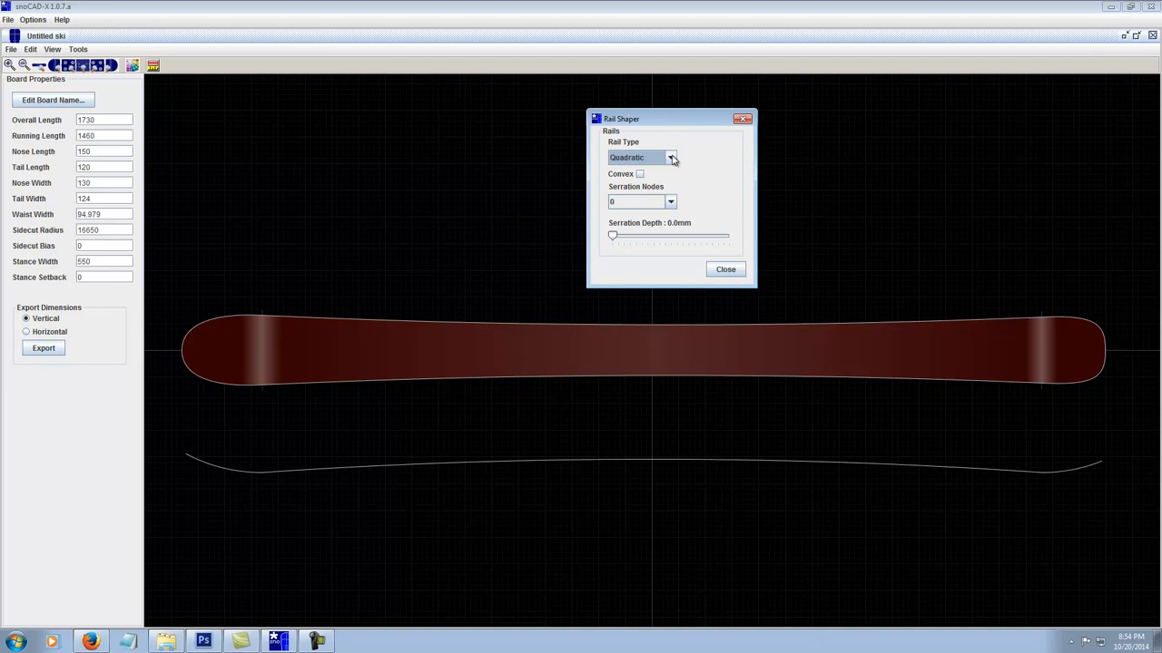
{"action": "left_click", "coordinate": [670, 157]}
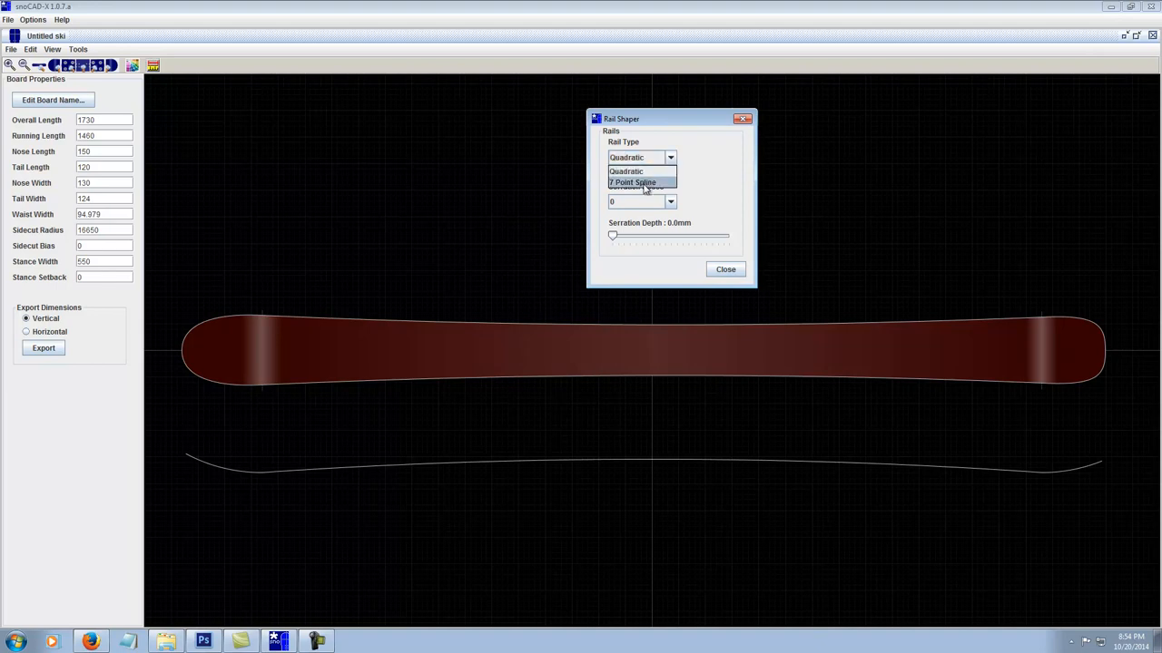
{"action": "left_click", "coordinate": [632, 183]}
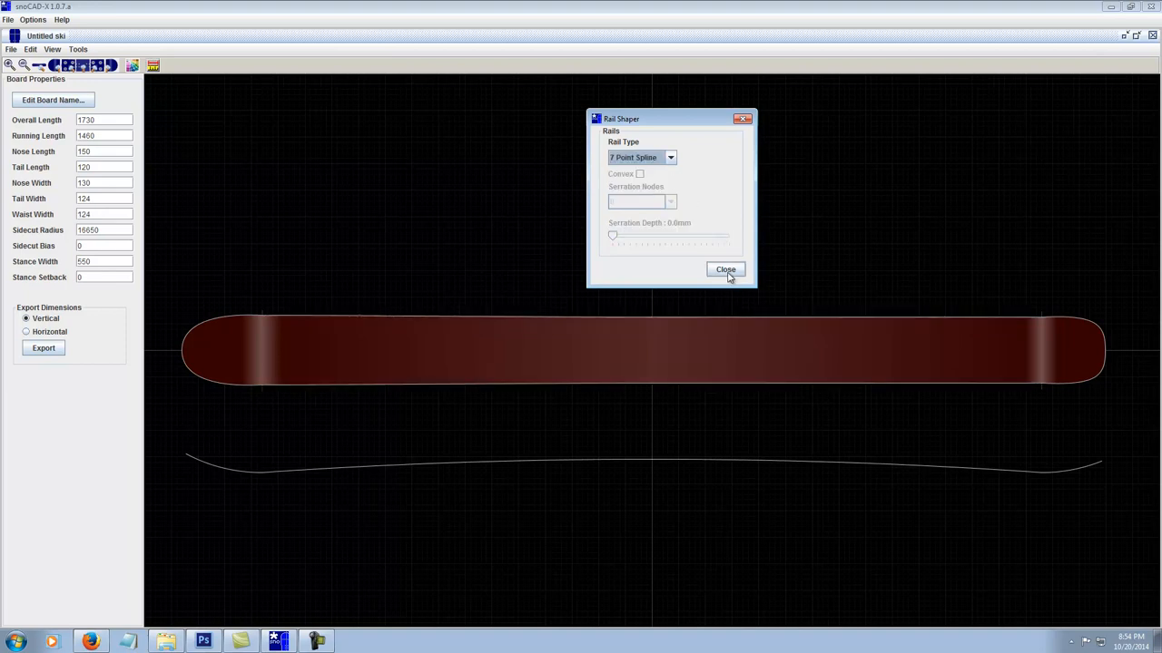
Close the rail settings and restore a sidecut with a 95 mm waist.
{"action": "left_click", "coordinate": [725, 269]}
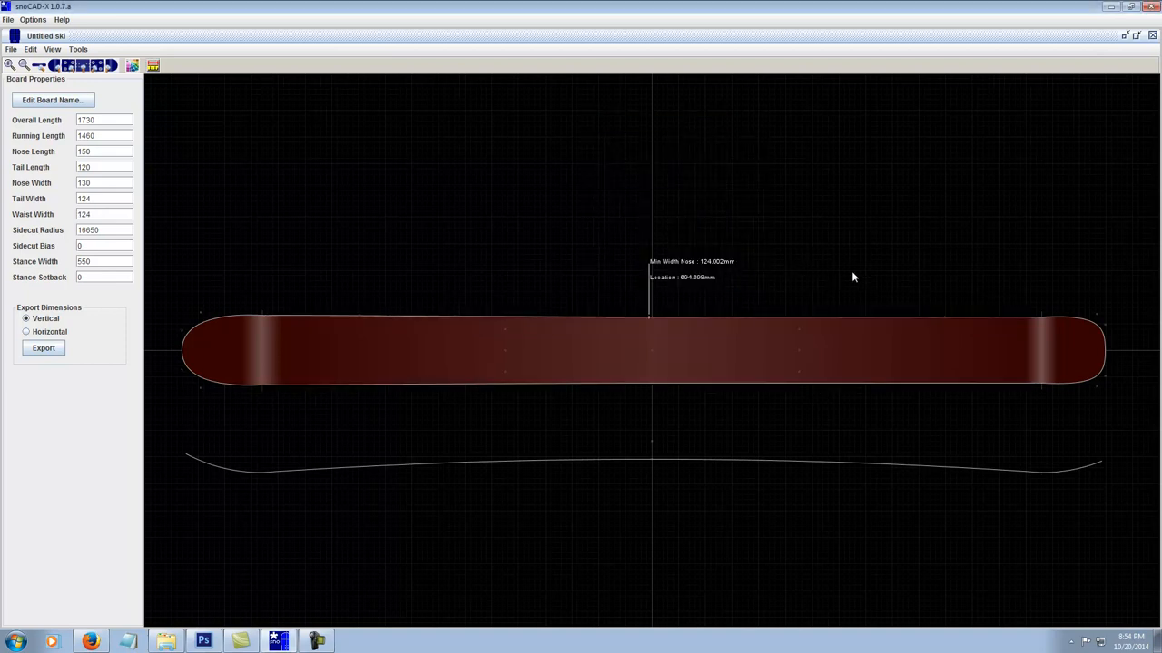
{"action": "mouse_move", "coordinate": [729, 320]}
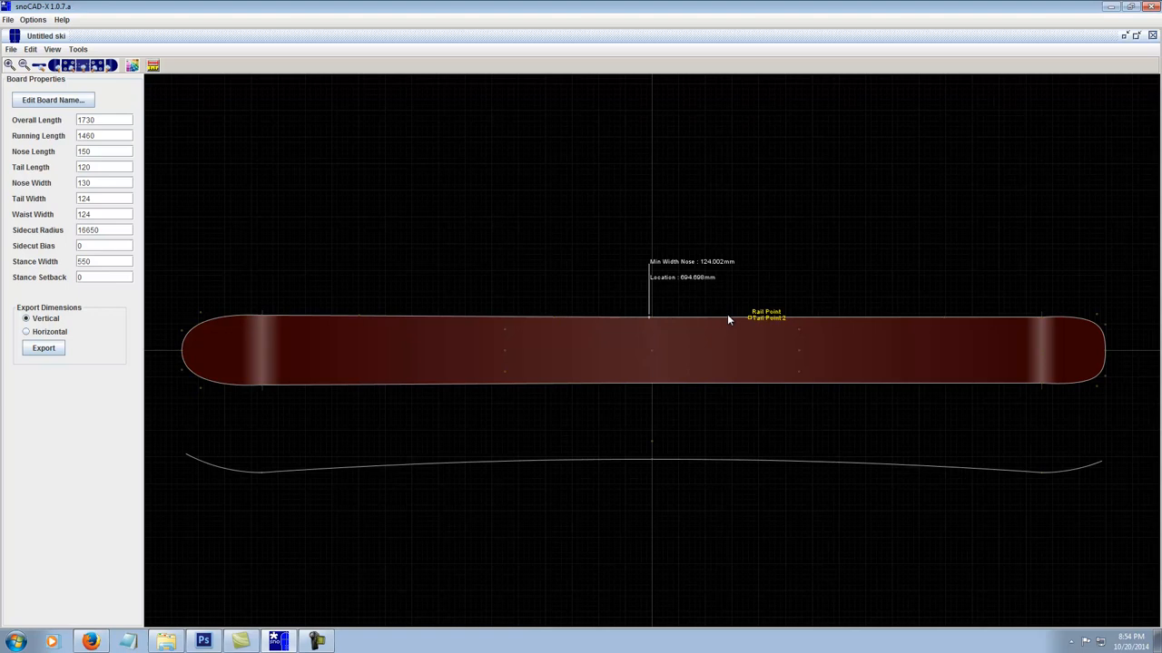
{"action": "mouse_move", "coordinate": [654, 325]}
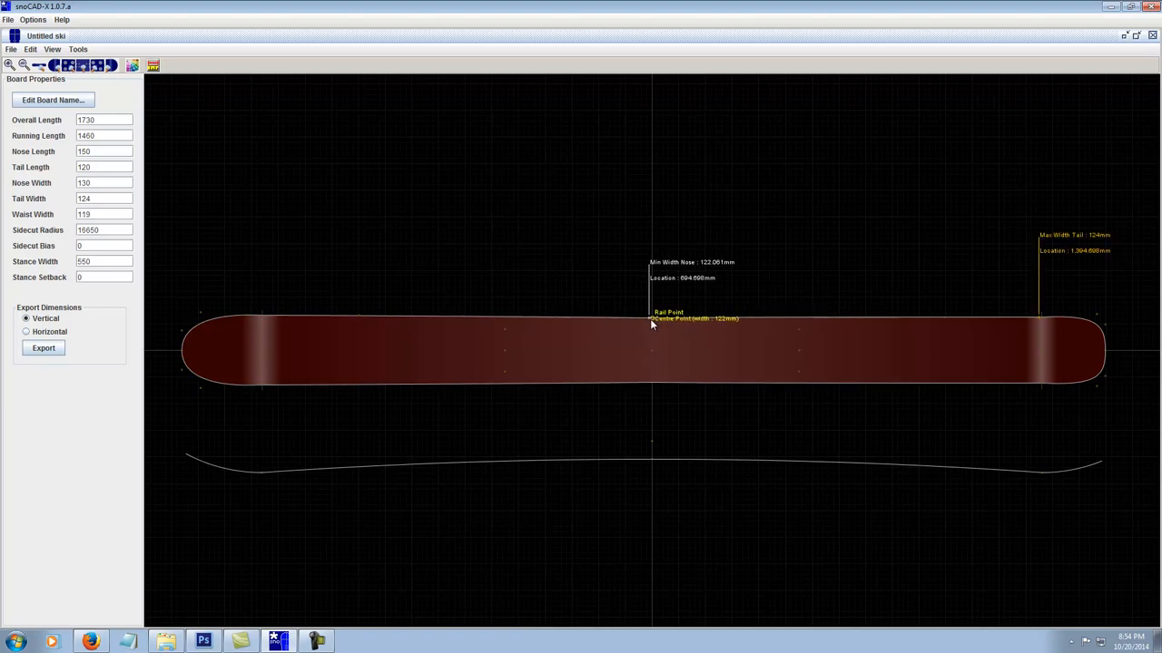
{"action": "type", "text": "95"}
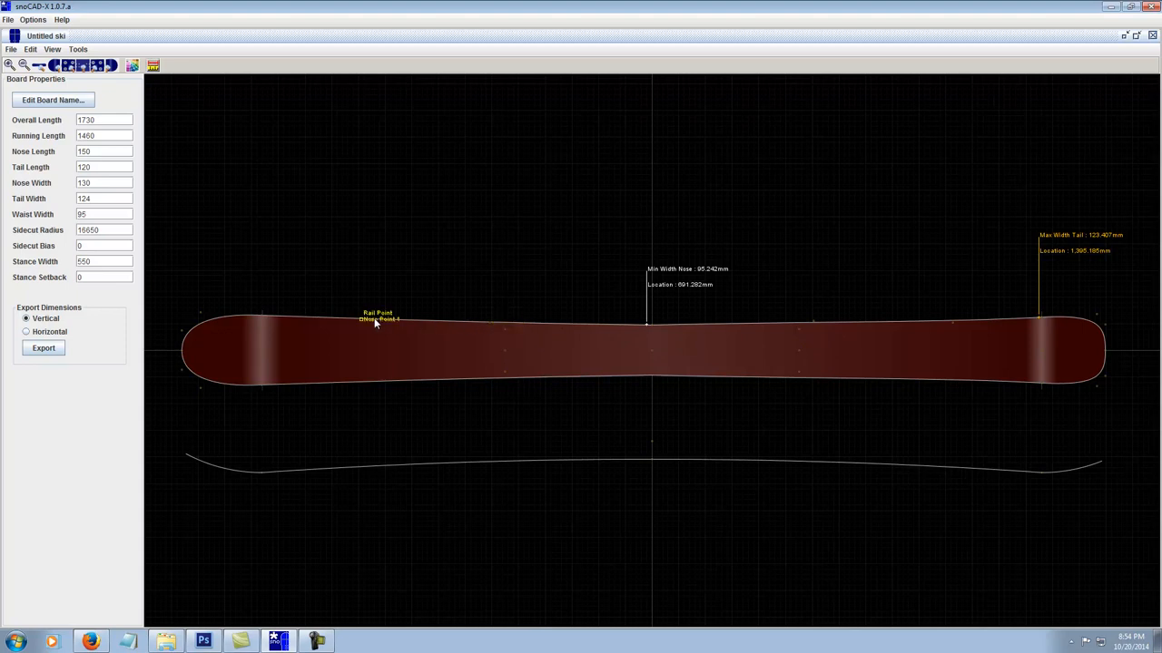
{"action": "mouse_move", "coordinate": [1060, 392]}
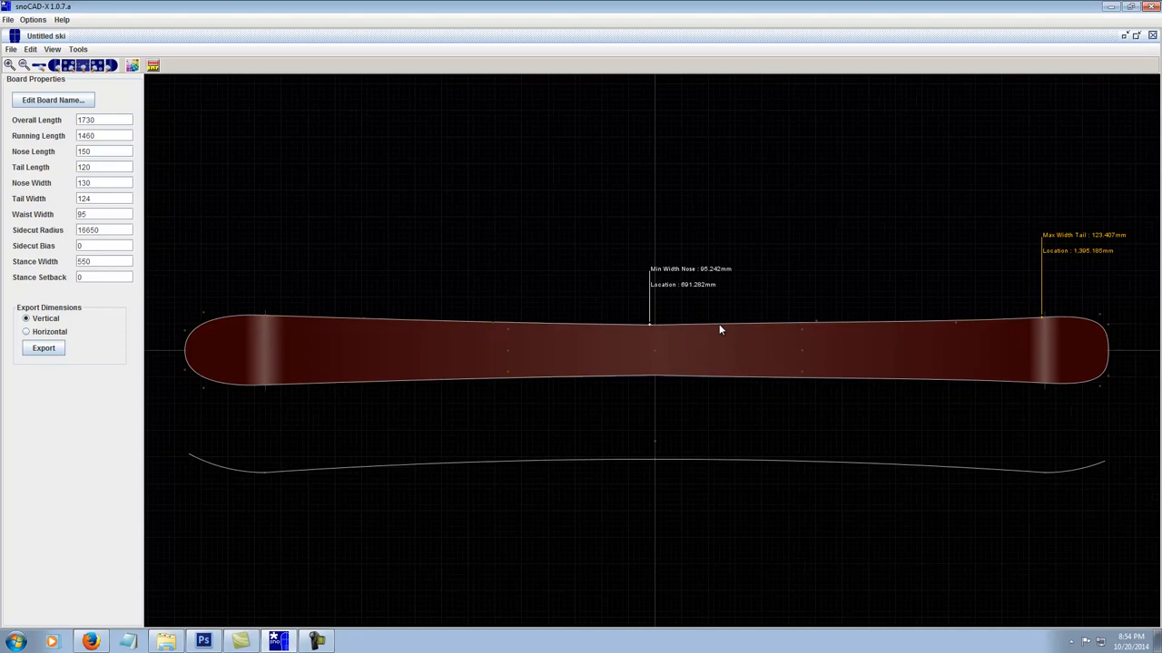
{"action": "mouse_move", "coordinate": [431, 325]}
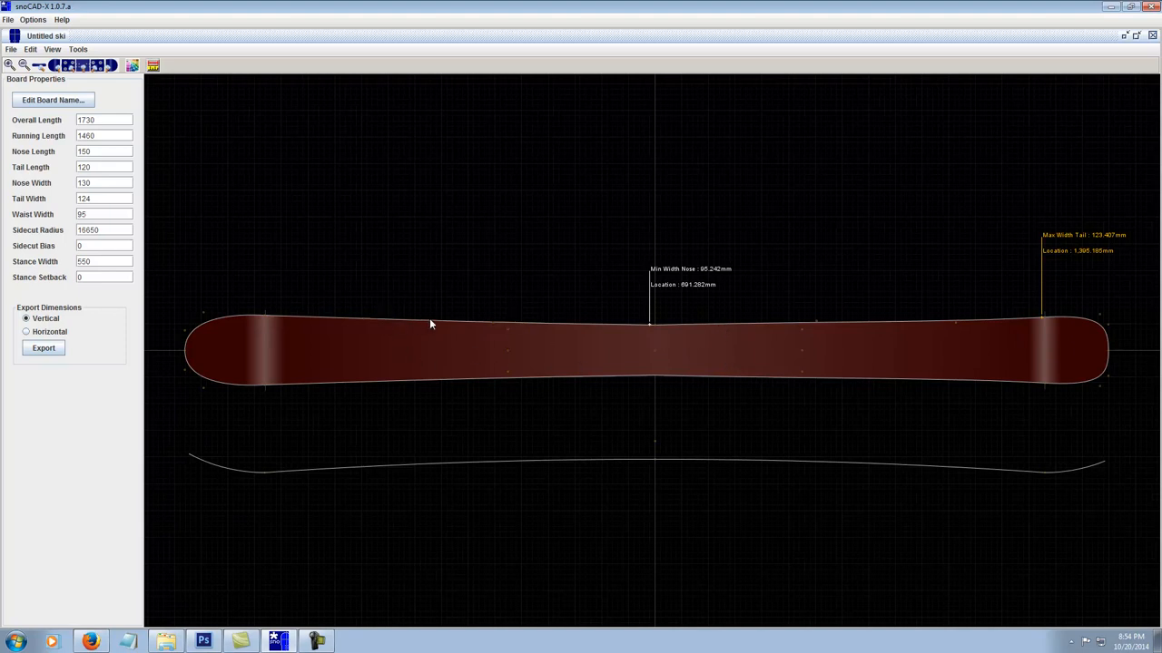
{"action": "mouse_move", "coordinate": [966, 368]}
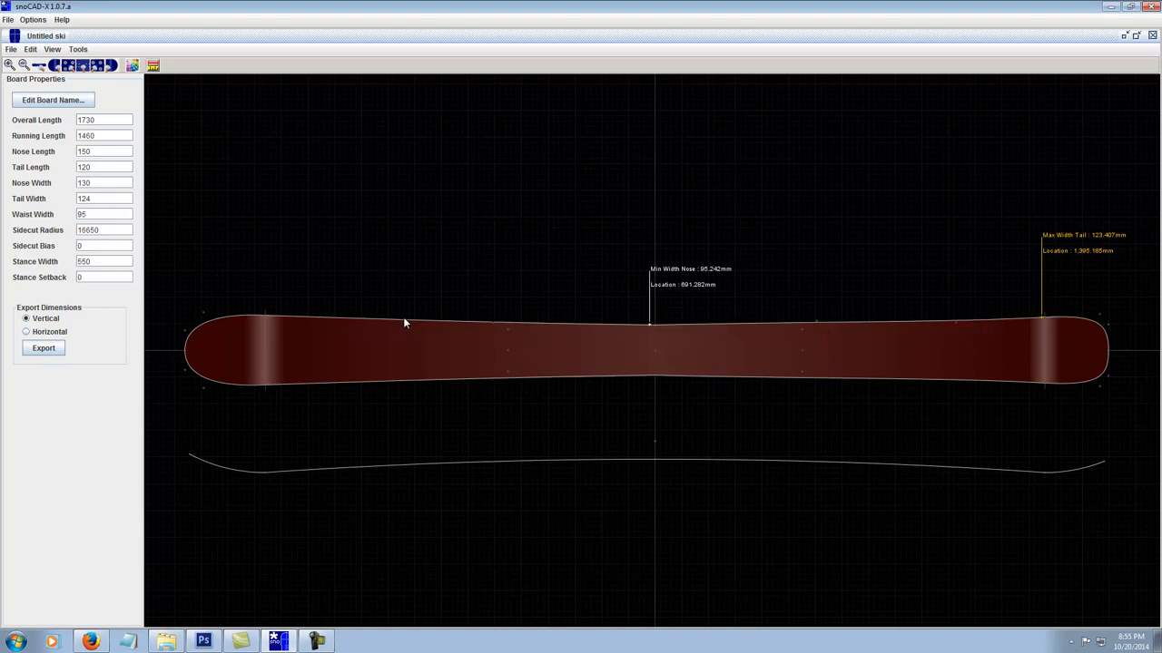
{"action": "mouse_move", "coordinate": [397, 323]}
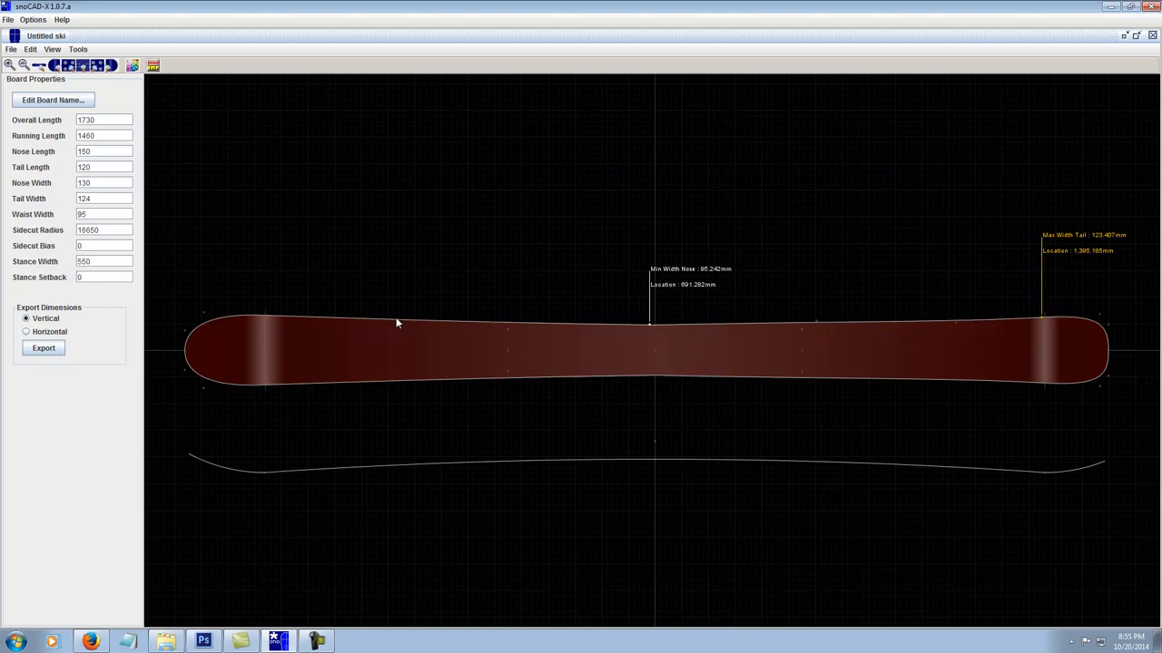
{"action": "mouse_move", "coordinate": [407, 188]}
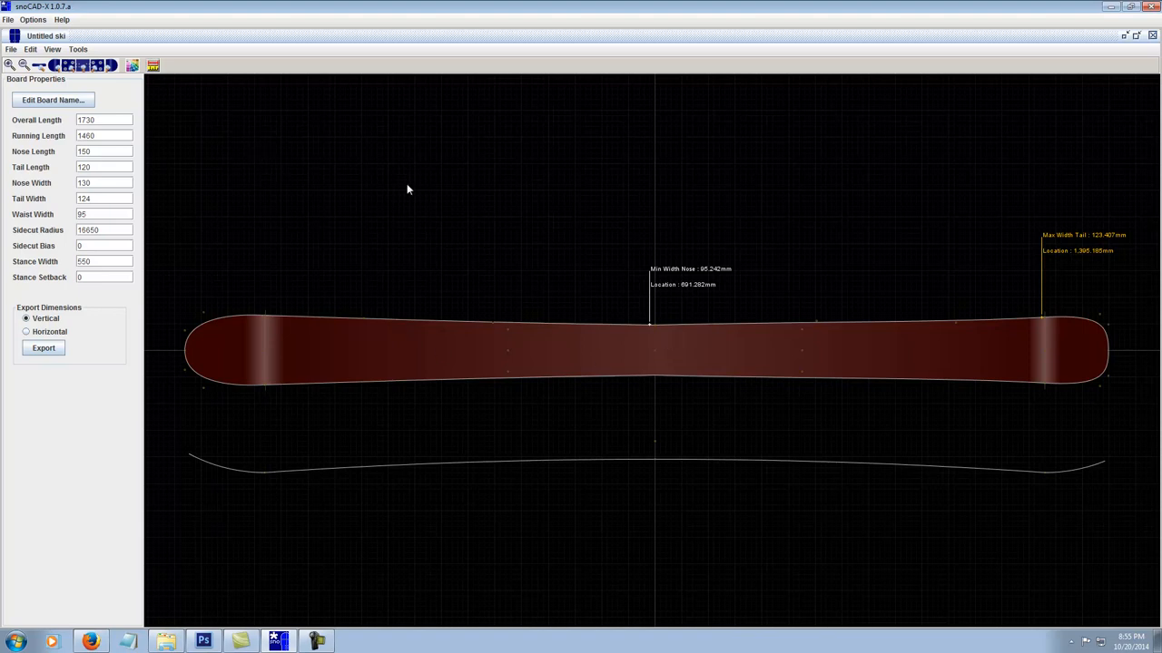
{"action": "mouse_move", "coordinate": [636, 294]}
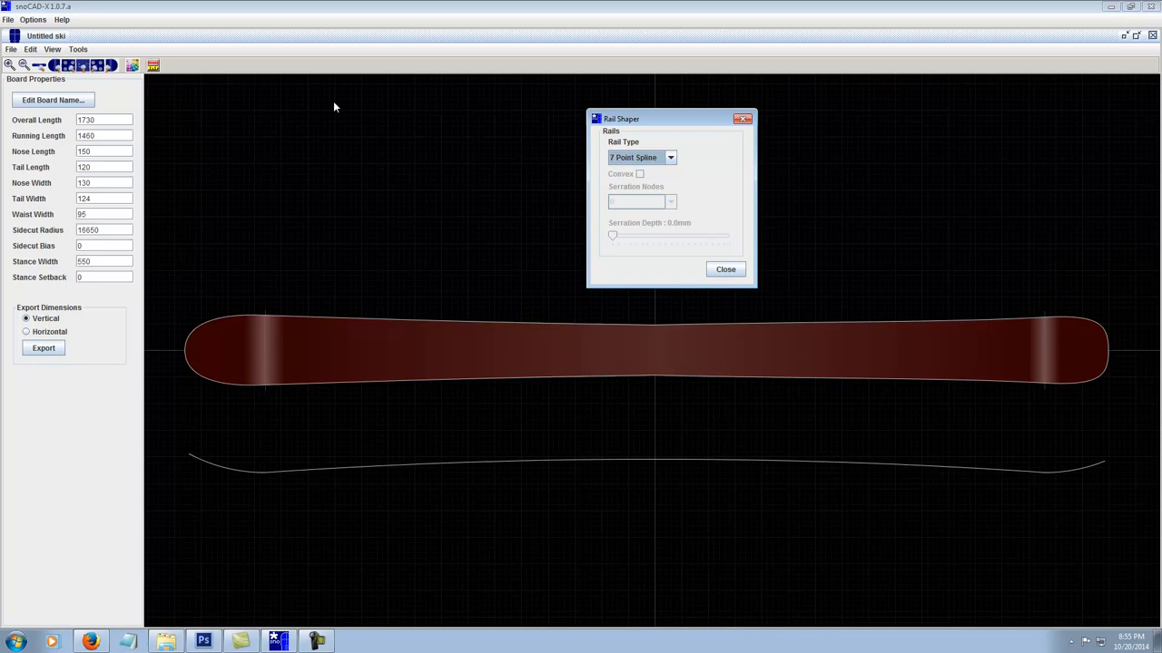
Change the rail type to Quadratic and set 4 serration nodes.
{"action": "left_click", "coordinate": [670, 157]}
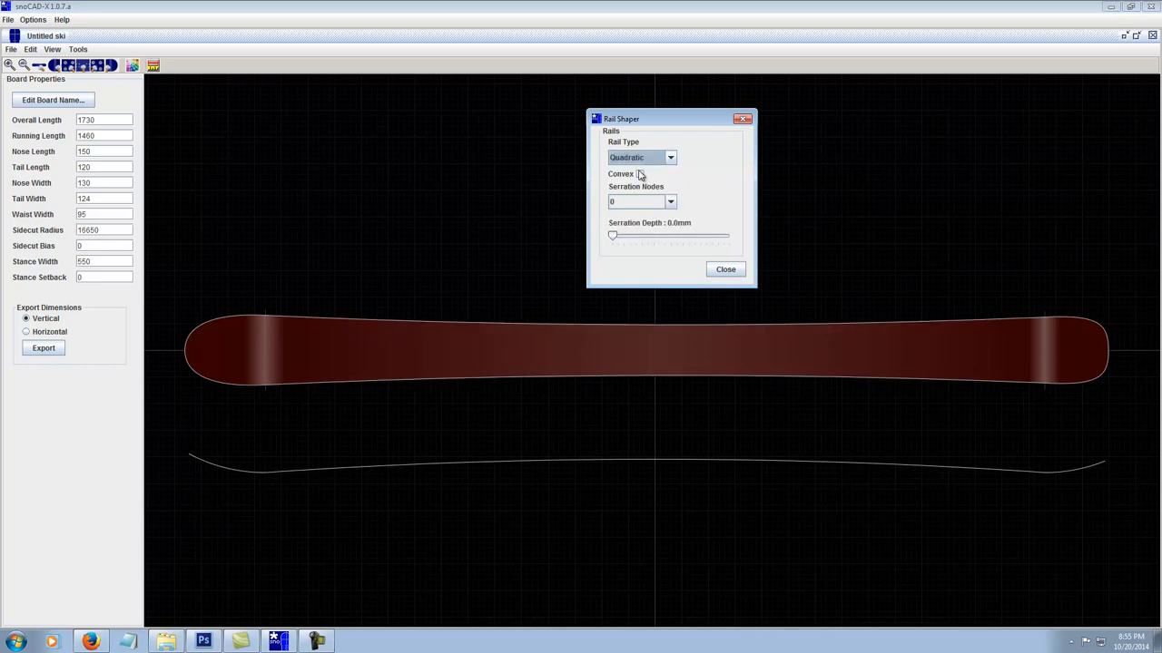
{"action": "mouse_move", "coordinate": [607, 210]}
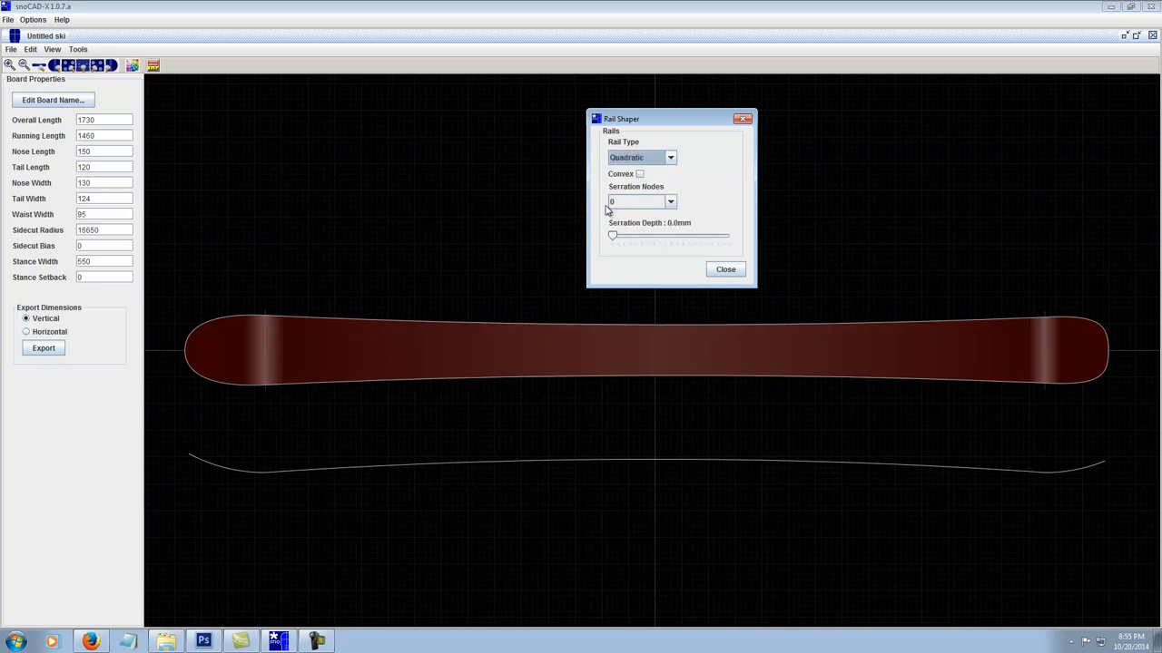
{"action": "mouse_move", "coordinate": [520, 196]}
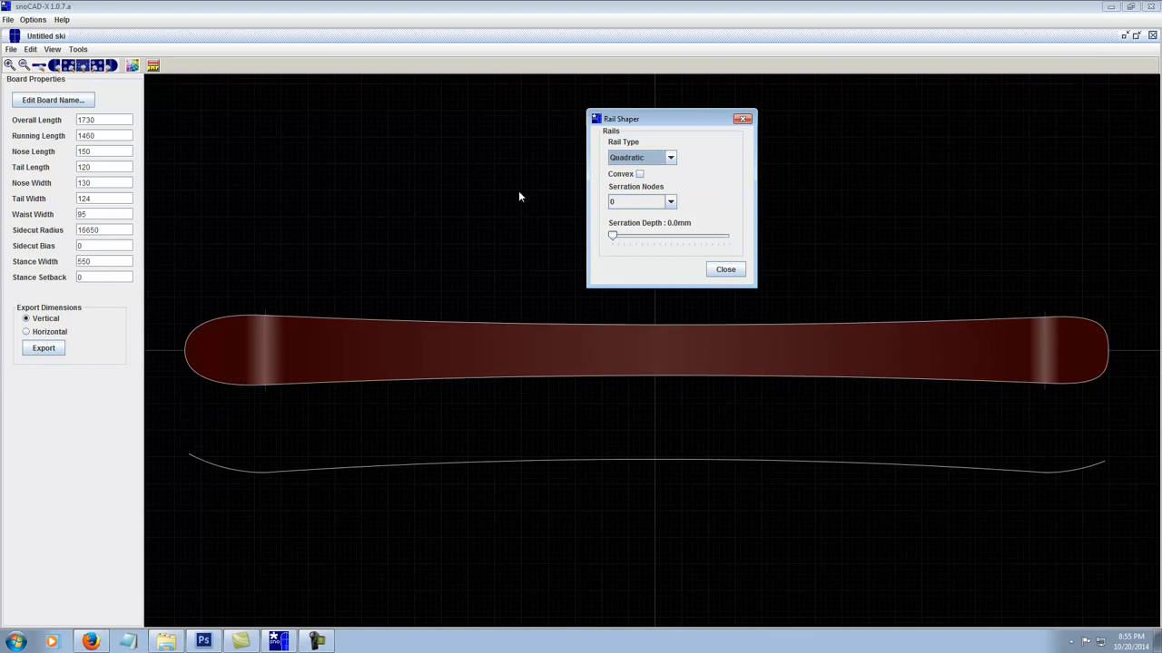
{"action": "mouse_move", "coordinate": [559, 193]}
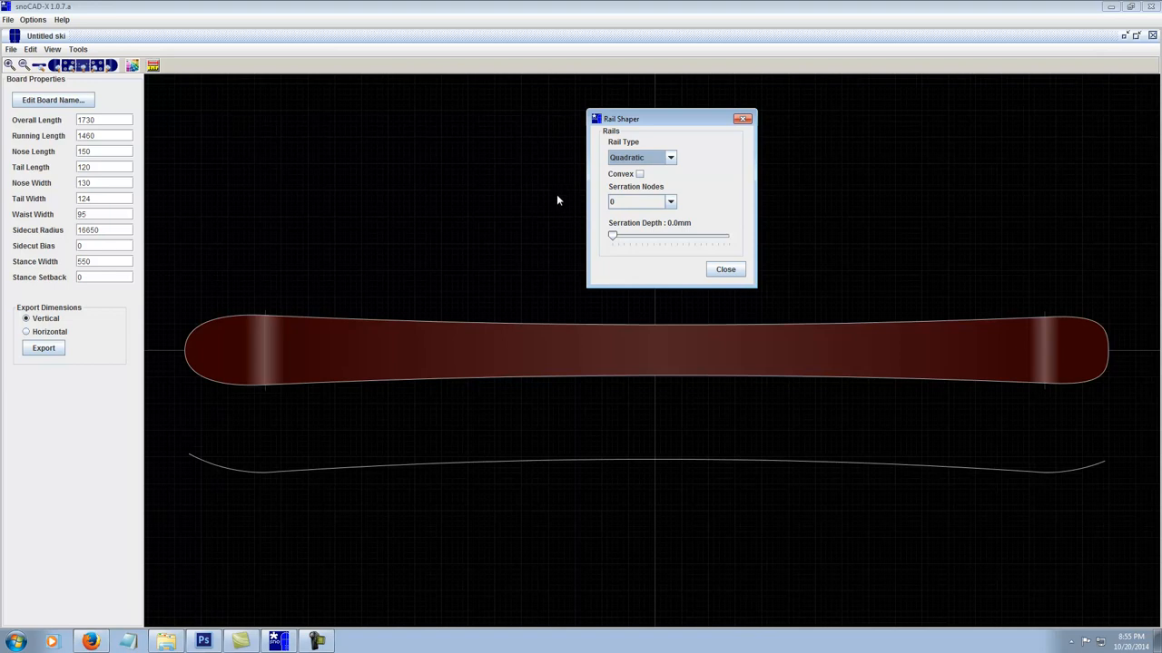
{"action": "mouse_move", "coordinate": [606, 188]}
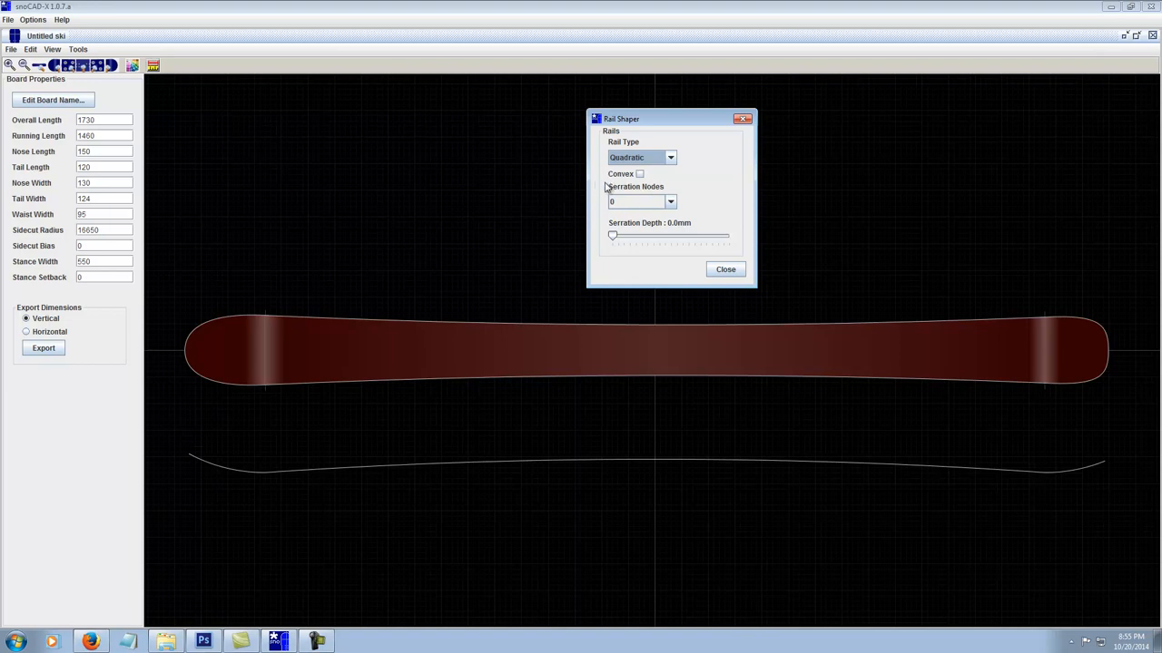
{"action": "mouse_move", "coordinate": [458, 324]}
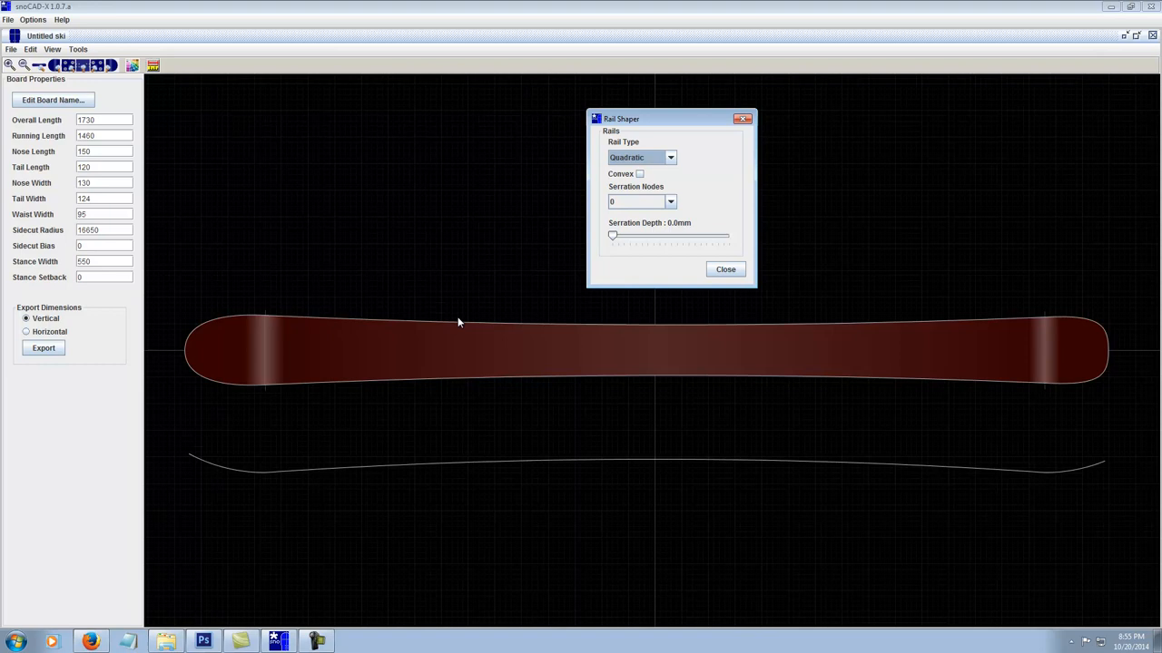
{"action": "mouse_move", "coordinate": [953, 323]}
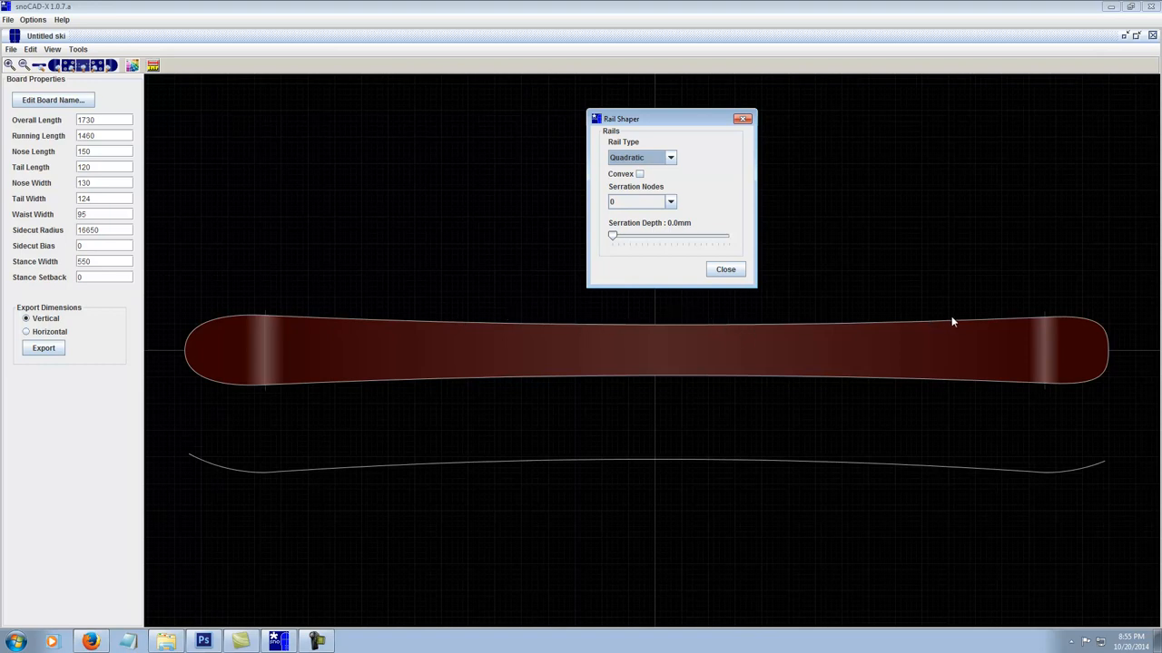
{"action": "mouse_move", "coordinate": [1031, 323]}
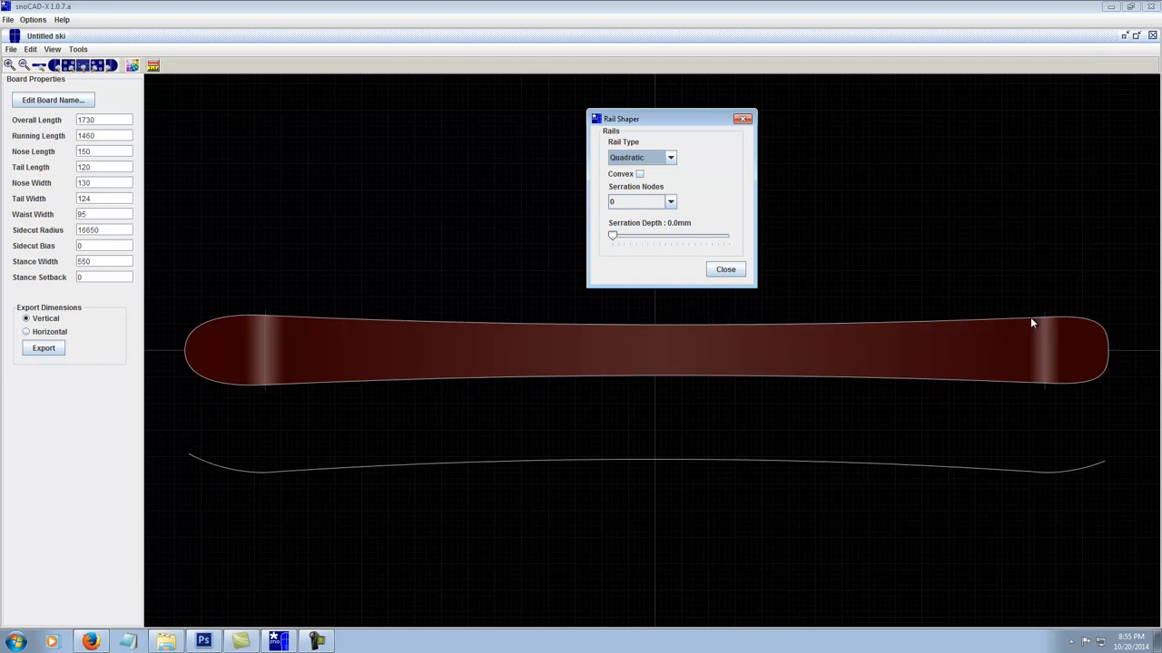
{"action": "mouse_move", "coordinate": [902, 323]}
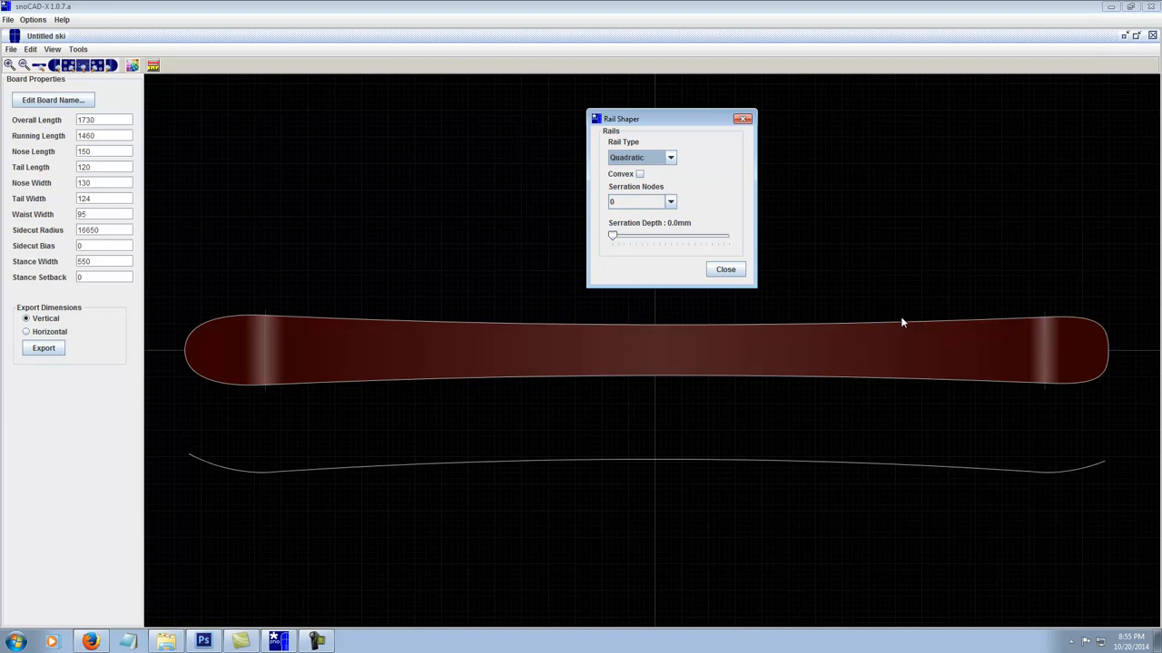
{"action": "mouse_move", "coordinate": [764, 327]}
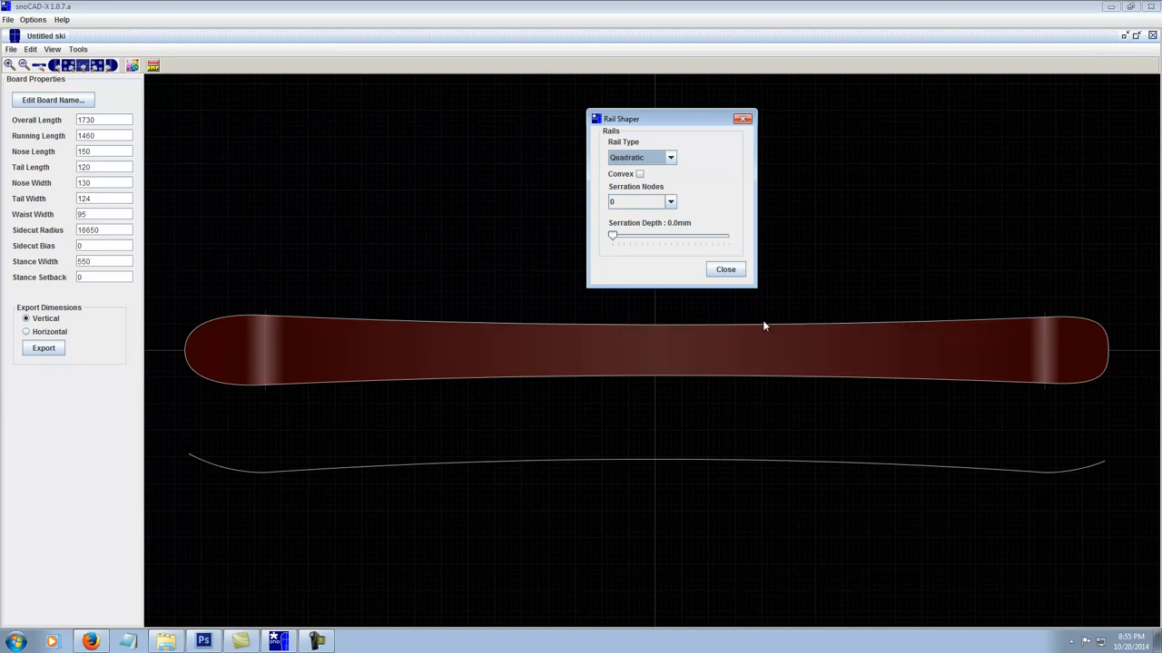
{"action": "mouse_move", "coordinate": [1006, 321]}
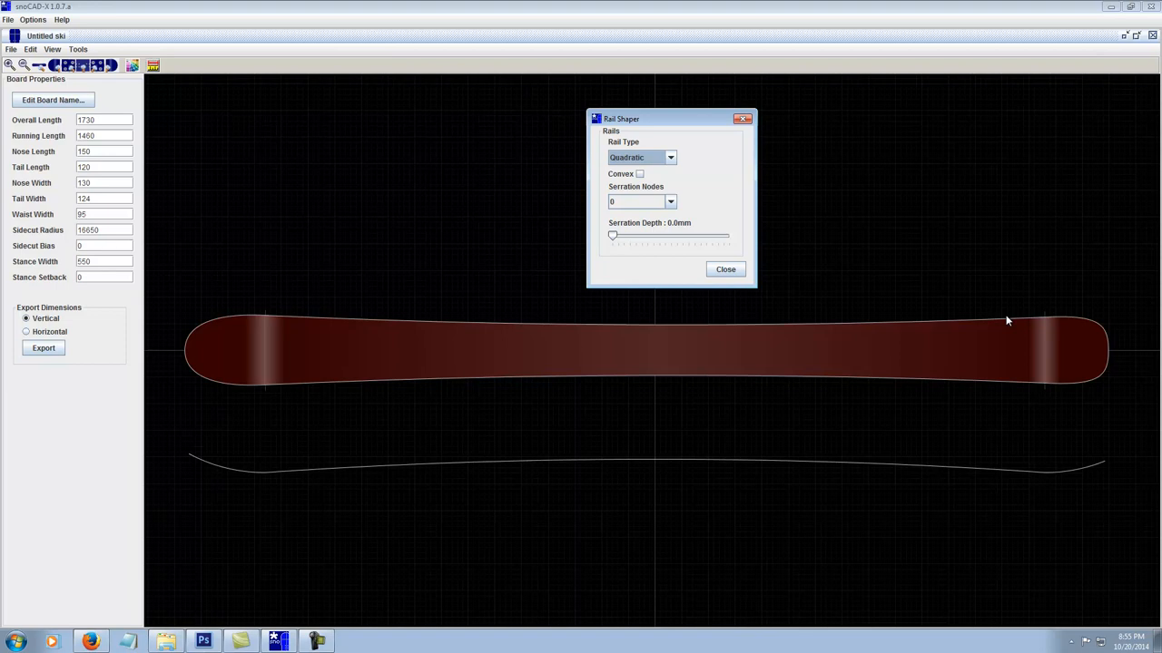
{"action": "mouse_move", "coordinate": [896, 304]}
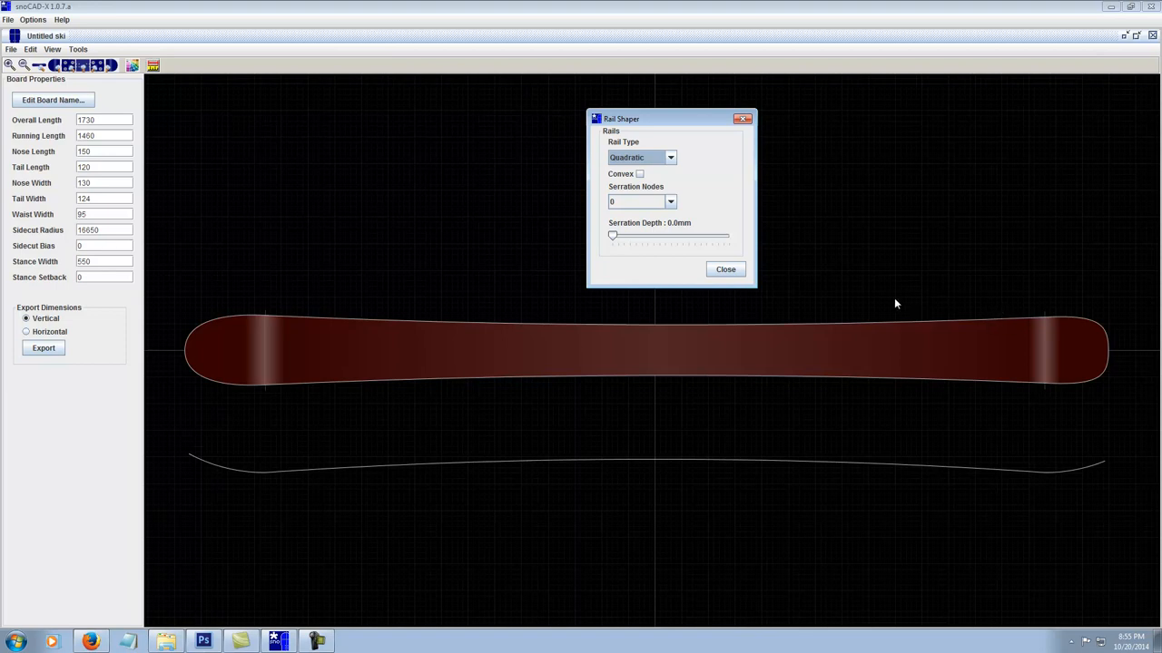
{"action": "mouse_move", "coordinate": [605, 255]}
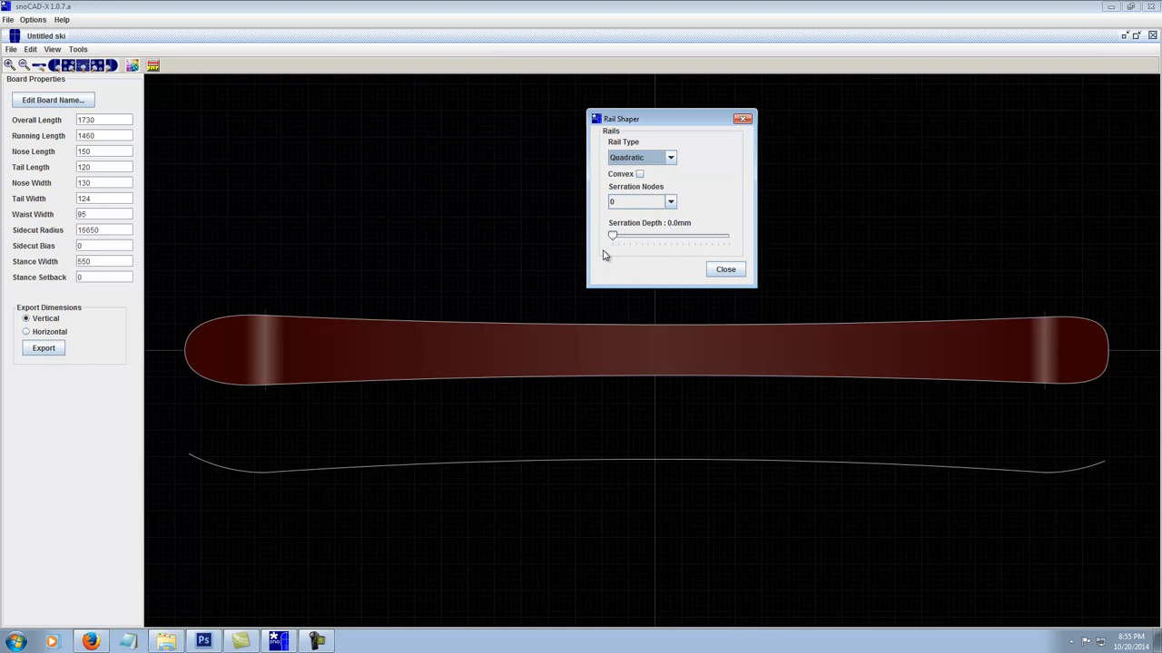
{"action": "mouse_move", "coordinate": [549, 220]}
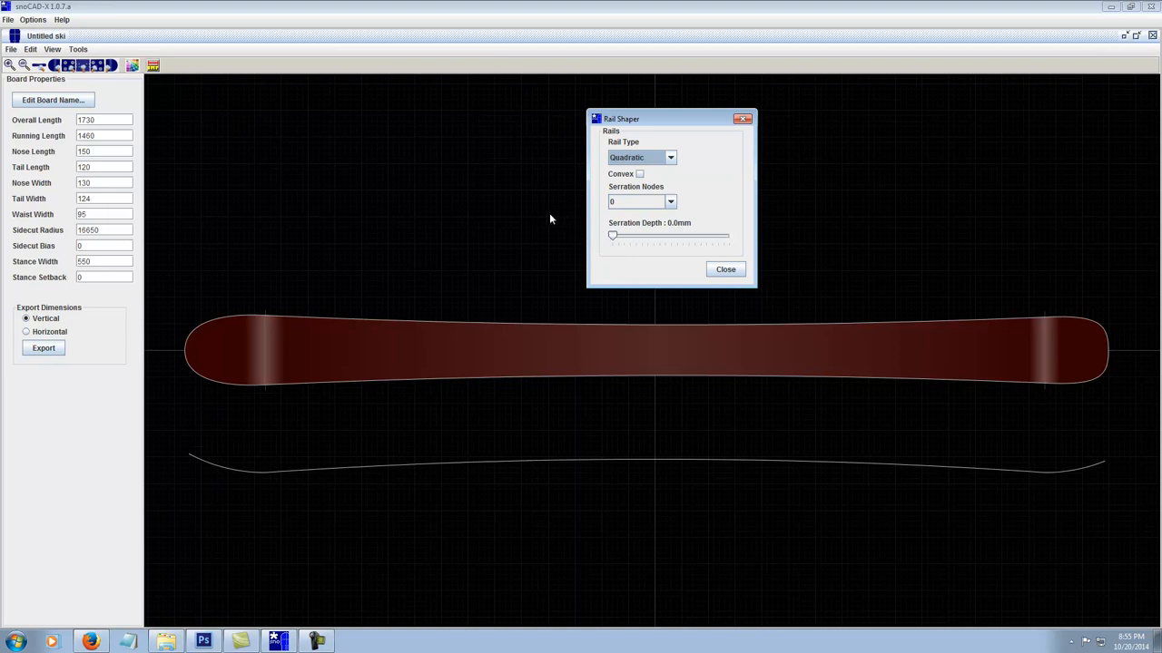
{"action": "mouse_move", "coordinate": [891, 339]}
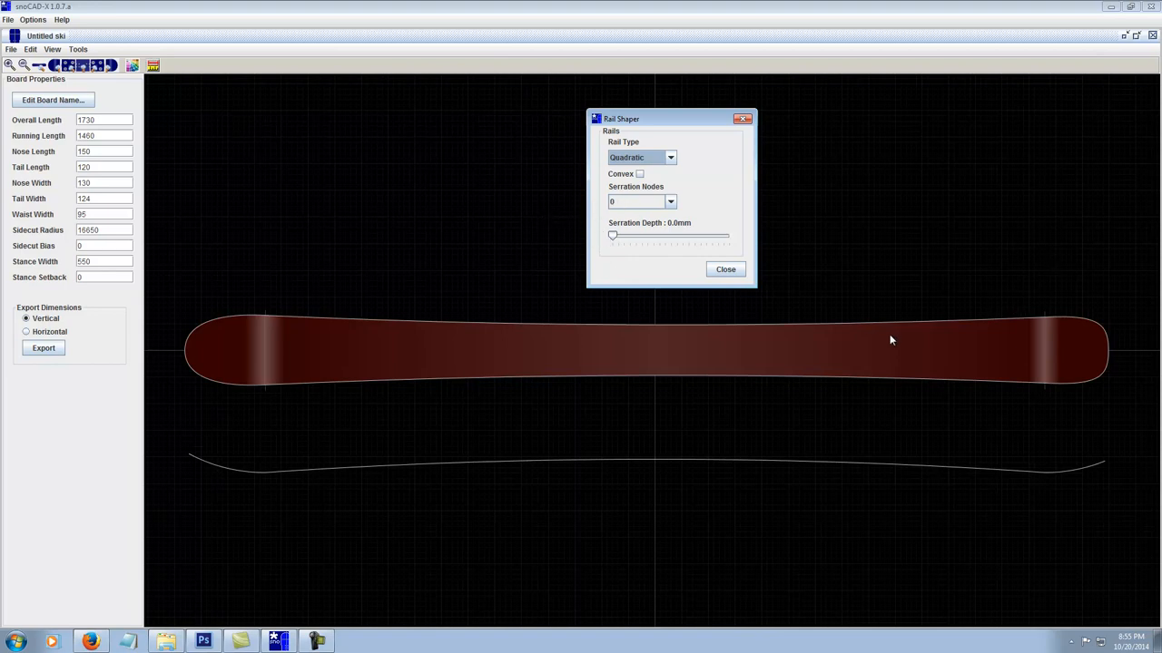
{"action": "left_click", "coordinate": [669, 201]}
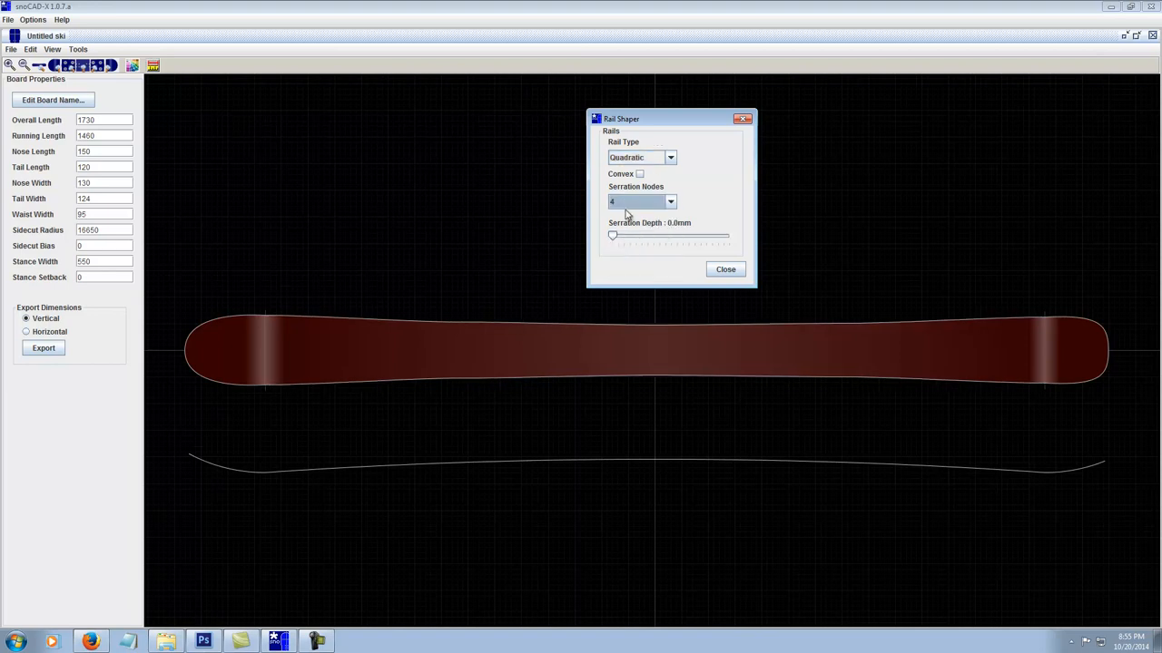
Preview serrated rails with 10 nodes, varying depth from 10 mm down to 2.4 mm.
{"action": "left_click_drag", "start_coordinate": [613, 235], "coordinate": [672, 235]}
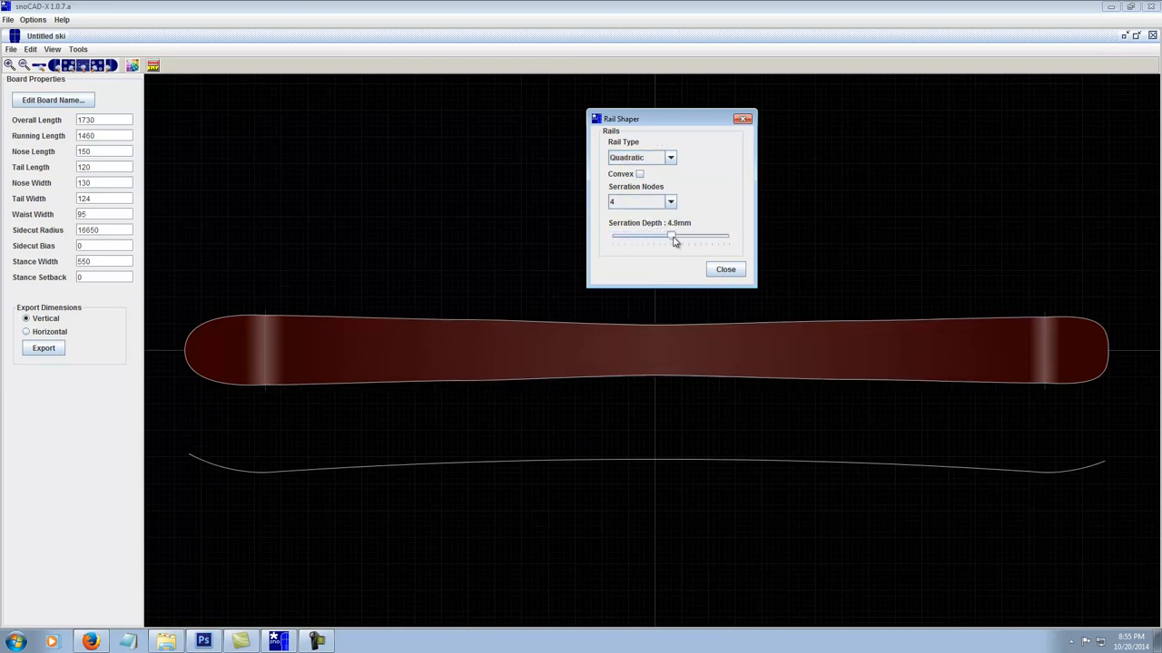
{"action": "left_click_drag", "start_coordinate": [672, 236], "coordinate": [729, 236]}
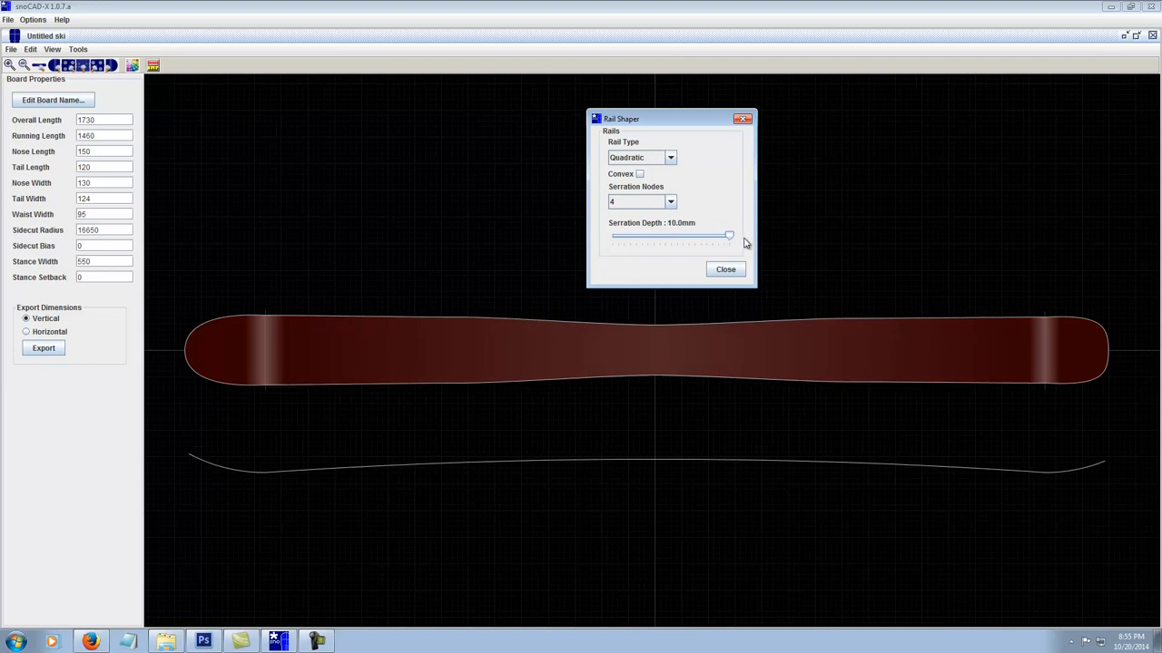
{"action": "left_click_drag", "start_coordinate": [729, 235], "coordinate": [674, 235]}
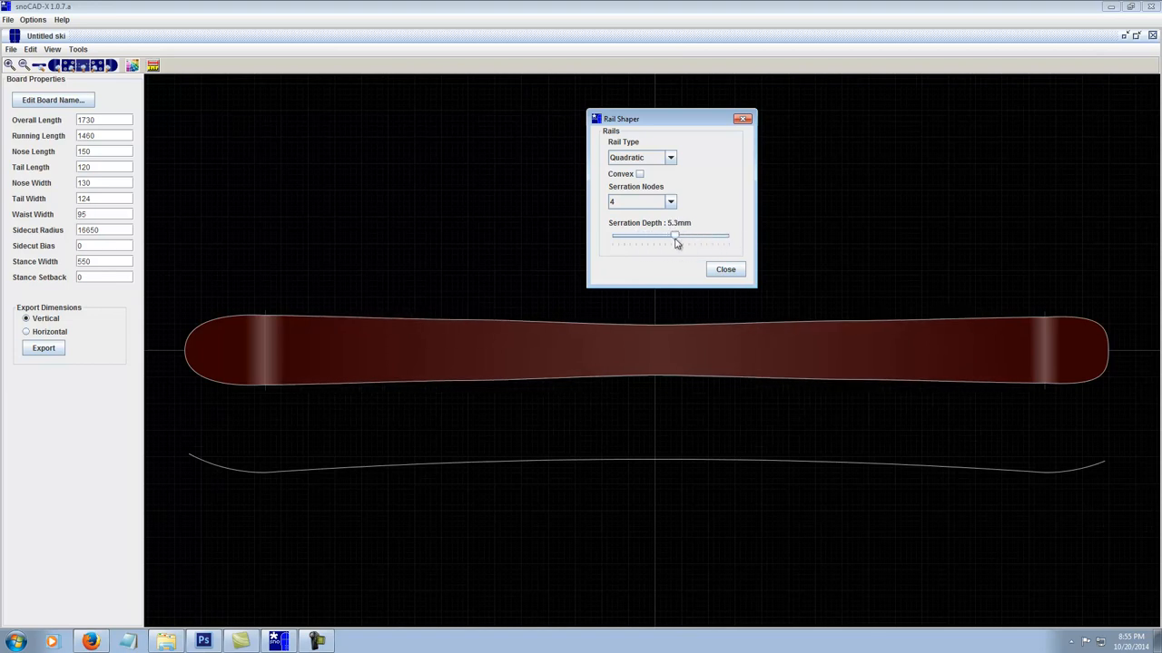
{"action": "left_click", "coordinate": [635, 201]}
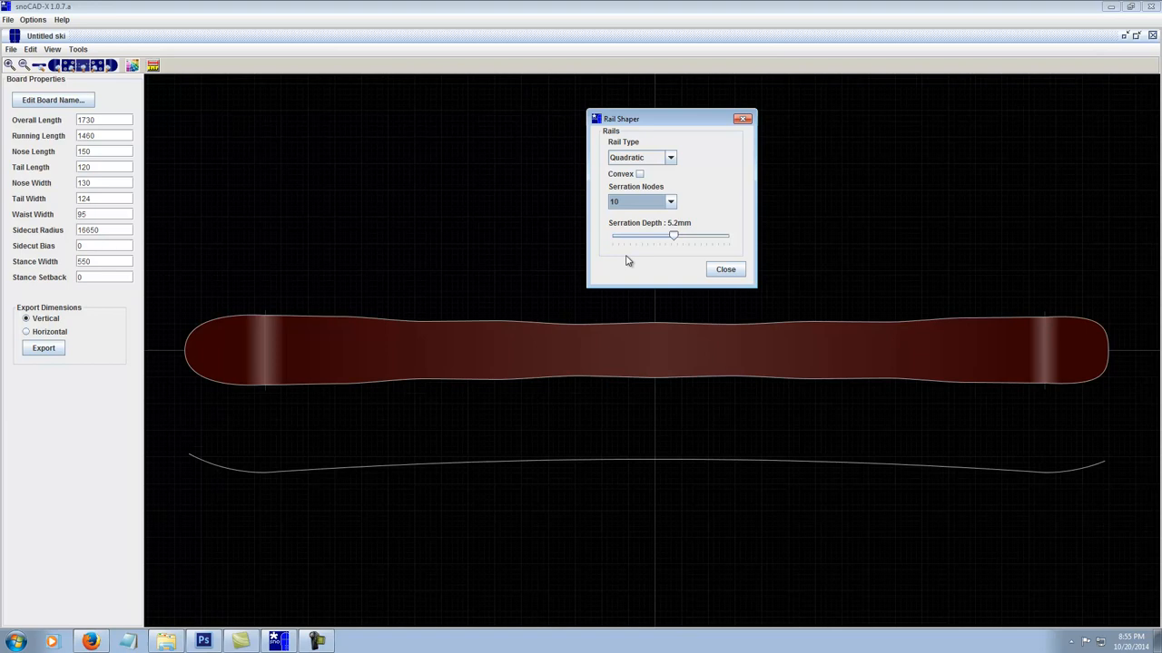
{"action": "mouse_move", "coordinate": [1063, 320]}
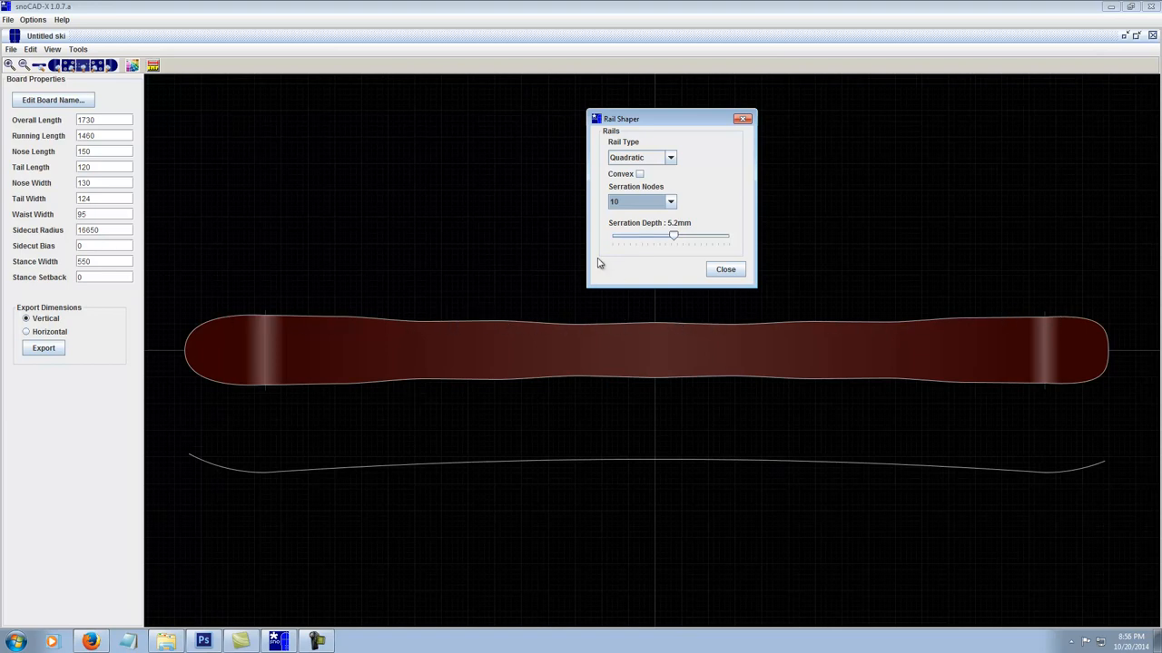
{"action": "mouse_move", "coordinate": [535, 332]}
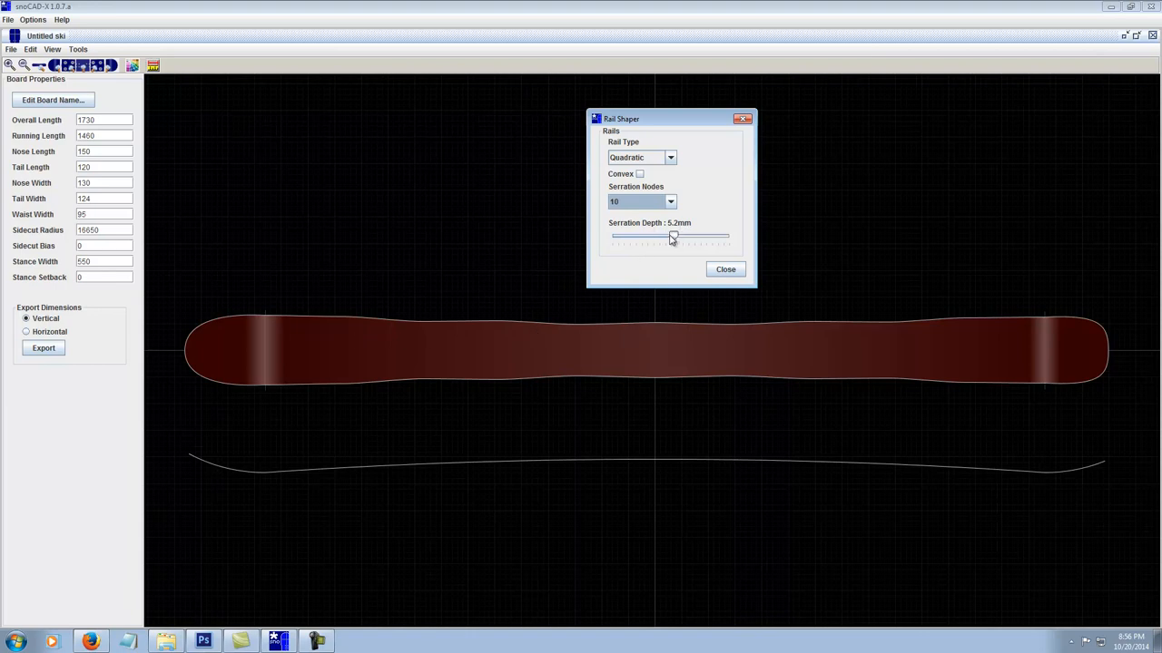
{"action": "left_click_drag", "start_coordinate": [672, 236], "coordinate": [646, 236]}
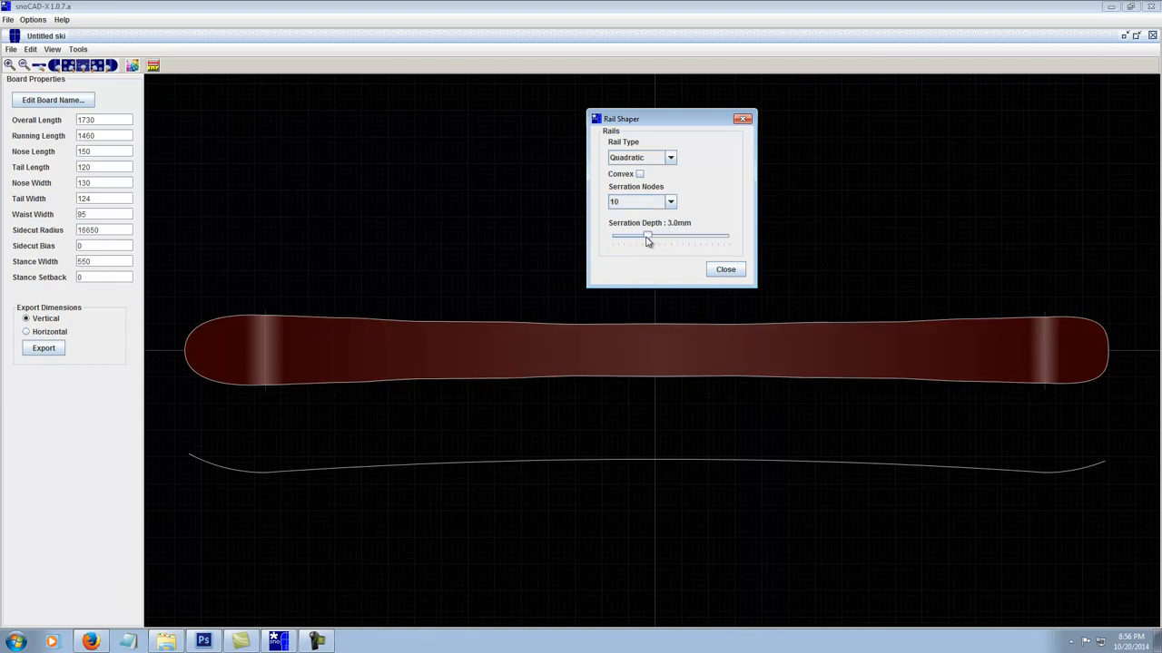
{"action": "left_click_drag", "start_coordinate": [647, 235], "coordinate": [642, 236]}
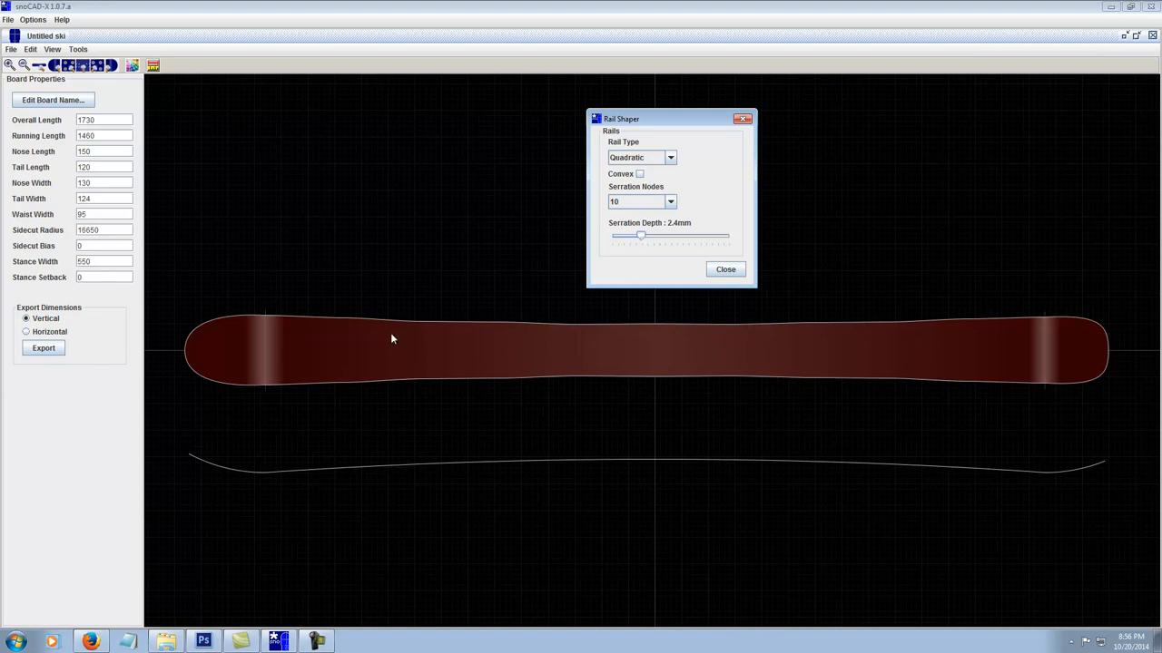
Try 14 serration nodes at about 4.4 mm depth, then reduce depth and close Rail Shaper.
{"action": "left_click", "coordinate": [669, 201]}
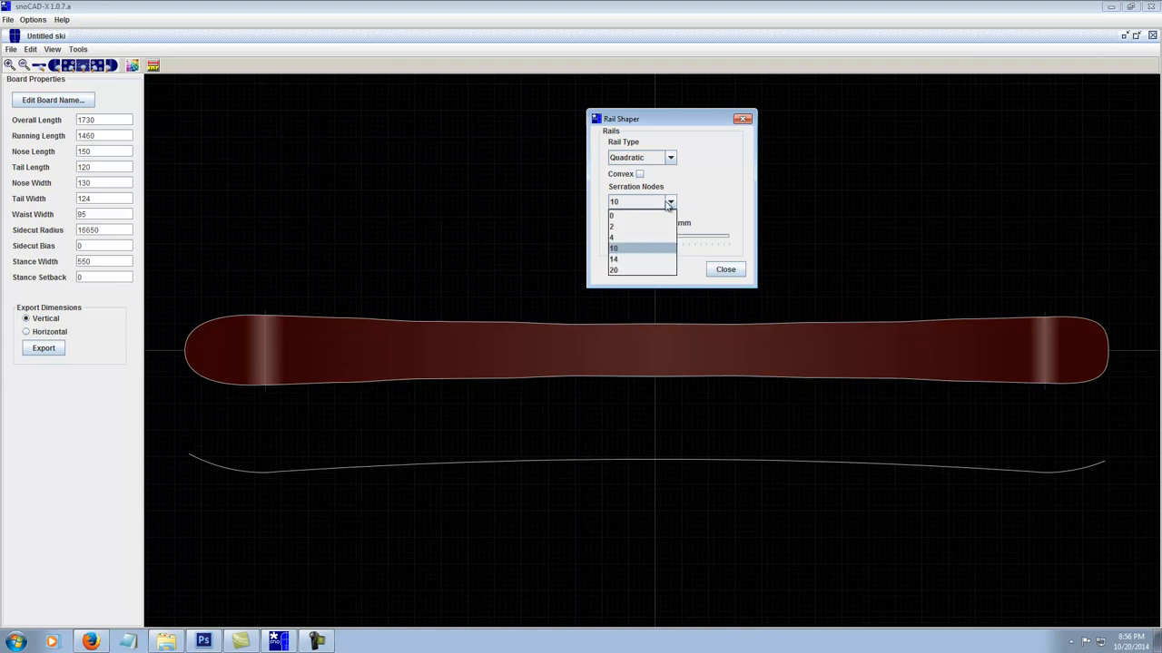
{"action": "left_click", "coordinate": [614, 259]}
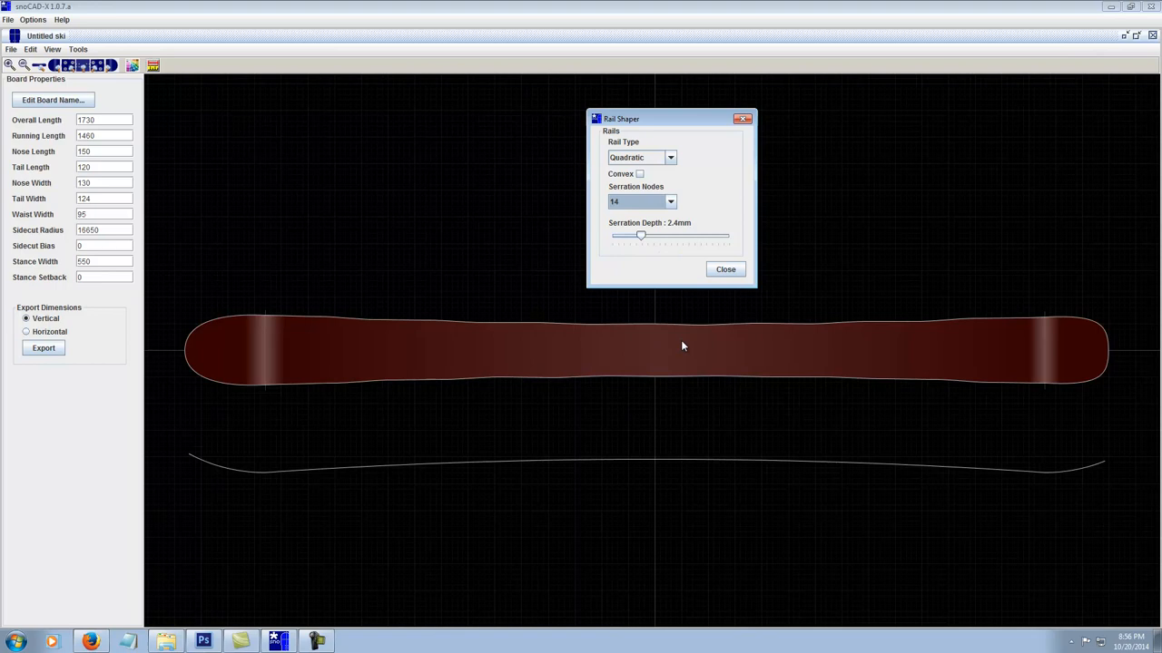
{"action": "mouse_move", "coordinate": [647, 261]}
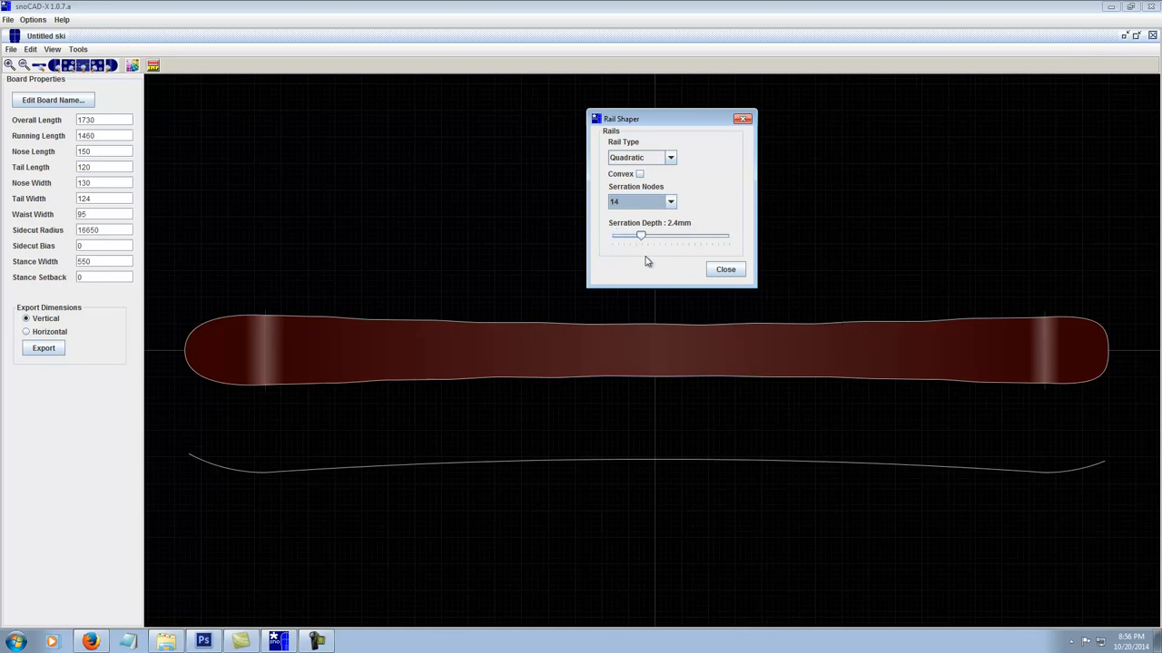
{"action": "left_click_drag", "start_coordinate": [641, 236], "coordinate": [661, 236]}
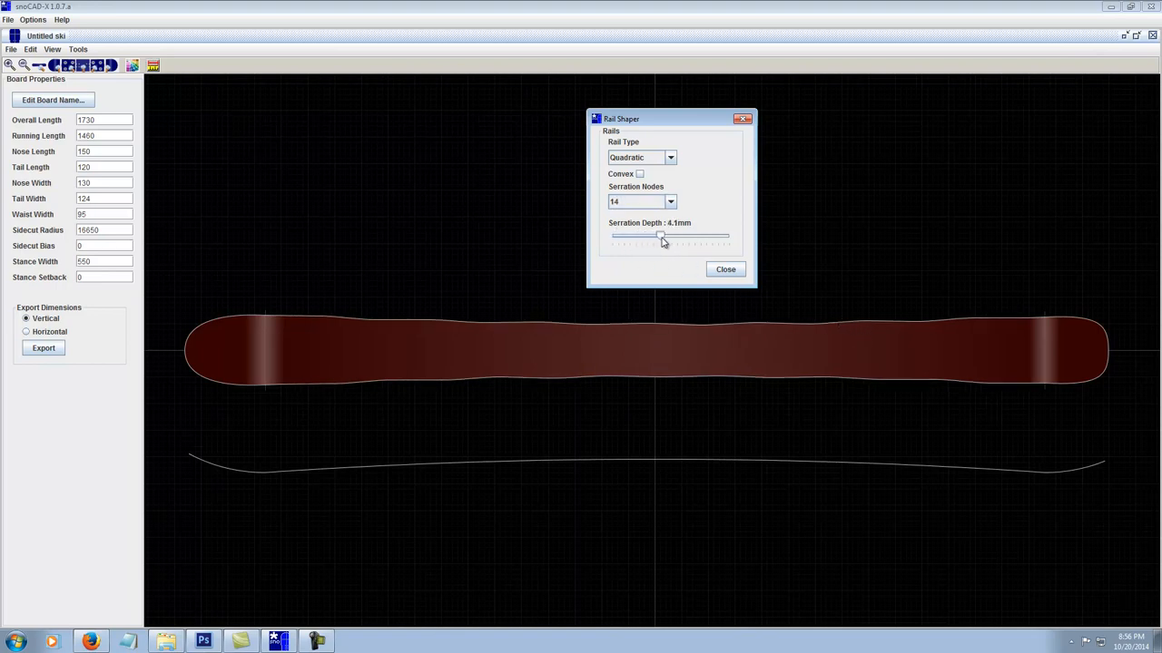
{"action": "left_click_drag", "start_coordinate": [661, 236], "coordinate": [663, 236]}
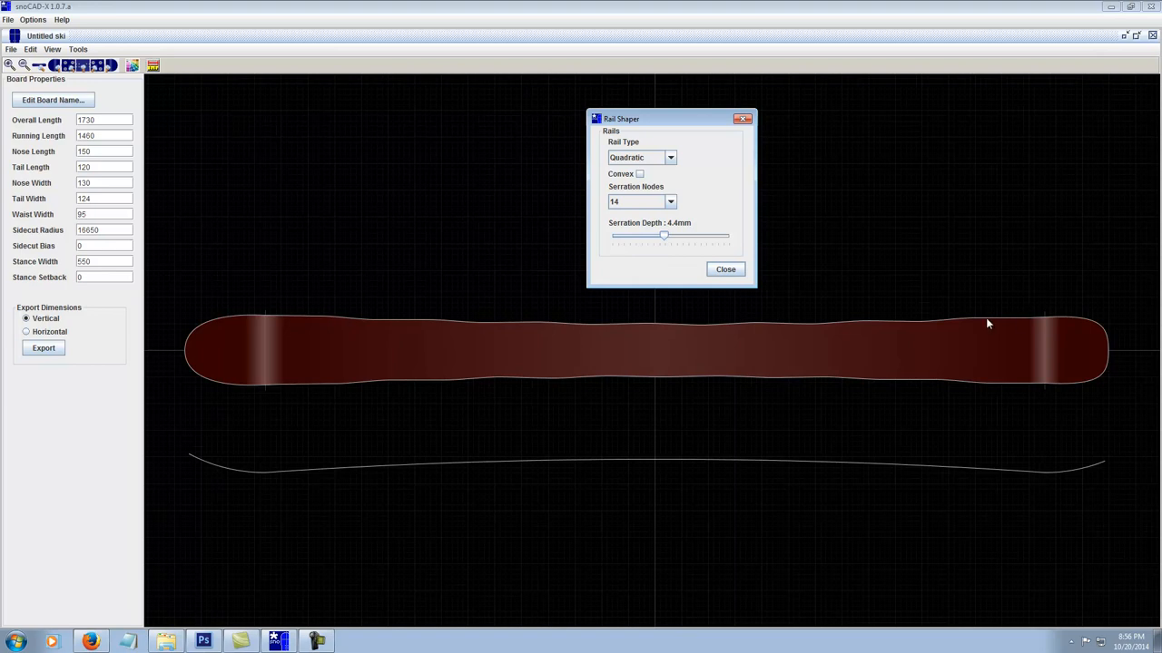
{"action": "mouse_move", "coordinate": [771, 334]}
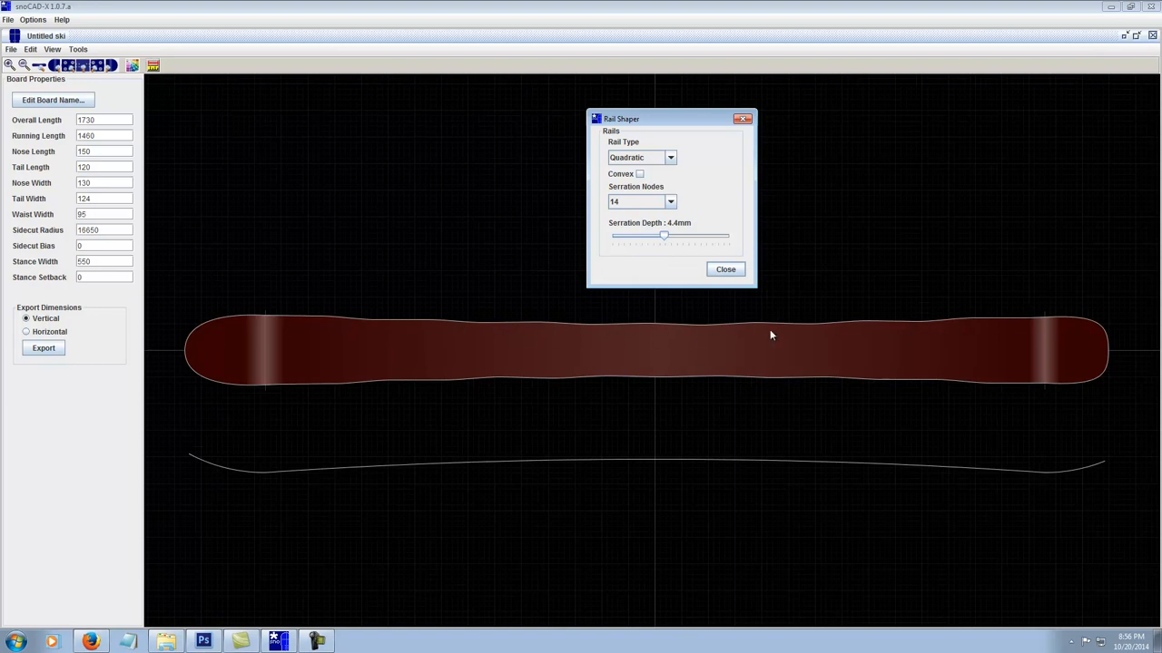
{"action": "mouse_move", "coordinate": [474, 321]}
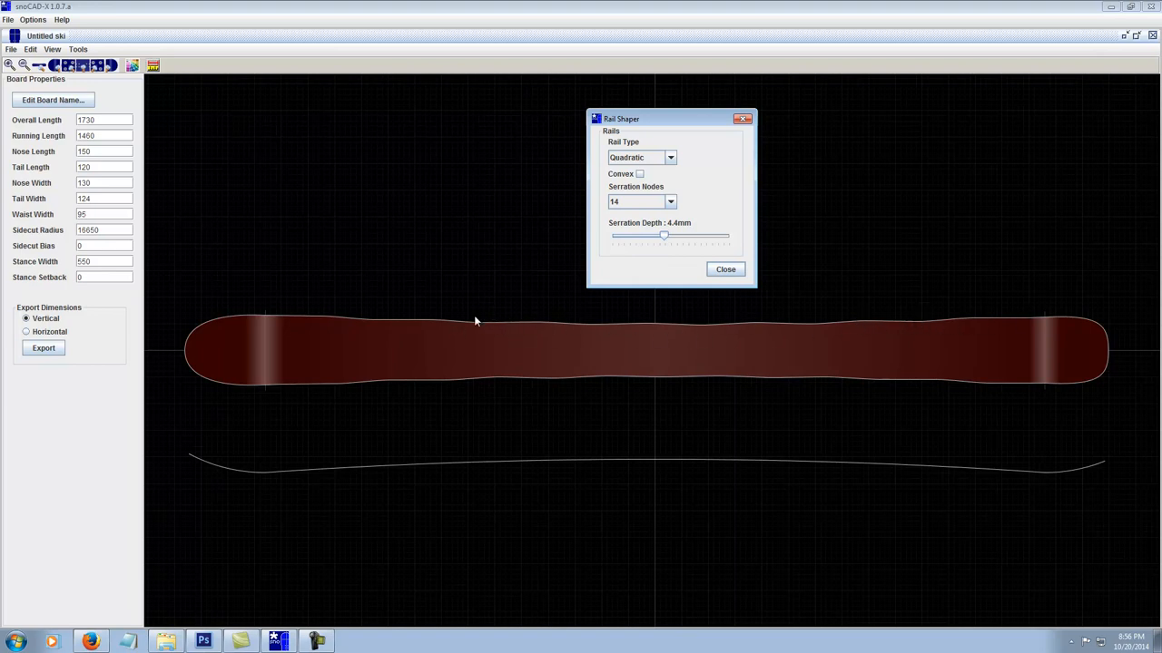
{"action": "mouse_move", "coordinate": [735, 322]}
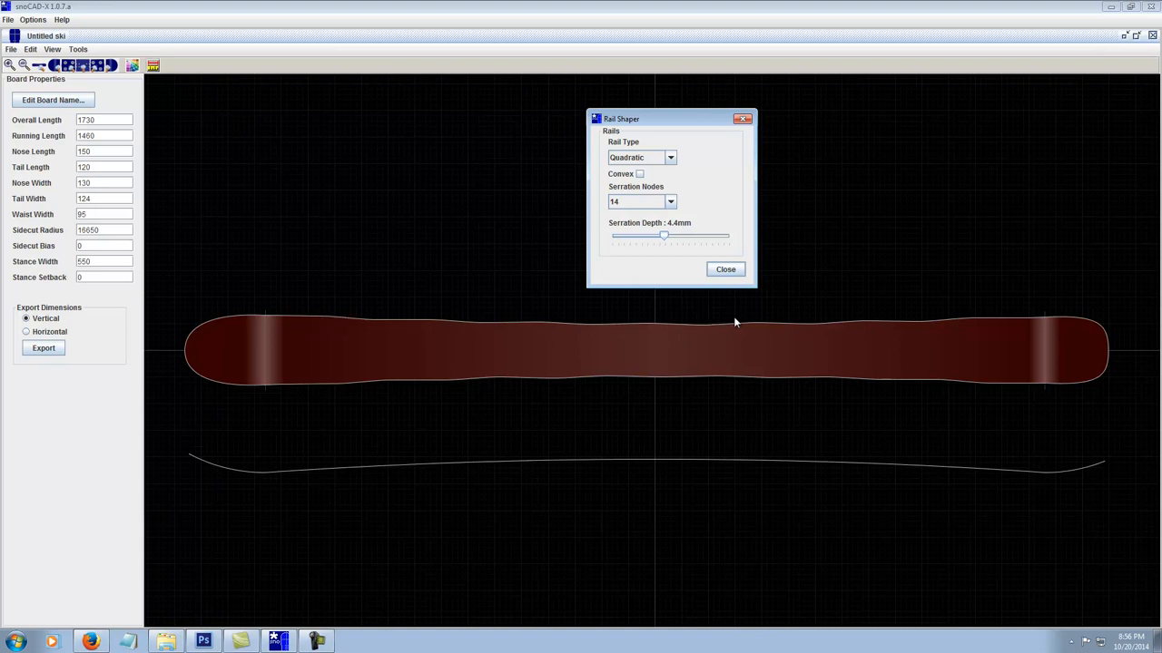
{"action": "mouse_move", "coordinate": [980, 329]}
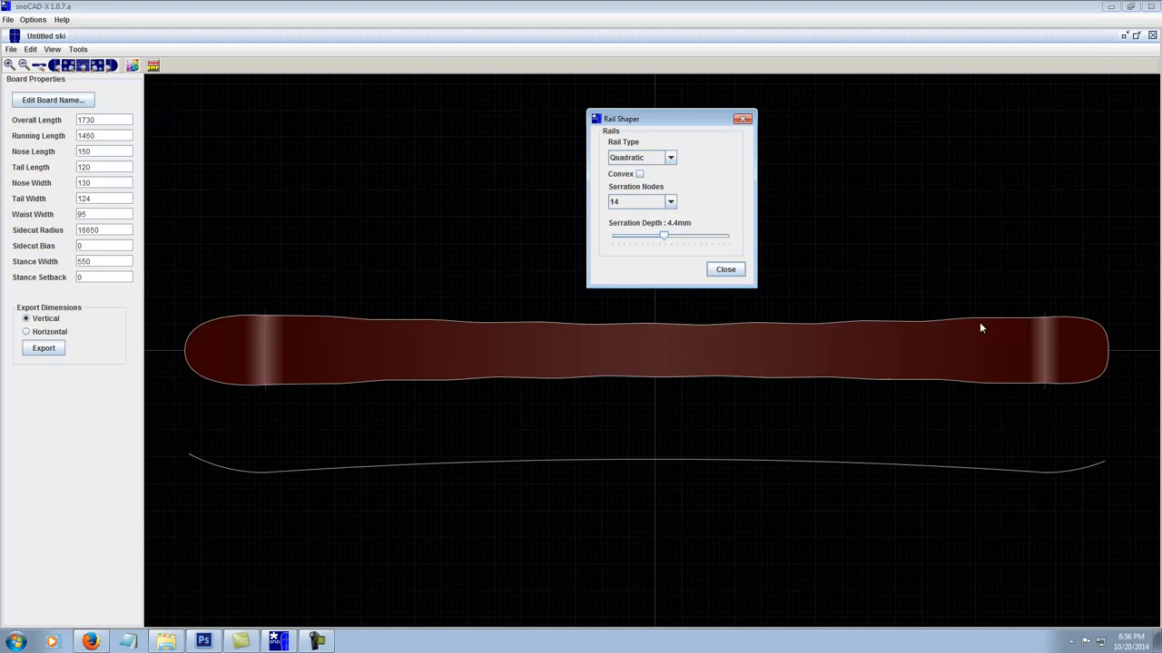
{"action": "mouse_move", "coordinate": [692, 321]}
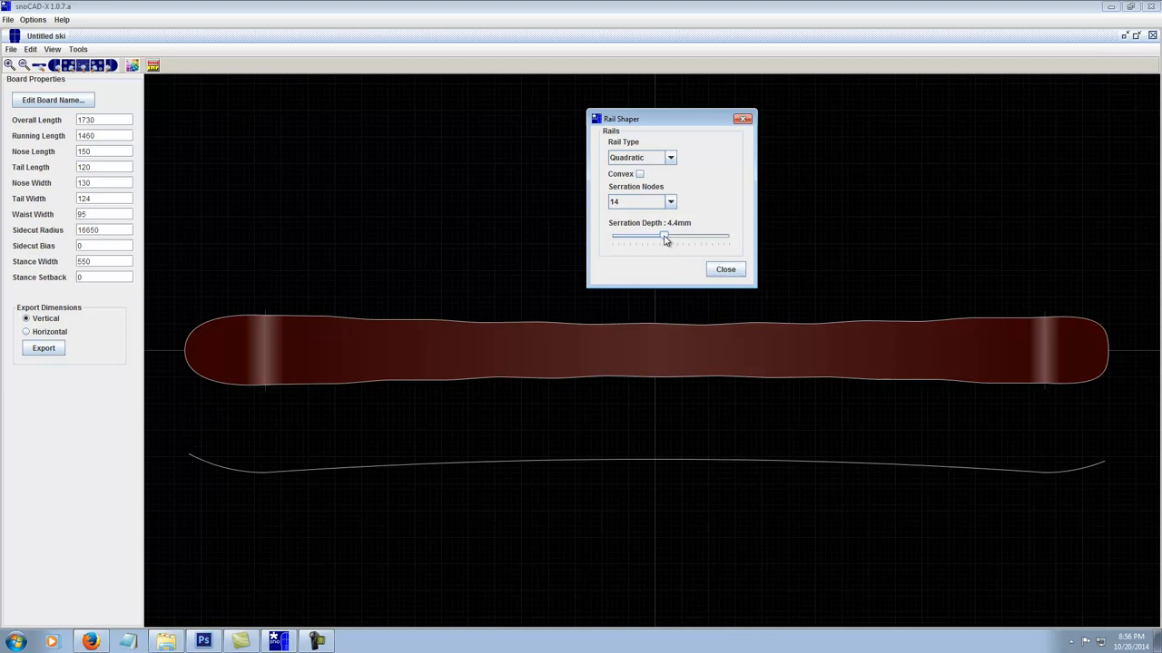
{"action": "left_click_drag", "start_coordinate": [663, 236], "coordinate": [632, 236]}
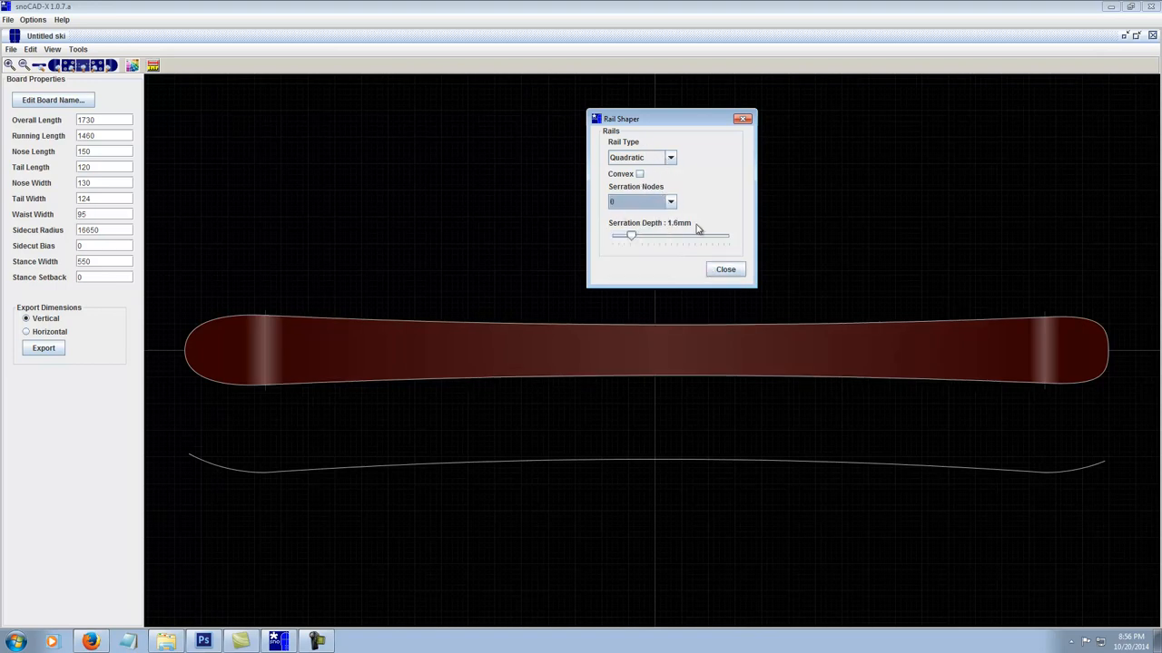
{"action": "left_click", "coordinate": [725, 269]}
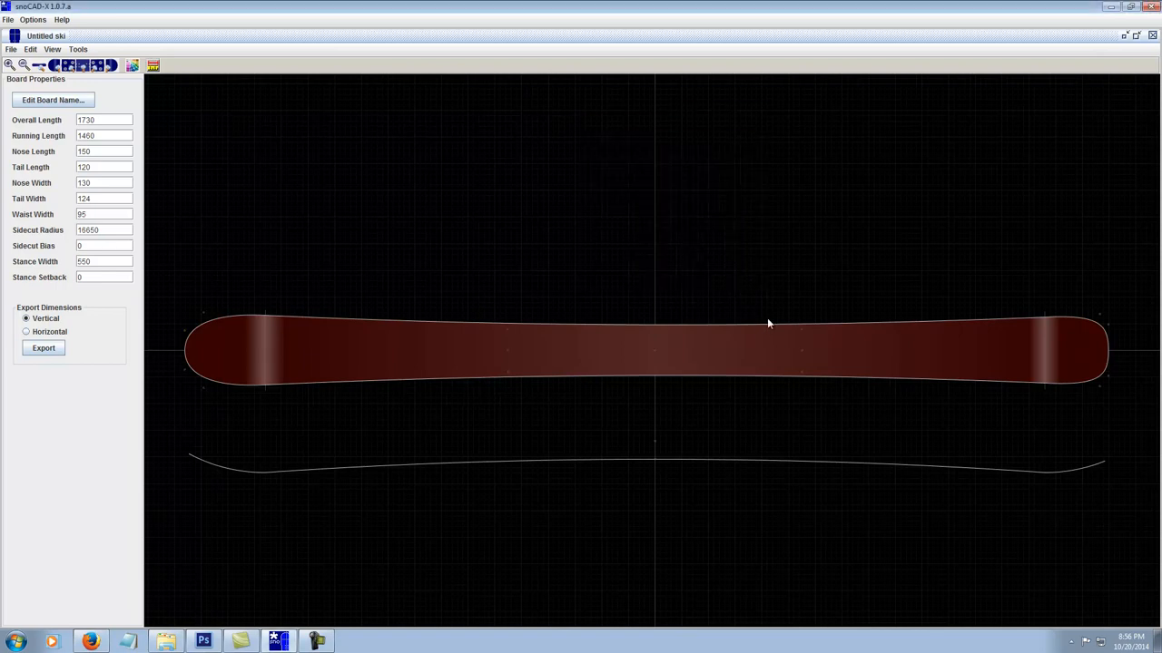
{"action": "mouse_move", "coordinate": [926, 525]}
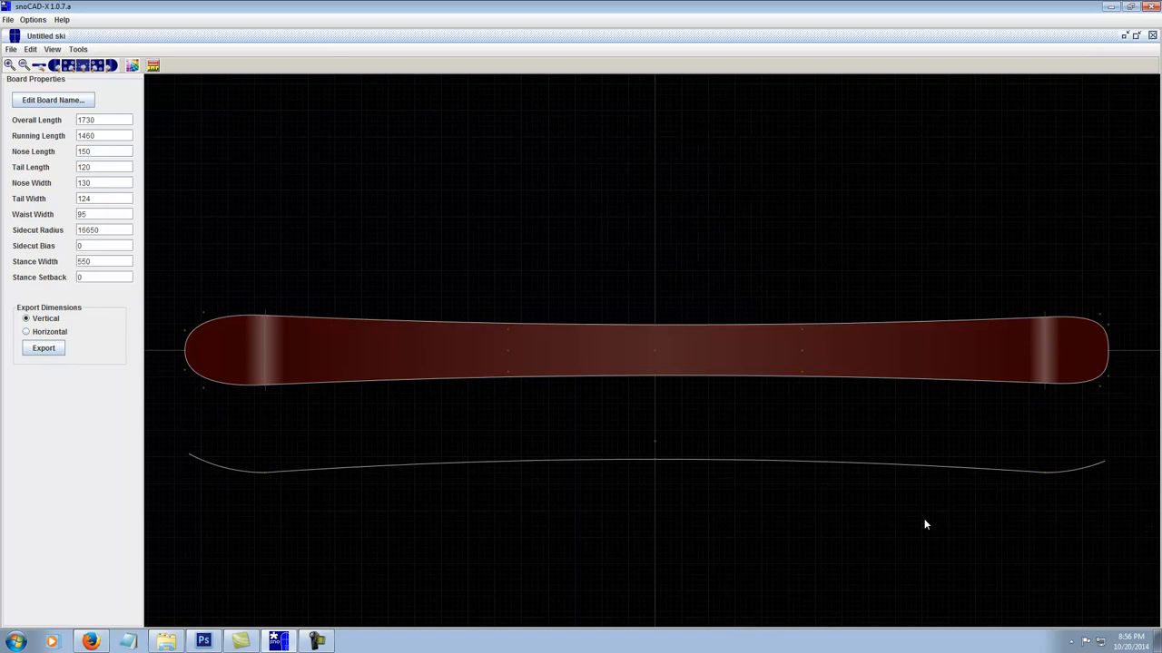
{"action": "mouse_move", "coordinate": [949, 559]}
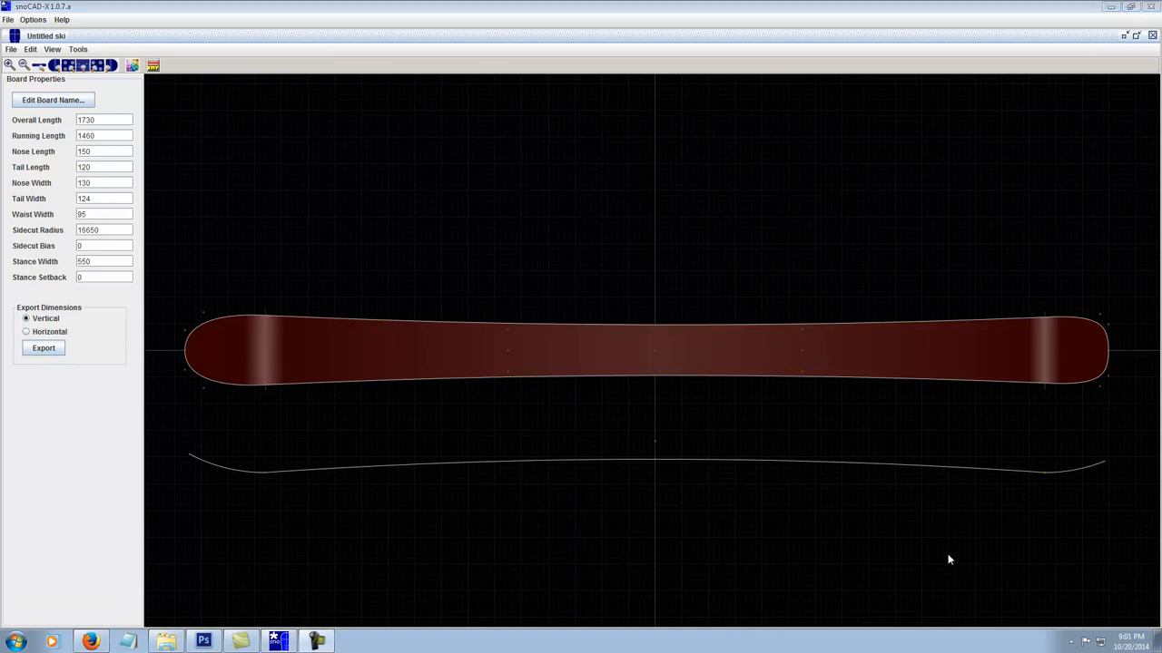
{"action": "mouse_move", "coordinate": [868, 483]}
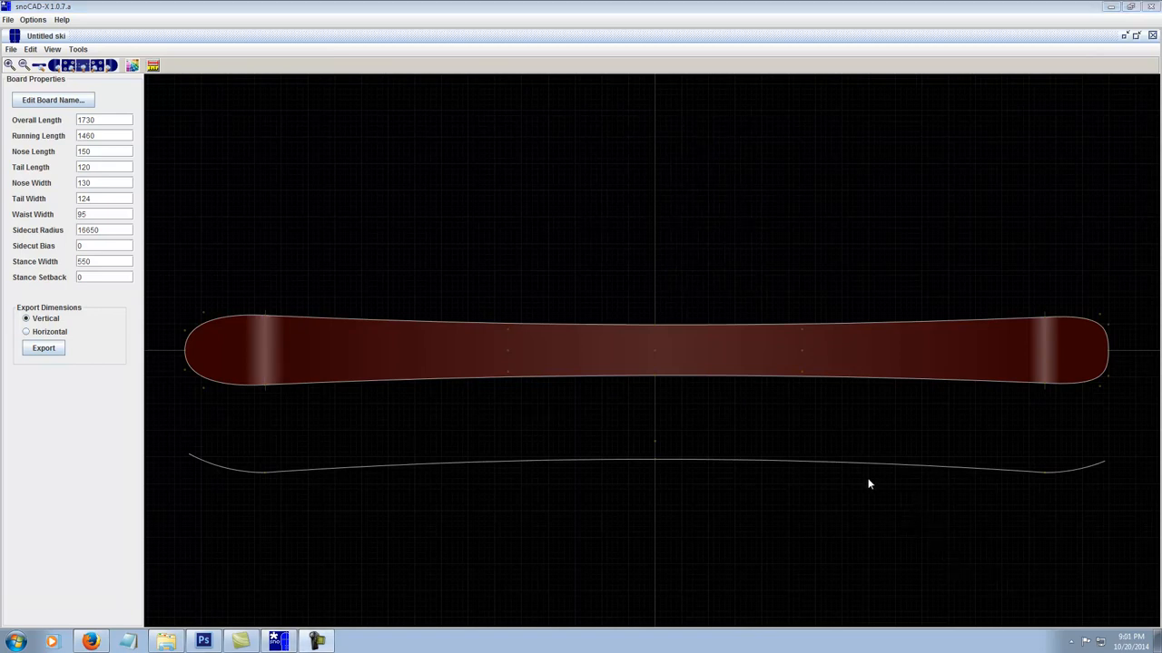
{"action": "mouse_move", "coordinate": [862, 502]}
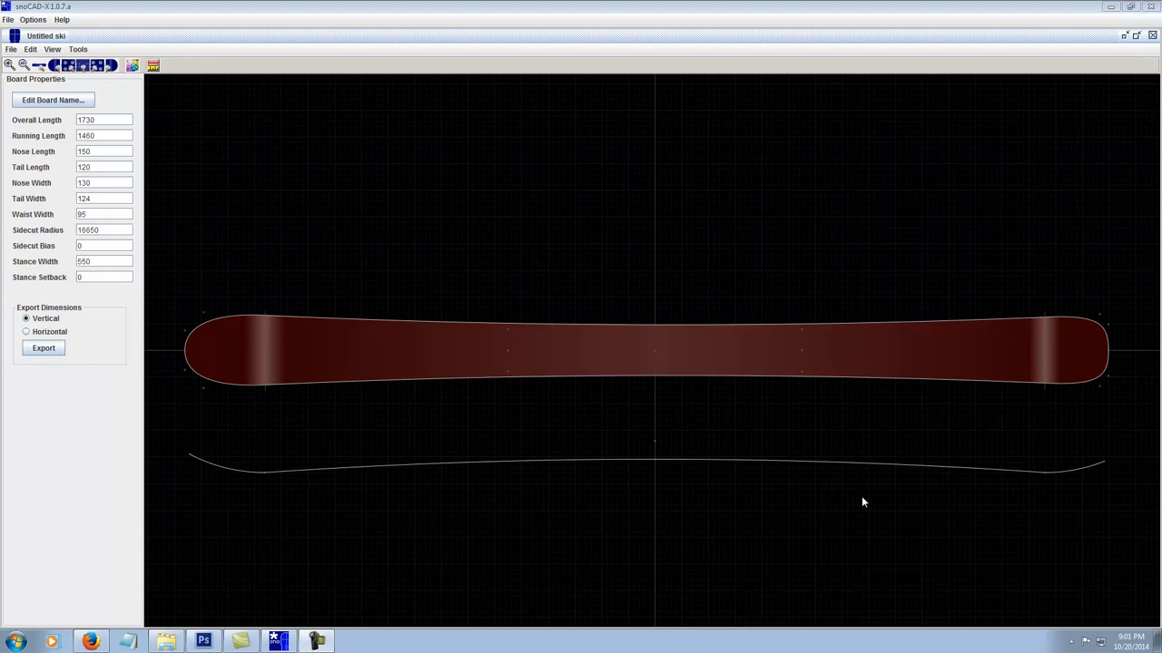
{"action": "mouse_move", "coordinate": [850, 498]}
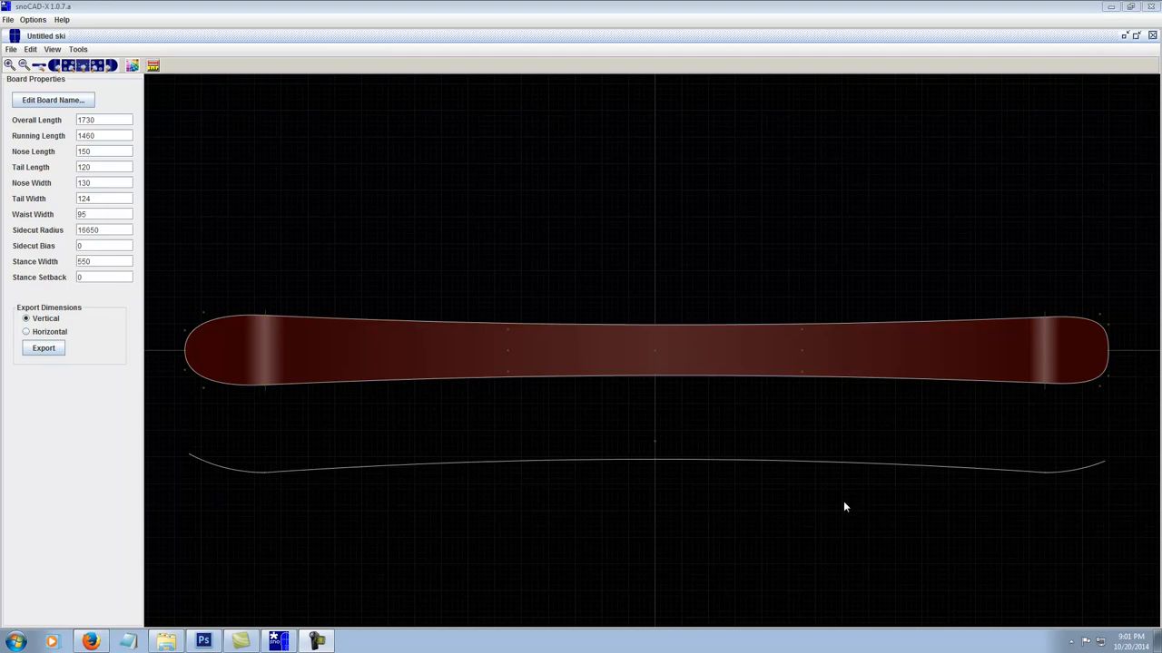
{"action": "mouse_move", "coordinate": [841, 507]}
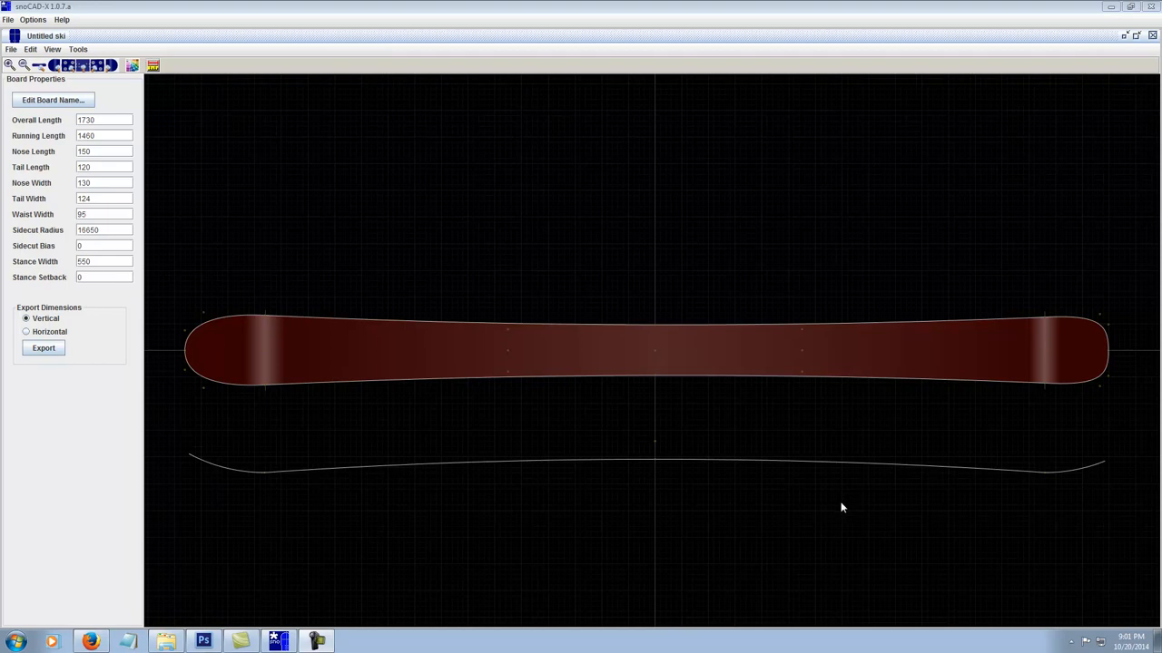
{"action": "mouse_move", "coordinate": [836, 493]}
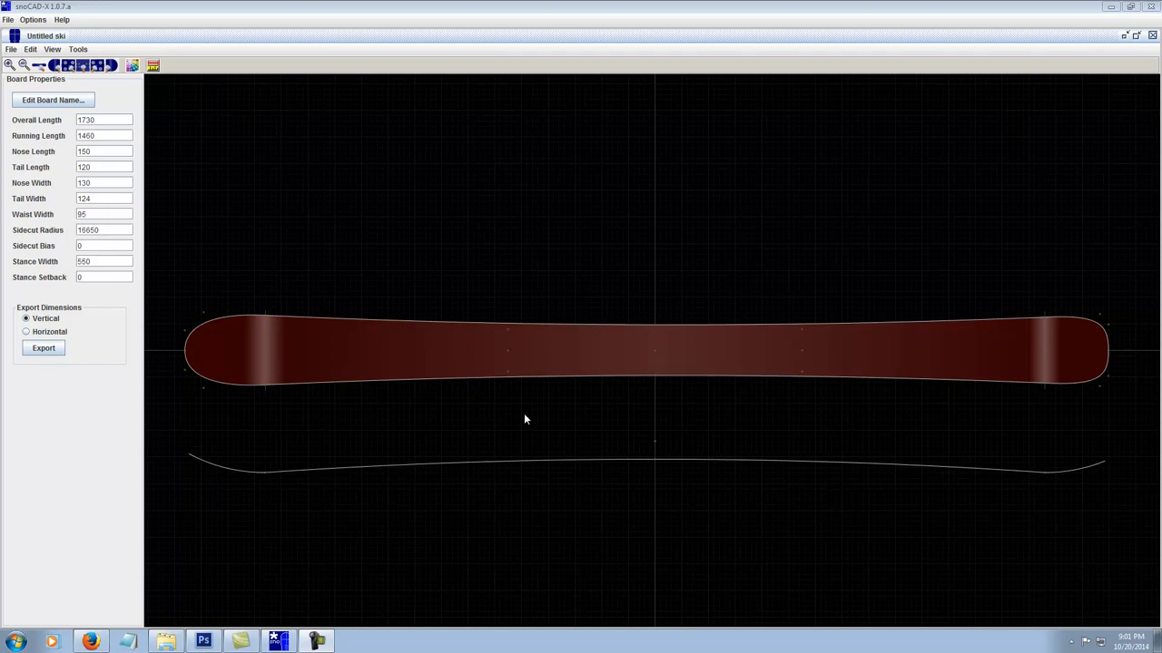
{"action": "mouse_move", "coordinate": [621, 519]}
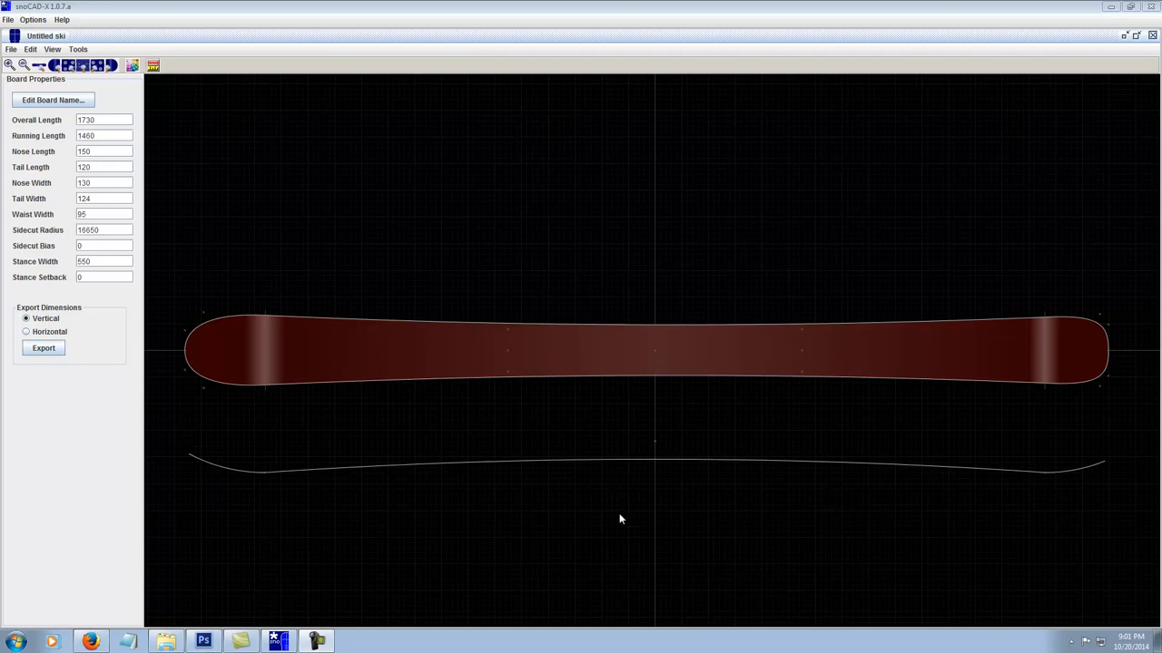
{"action": "mouse_move", "coordinate": [536, 479]}
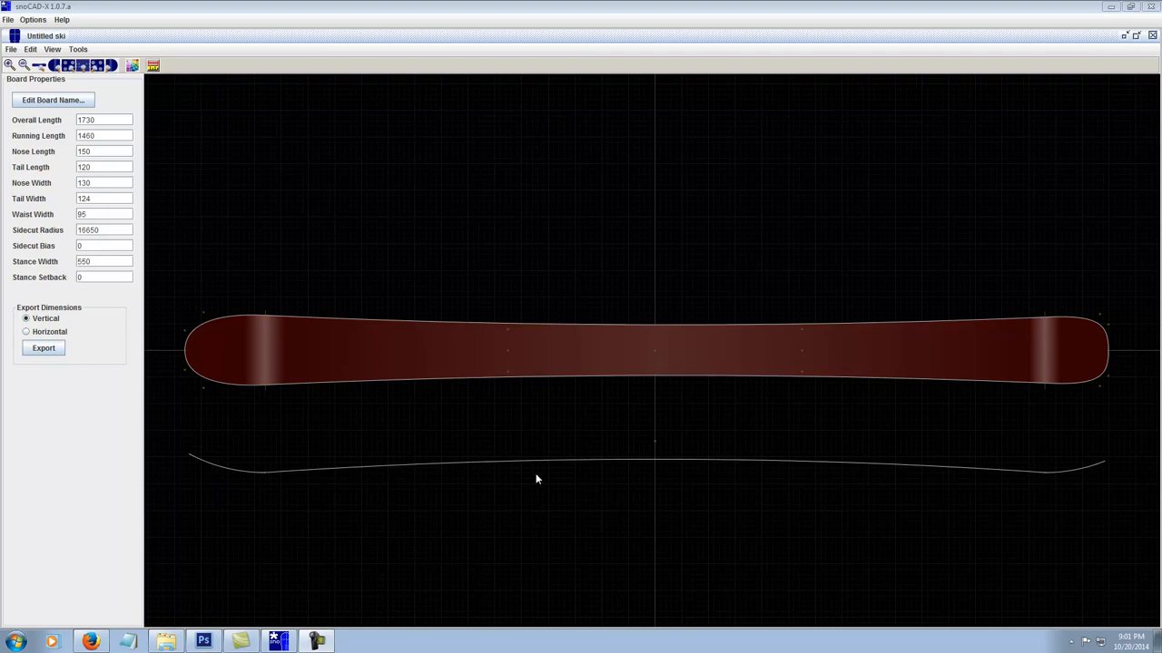
{"action": "mouse_move", "coordinate": [570, 487]}
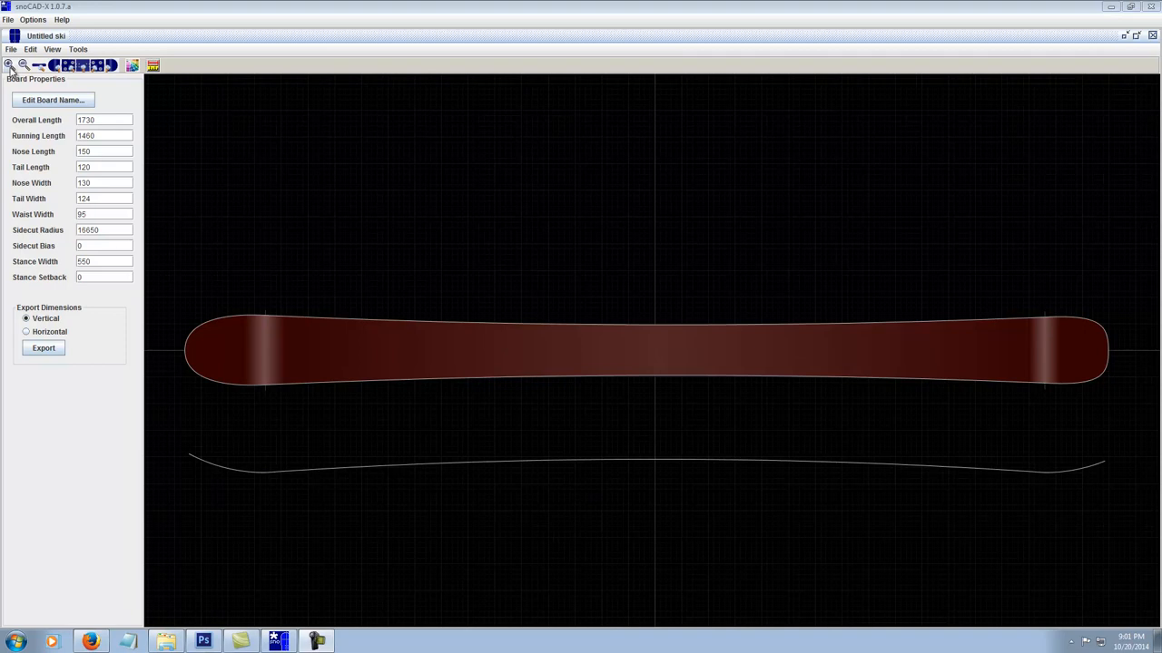
Create a new untitled snowboard with default 1610 mm length and 300 mm nose/tail widths.
{"action": "left_click", "coordinate": [11, 49]}
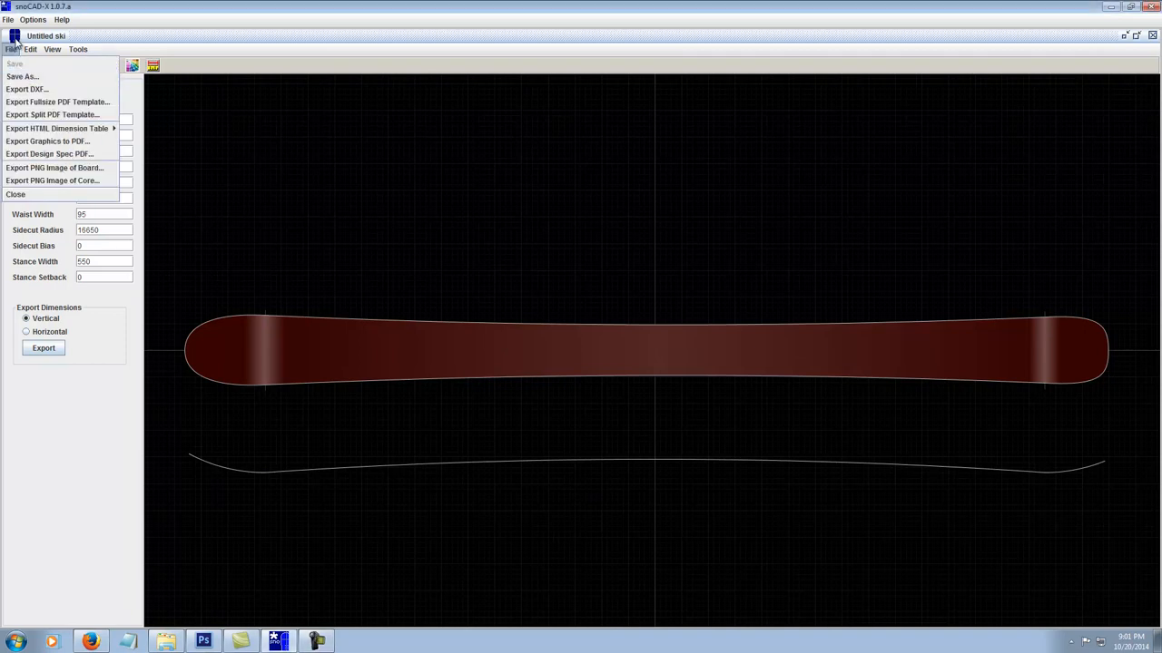
{"action": "left_click", "coordinate": [8, 19]}
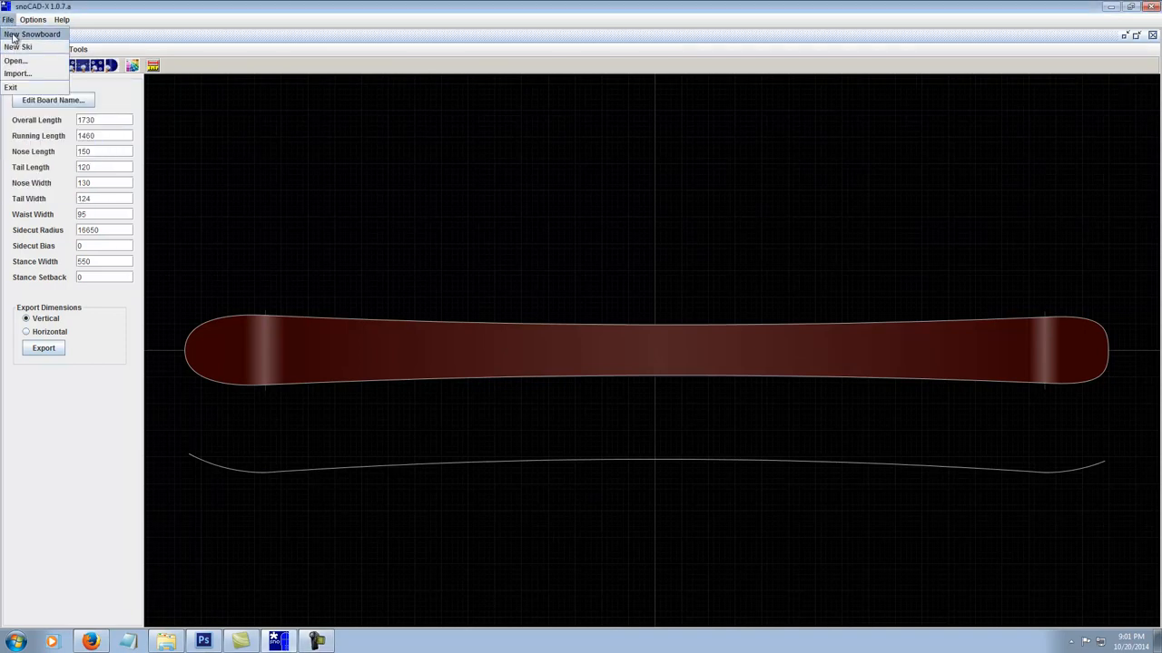
{"action": "left_click", "coordinate": [32, 34]}
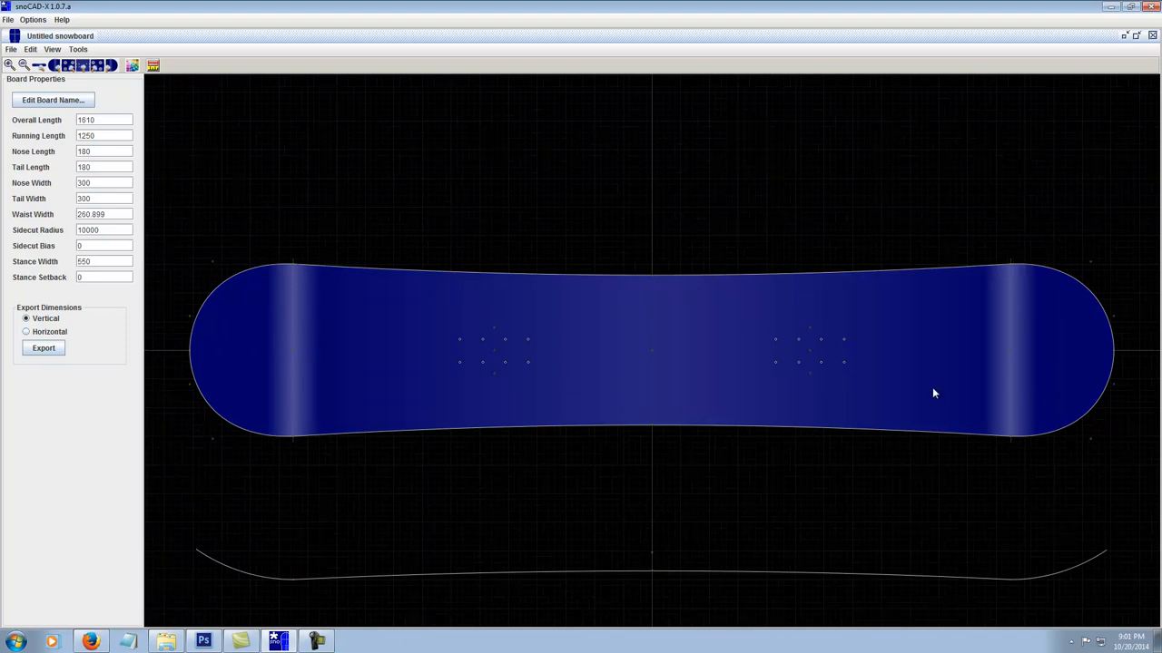
{"action": "mouse_move", "coordinate": [918, 466]}
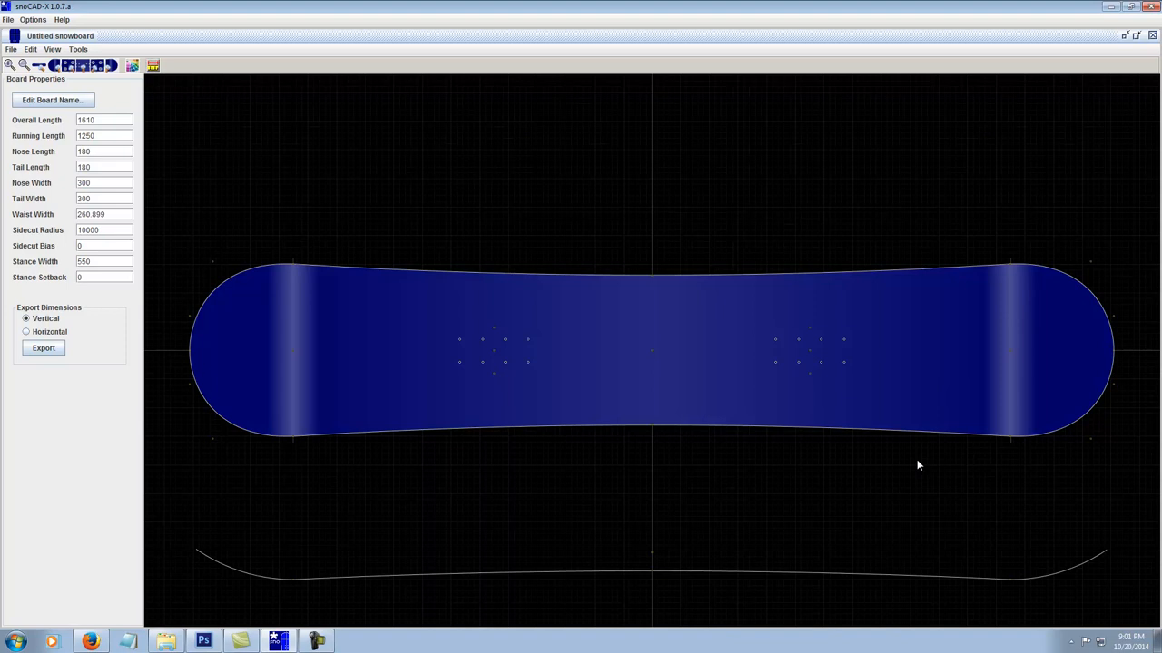
{"action": "mouse_move", "coordinate": [685, 457]}
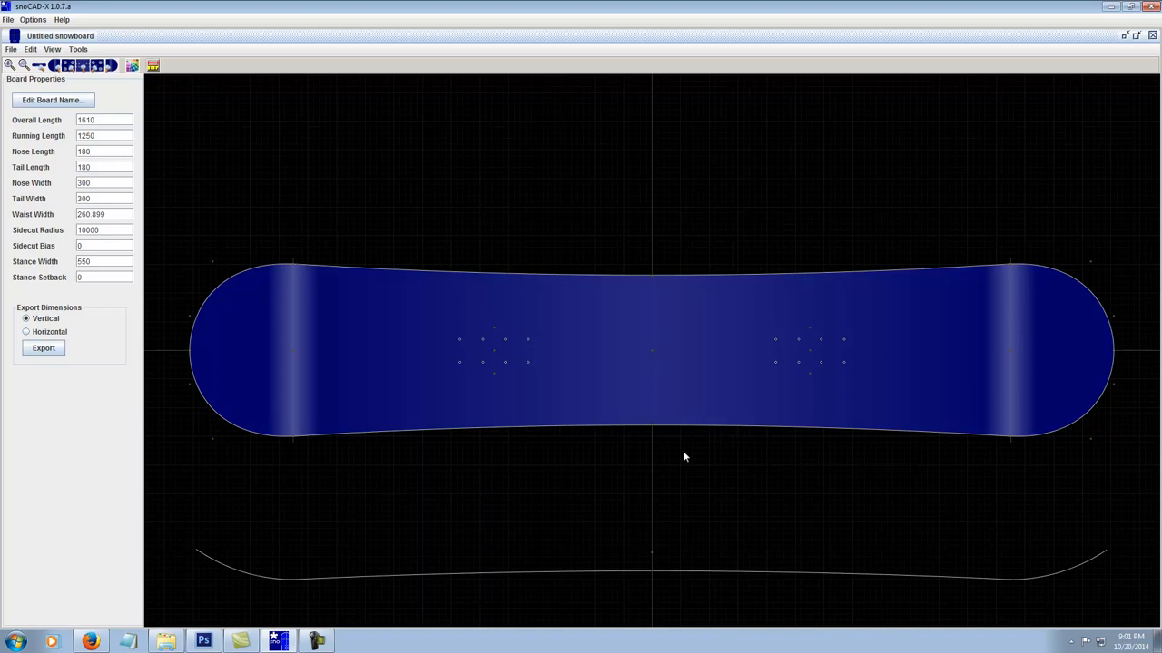
{"action": "mouse_move", "coordinate": [637, 461]}
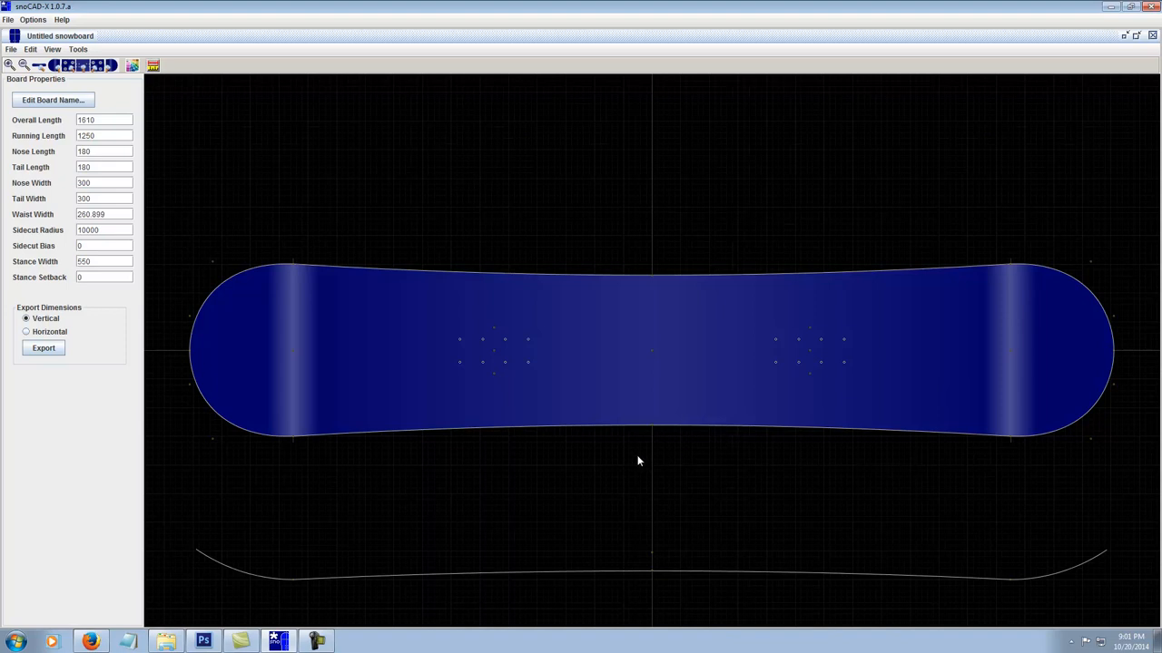
{"action": "mouse_move", "coordinate": [699, 481]}
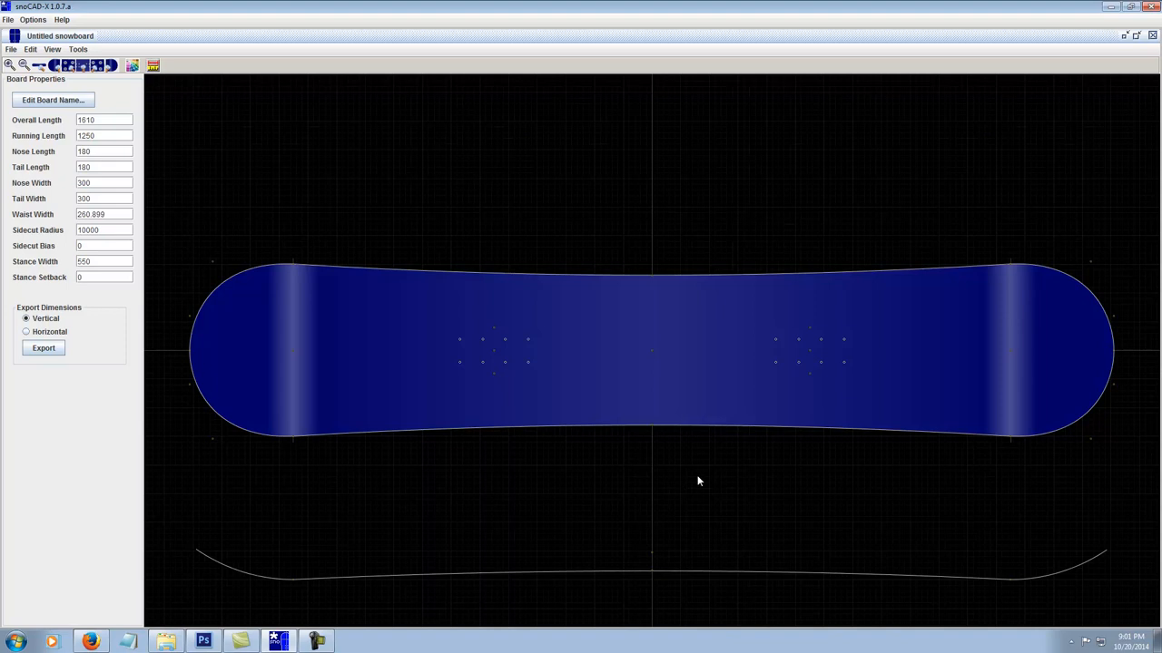
{"action": "mouse_move", "coordinate": [768, 461]}
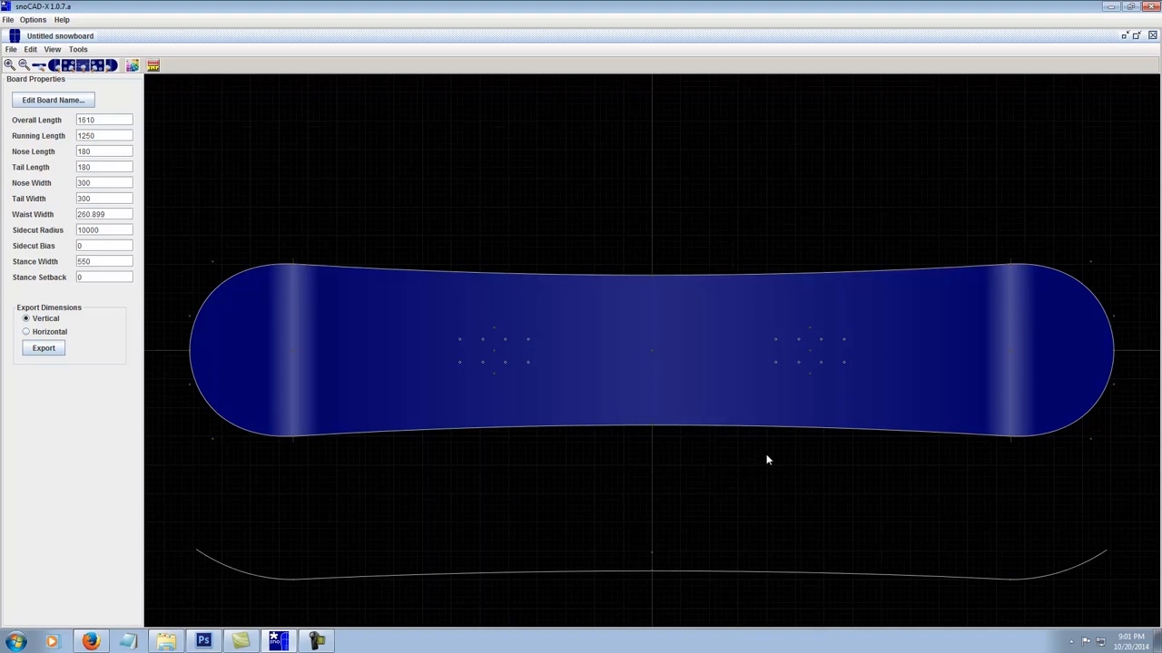
{"action": "mouse_move", "coordinate": [864, 473]}
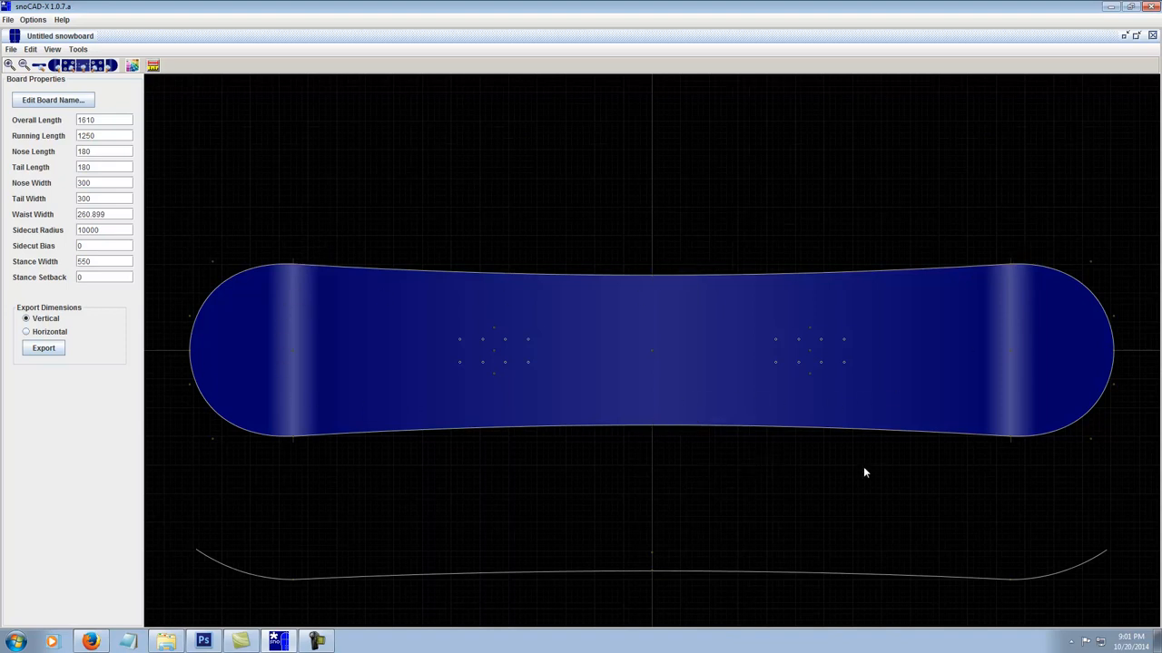
{"action": "mouse_move", "coordinate": [513, 288]}
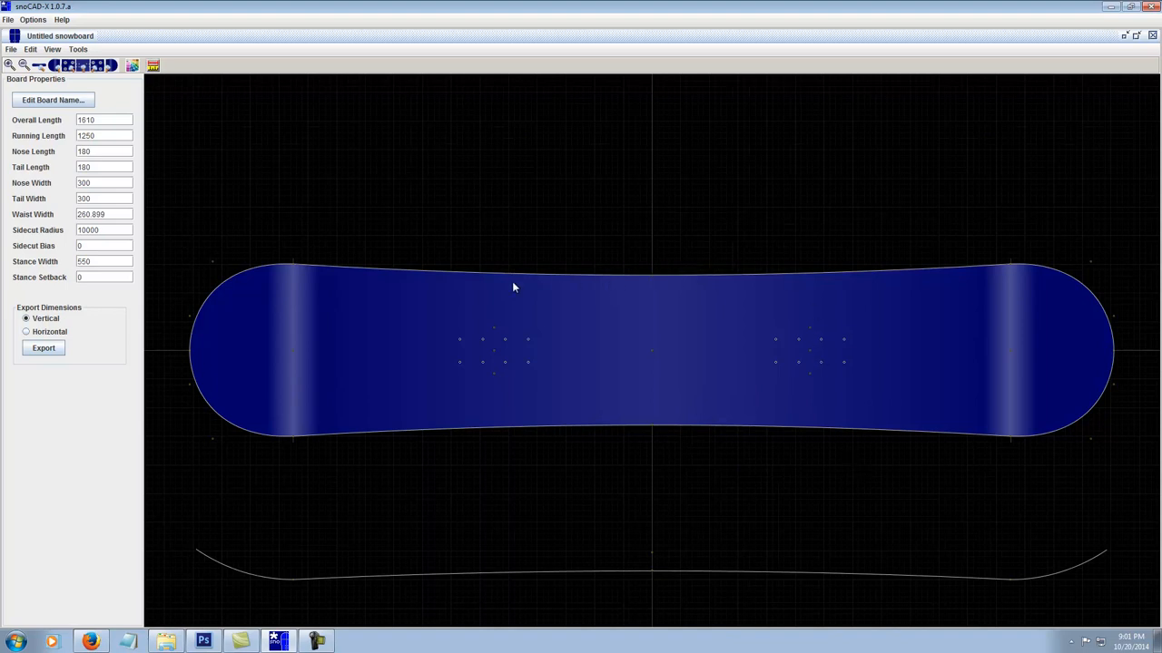
{"action": "mouse_move", "coordinate": [757, 301]}
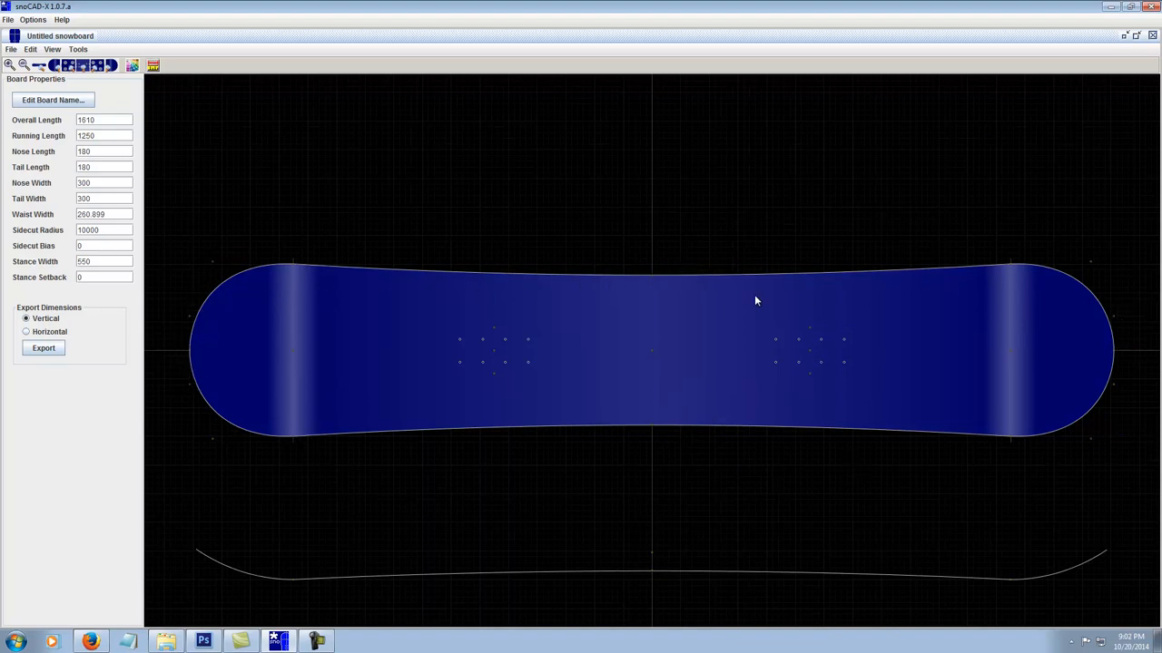
{"action": "mouse_move", "coordinate": [693, 212]}
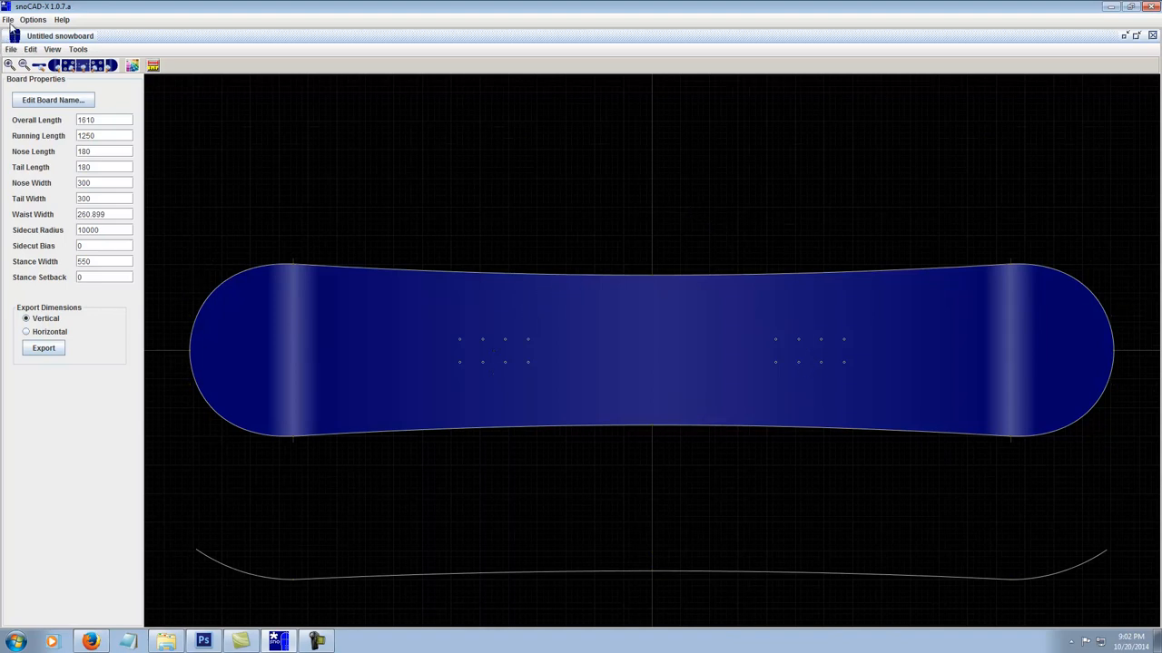
Set up a DXF export with only Main Outline checked, named 'snowboard 161 outline'.
{"action": "left_click", "coordinate": [10, 49]}
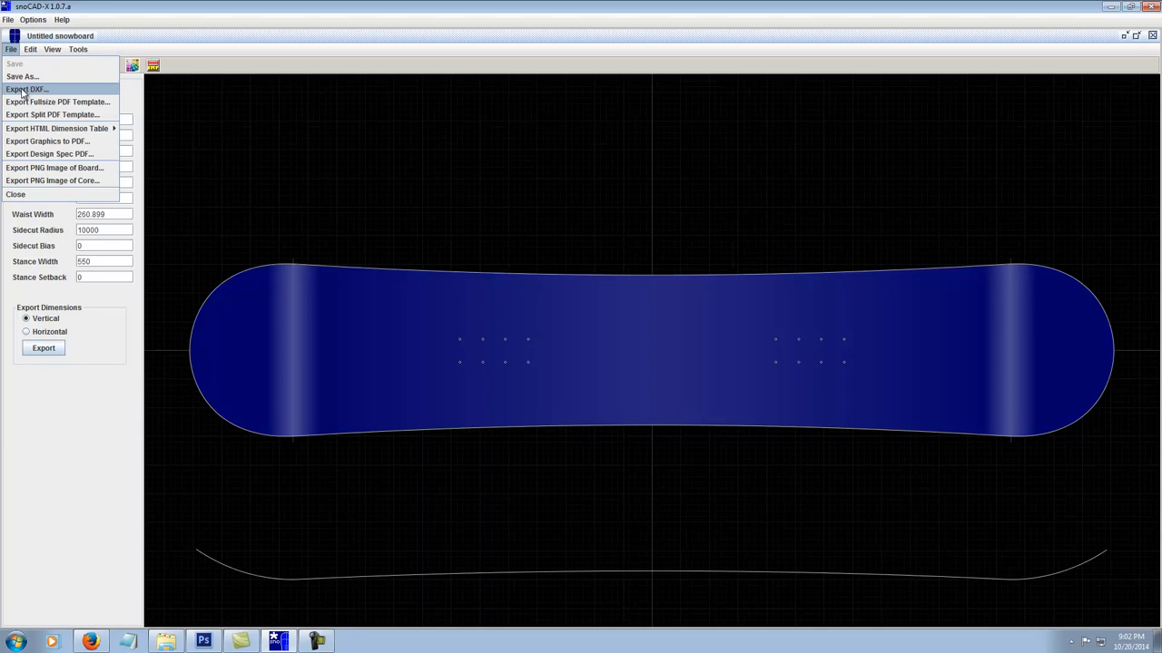
{"action": "left_click", "coordinate": [26, 88]}
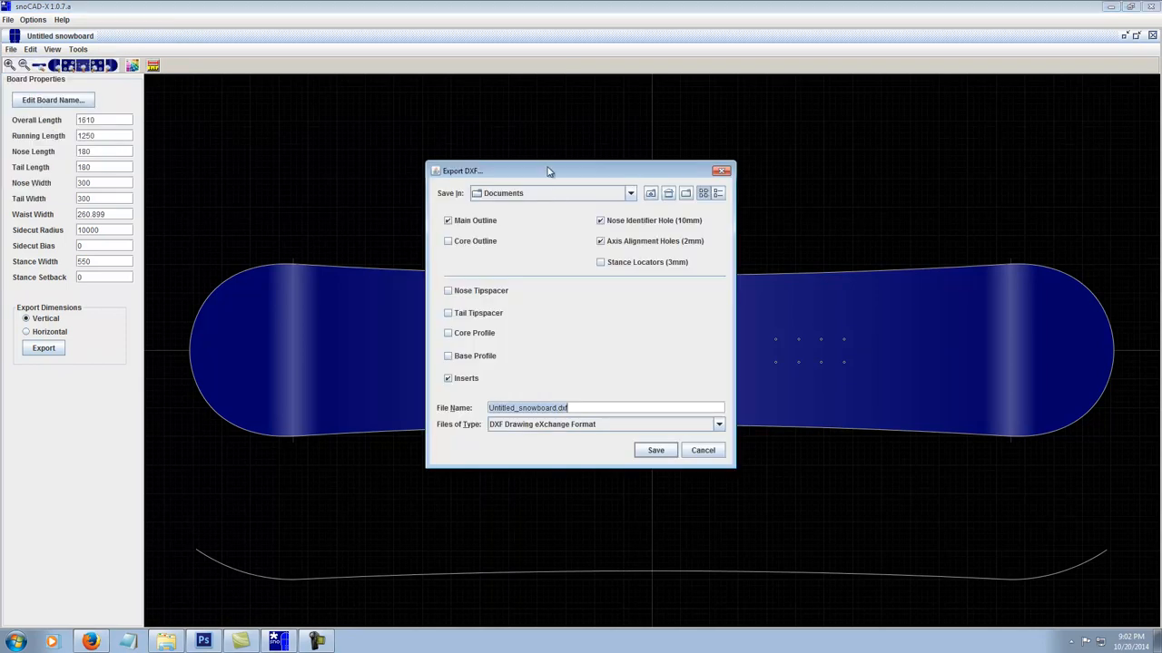
{"action": "mouse_move", "coordinate": [565, 178]}
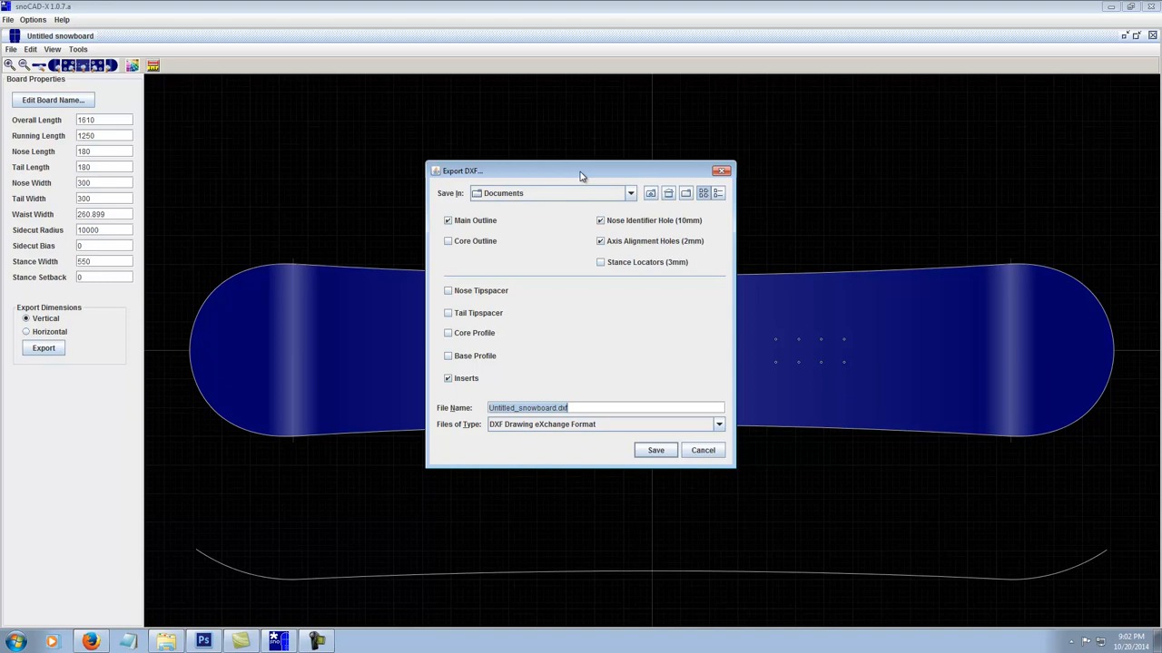
{"action": "mouse_move", "coordinate": [580, 216]}
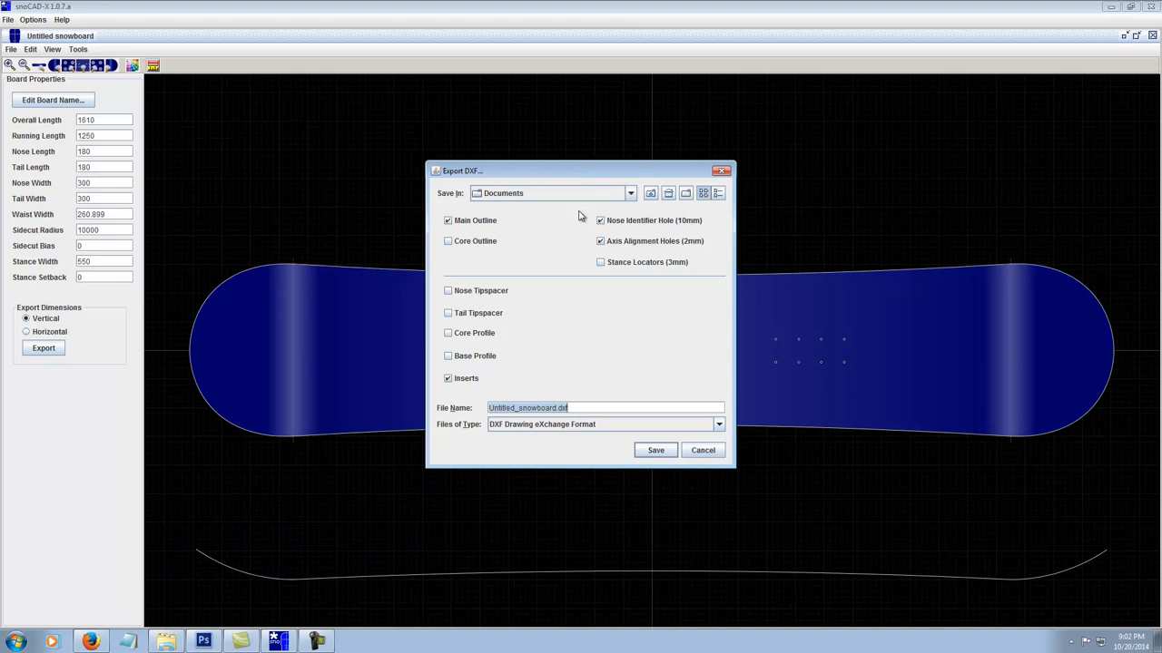
{"action": "mouse_move", "coordinate": [460, 265]}
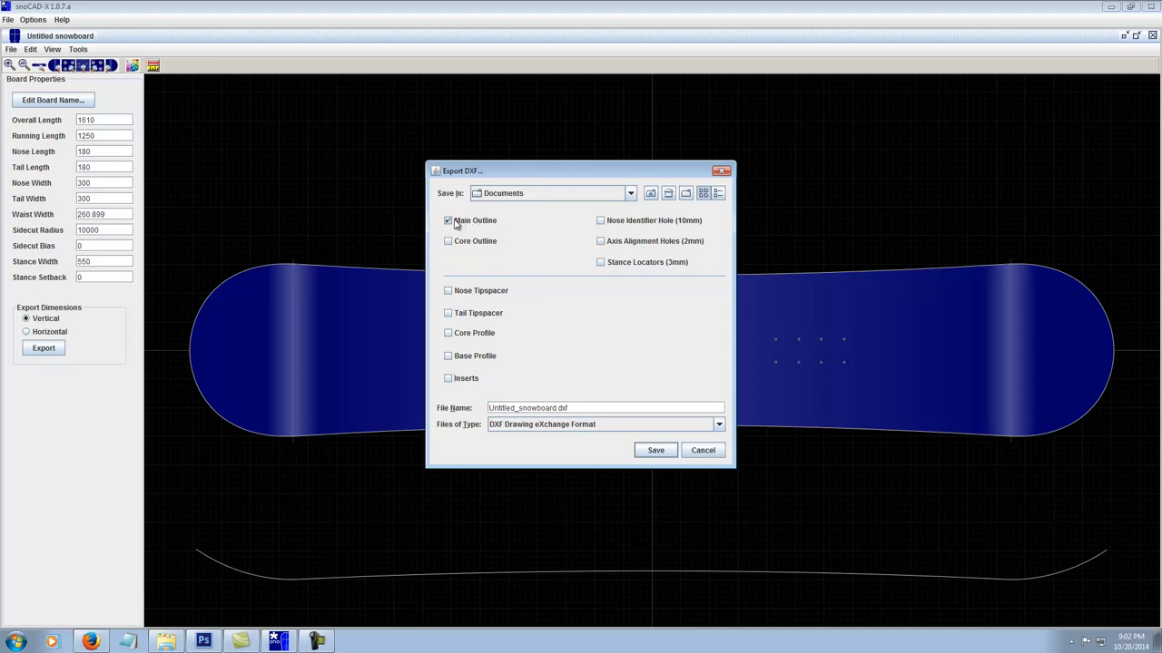
{"action": "mouse_move", "coordinate": [538, 239]}
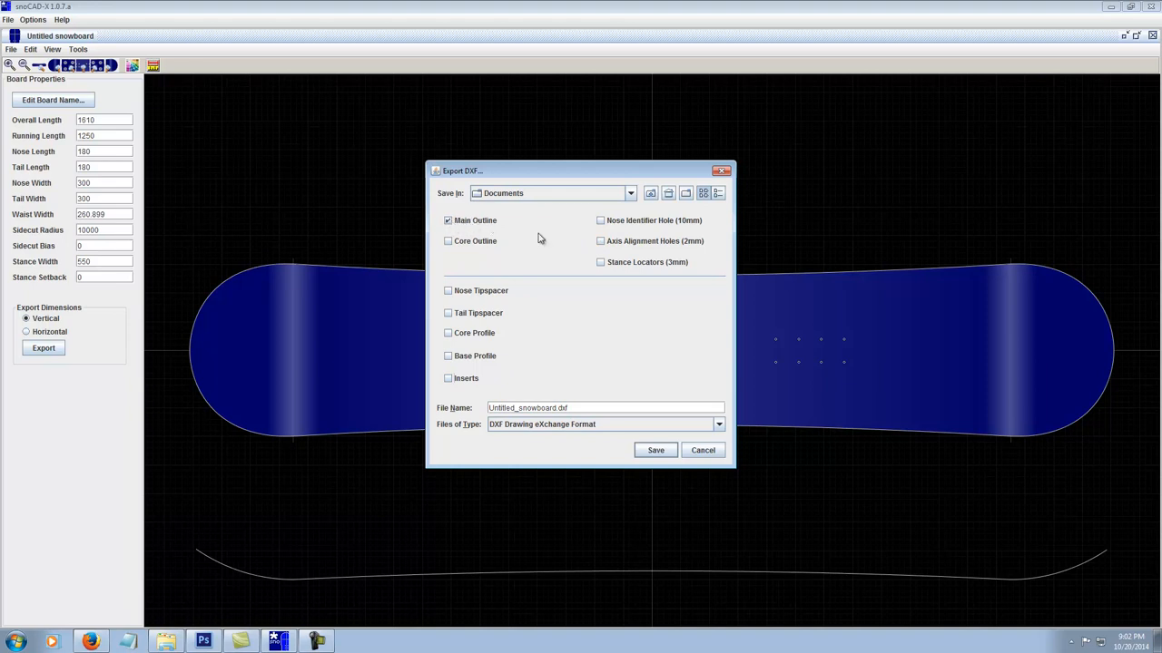
{"action": "left_click", "coordinate": [447, 221]}
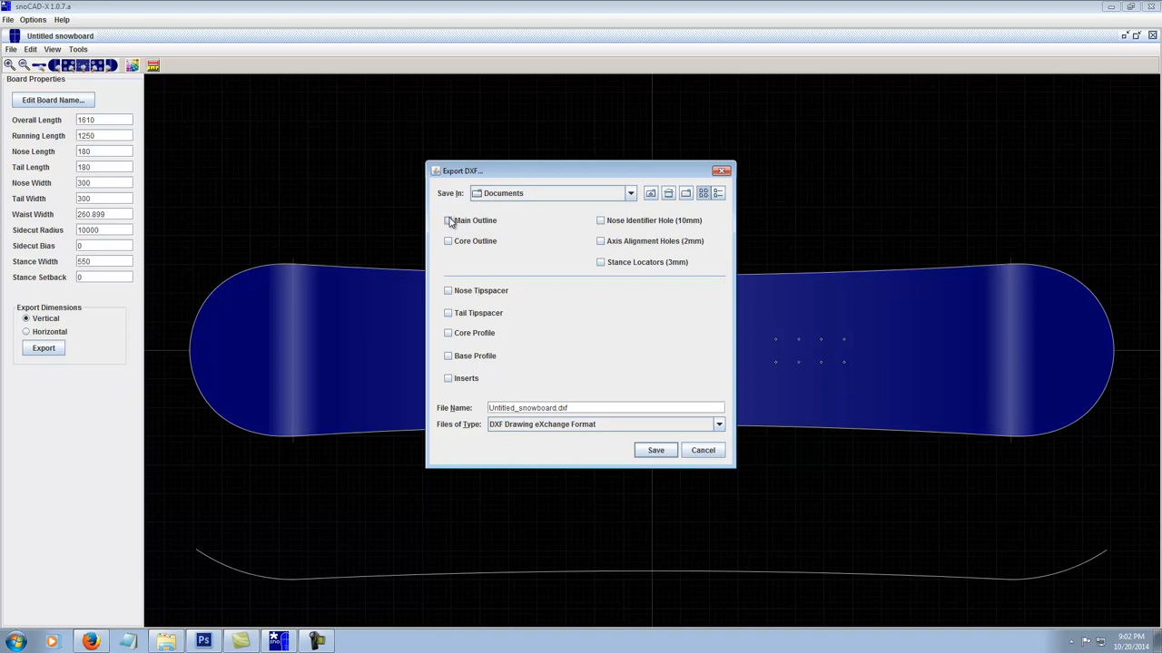
{"action": "left_click", "coordinate": [447, 220]}
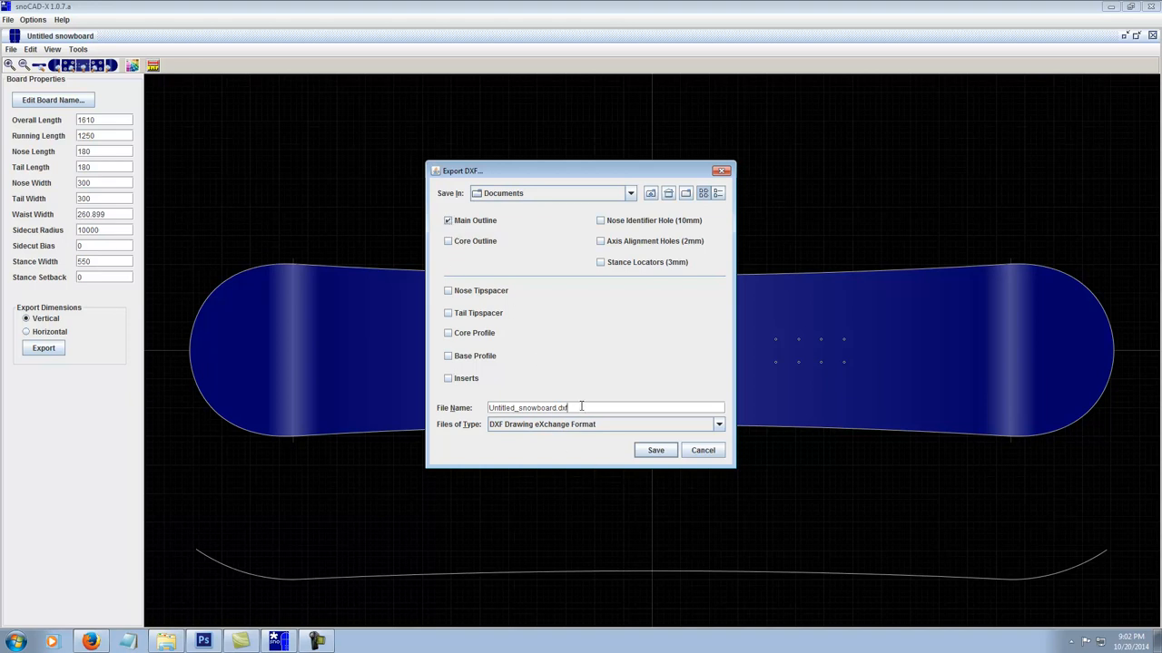
{"action": "triple_click", "coordinate": [527, 408]}
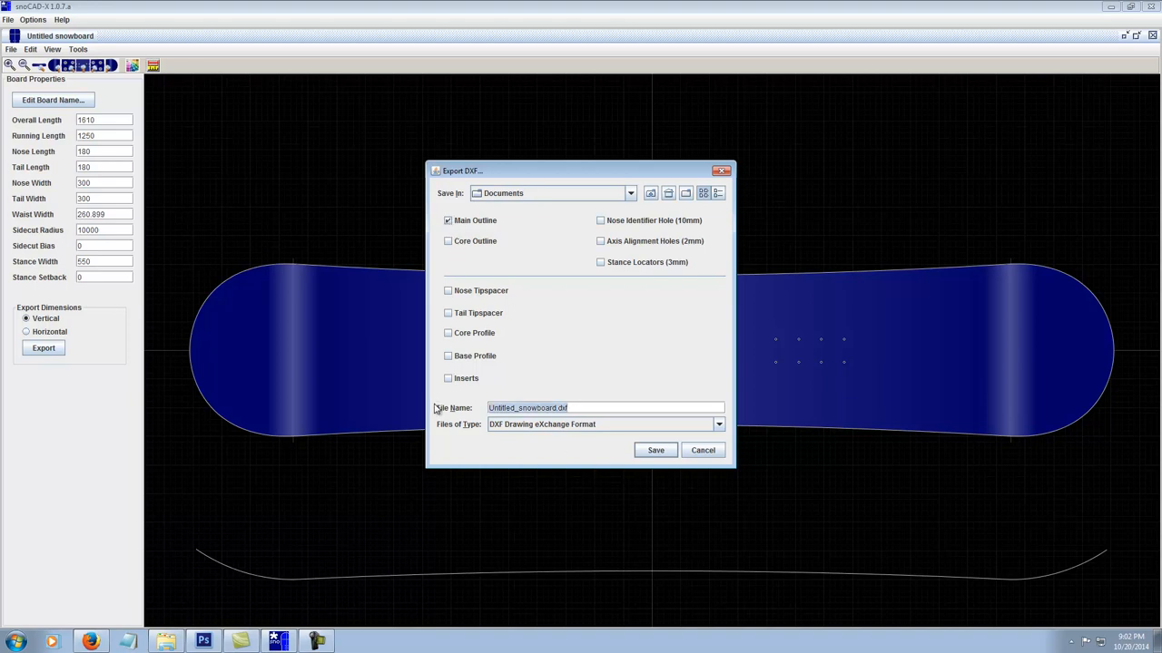
{"action": "type", "text": "snow"}
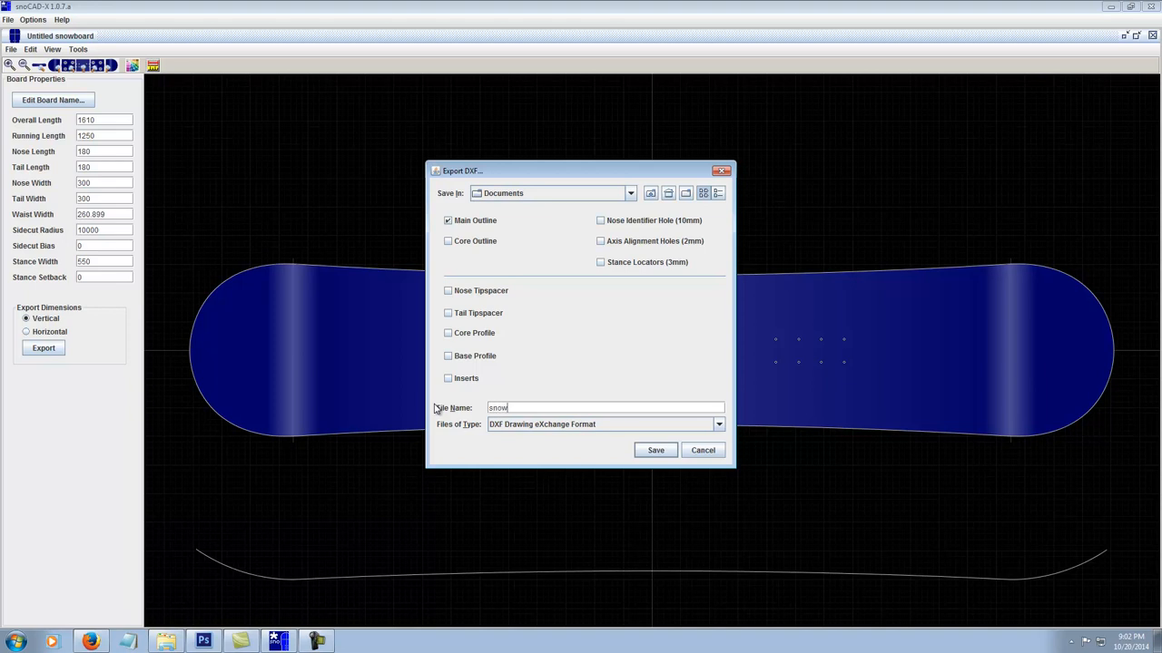
{"action": "type", "text": "board 161"}
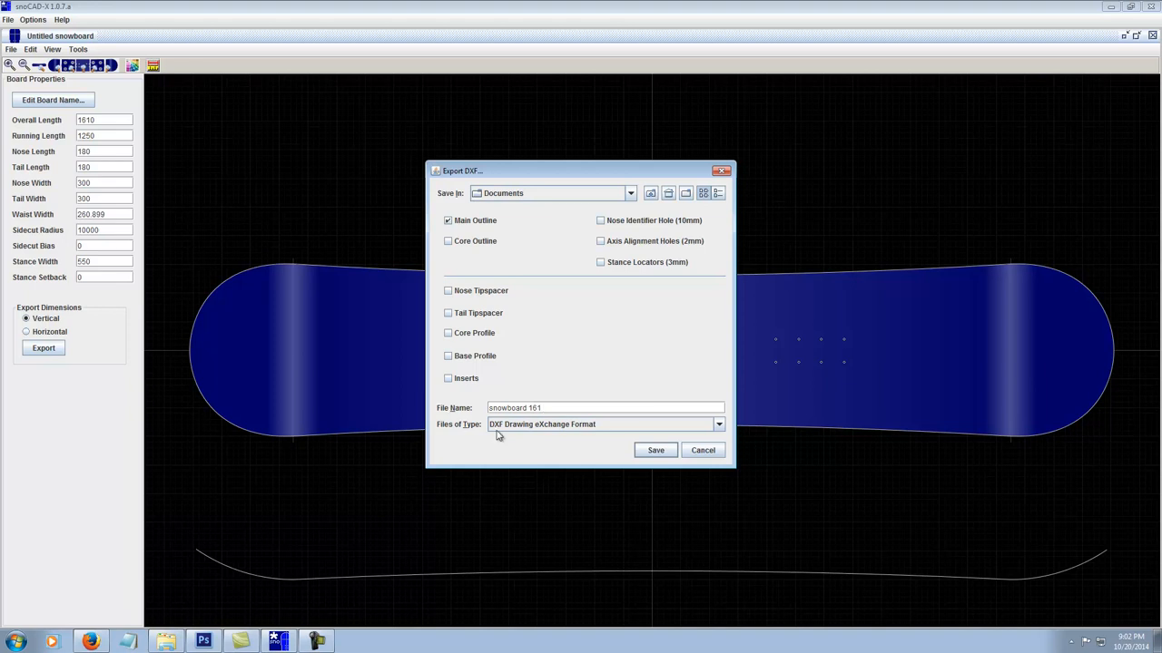
{"action": "type", "text": "outline"}
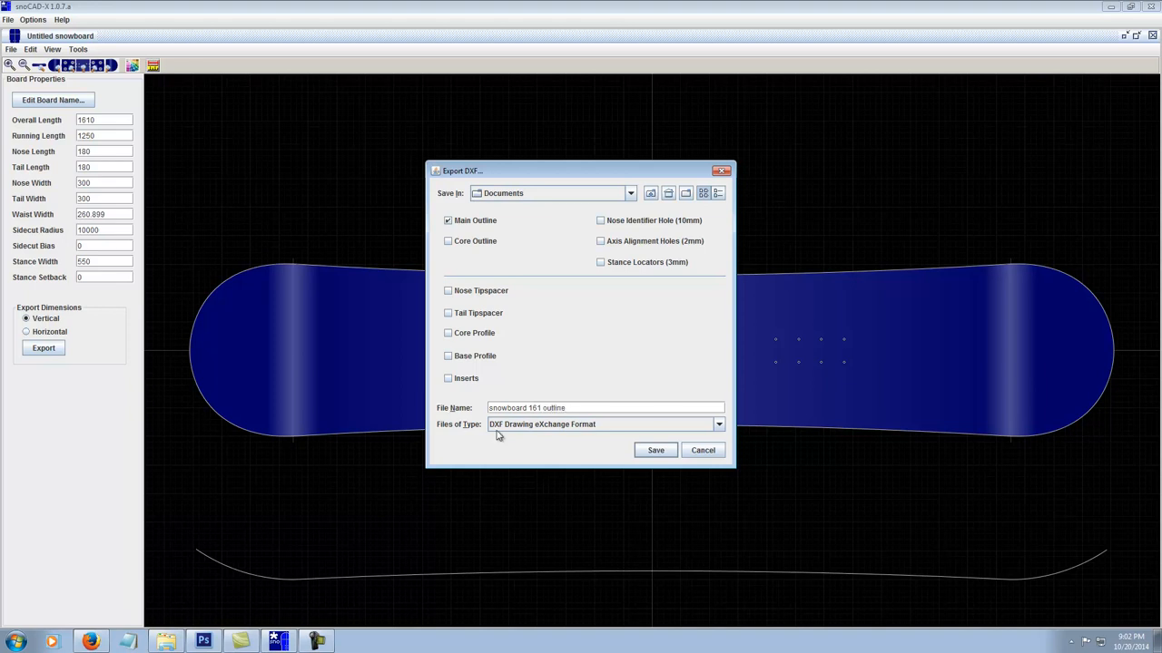
{"action": "mouse_move", "coordinate": [594, 303]}
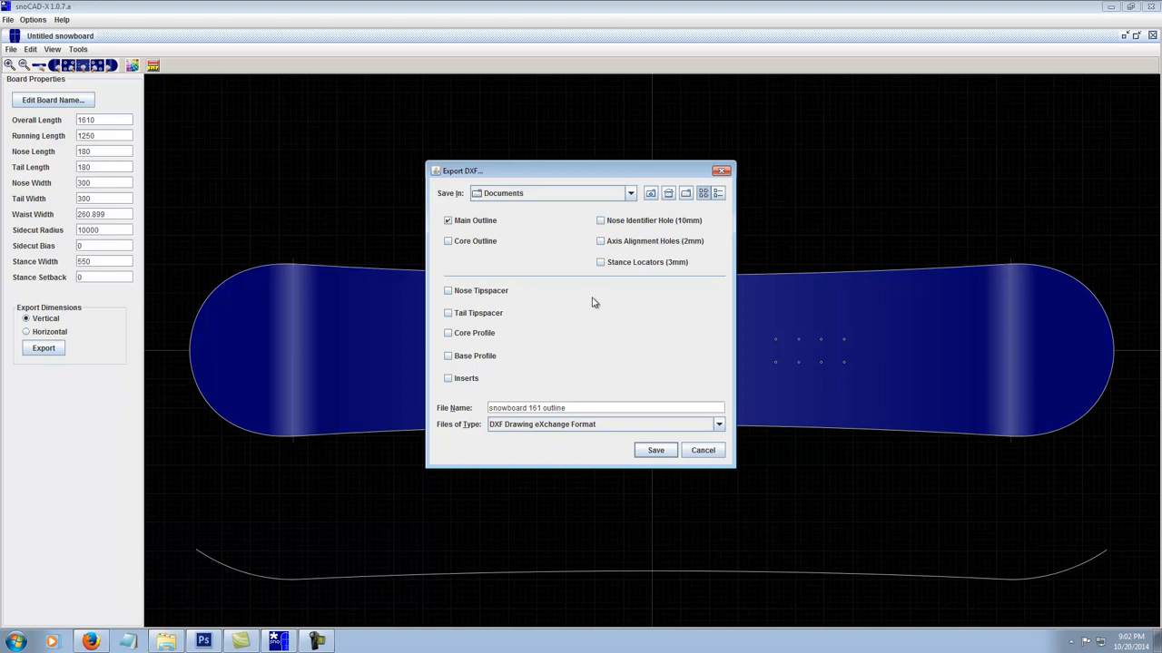
{"action": "mouse_move", "coordinate": [497, 233]}
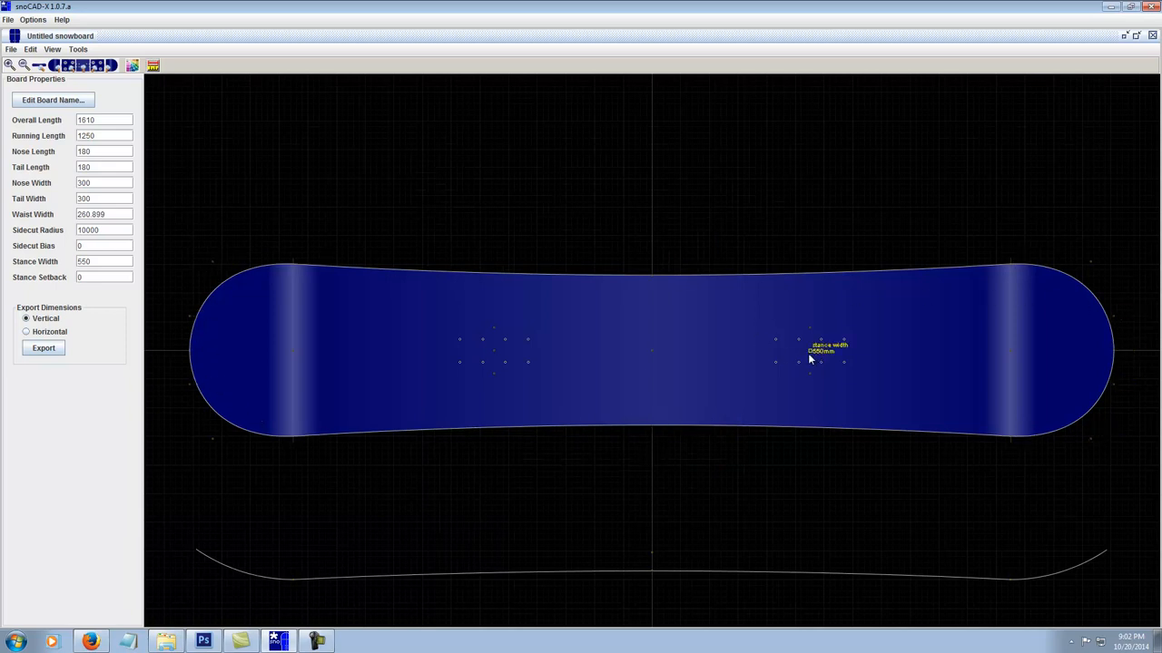
{"action": "mouse_move", "coordinate": [1003, 333]}
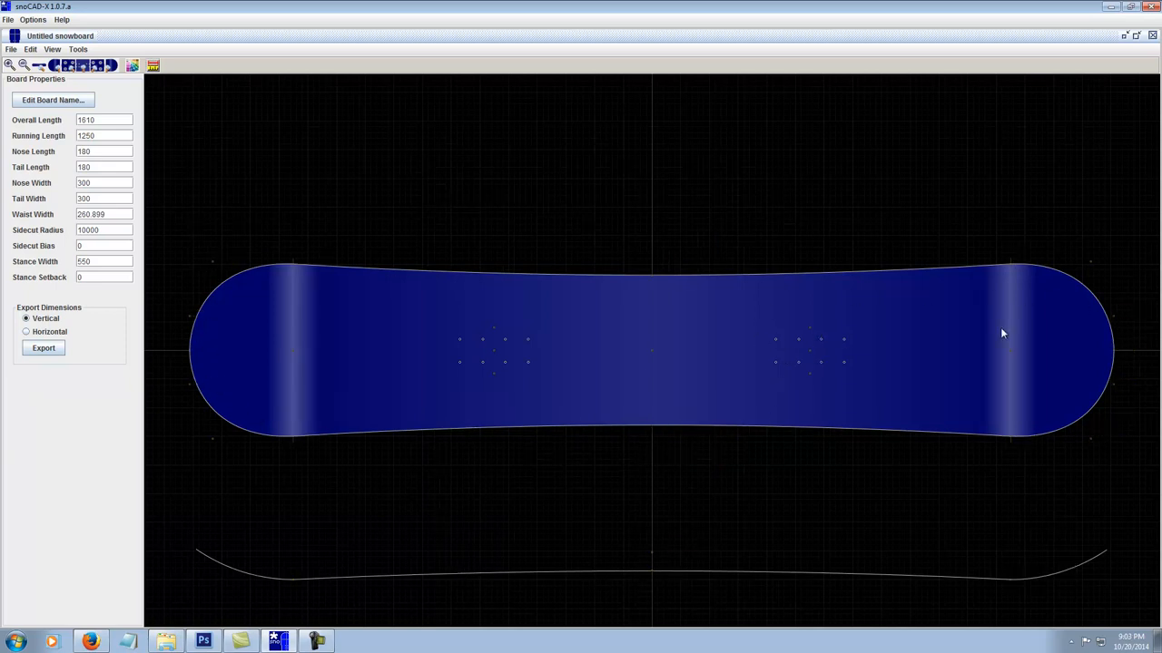
{"action": "mouse_move", "coordinate": [1113, 367]}
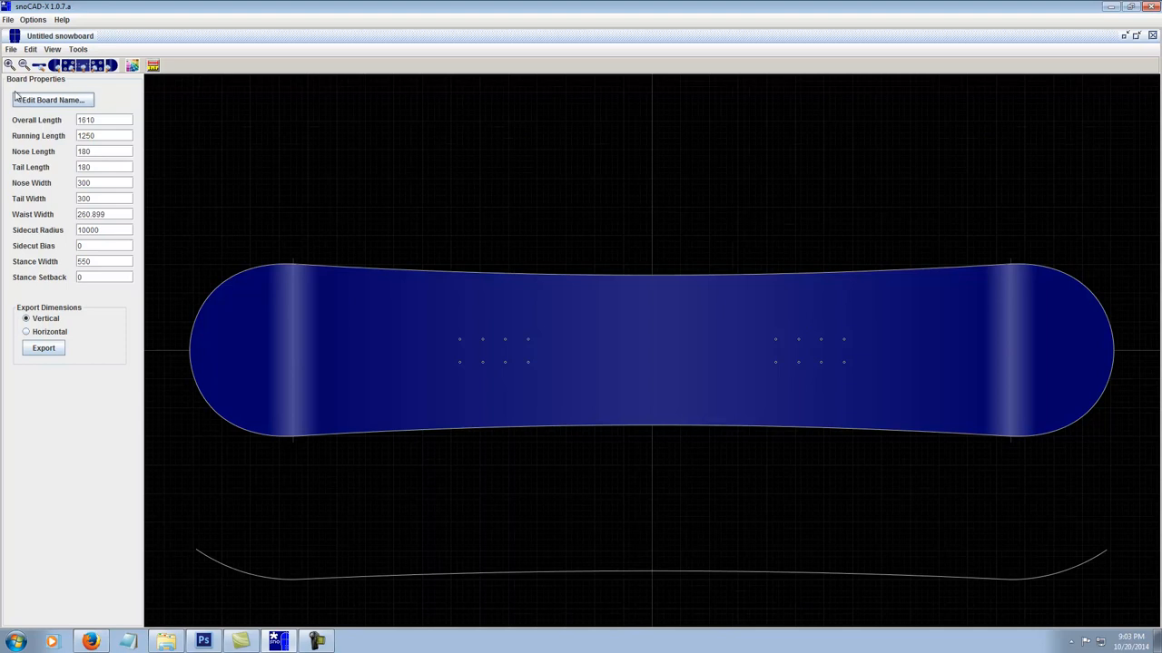
Export DXF with Main Outline, Stance Locators, Core Profile and Inserts, named 'snowboard 161 w inserts core and stance'.
{"action": "left_click", "coordinate": [43, 348]}
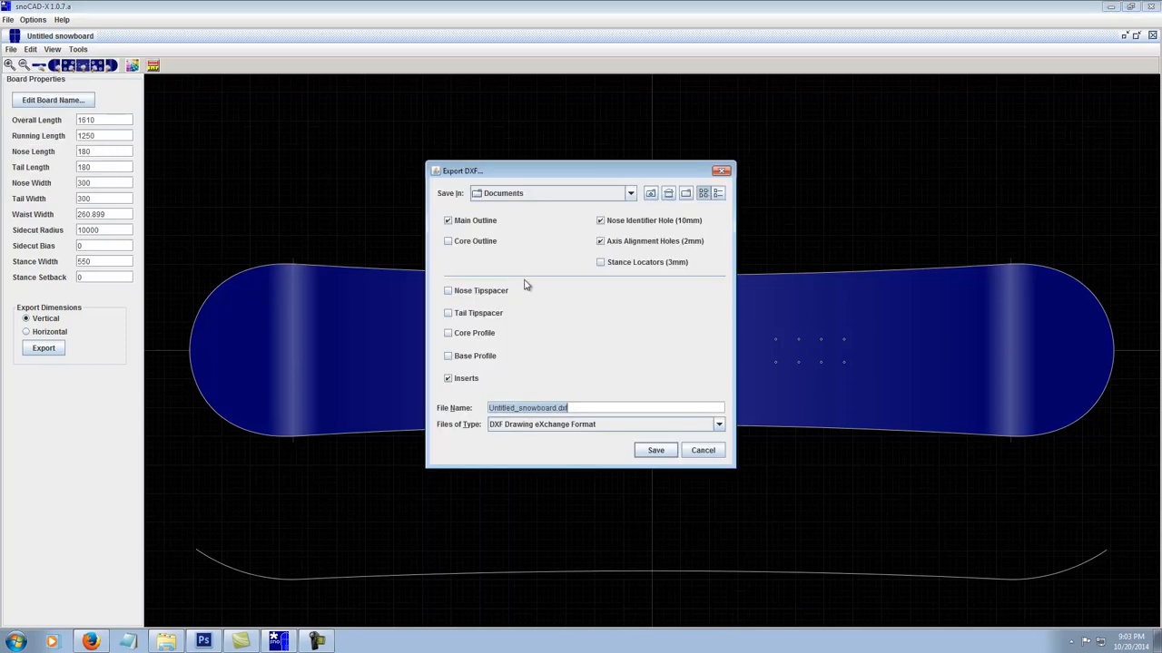
{"action": "left_click", "coordinate": [600, 220]}
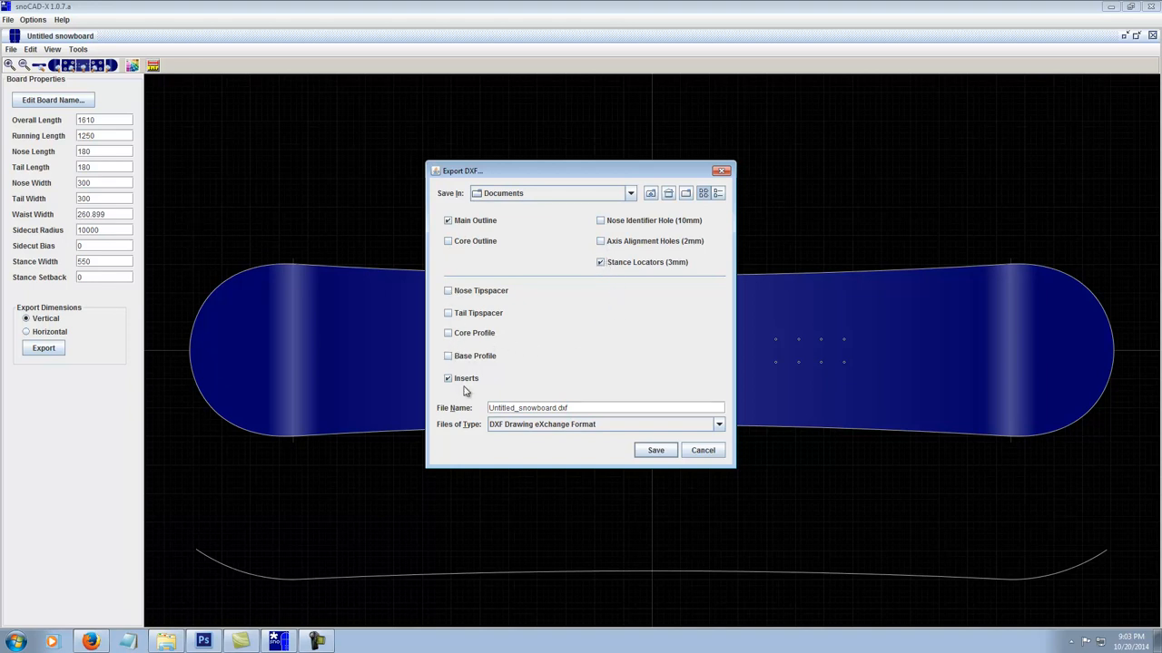
{"action": "left_click", "coordinate": [448, 379]}
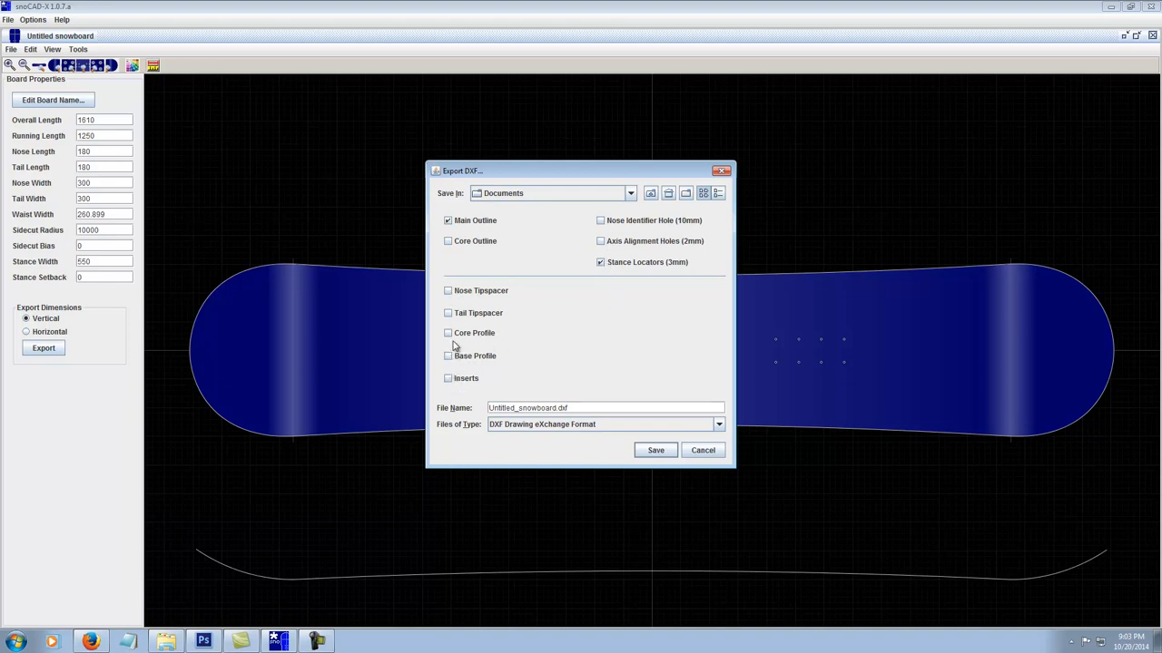
{"action": "left_click", "coordinate": [448, 333]}
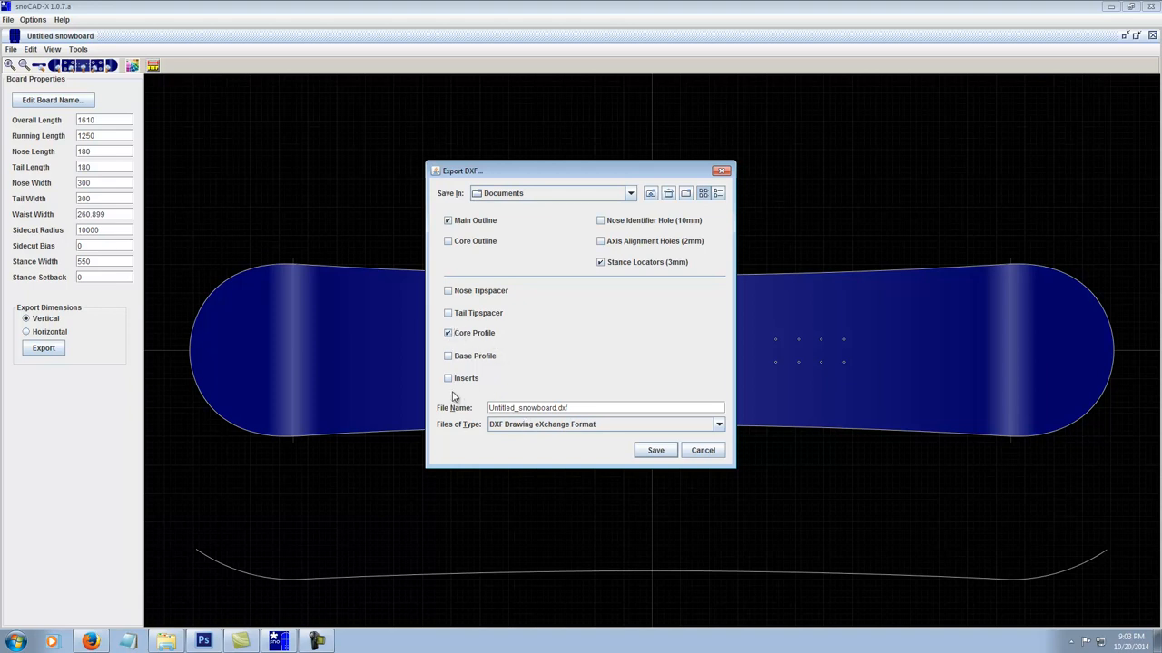
{"action": "left_click", "coordinate": [447, 379]}
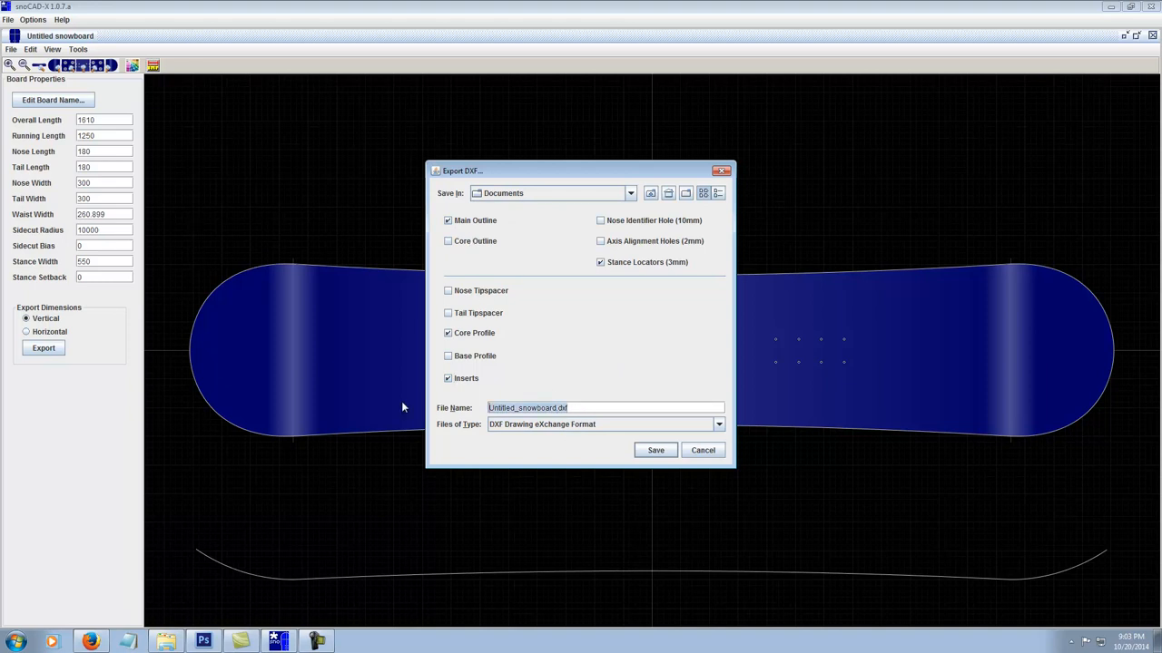
{"action": "type", "text": "snowboard 1"}
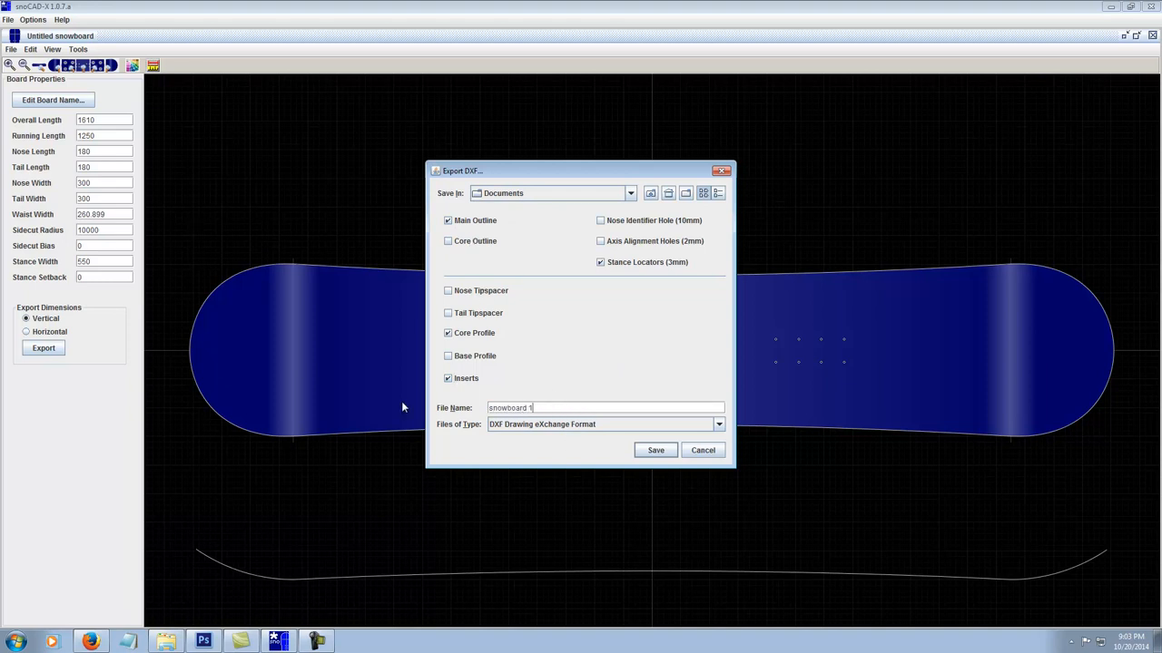
{"action": "type", "text": "61"}
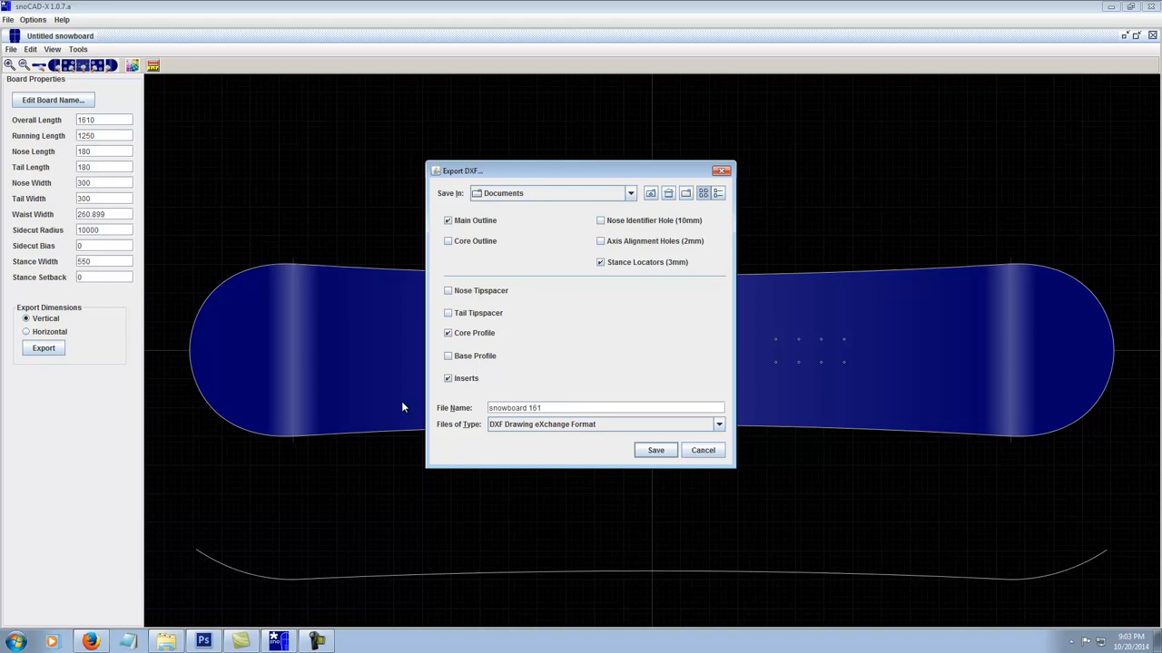
{"action": "type", "text": "w inserts core"}
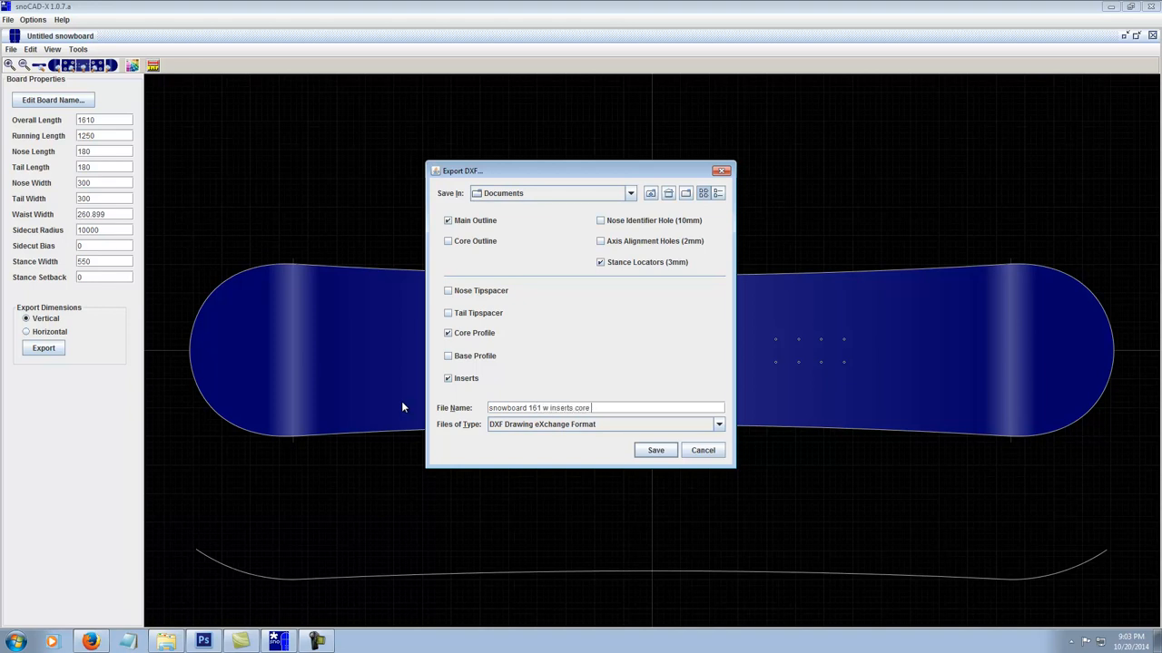
{"action": "type", "text": "and stance"}
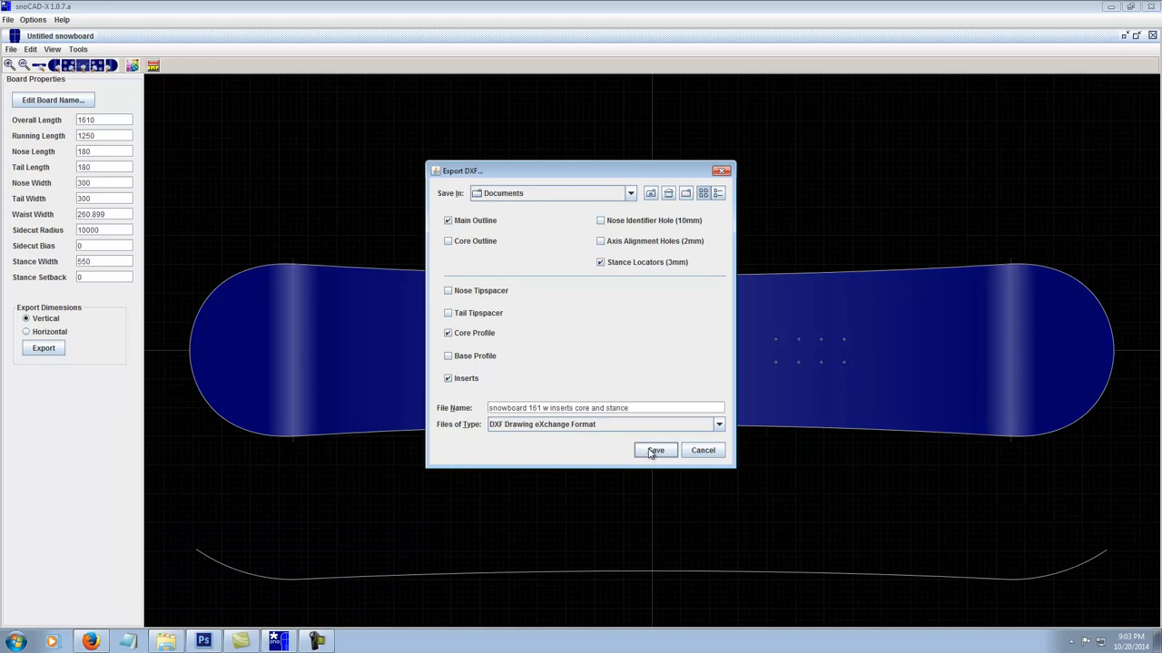
Save the inserts-core-stance DXF and switch the display to the wooden core view.
{"action": "left_click", "coordinate": [655, 450]}
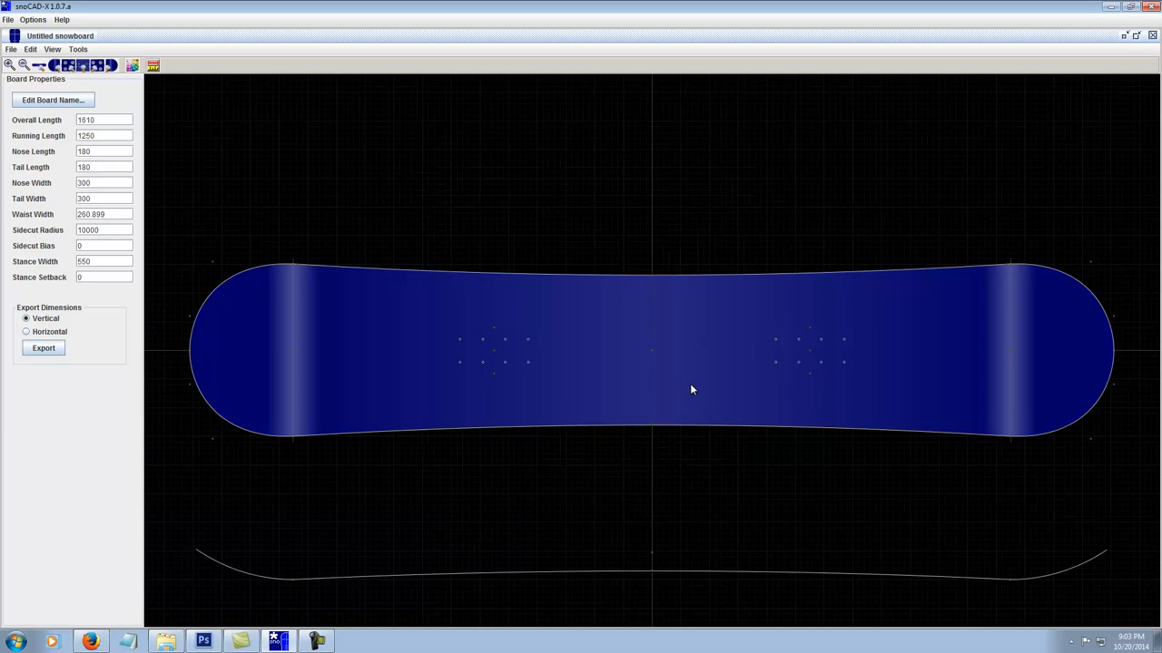
{"action": "mouse_move", "coordinate": [767, 251]}
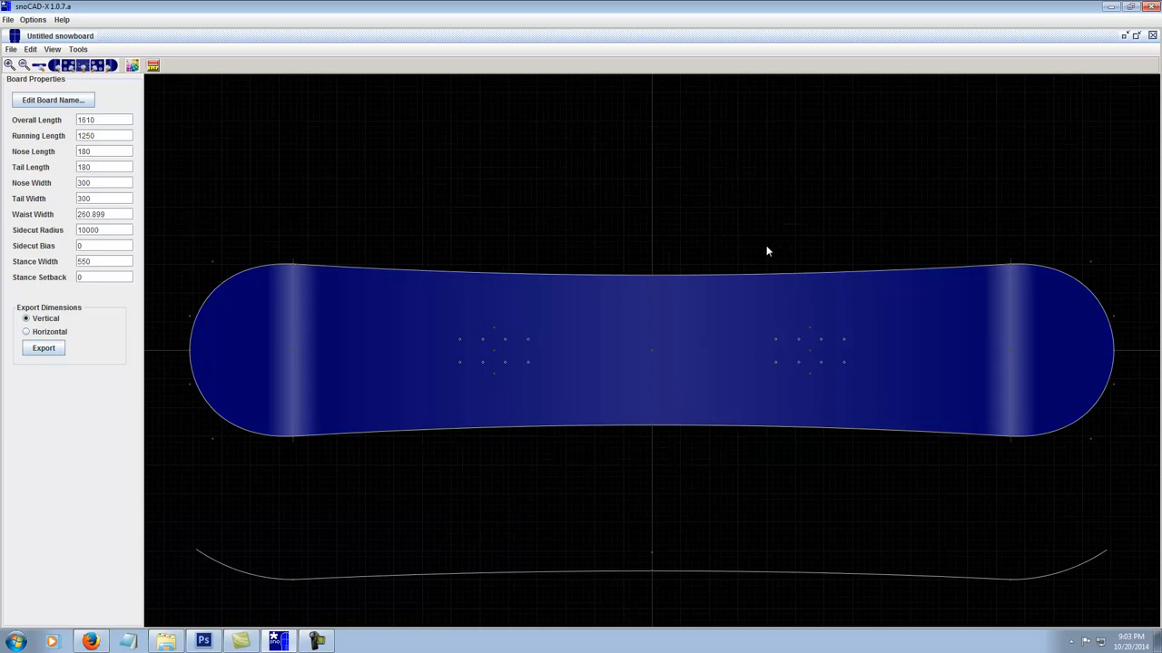
{"action": "mouse_move", "coordinate": [209, 162]}
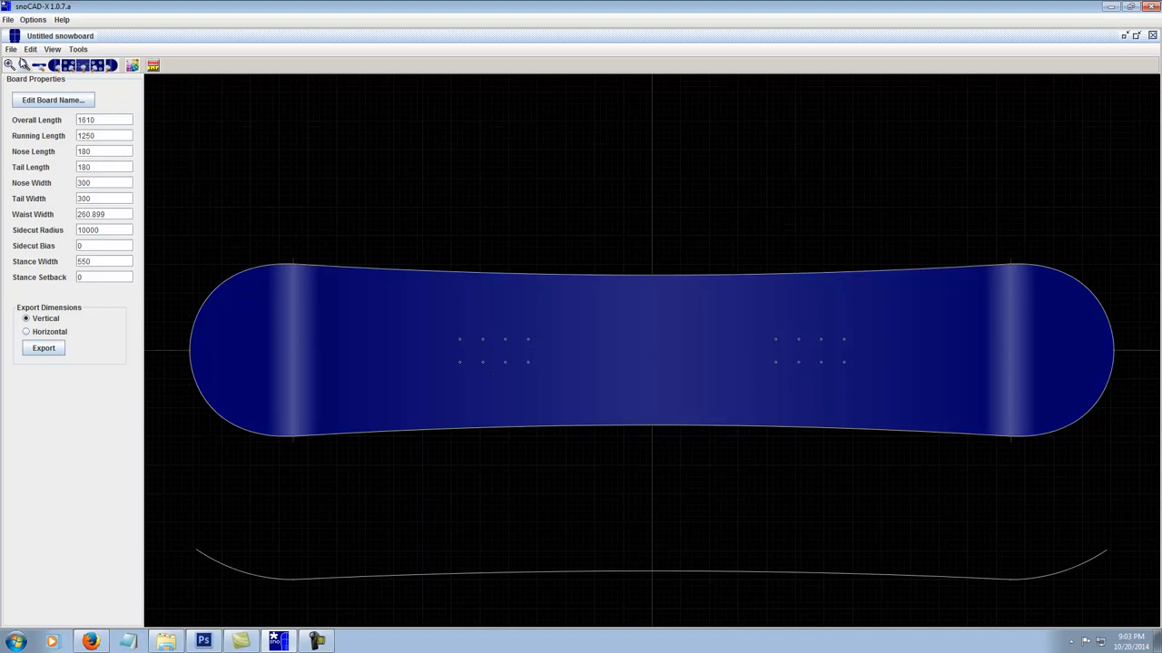
{"action": "left_click", "coordinate": [11, 49]}
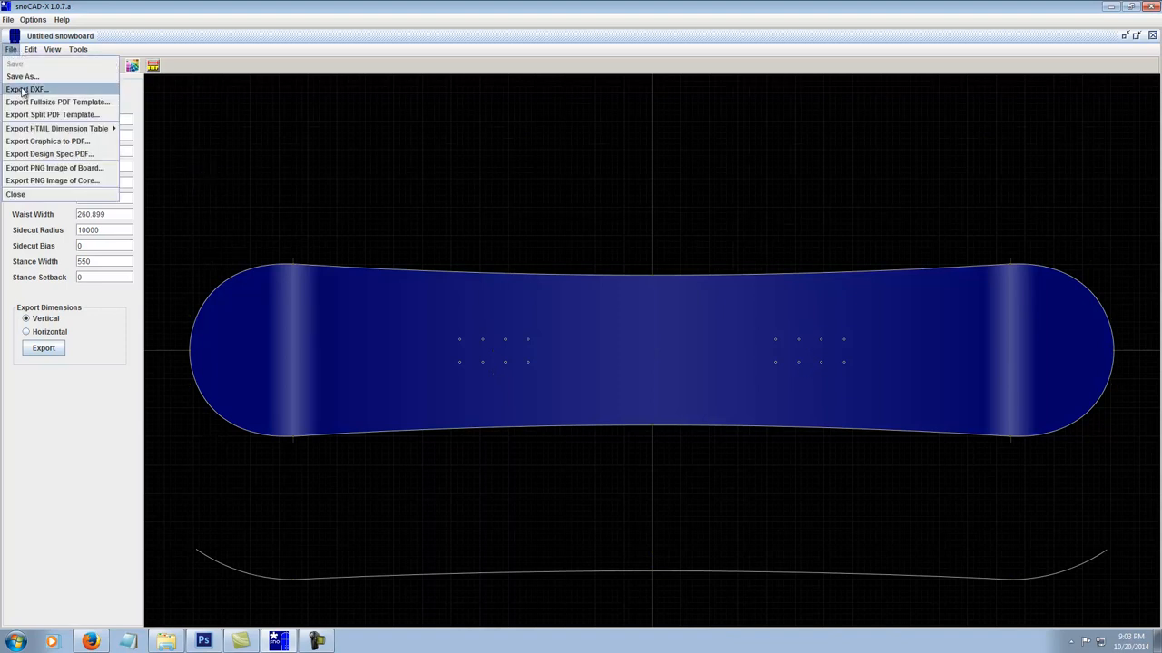
{"action": "left_click", "coordinate": [26, 89]}
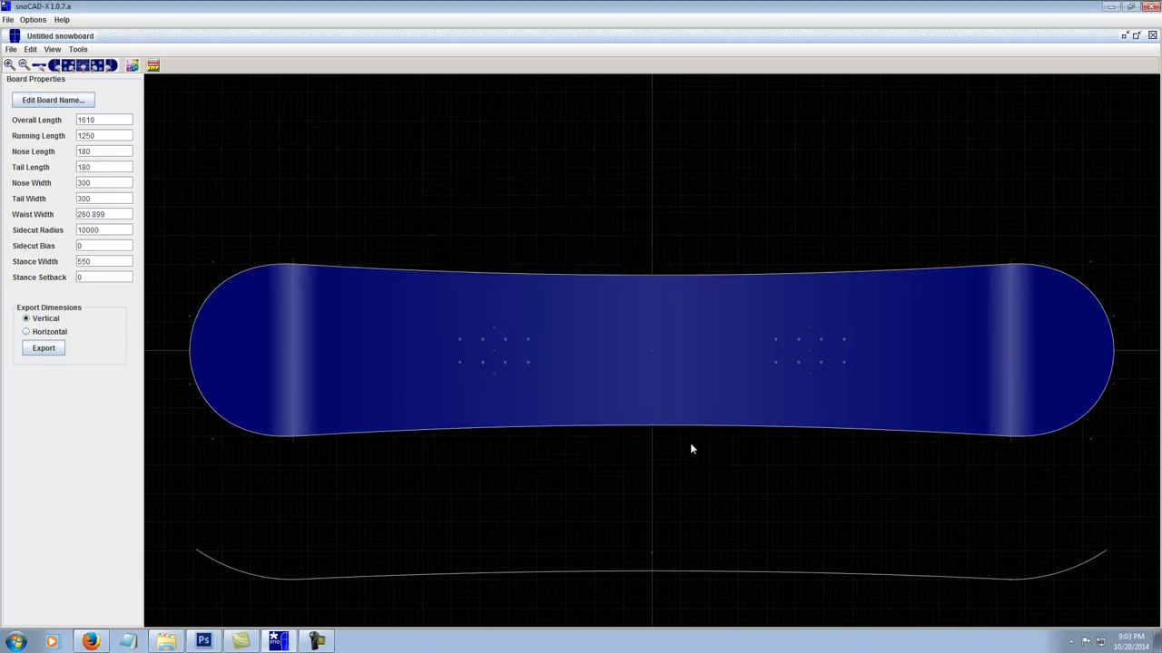
{"action": "left_click", "coordinate": [30, 49]}
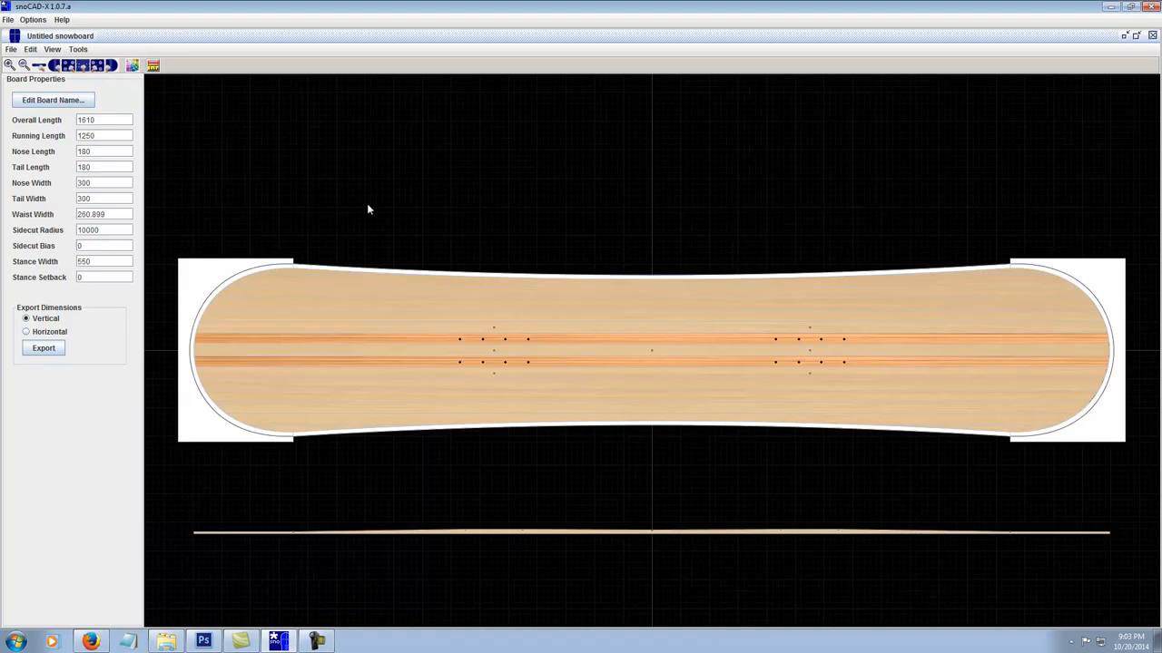
{"action": "mouse_move", "coordinate": [546, 281]}
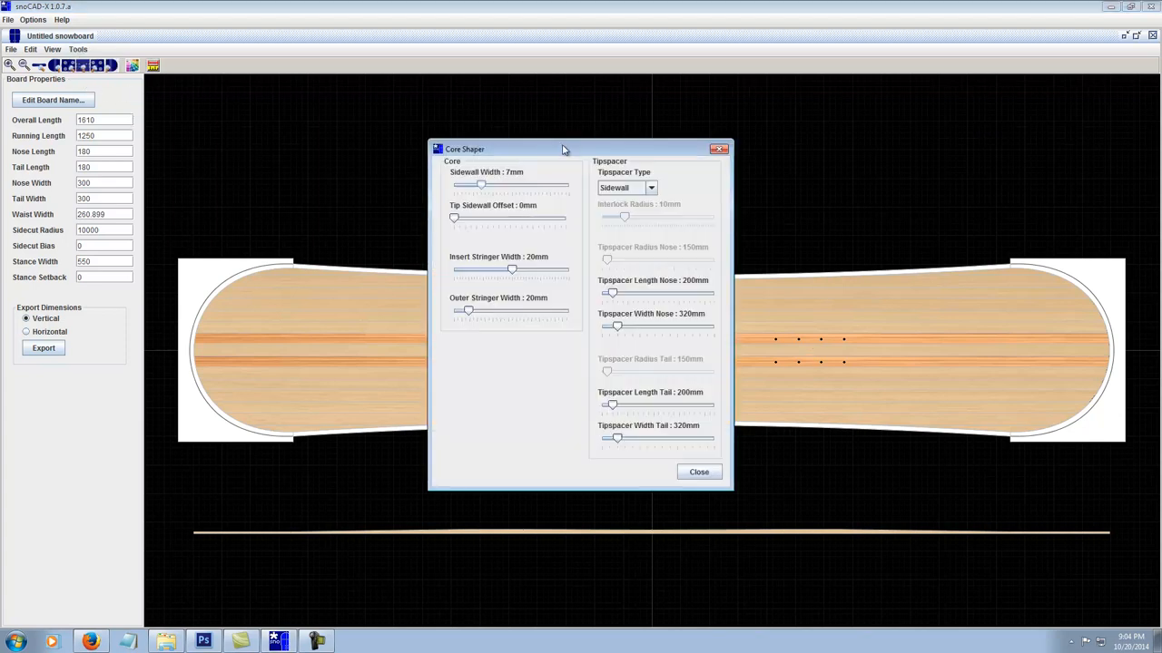
Adjust the core sidewall width to 2 mm and switch tipspacers back to Sidewall type.
{"action": "left_click_drag", "start_coordinate": [481, 185], "coordinate": [469, 185]}
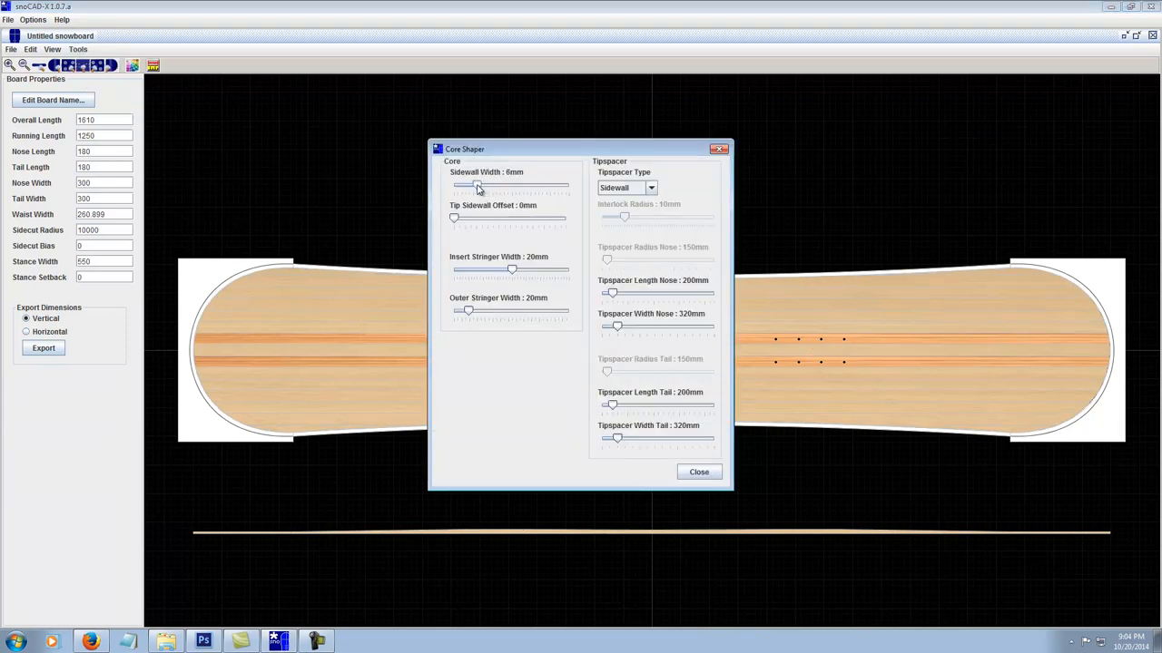
{"action": "left_click_drag", "start_coordinate": [480, 185], "coordinate": [506, 185]}
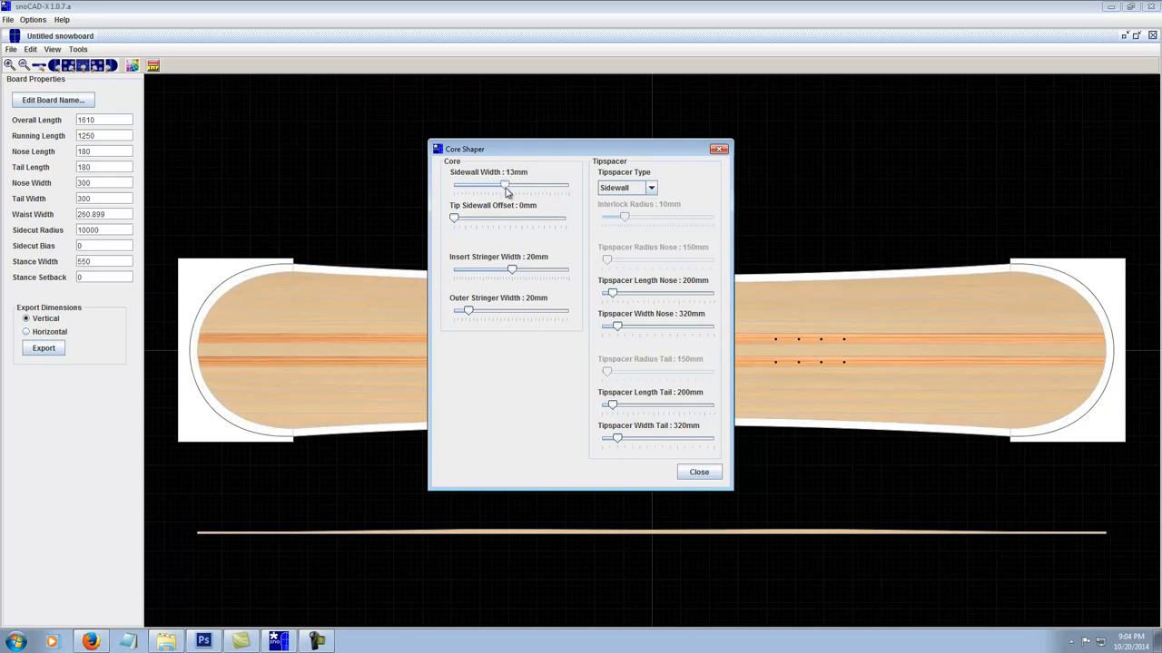
{"action": "left_click_drag", "start_coordinate": [505, 185], "coordinate": [484, 185]}
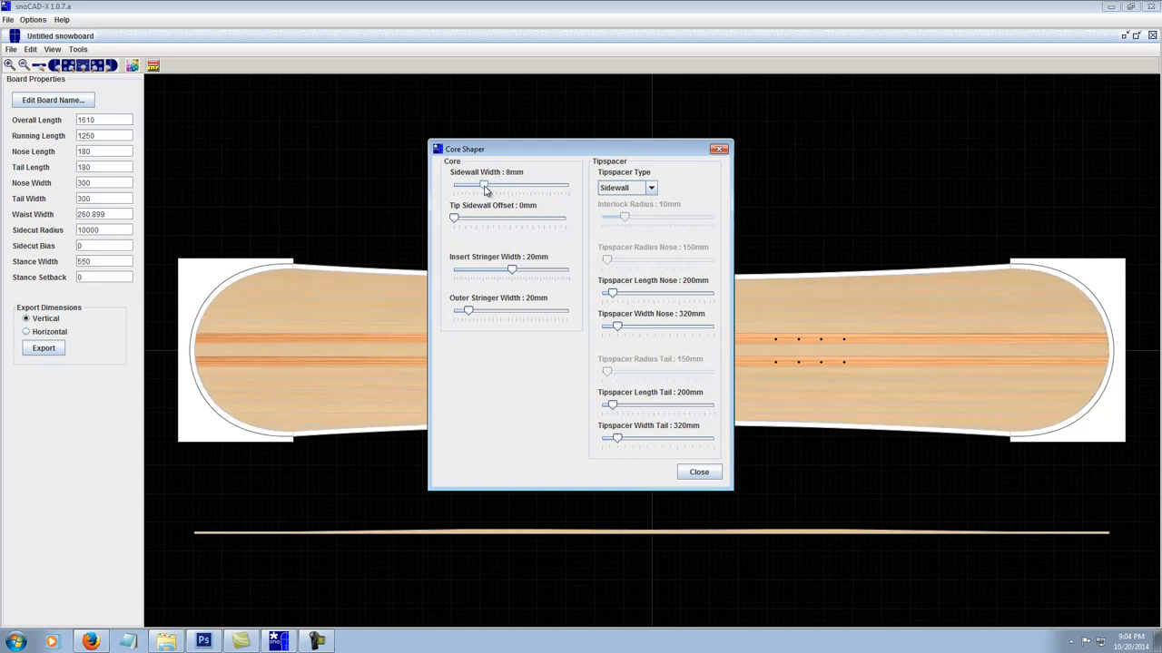
{"action": "left_click_drag", "start_coordinate": [483, 186], "coordinate": [463, 186]}
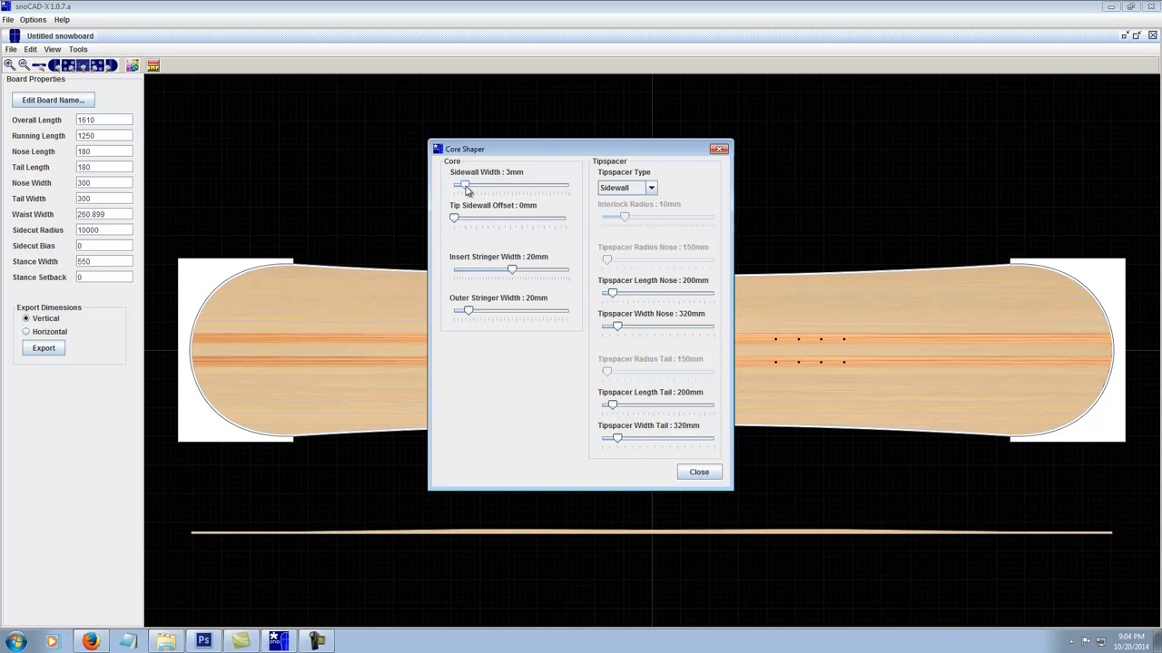
{"action": "left_click_drag", "start_coordinate": [466, 185], "coordinate": [460, 185]}
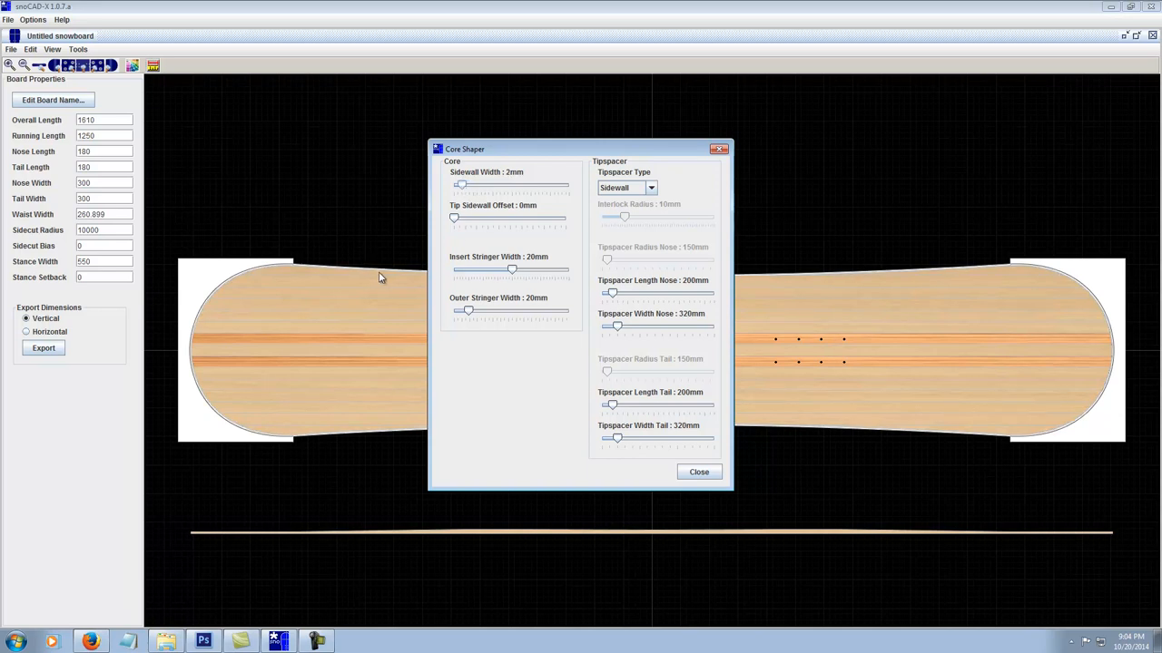
{"action": "mouse_move", "coordinate": [878, 407]}
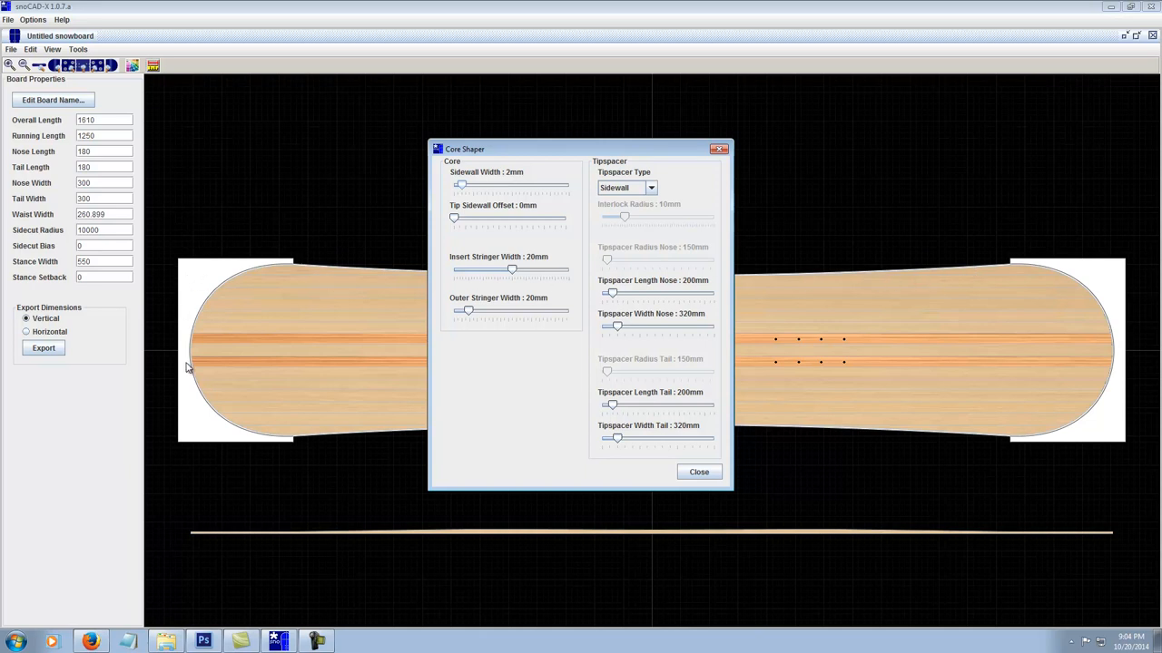
{"action": "mouse_move", "coordinate": [333, 435]}
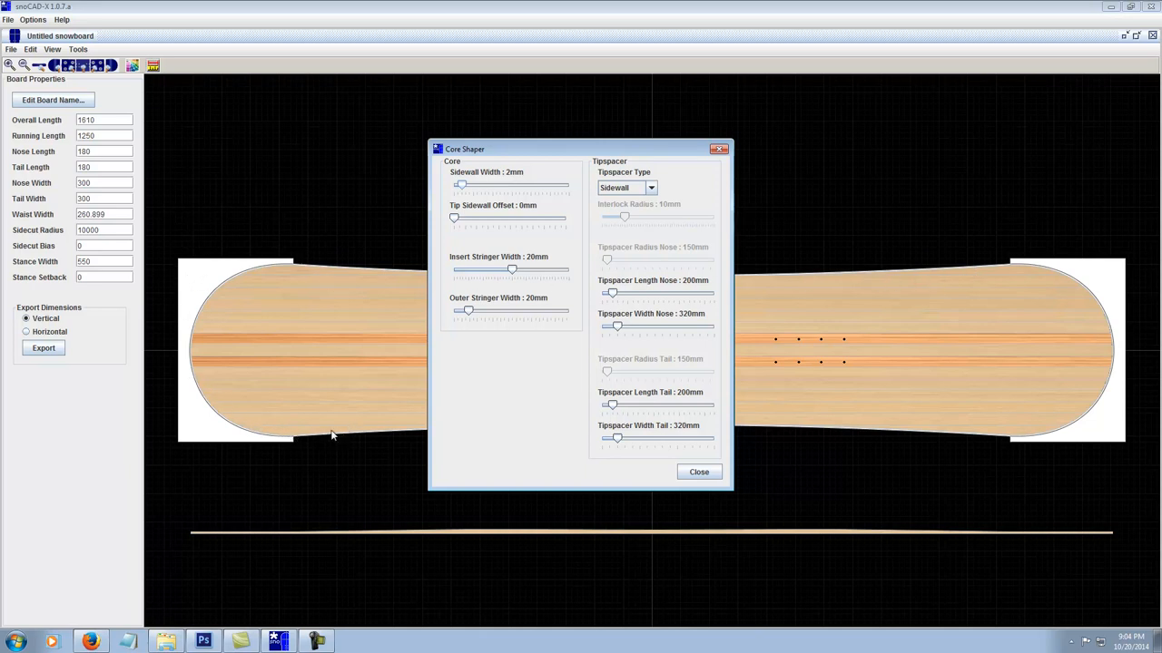
{"action": "mouse_move", "coordinate": [935, 414]}
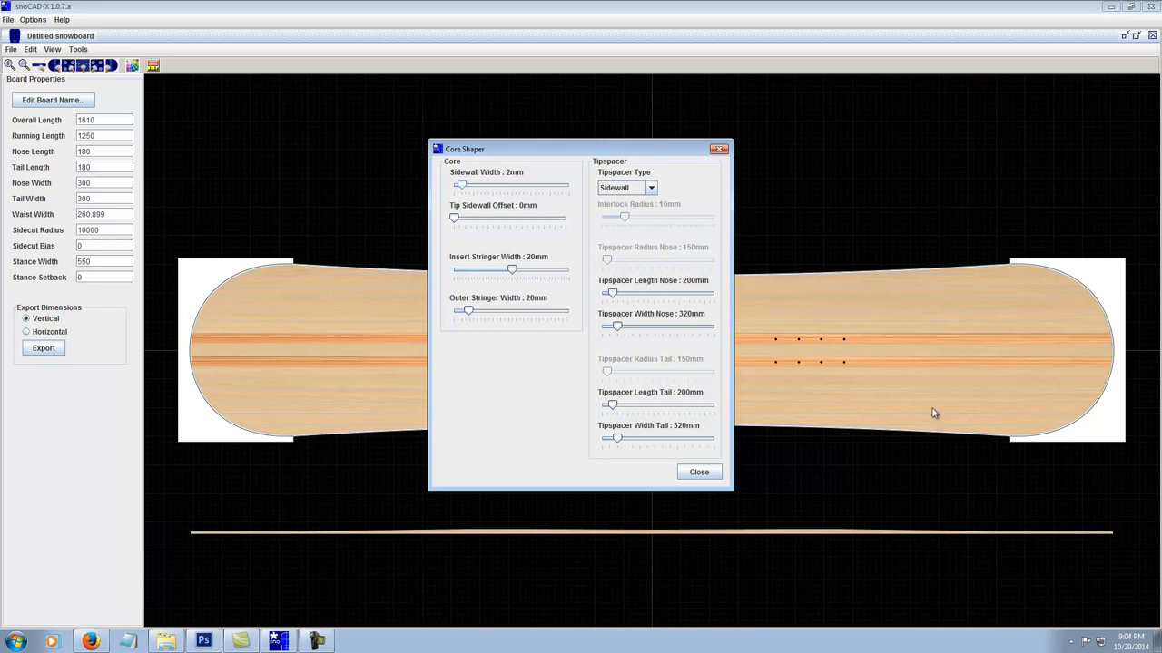
{"action": "mouse_move", "coordinate": [930, 403]}
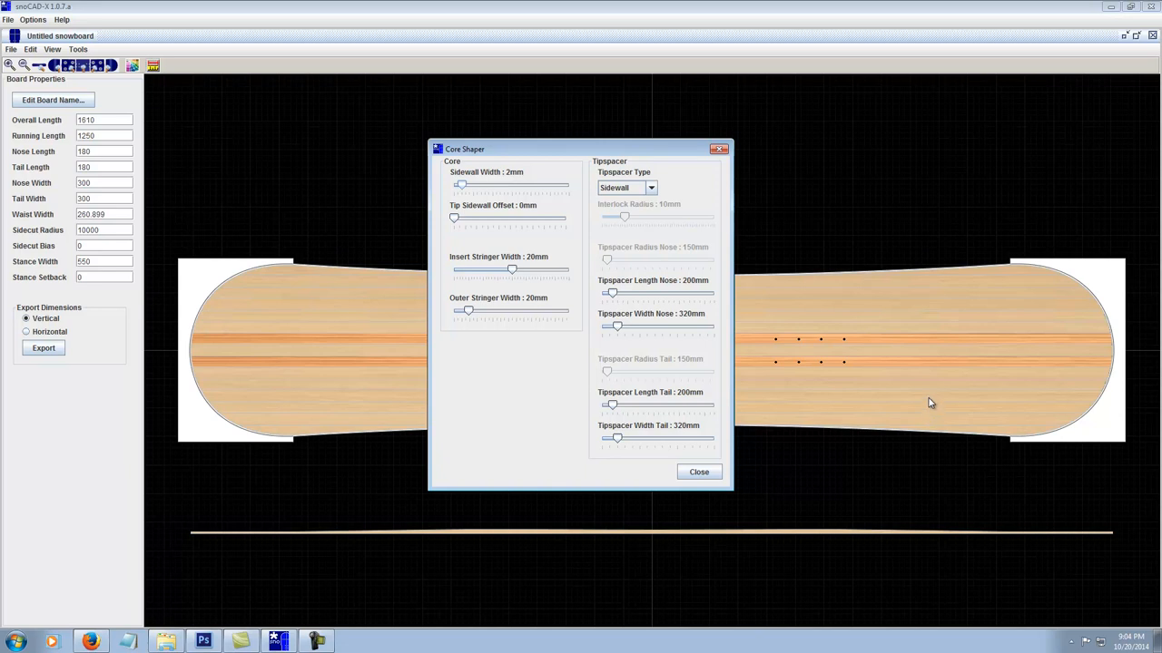
{"action": "mouse_move", "coordinate": [980, 293]}
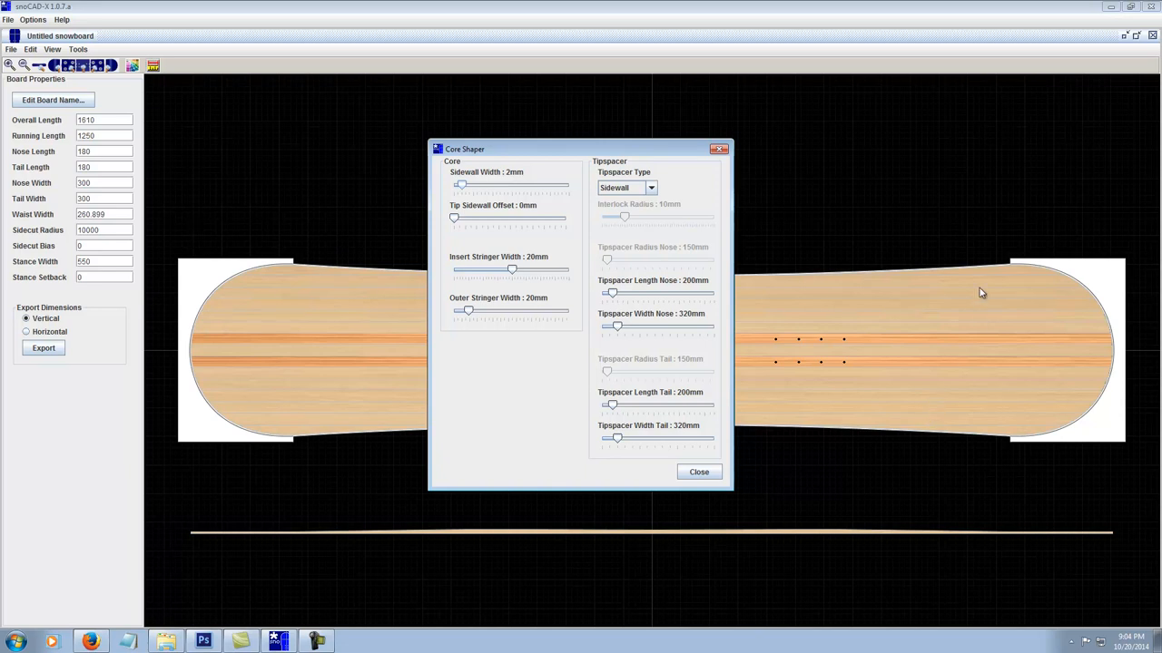
{"action": "mouse_move", "coordinate": [1110, 400]}
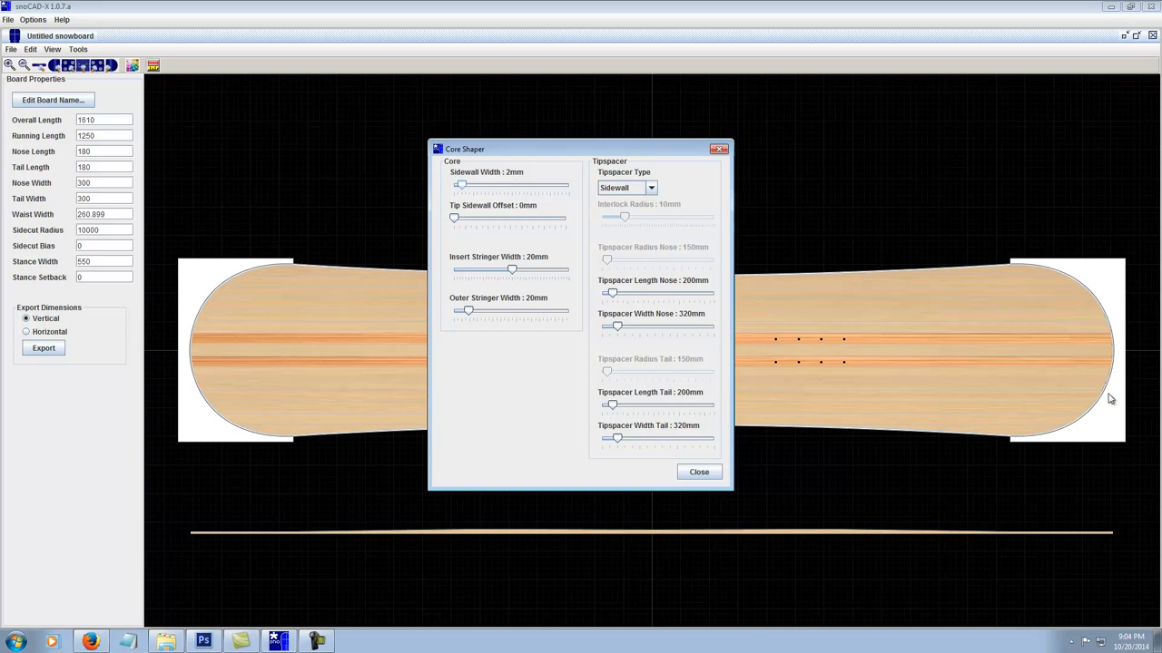
{"action": "mouse_move", "coordinate": [921, 469]}
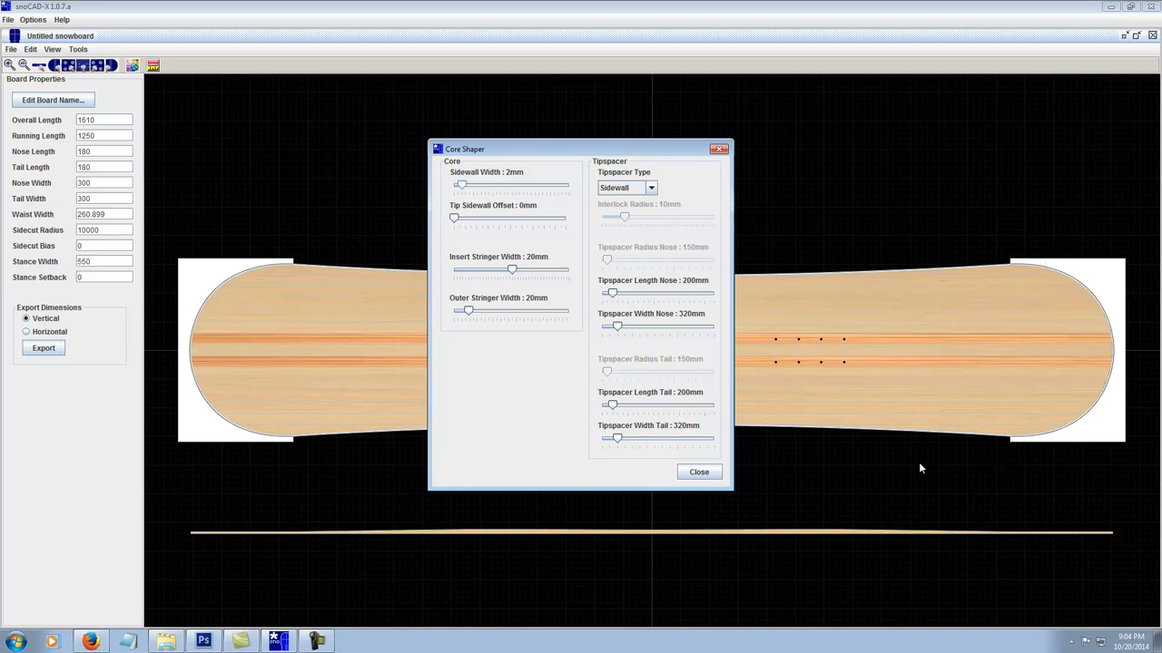
{"action": "mouse_move", "coordinate": [491, 220]}
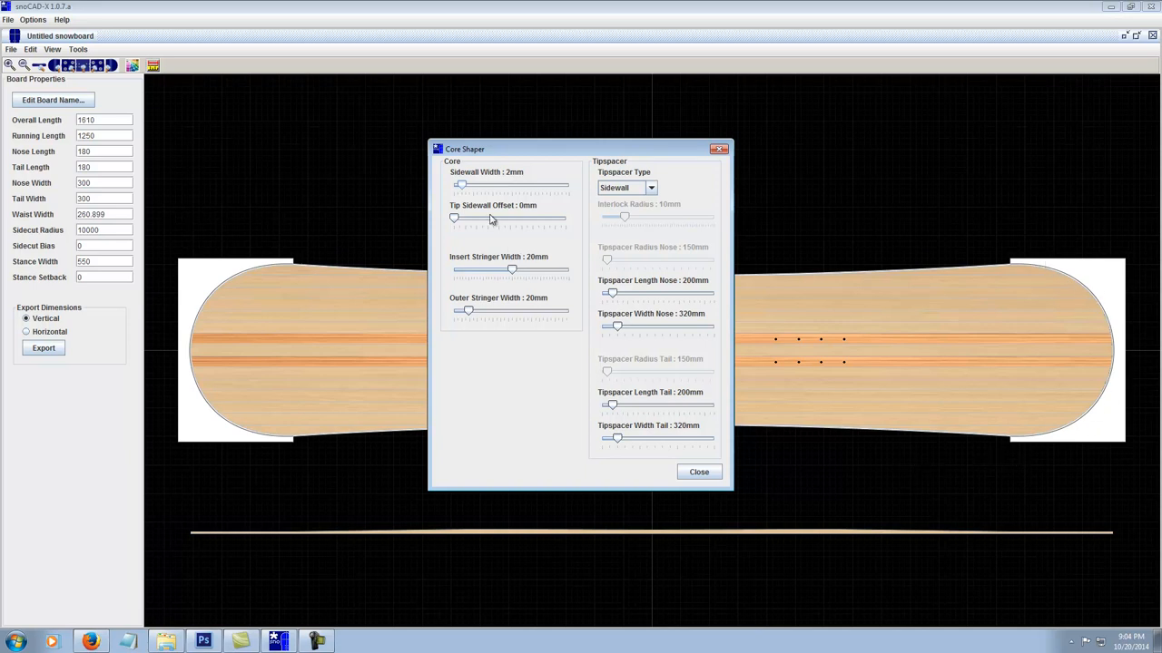
{"action": "mouse_move", "coordinate": [513, 180]}
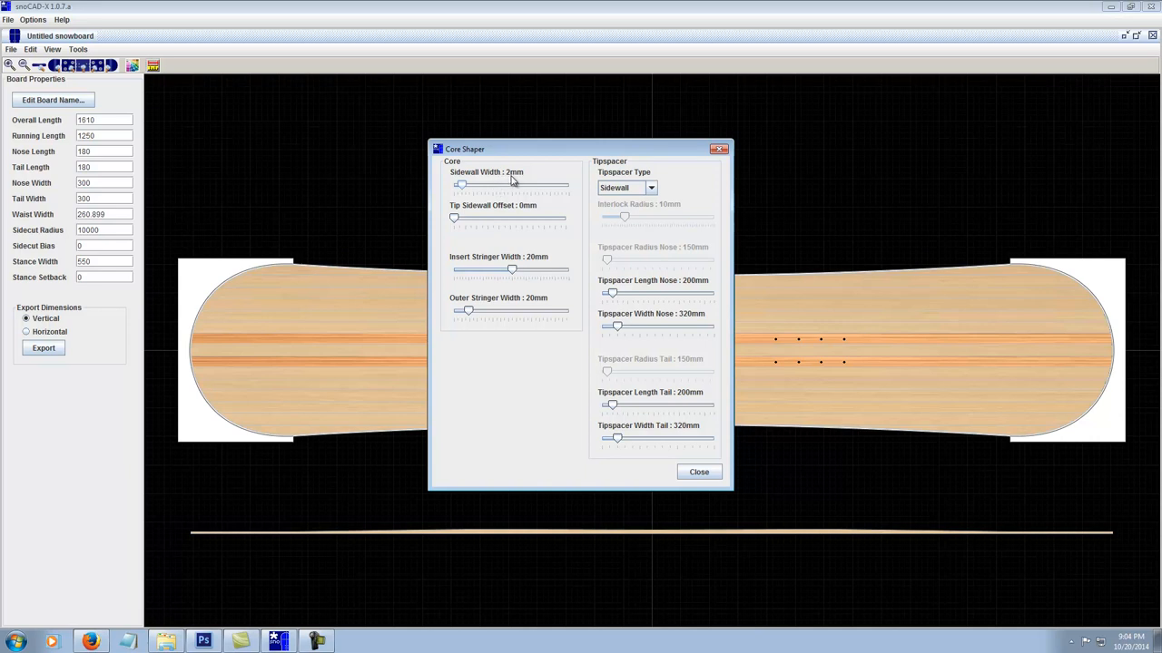
{"action": "mouse_move", "coordinate": [500, 193]}
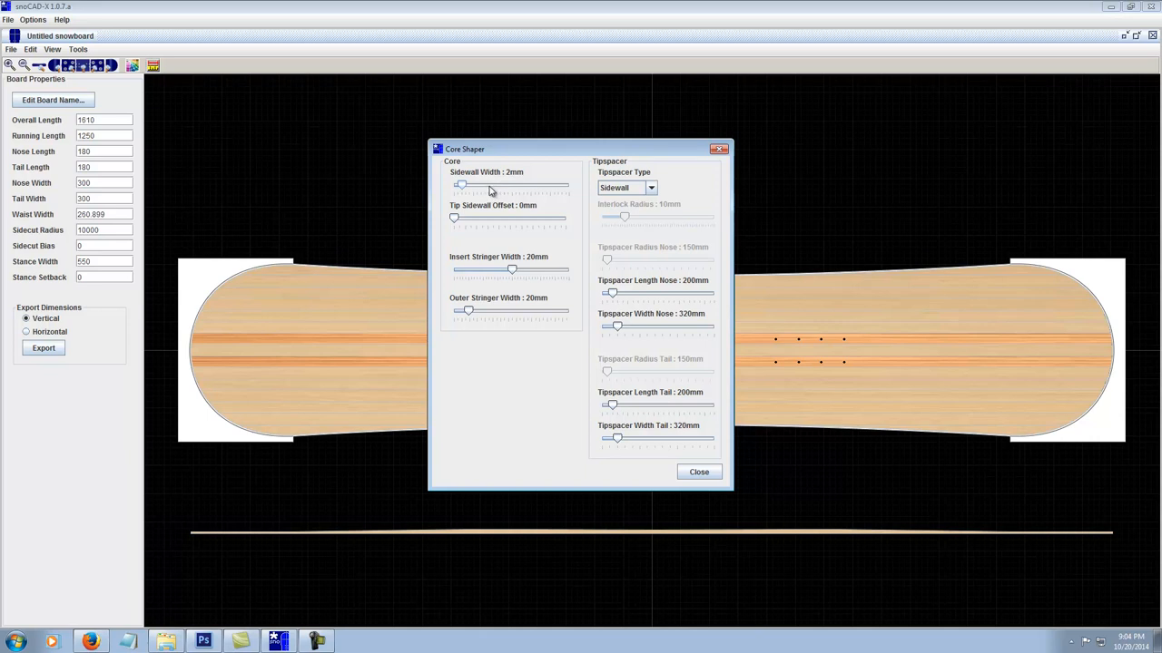
{"action": "mouse_move", "coordinate": [510, 186]}
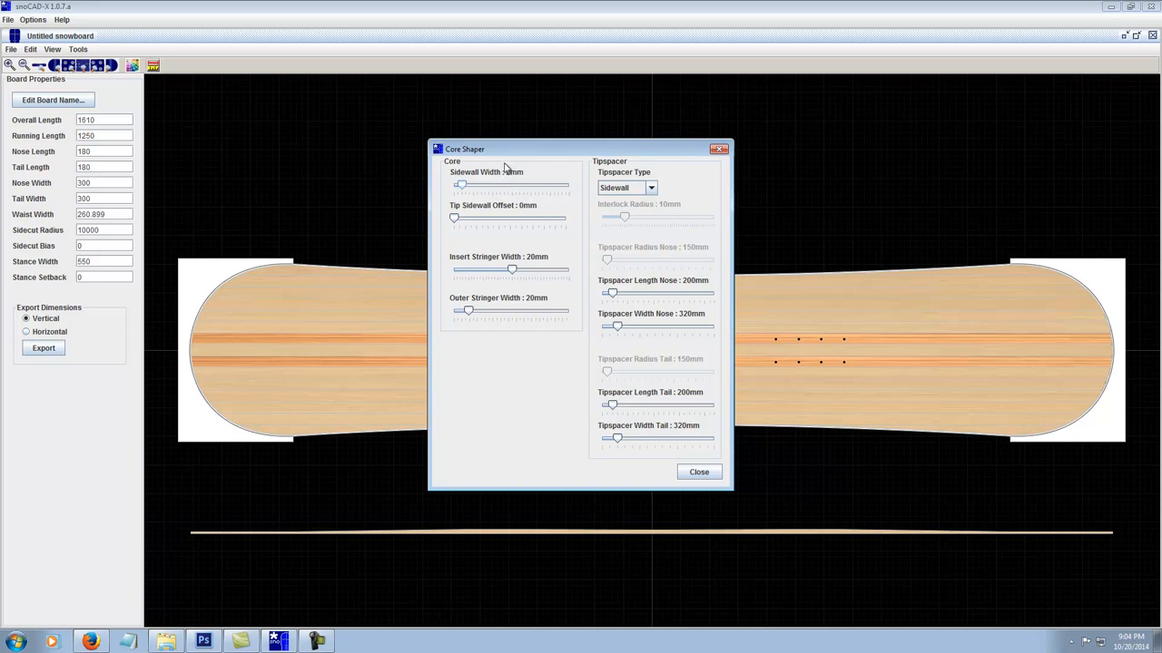
{"action": "left_click_drag", "start_coordinate": [461, 185], "coordinate": [464, 185]}
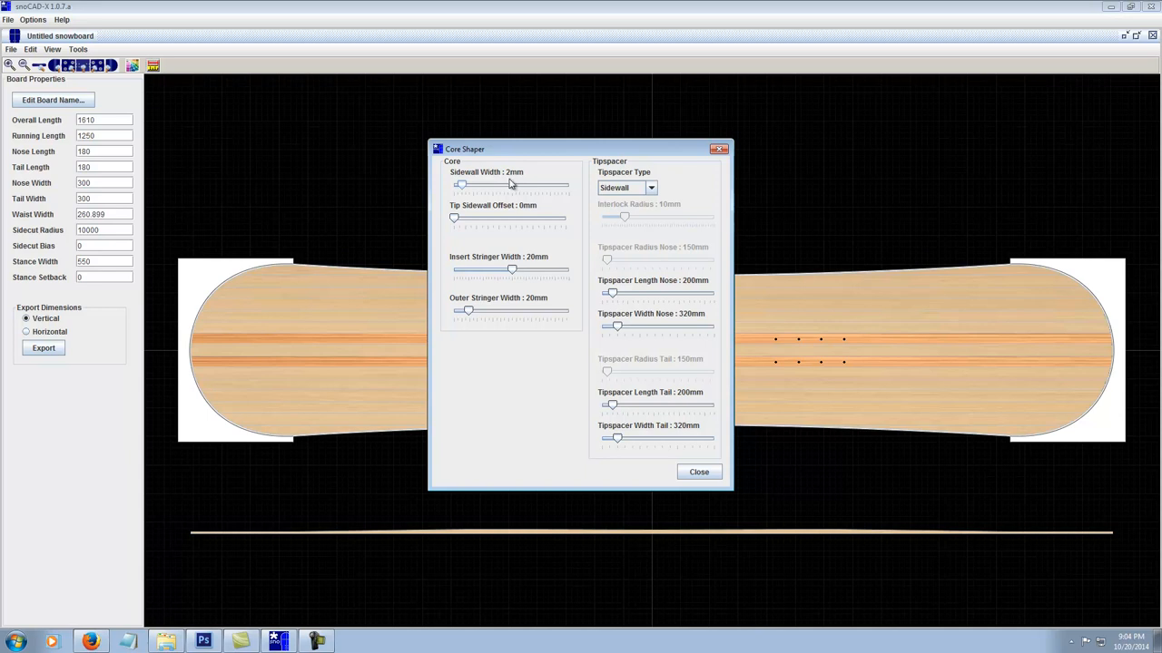
{"action": "mouse_move", "coordinate": [513, 186]}
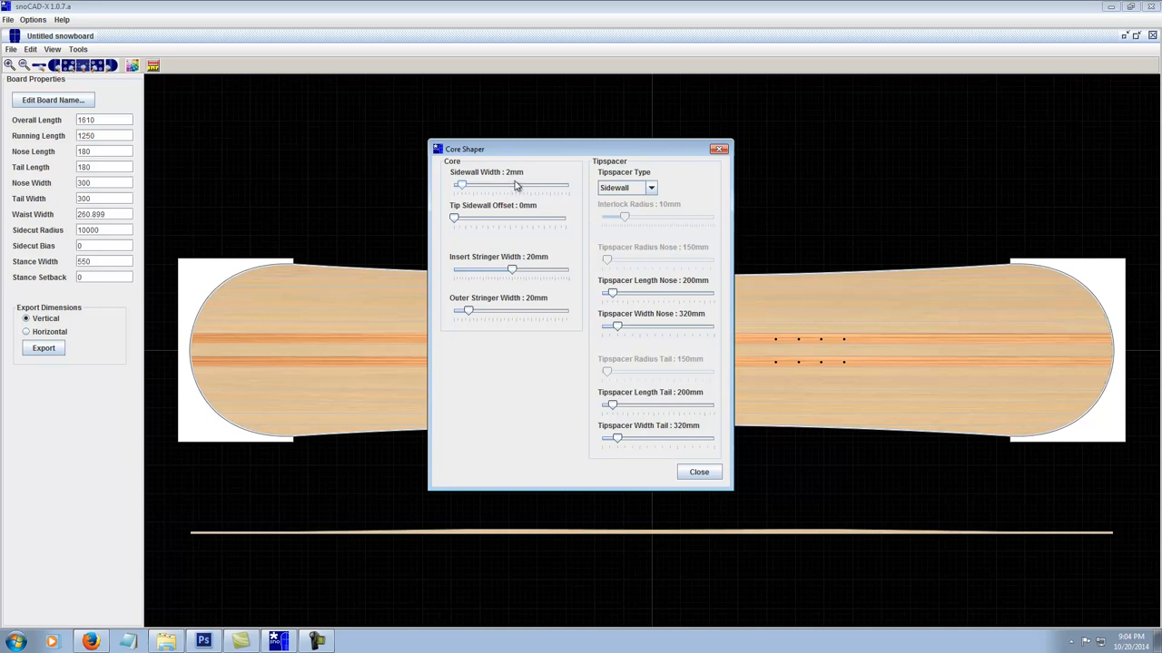
{"action": "mouse_move", "coordinate": [487, 188]}
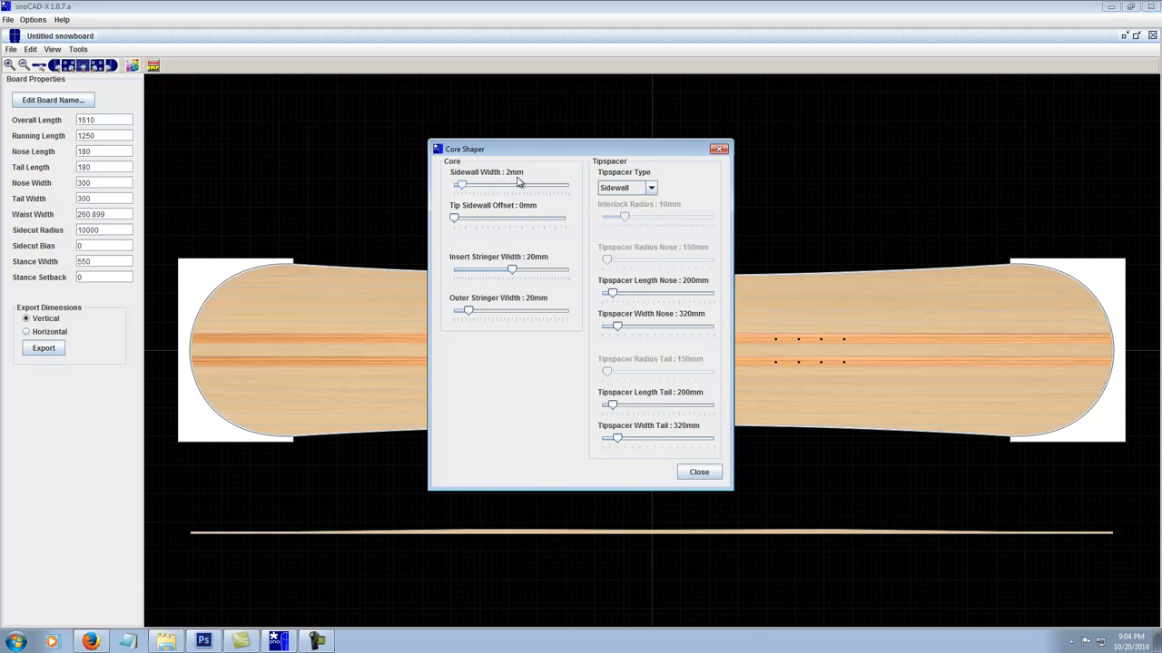
{"action": "mouse_move", "coordinate": [513, 184]}
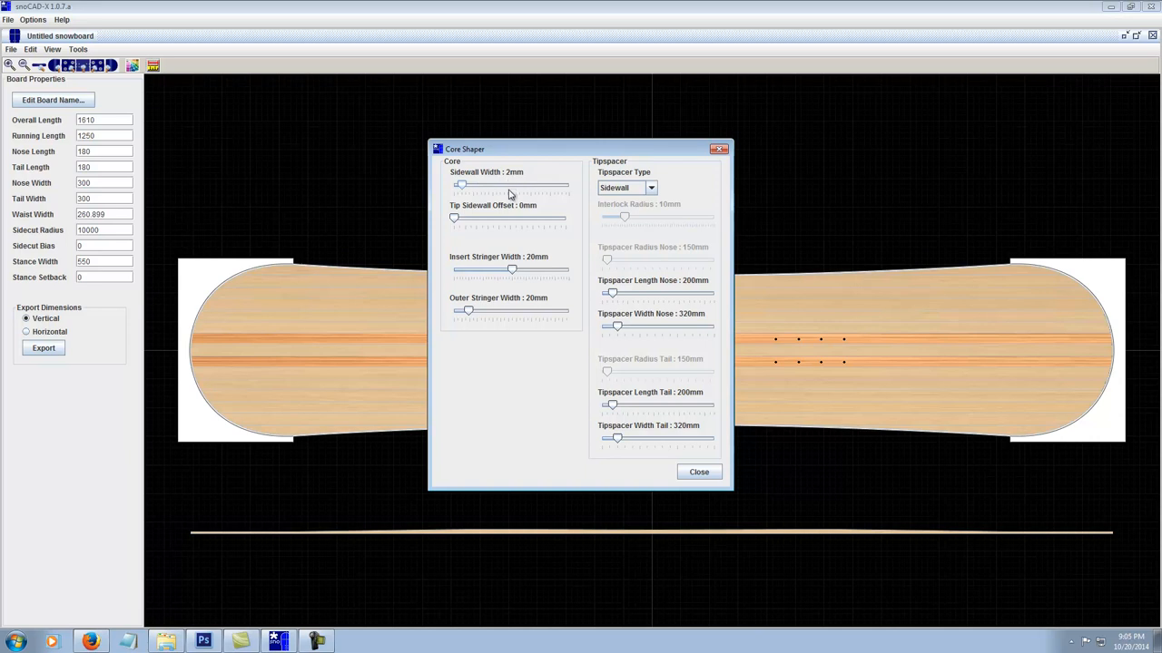
{"action": "mouse_move", "coordinate": [510, 175]}
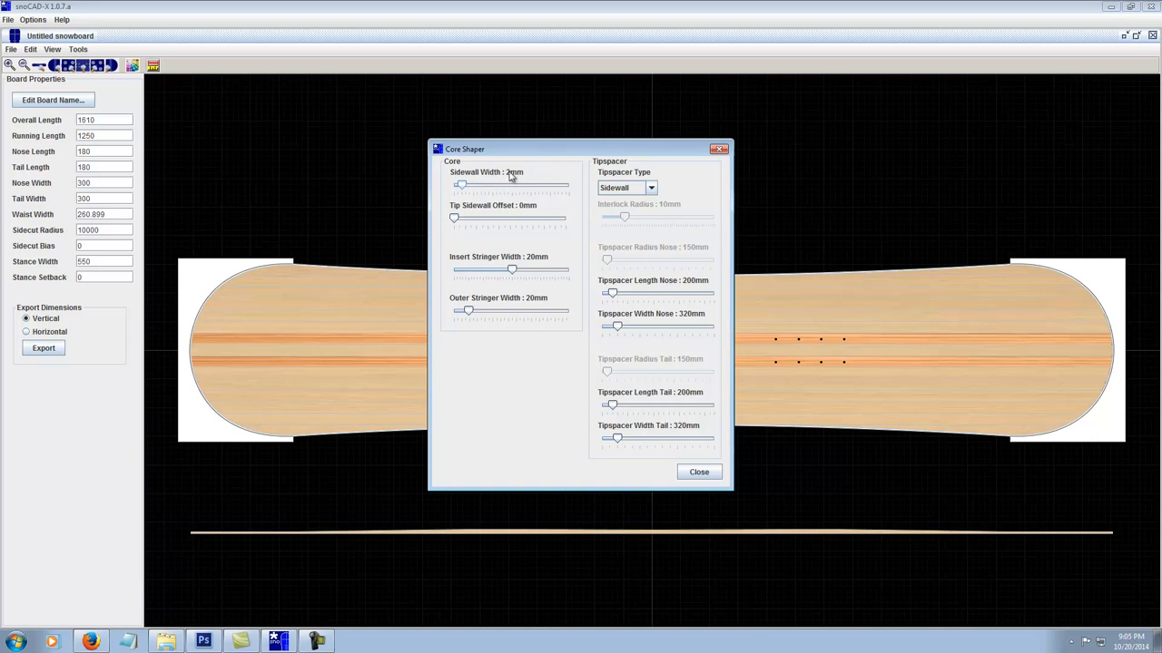
{"action": "mouse_move", "coordinate": [726, 480]}
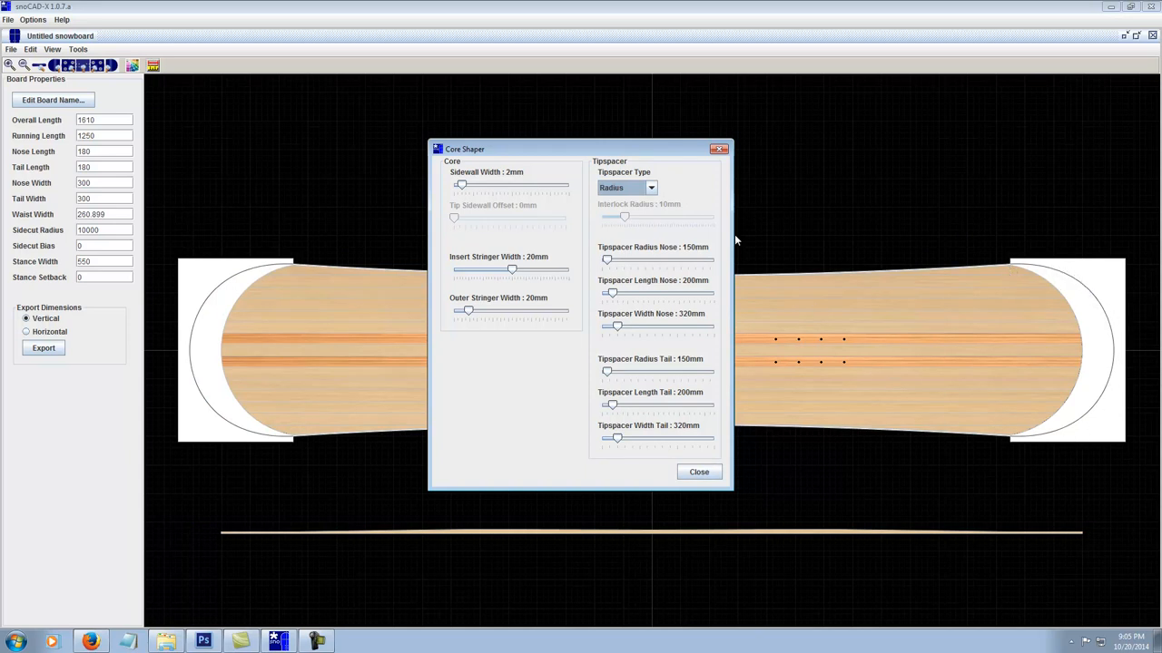
{"action": "left_click", "coordinate": [650, 188]}
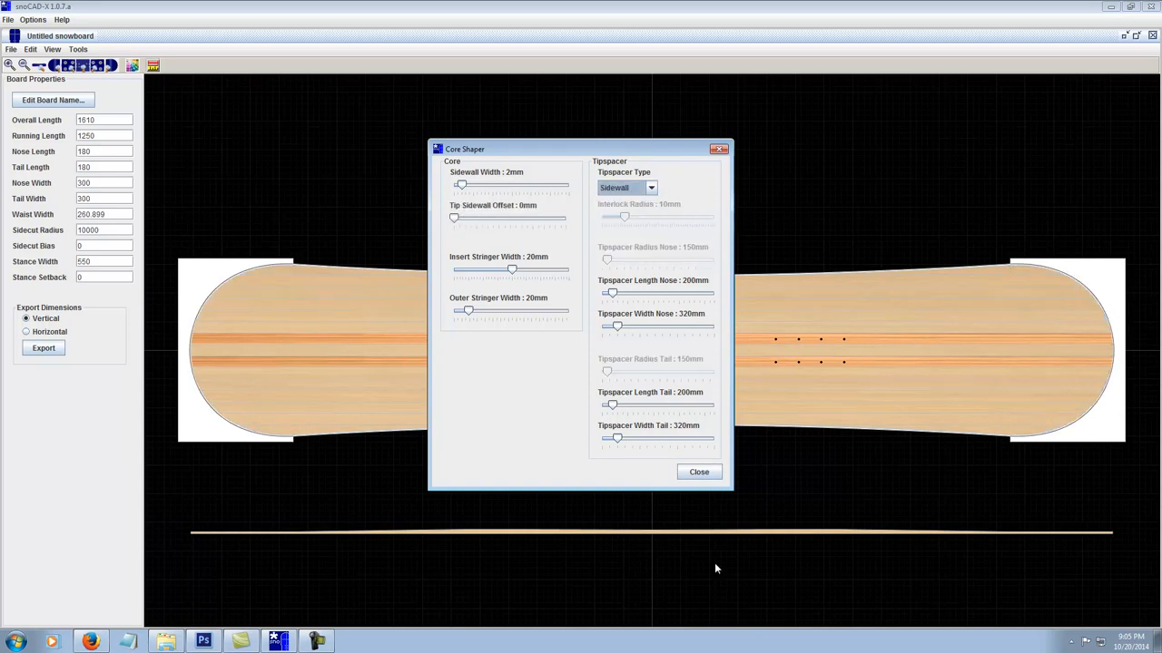
Export a DXF with only the core outline, excluding the main outline, saved as 'base 161'.
{"action": "left_click", "coordinate": [699, 472]}
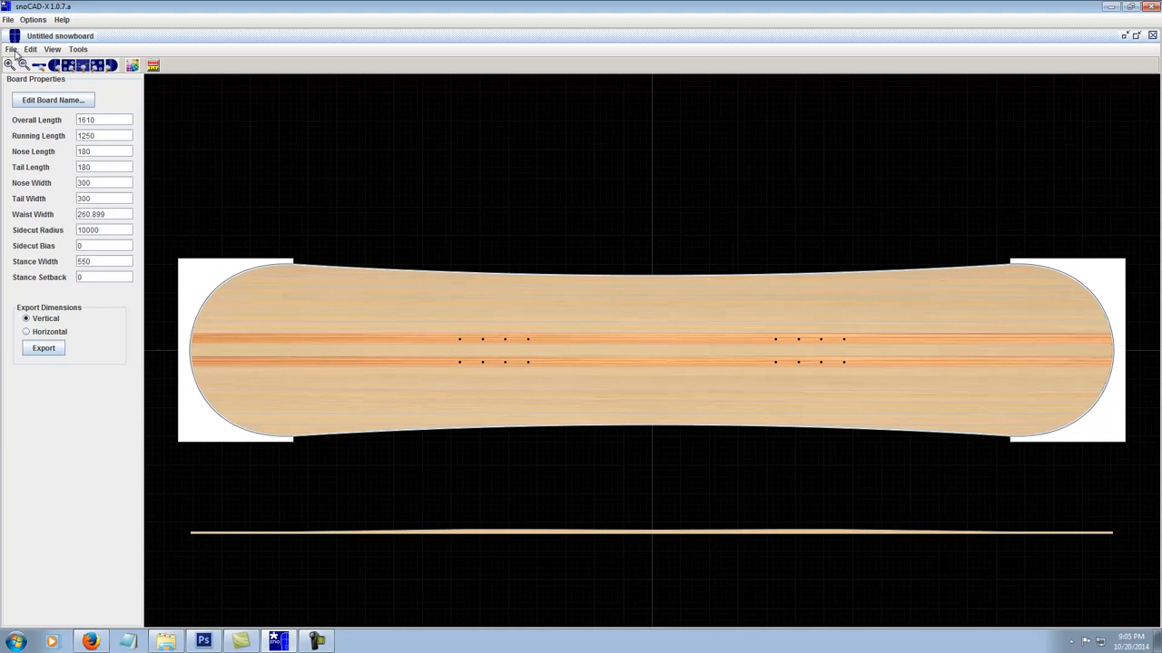
{"action": "left_click", "coordinate": [43, 349]}
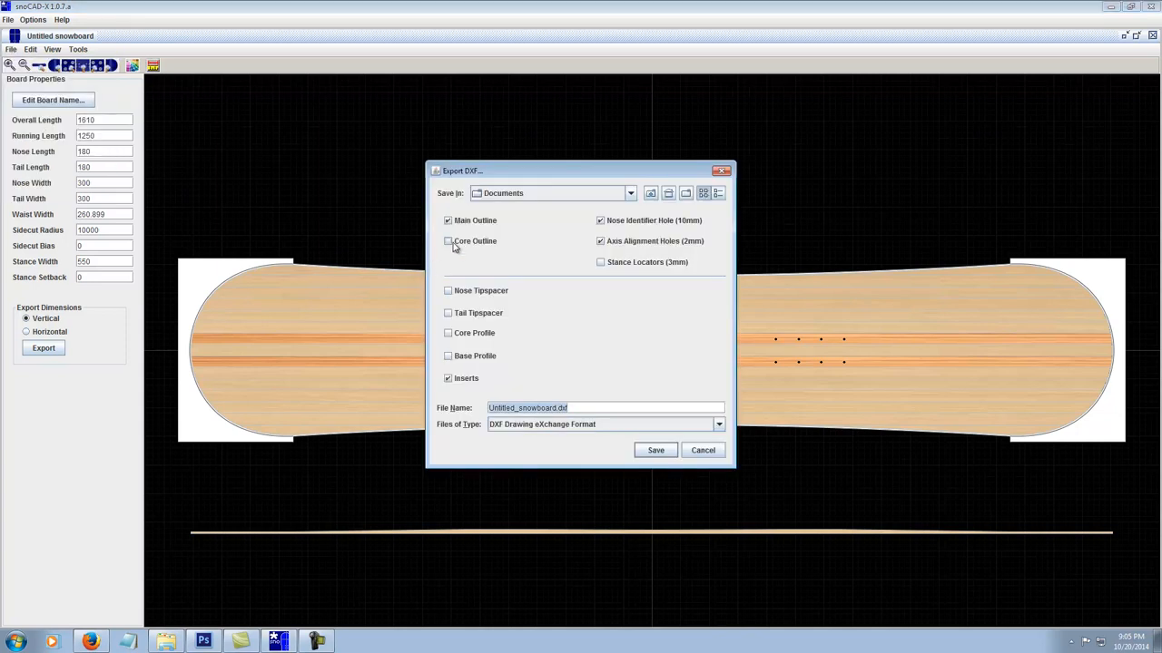
{"action": "left_click", "coordinate": [447, 220]}
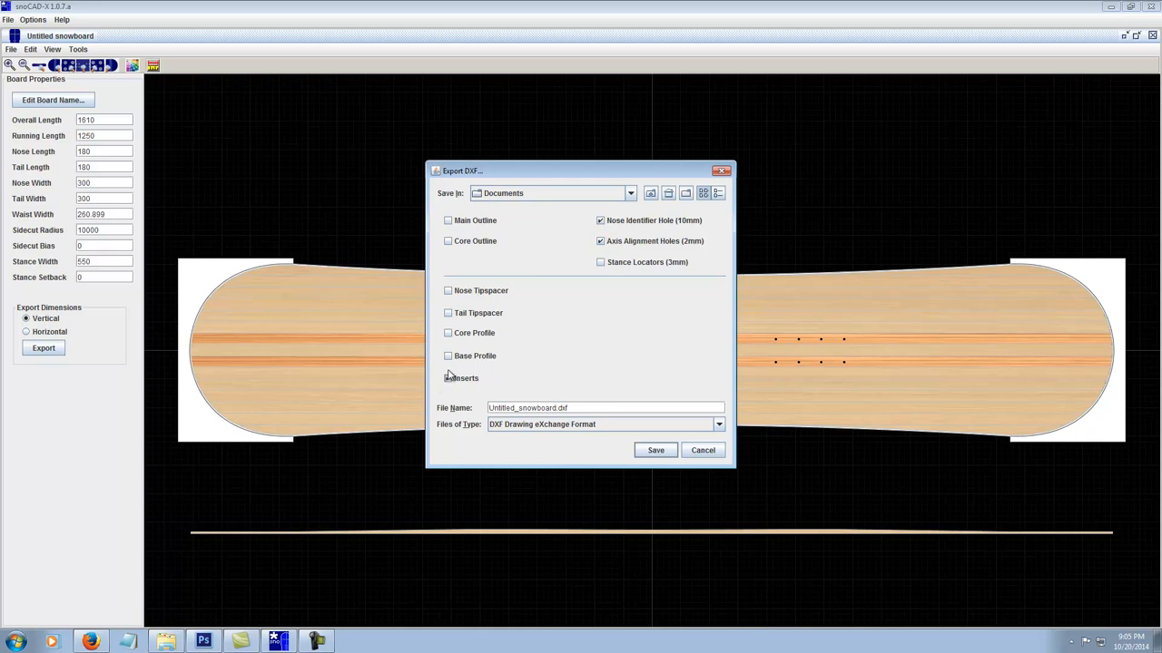
{"action": "left_click", "coordinate": [448, 240]}
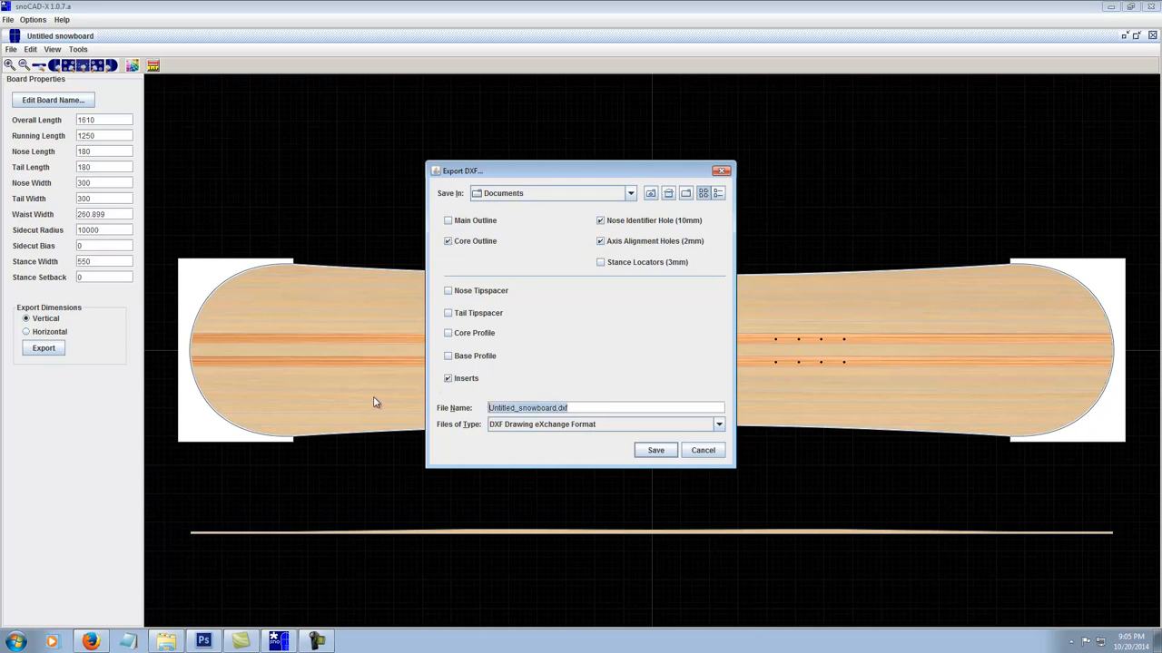
{"action": "type", "text": "core 161"}
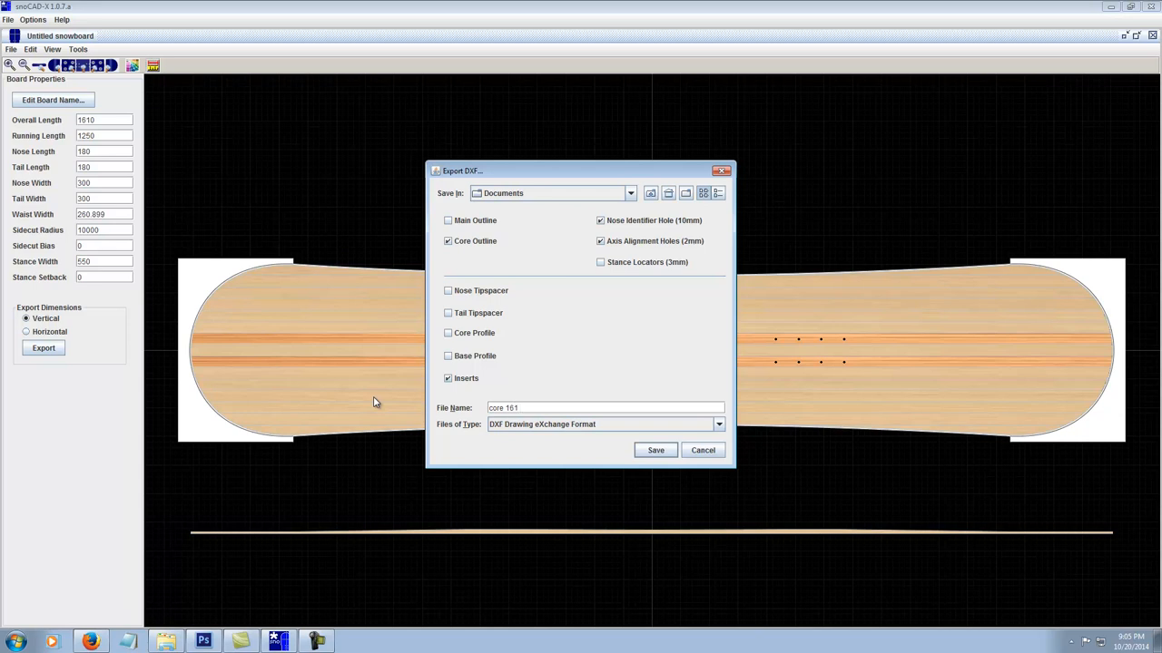
{"action": "mouse_move", "coordinate": [419, 422]}
{"action": "type", "text": "bas"}
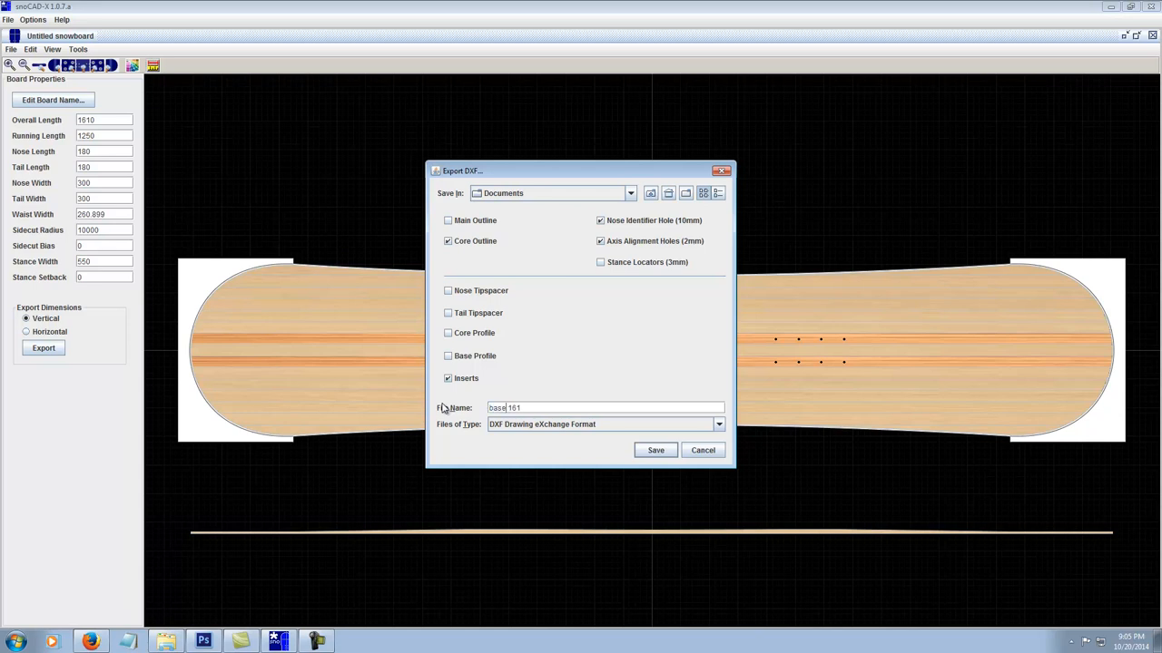
{"action": "mouse_move", "coordinate": [479, 414]}
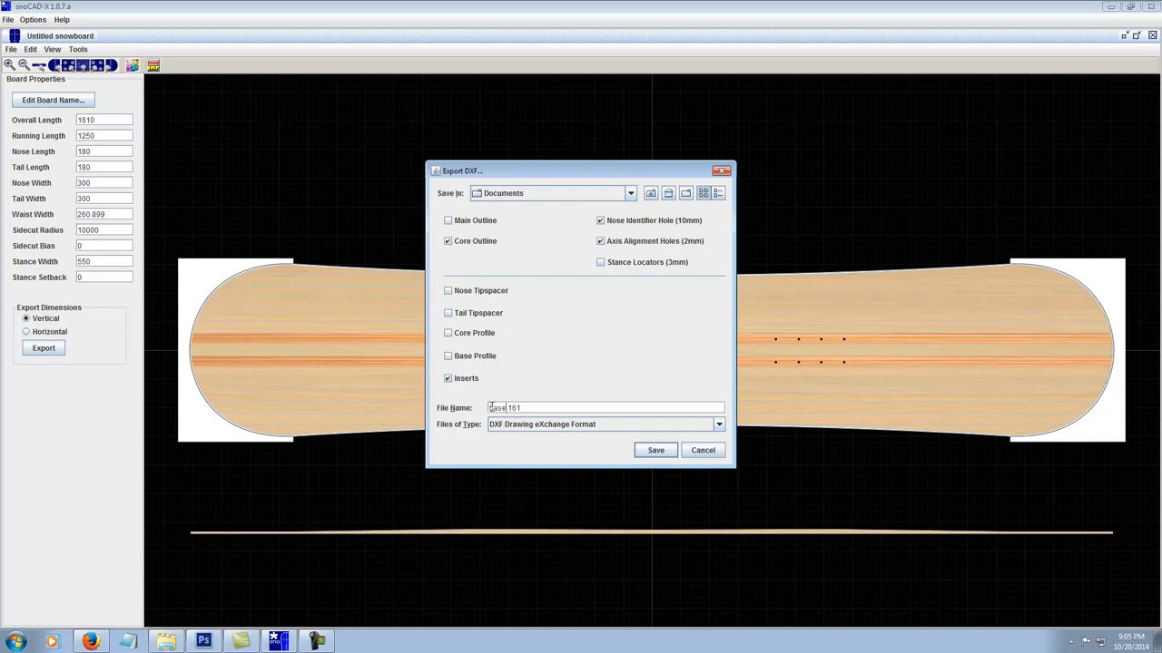
{"action": "left_click", "coordinate": [702, 450]}
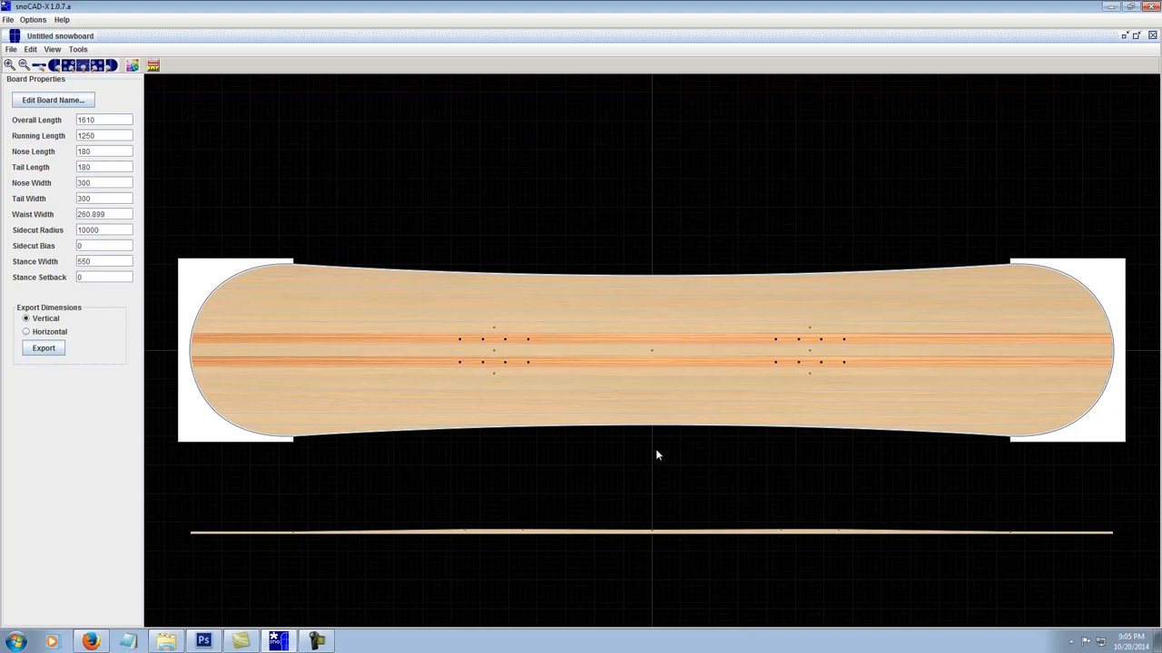
{"action": "mouse_move", "coordinate": [785, 409]}
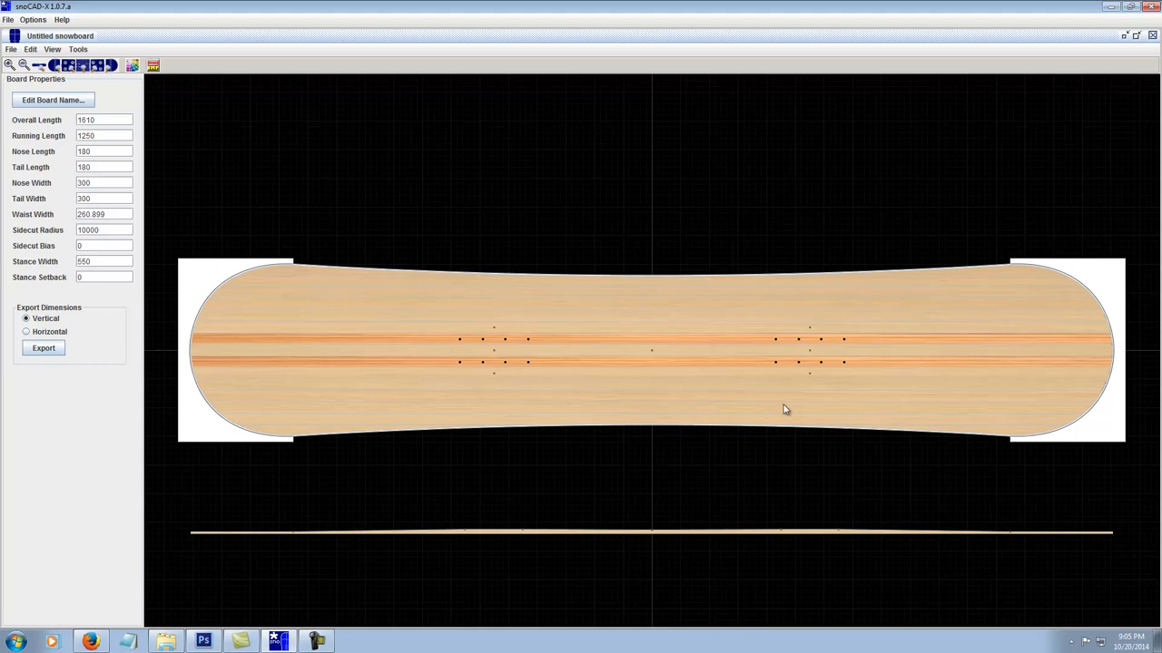
{"action": "mouse_move", "coordinate": [630, 215]}
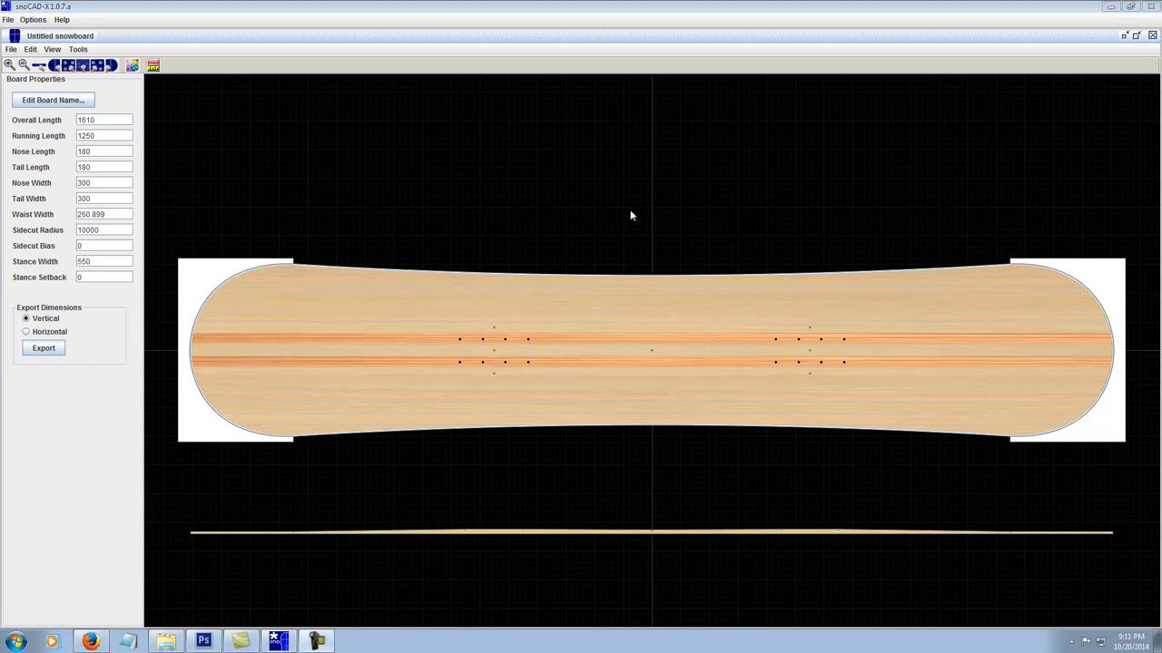
{"action": "mouse_move", "coordinate": [620, 216]}
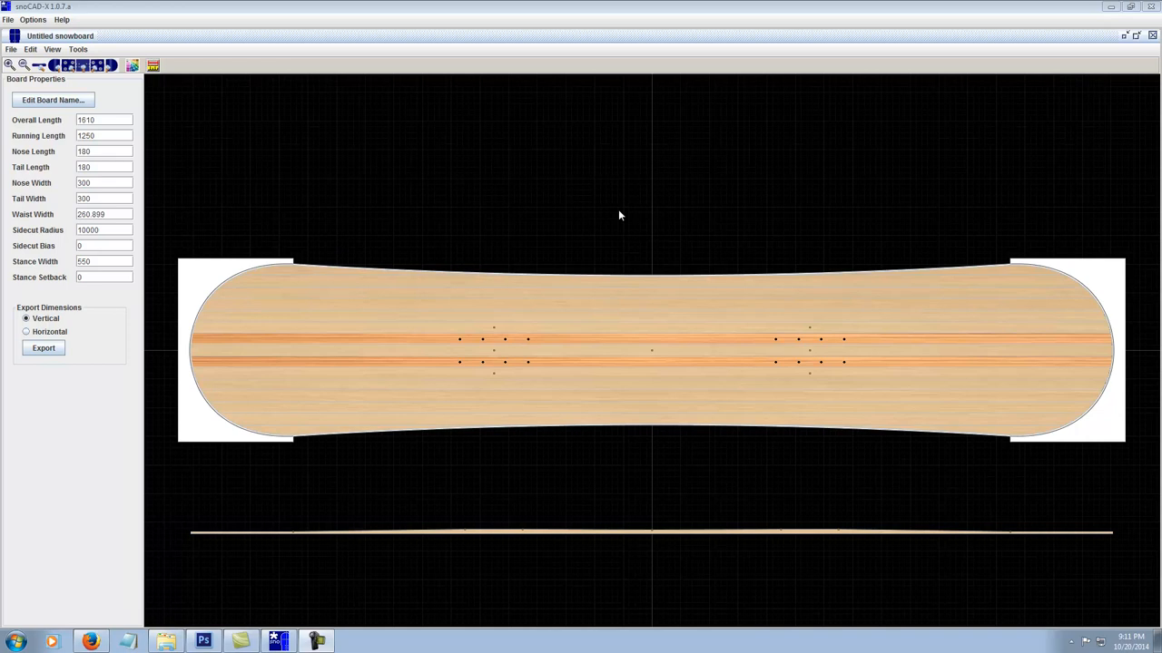
{"action": "mouse_move", "coordinate": [622, 215]}
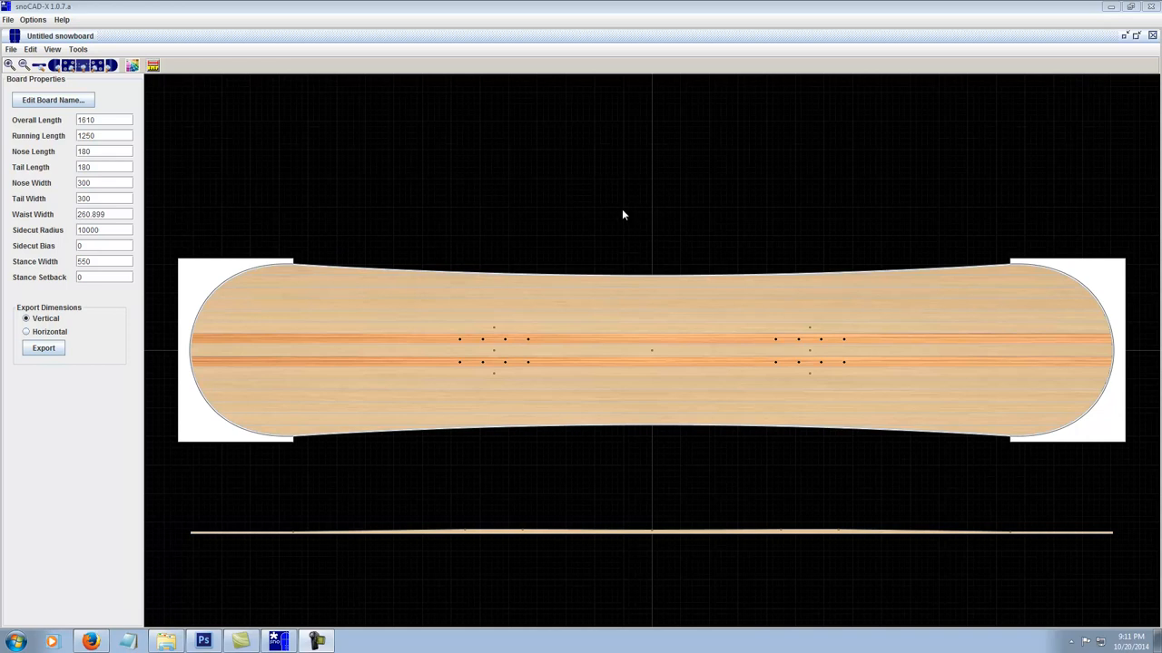
{"action": "mouse_move", "coordinate": [635, 214]}
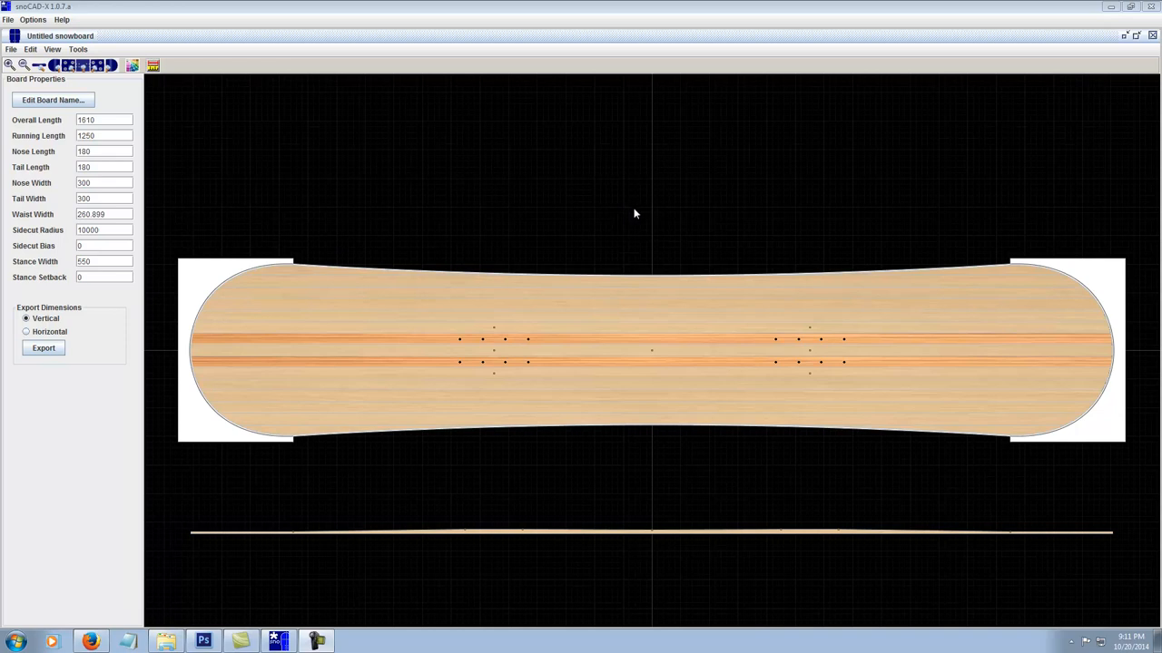